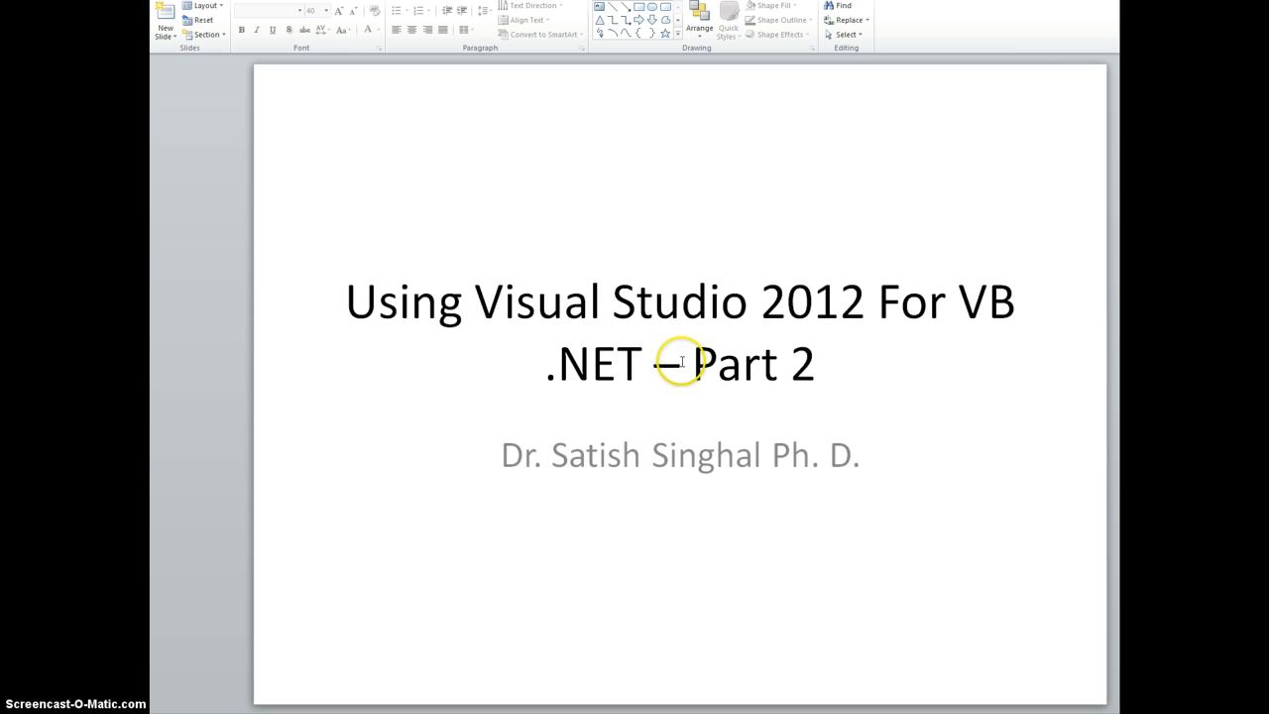
mouse_move(601, 322)
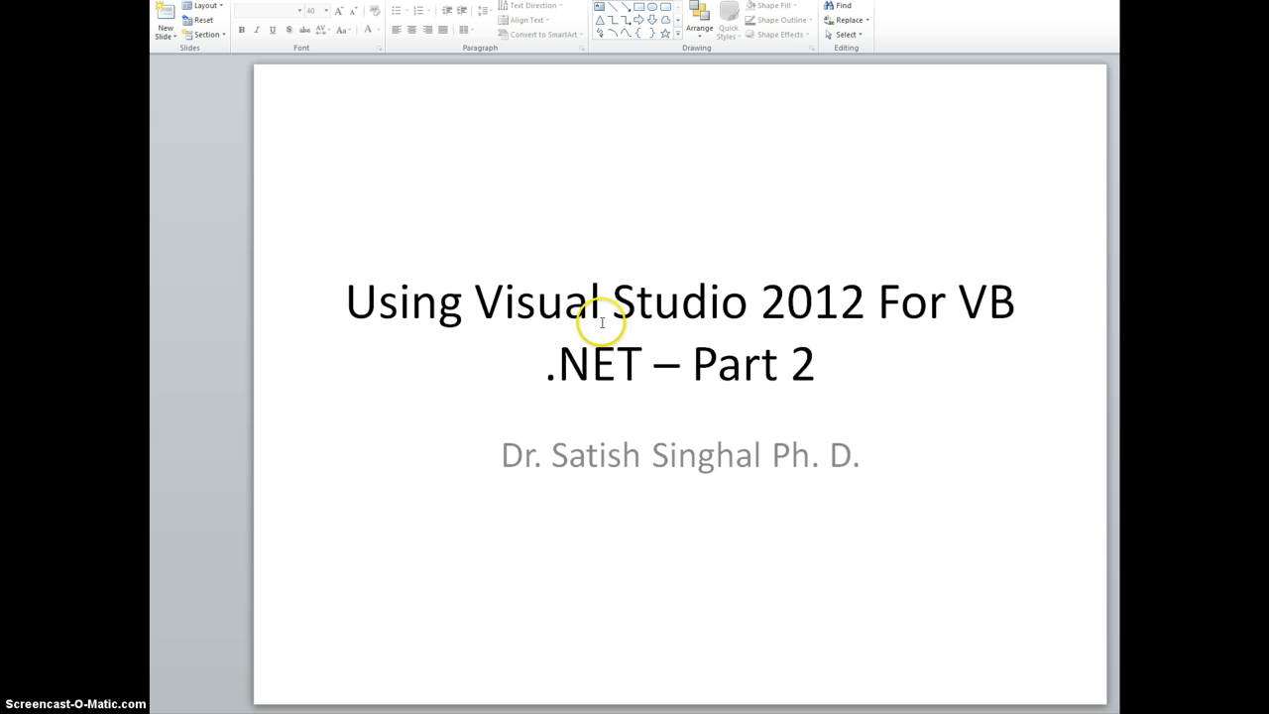
mouse_move(768, 352)
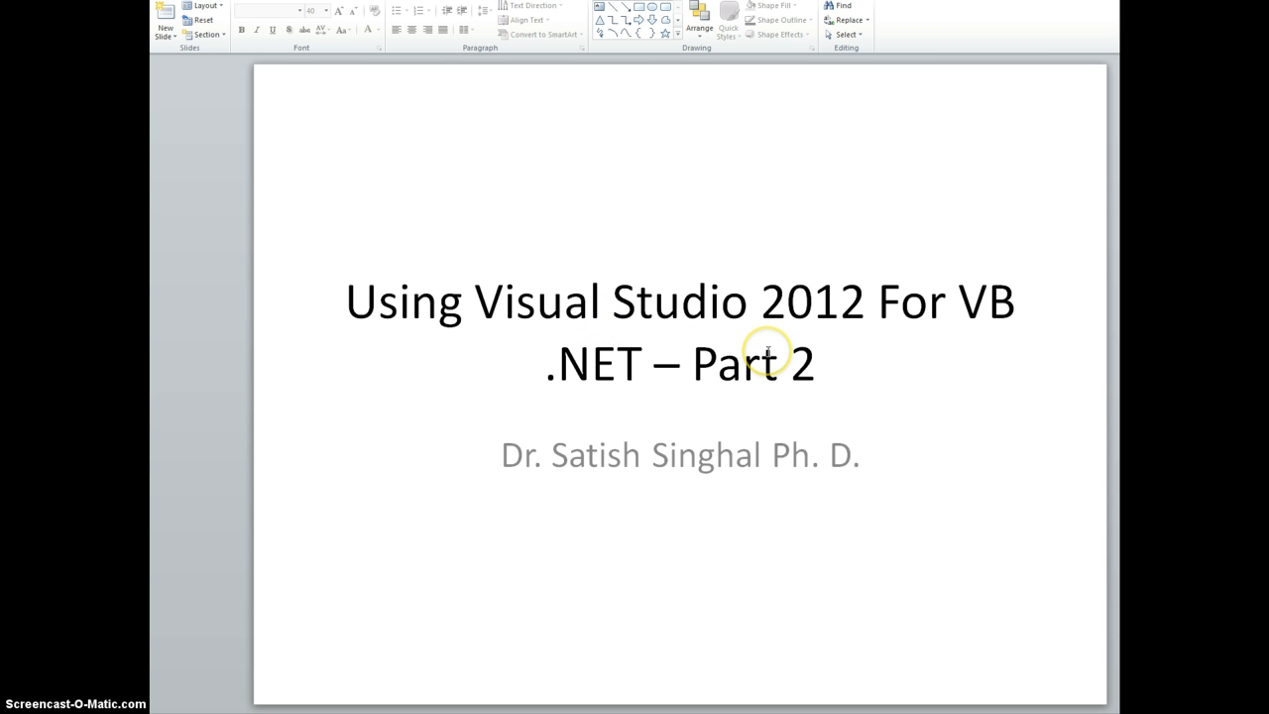
mouse_move(766, 352)
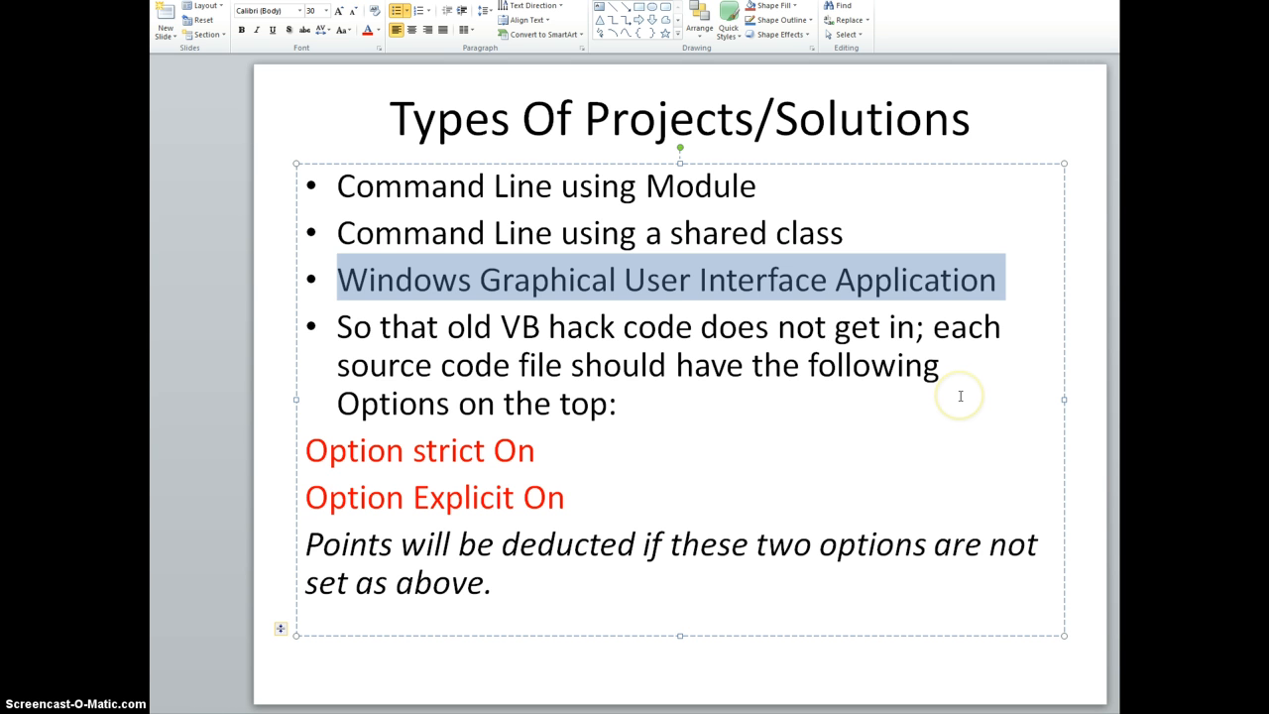
mouse_move(955, 401)
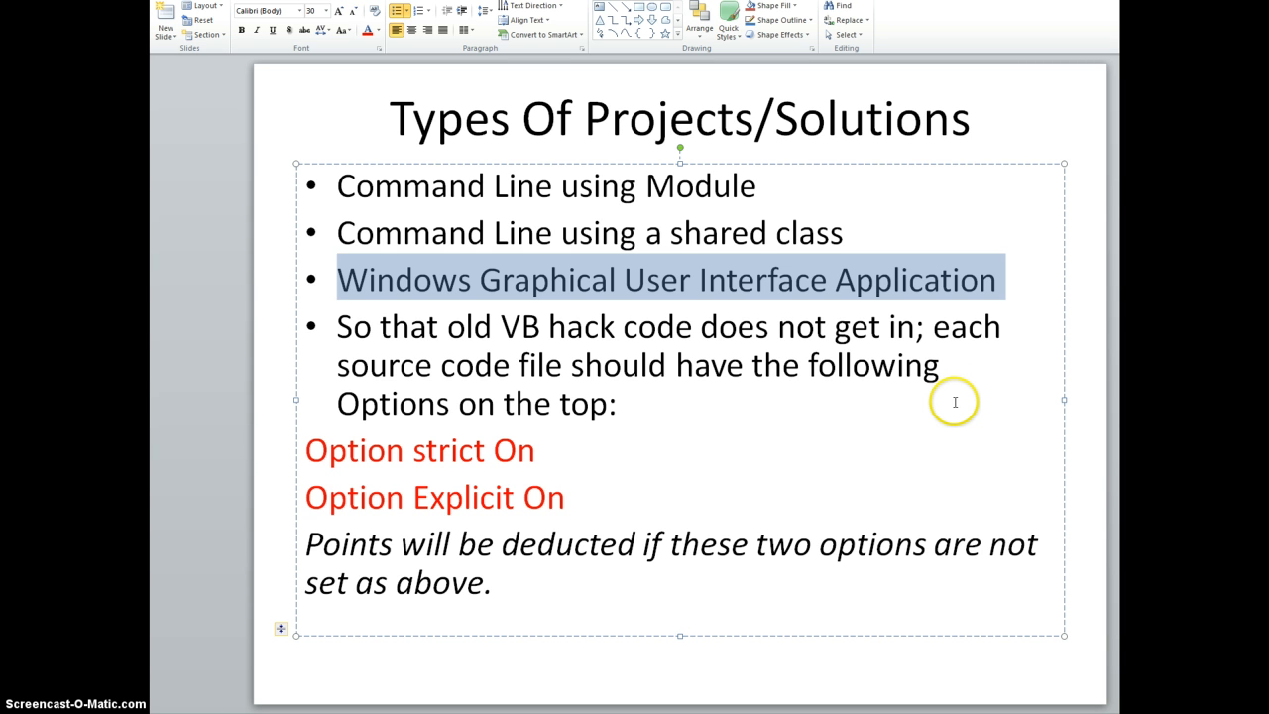
mouse_move(287, 448)
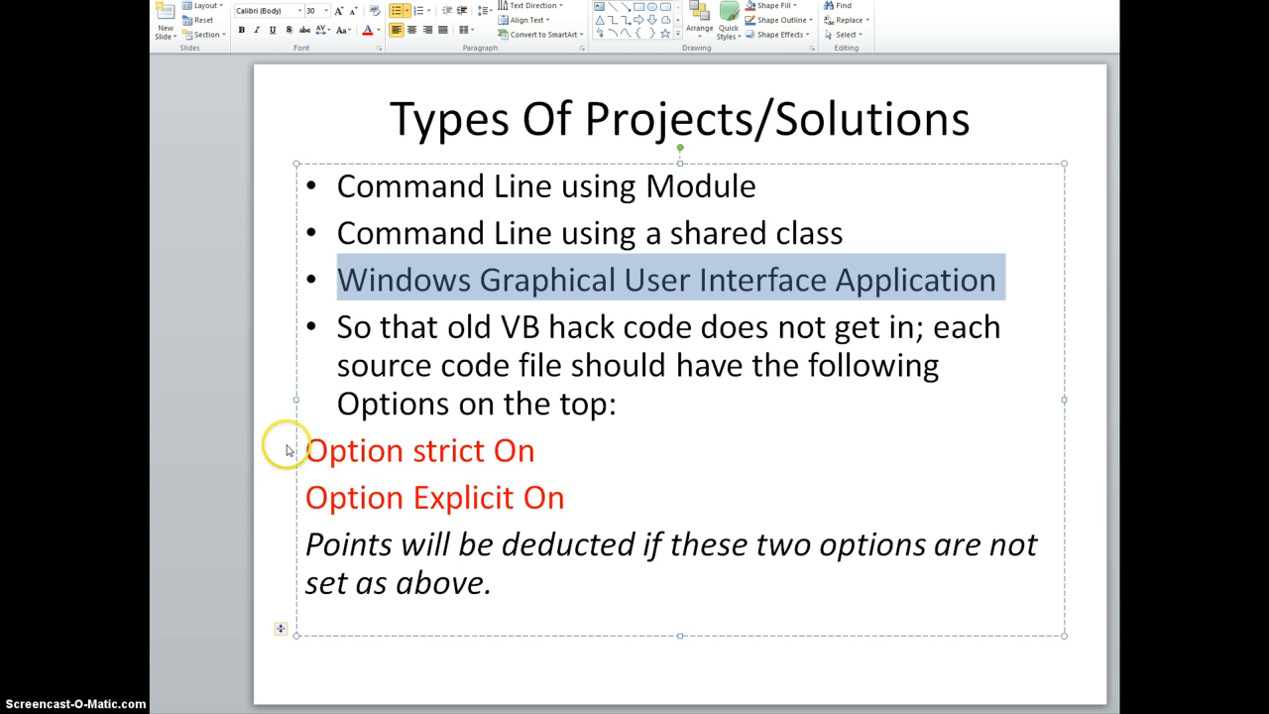
Step: Highlight the Option Strict, Option Explicit and shared-class command line lines in the notes
drag(305, 450, 579, 497)
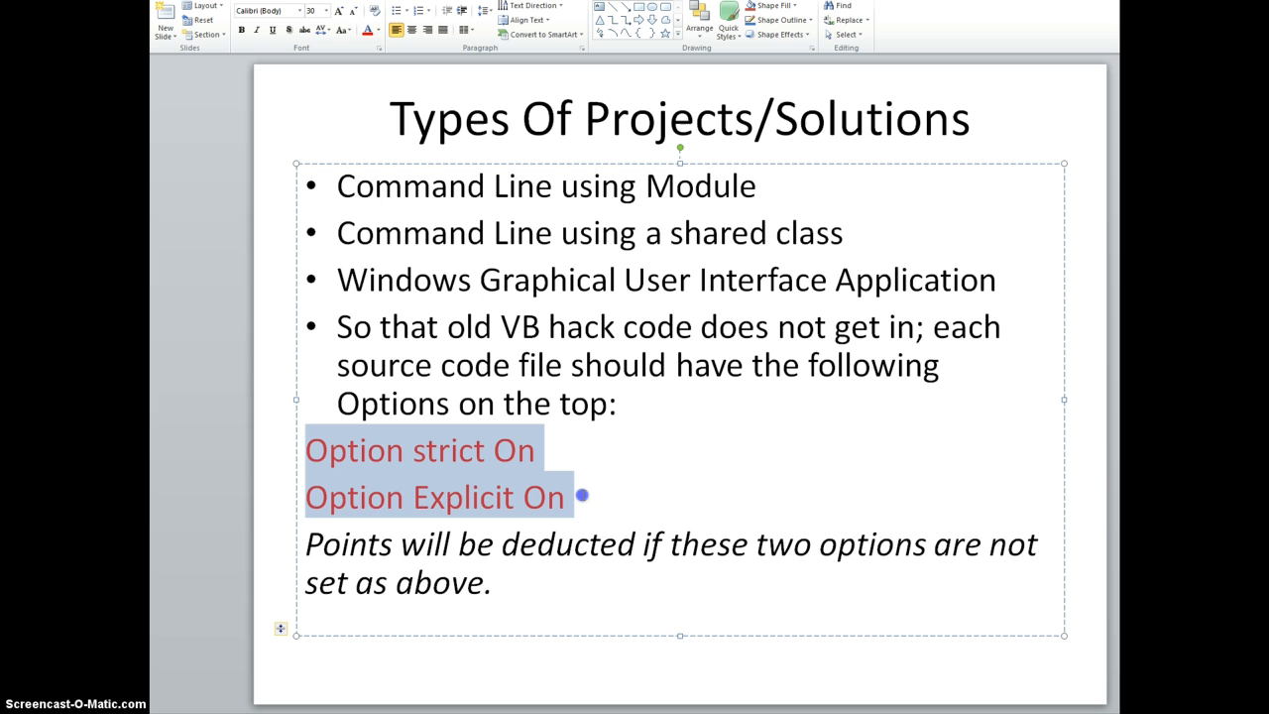
mouse_move(545, 476)
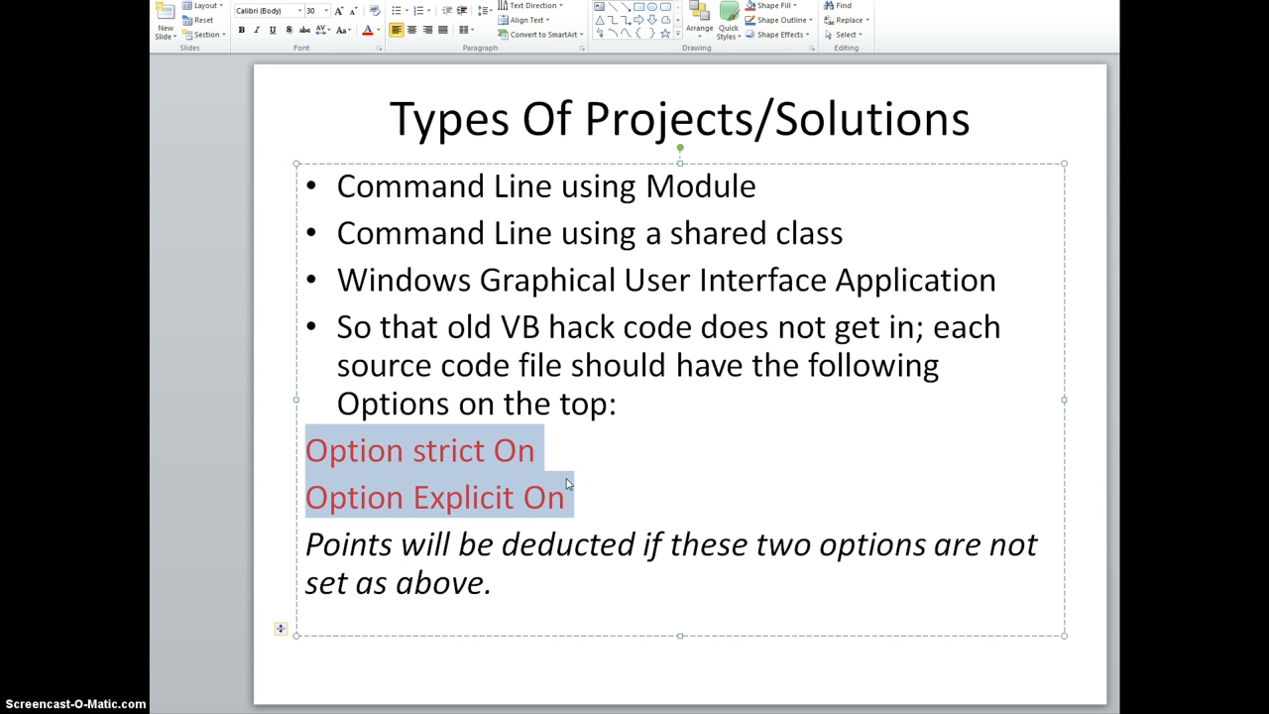
mouse_move(563, 476)
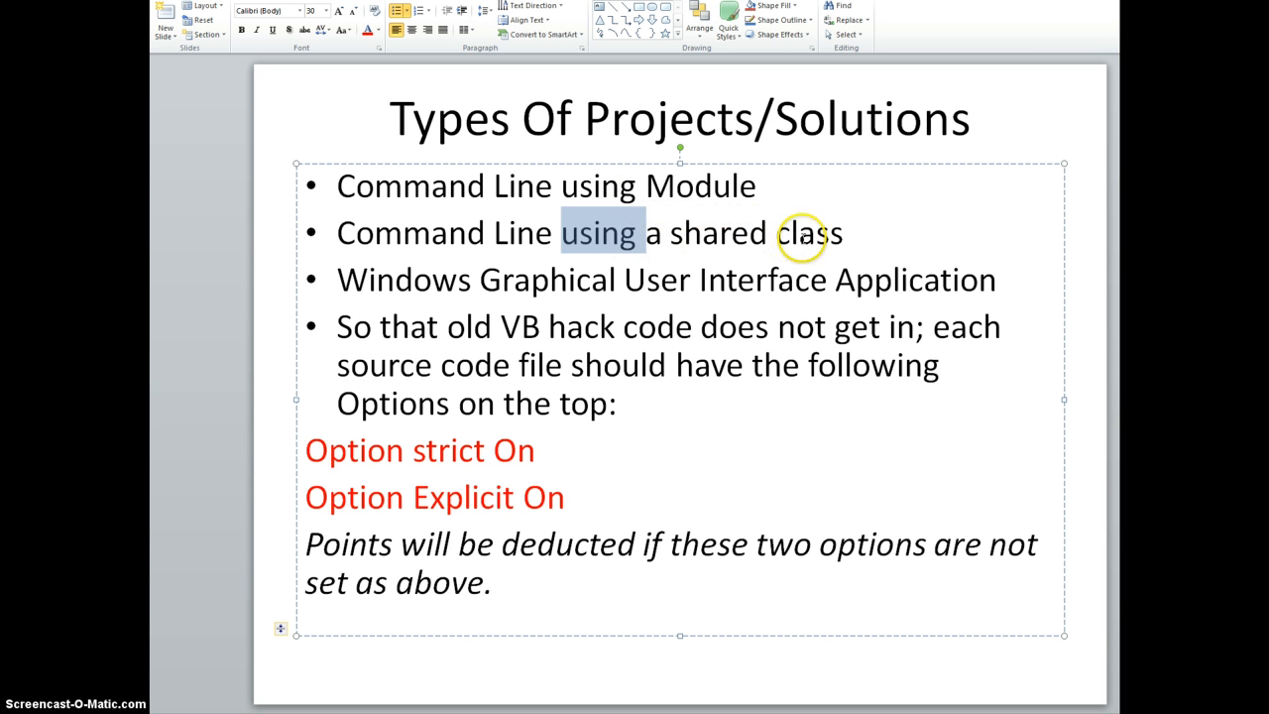
mouse_move(315, 450)
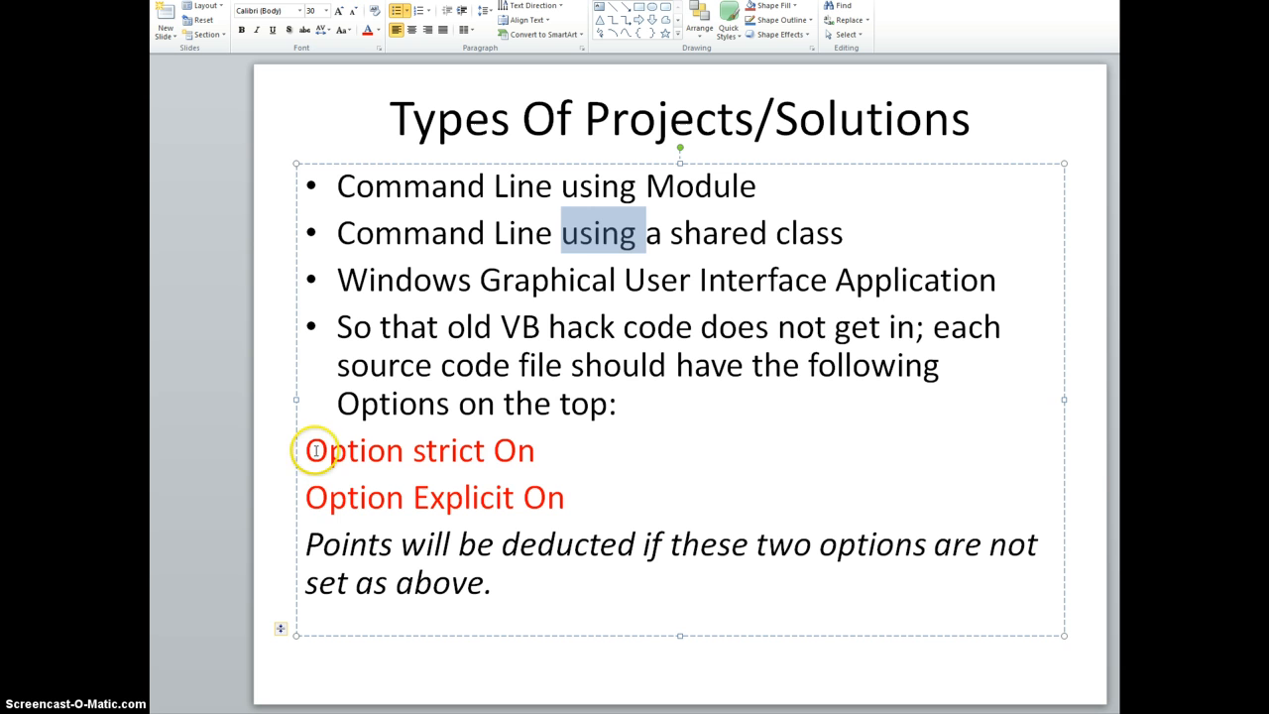
drag(305, 450, 595, 496)
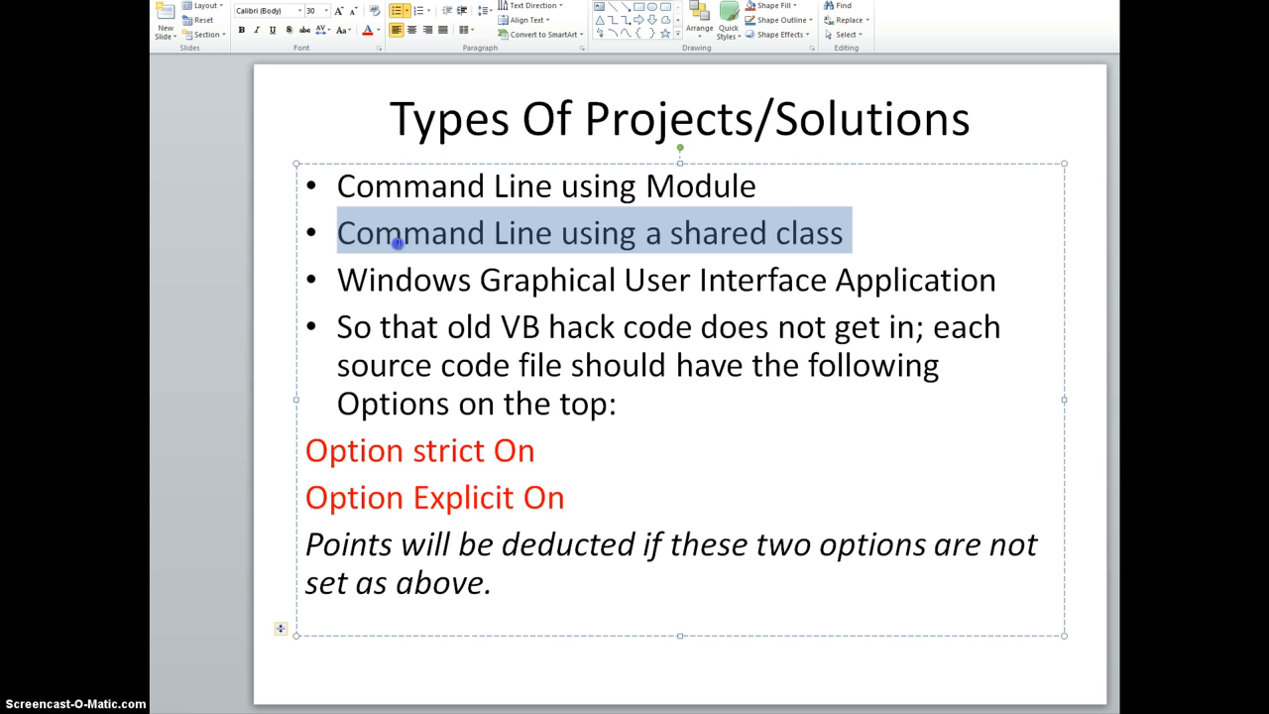
mouse_move(674, 297)
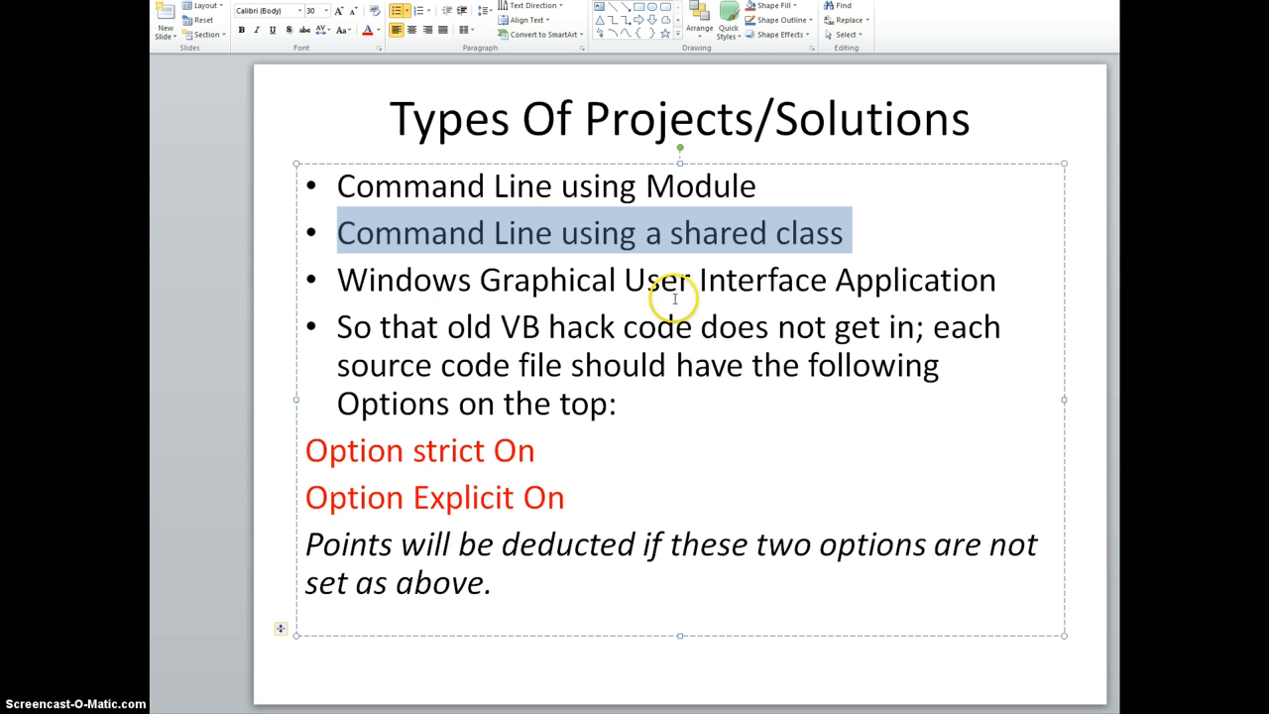
mouse_move(862, 279)
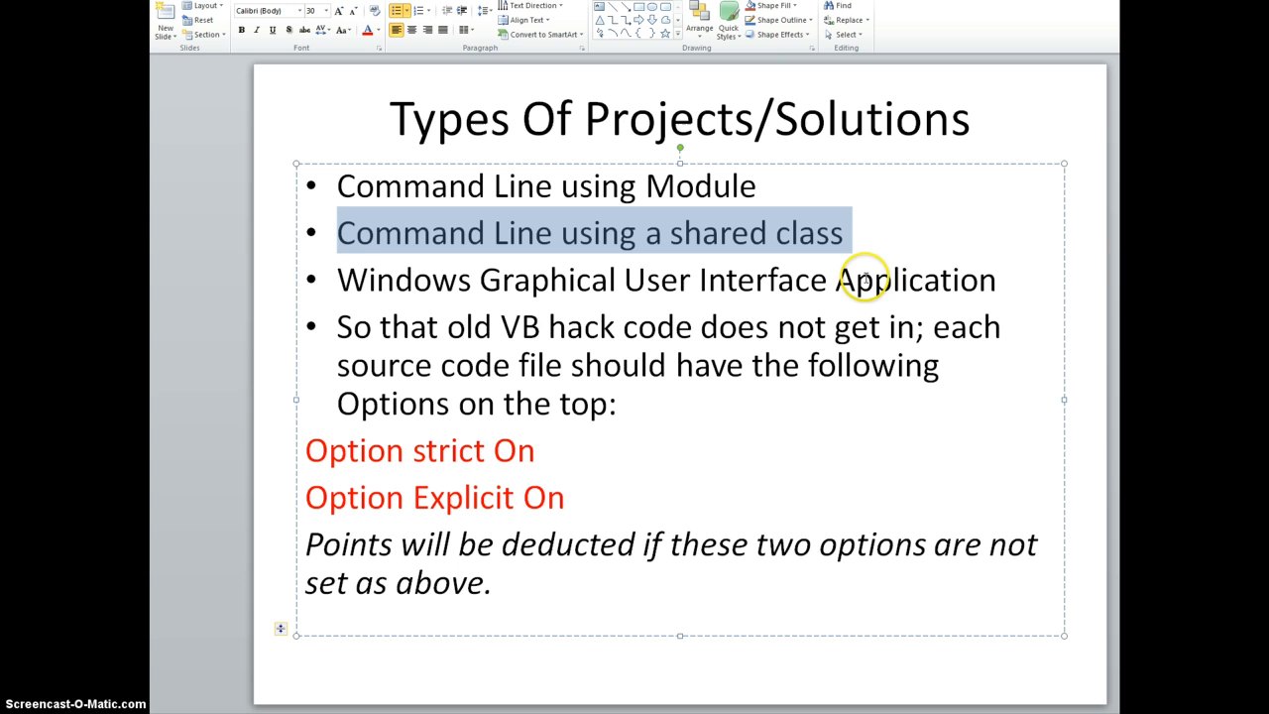
mouse_move(861, 292)
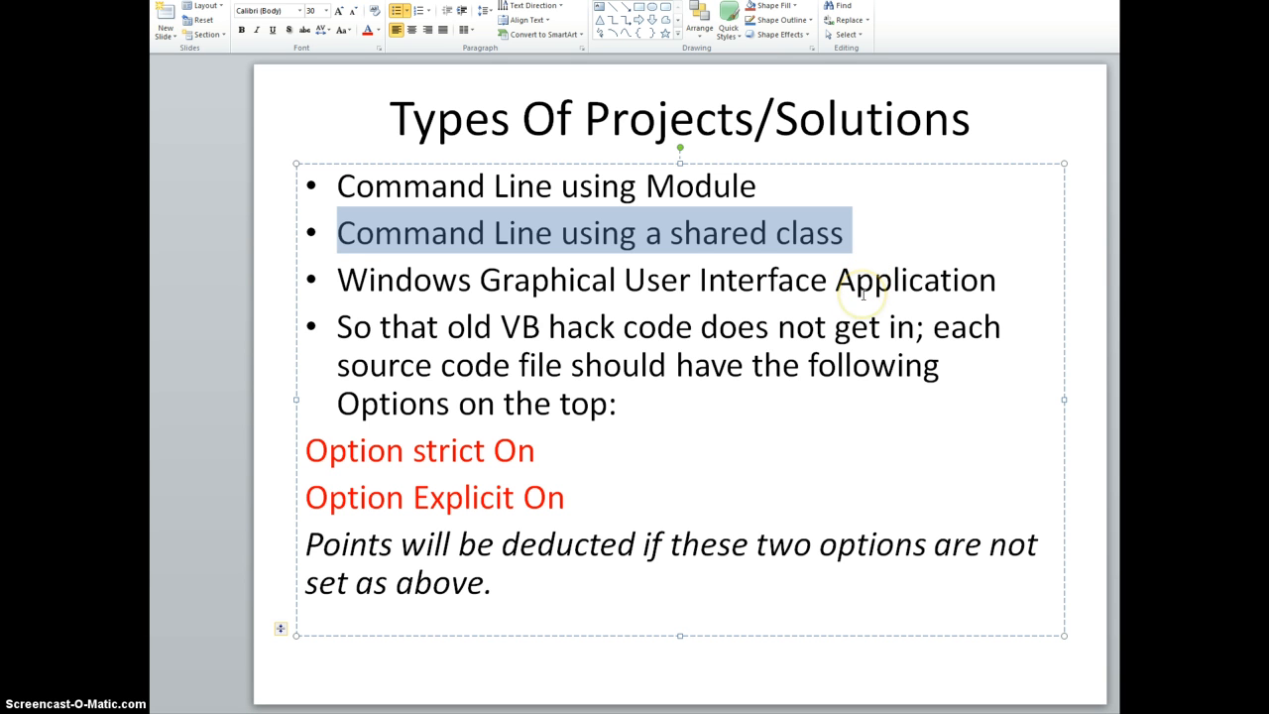
mouse_move(870, 297)
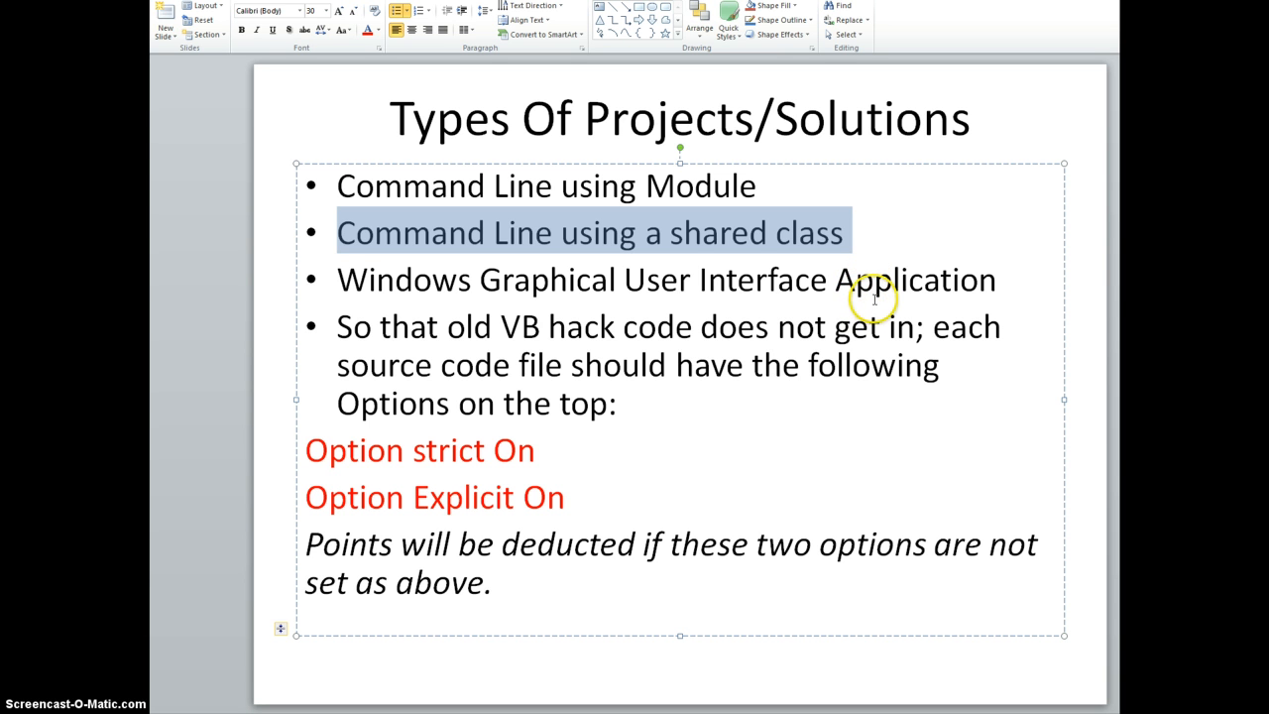
mouse_move(872, 268)
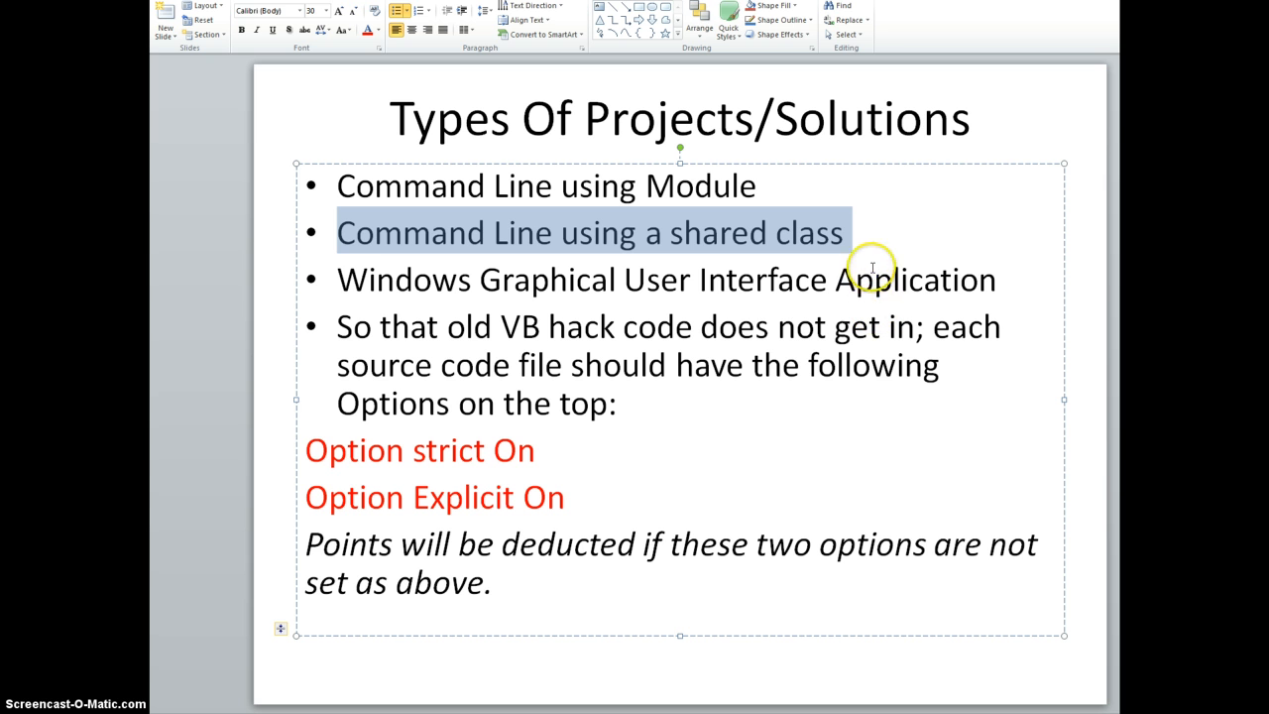
mouse_move(867, 297)
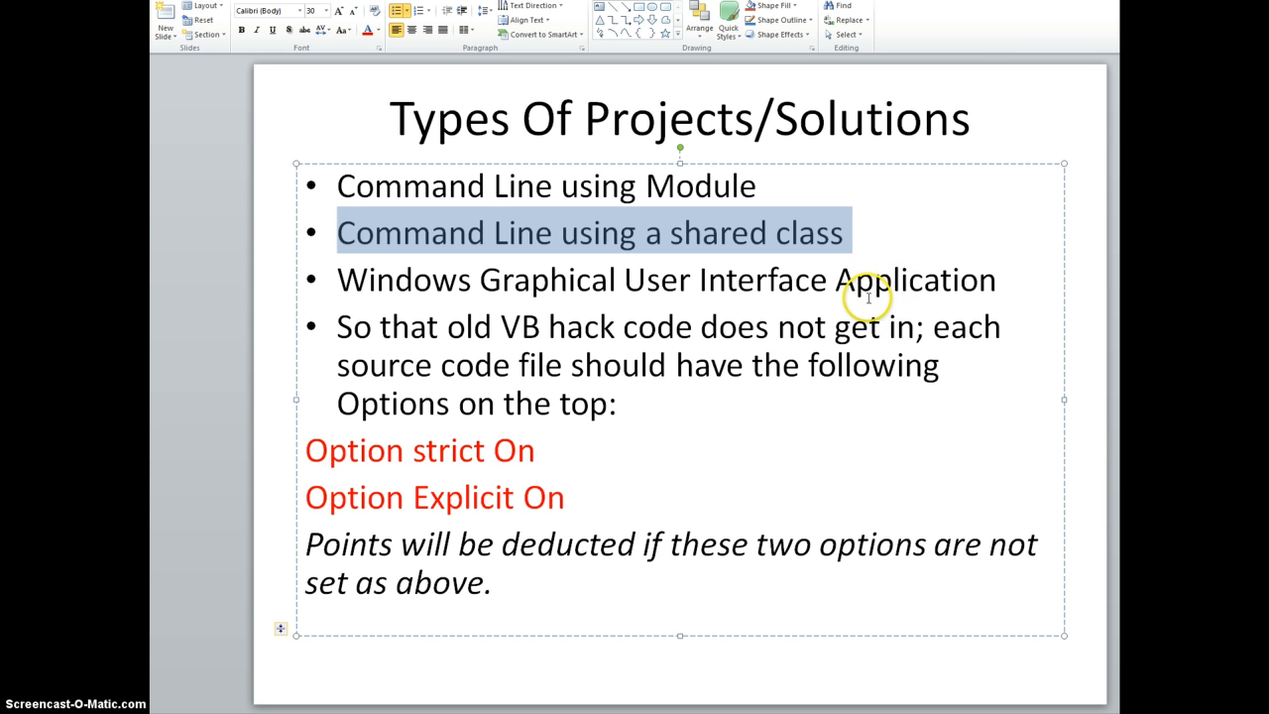
mouse_move(403, 433)
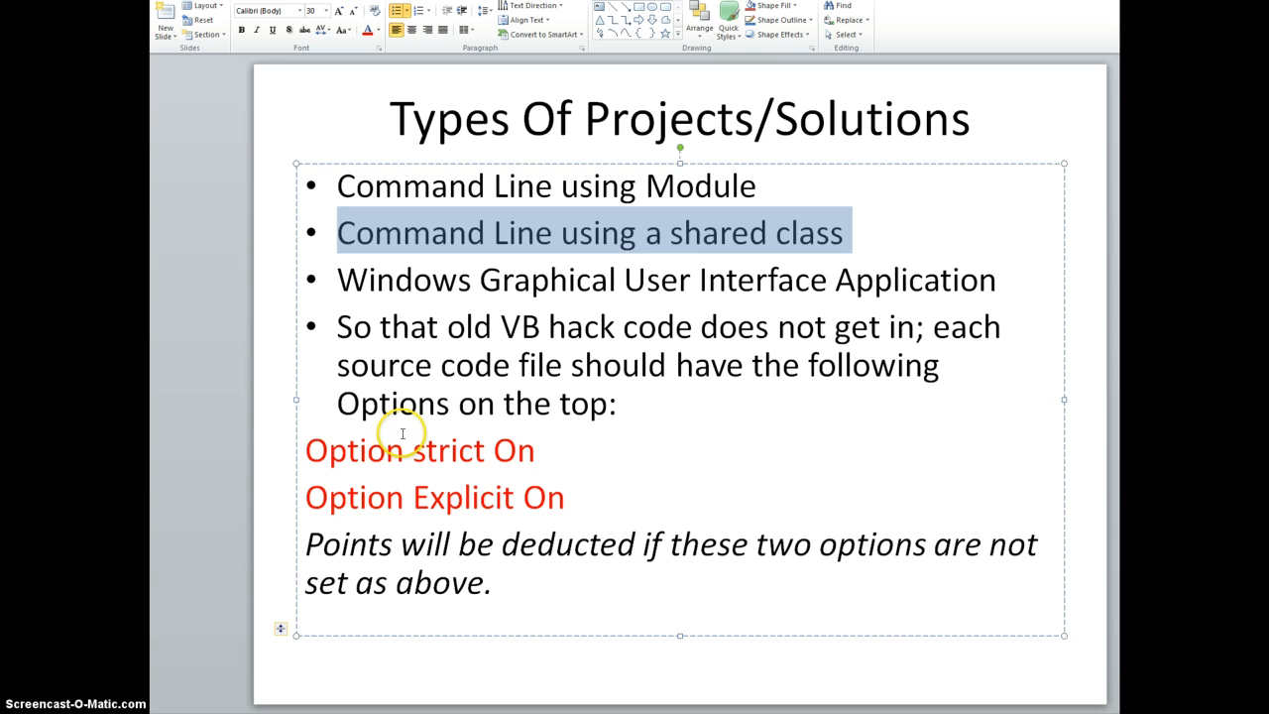
drag(305, 449, 577, 496)
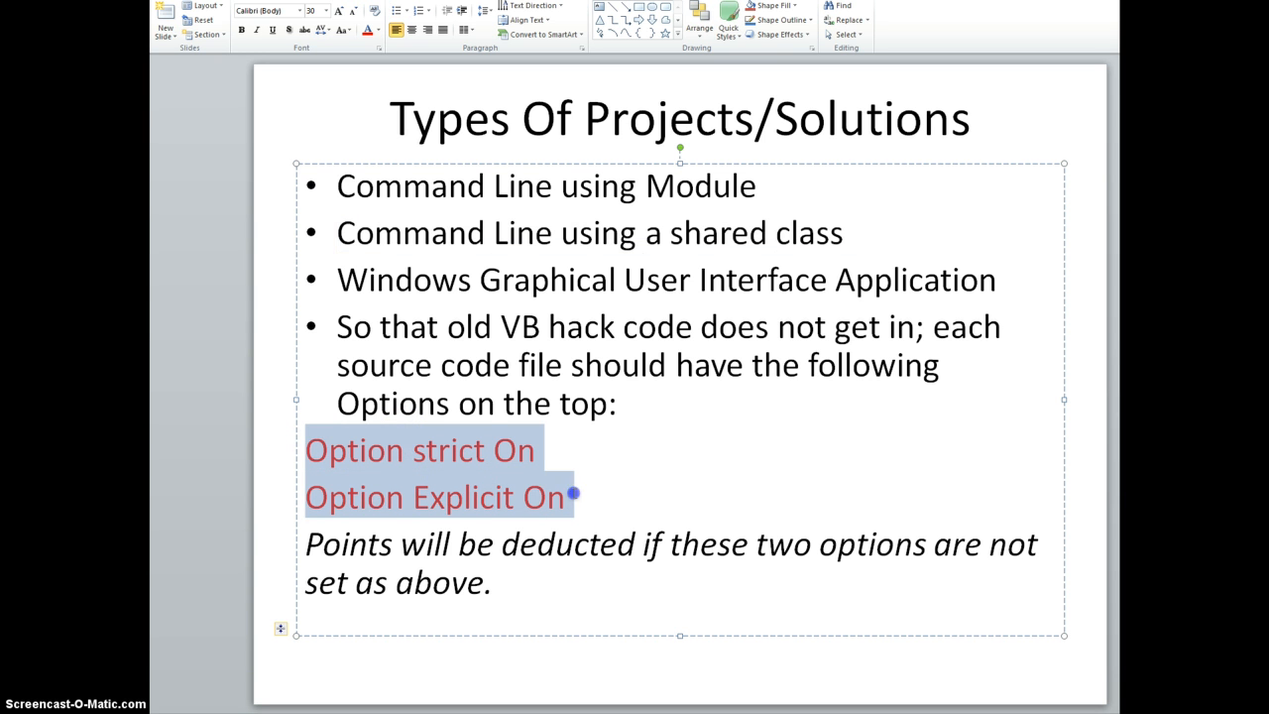
mouse_move(597, 492)
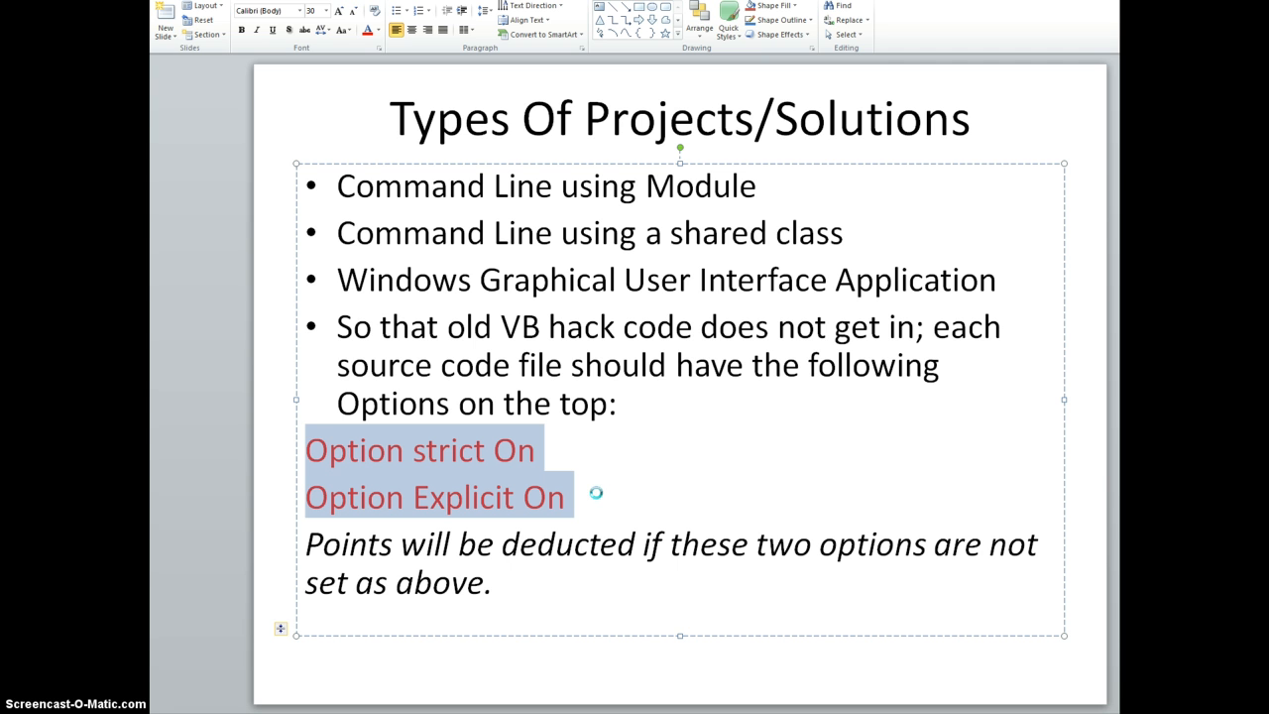
mouse_move(674, 480)
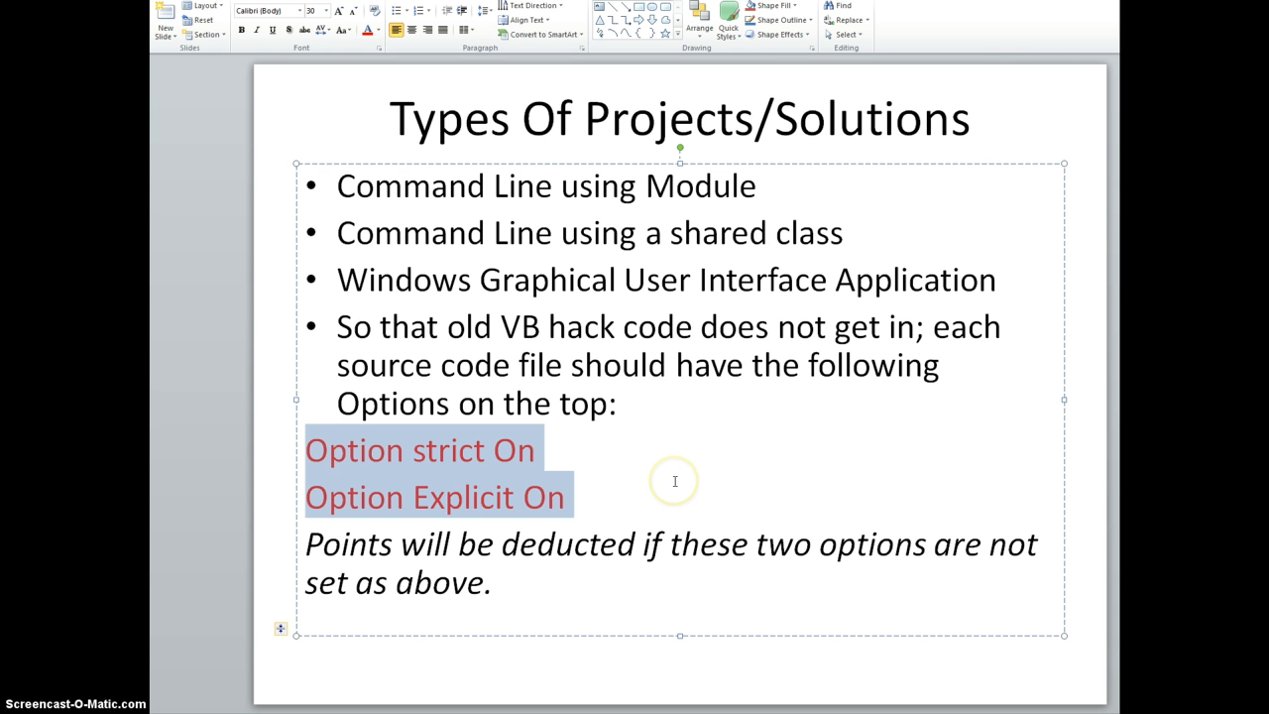
mouse_move(757, 454)
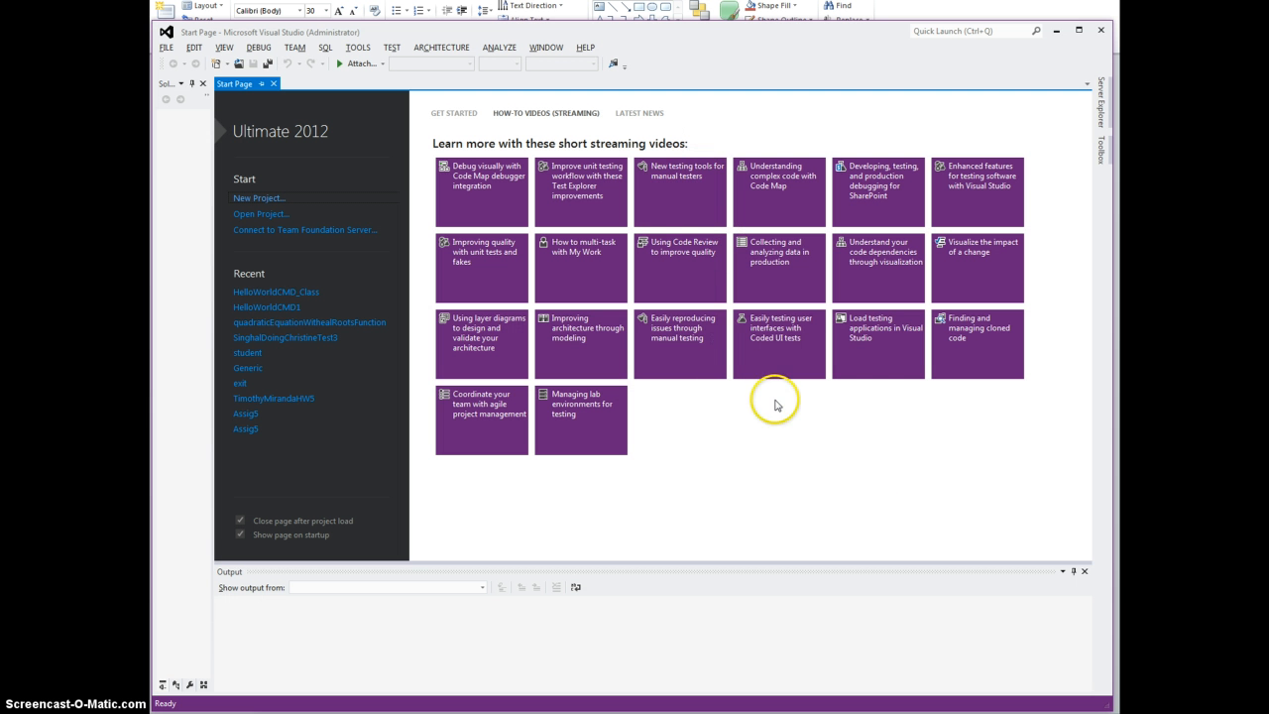
mouse_move(793, 498)
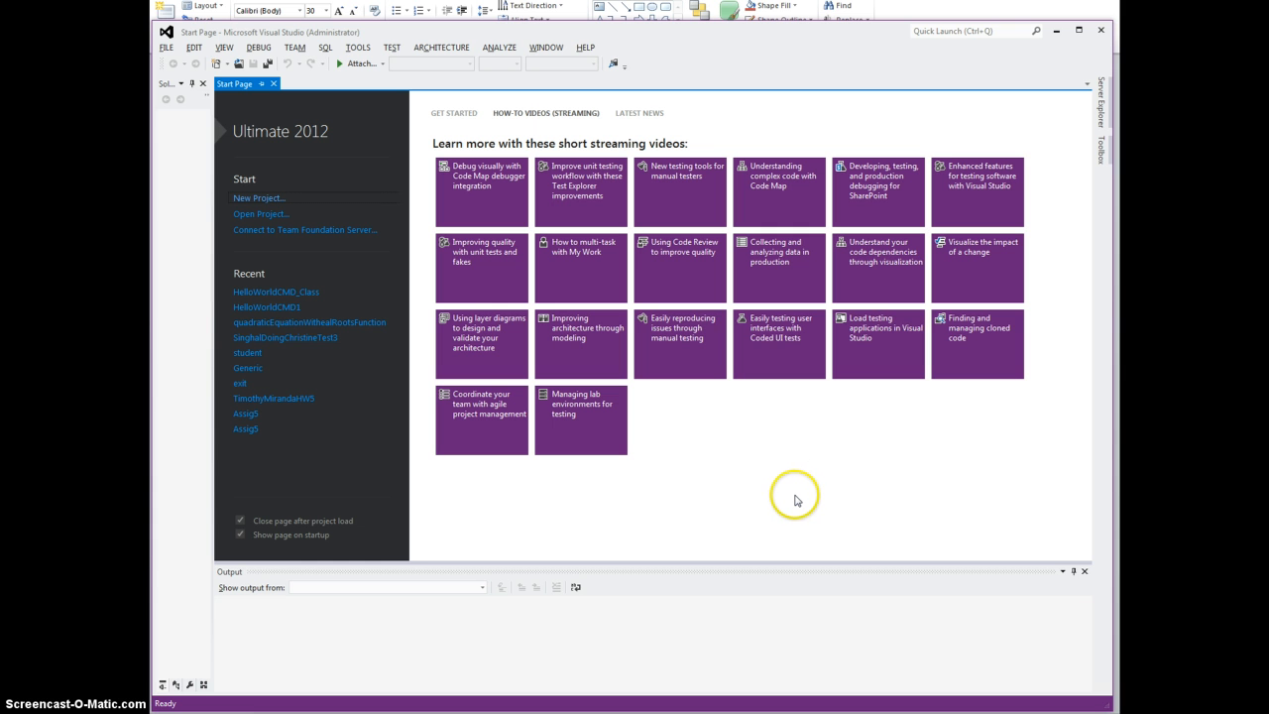
mouse_move(795, 500)
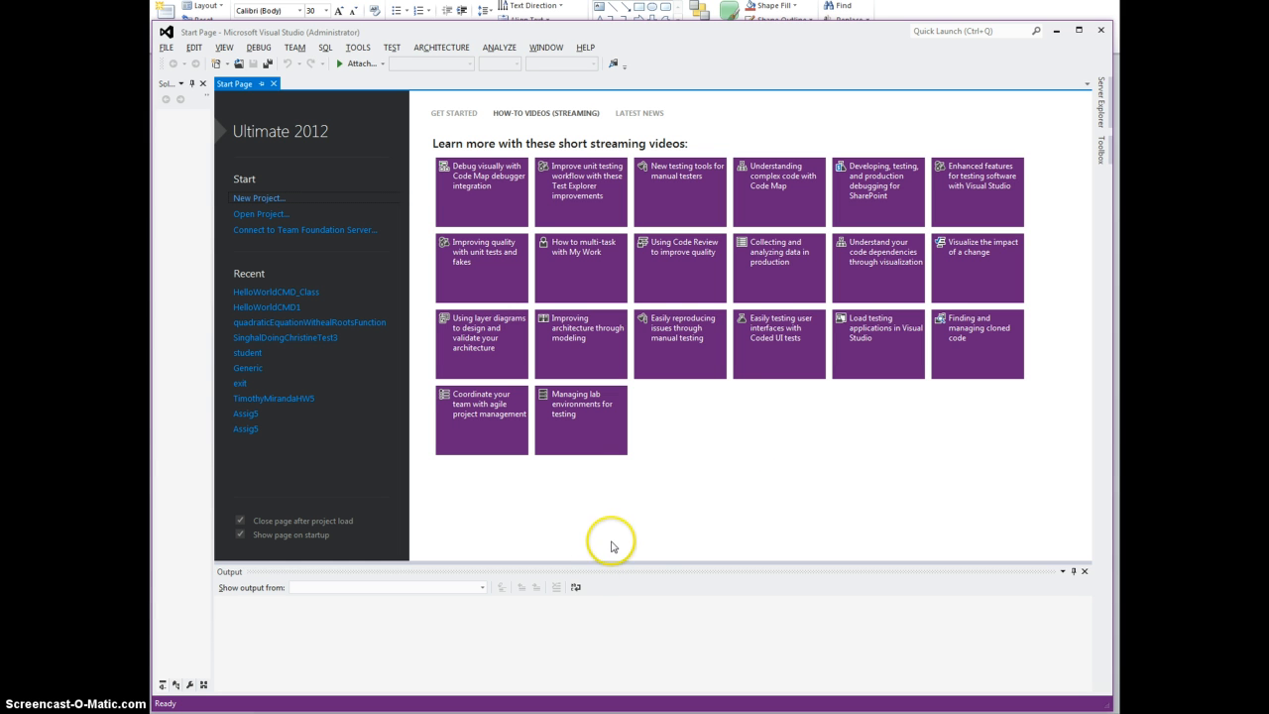
mouse_move(625, 535)
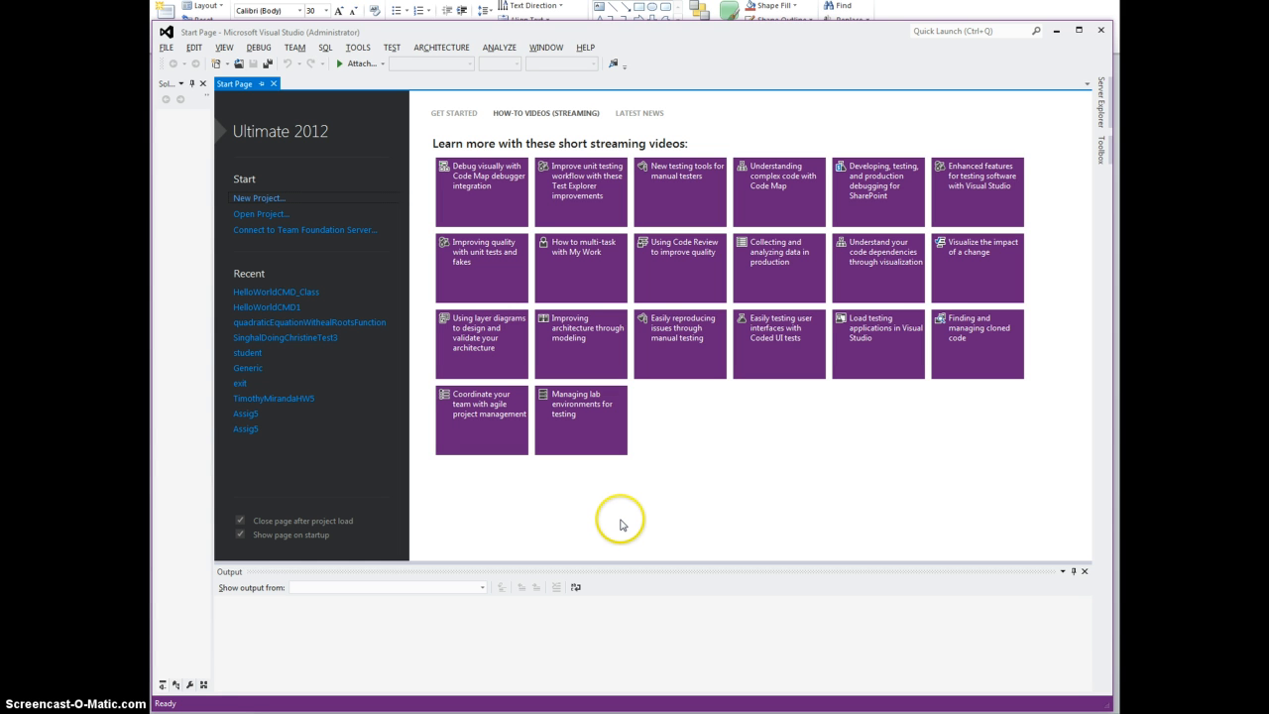
mouse_move(638, 514)
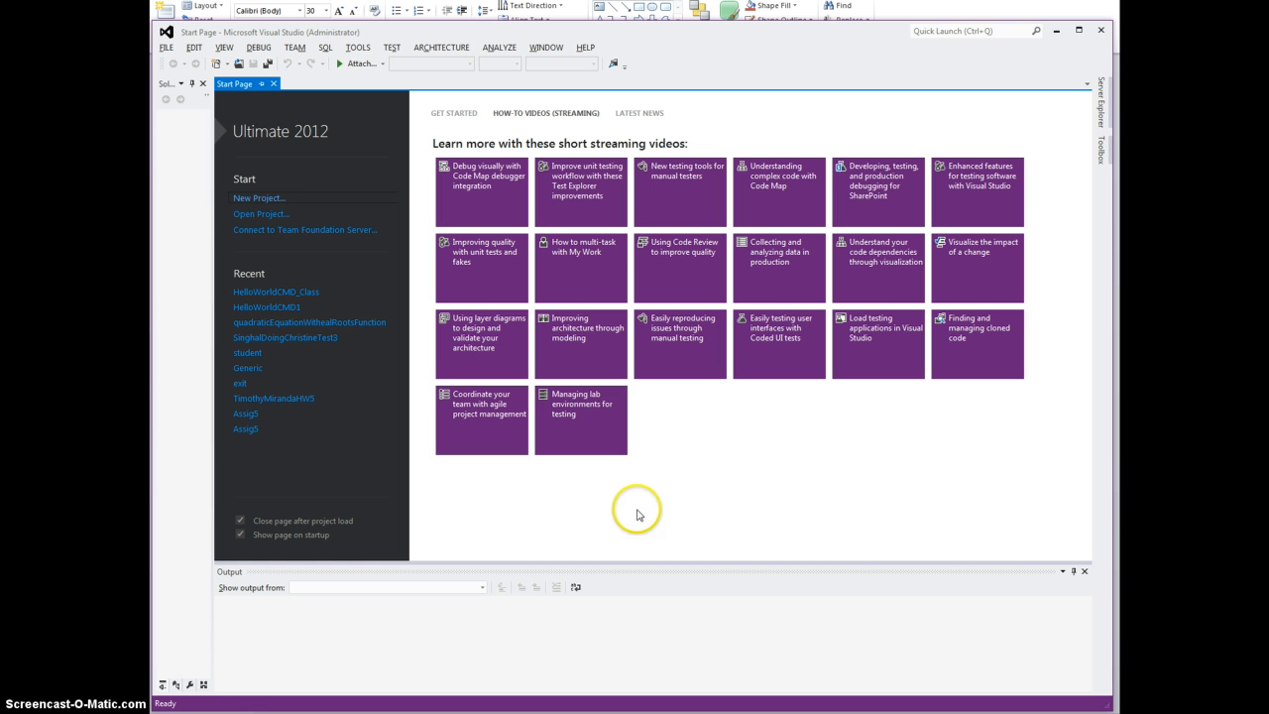
mouse_move(699, 498)
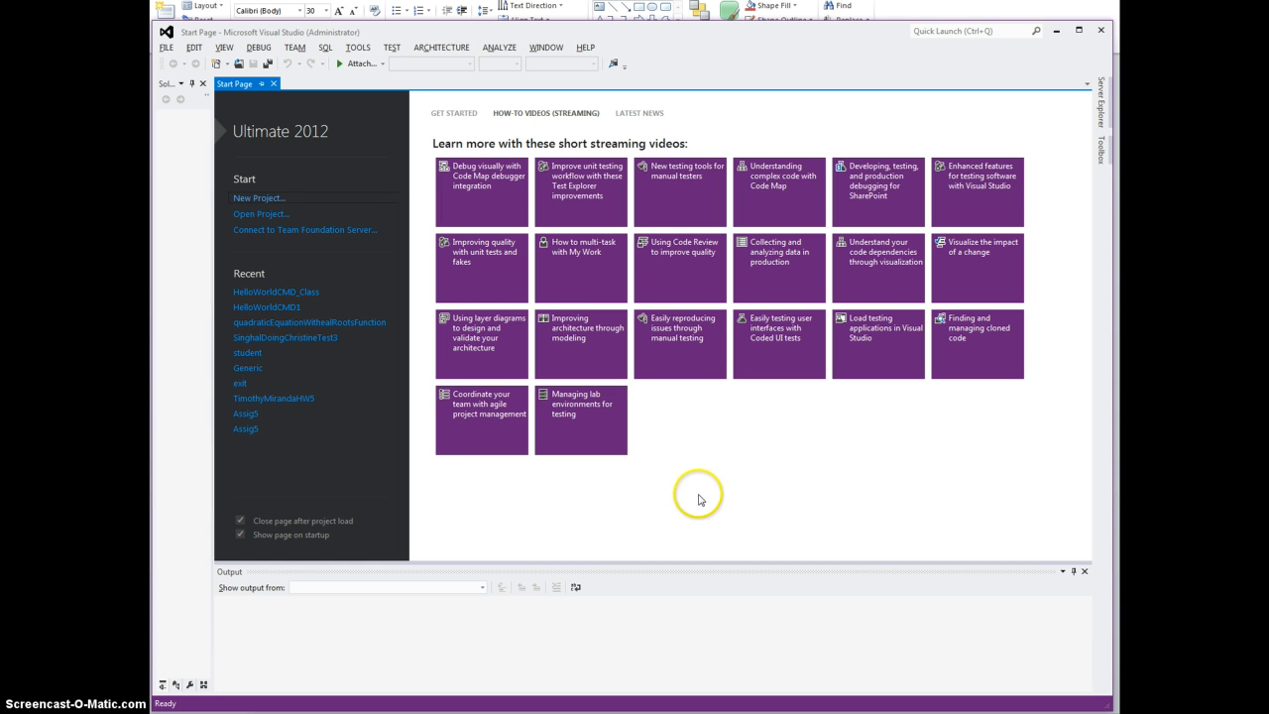
mouse_move(976, 620)
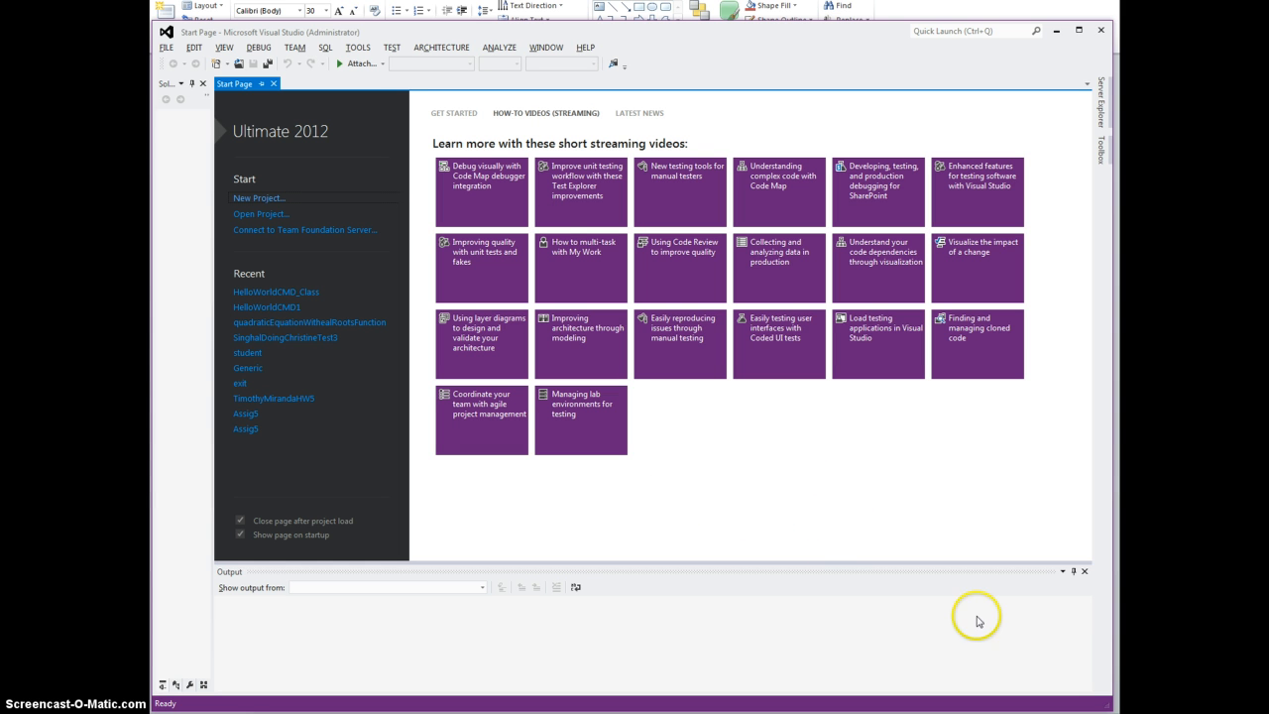
mouse_move(165, 50)
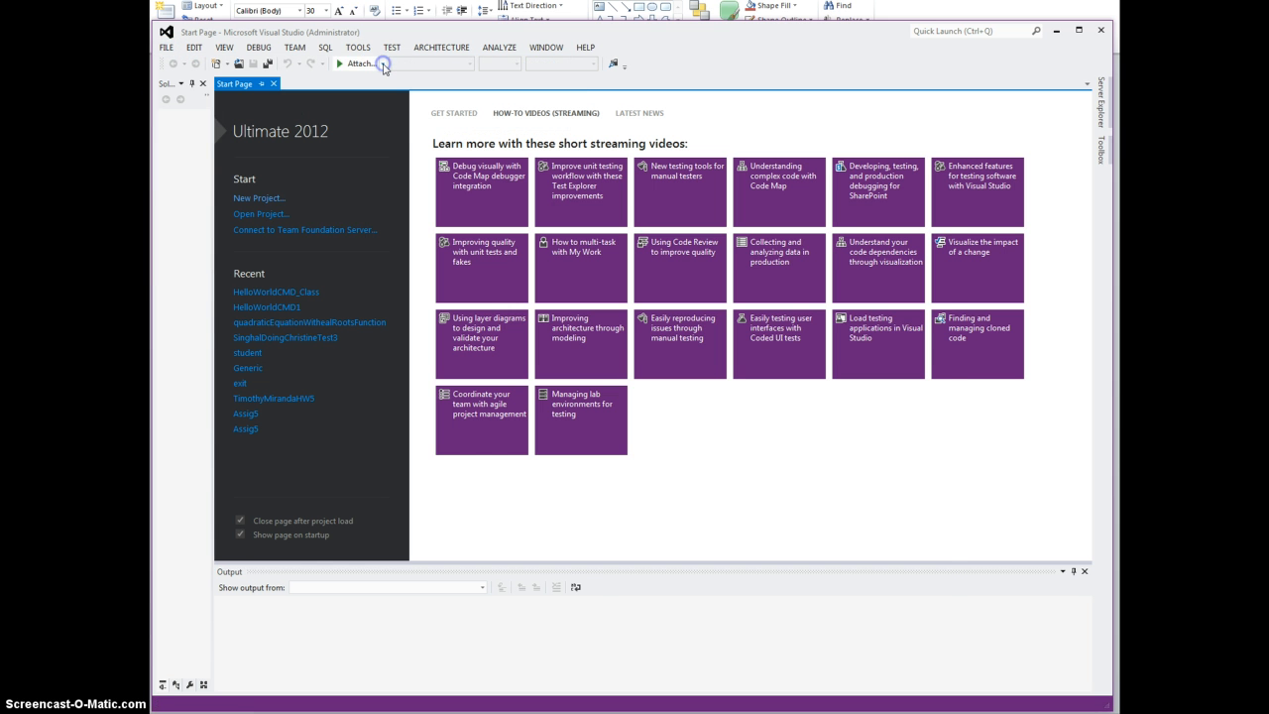
Step: Create a Visual Basic Windows Forms Application project named WindowsAppButton
click(259, 198)
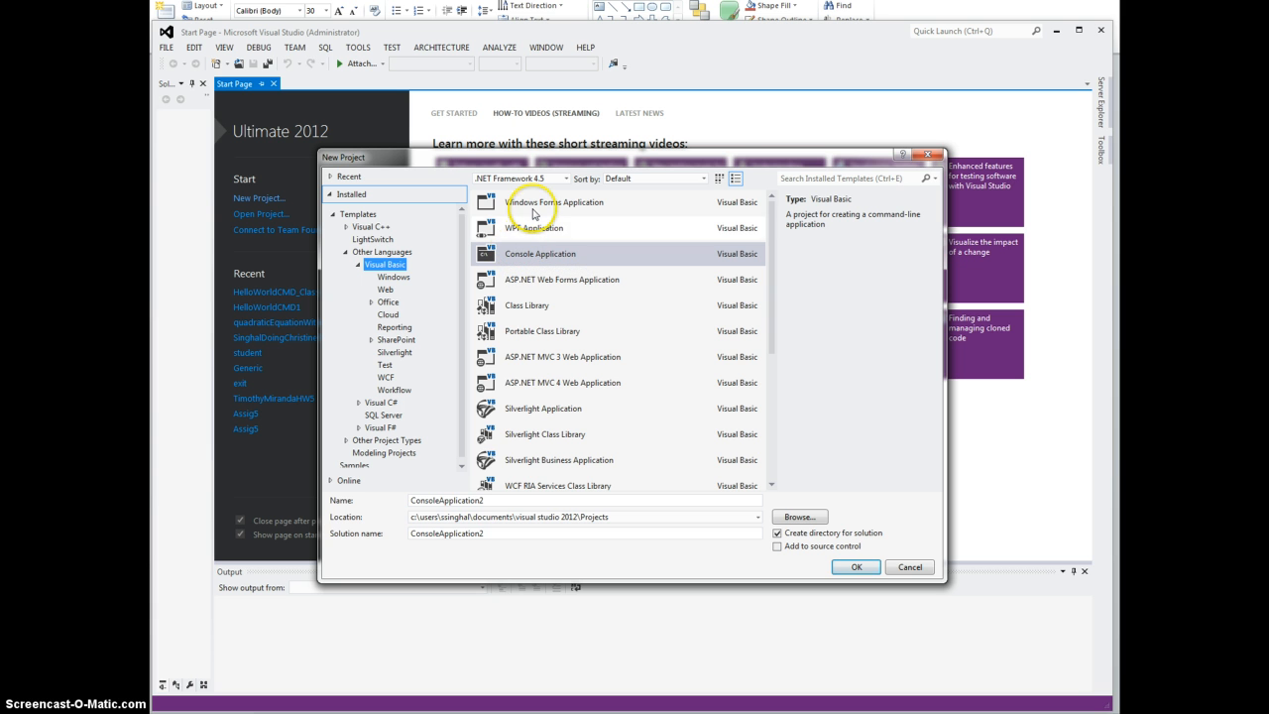
click(553, 202)
text(Wi)
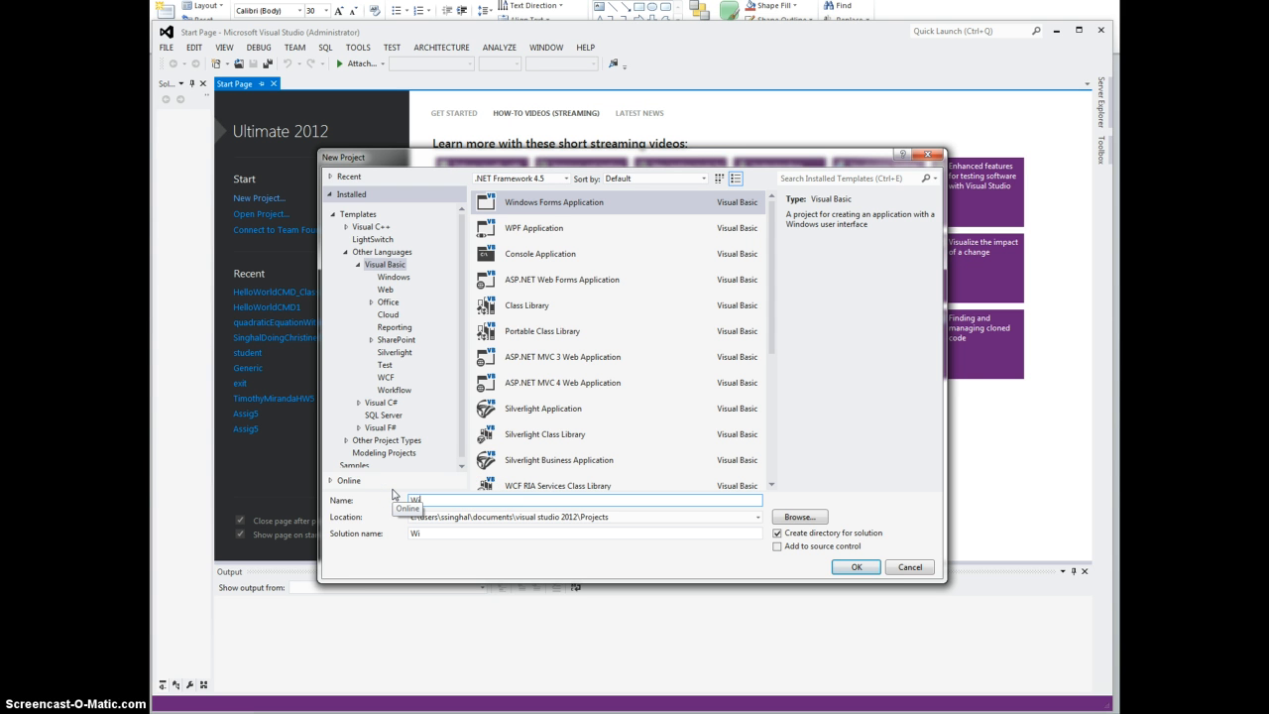
text(ndp)
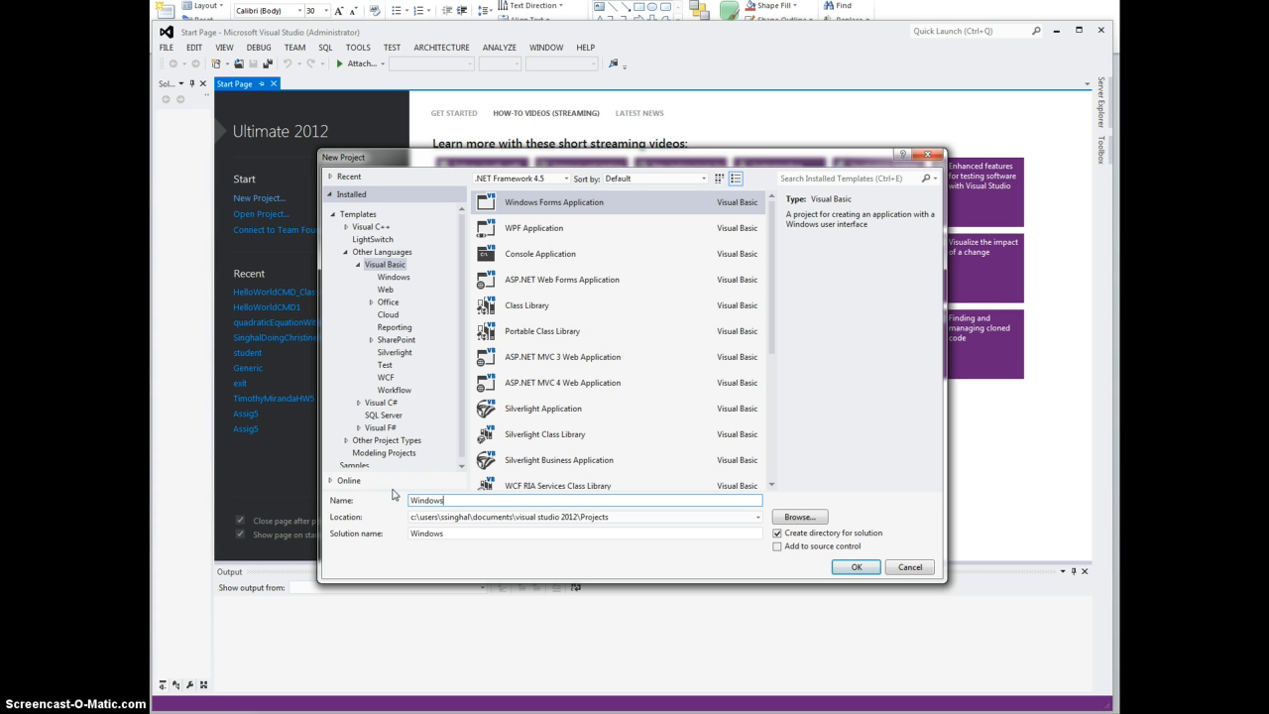
text(App)
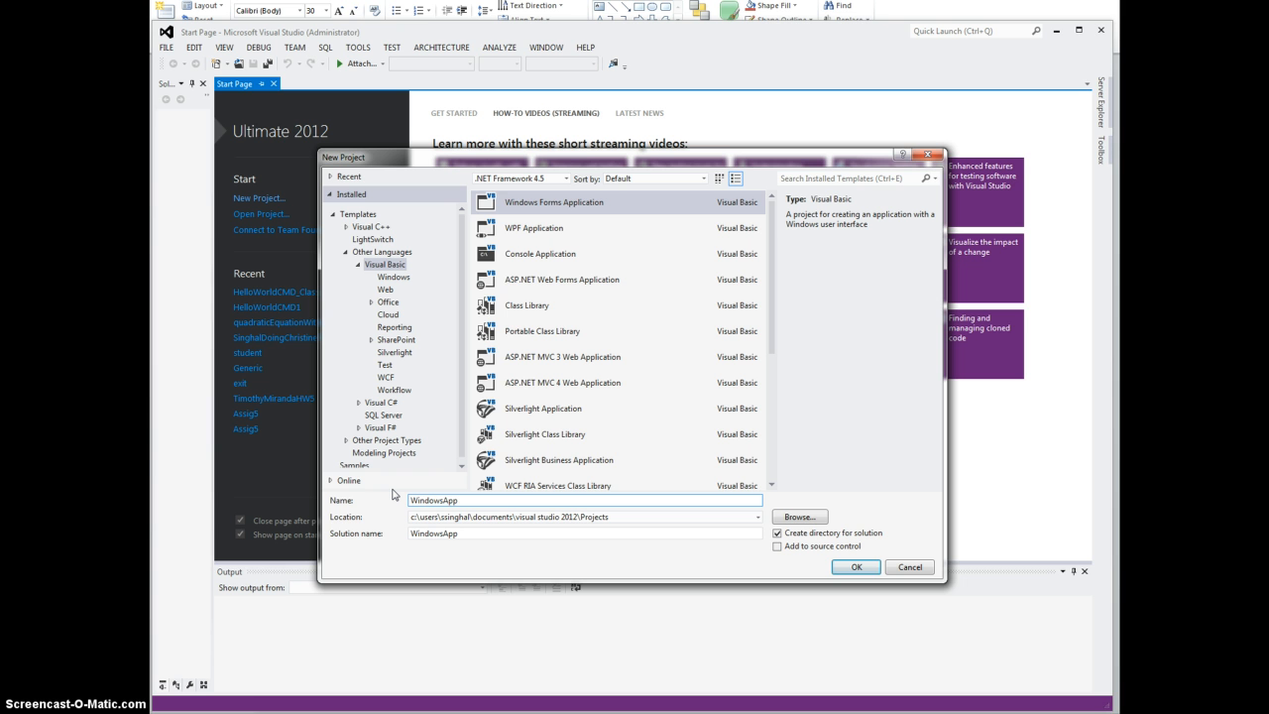
text(B)
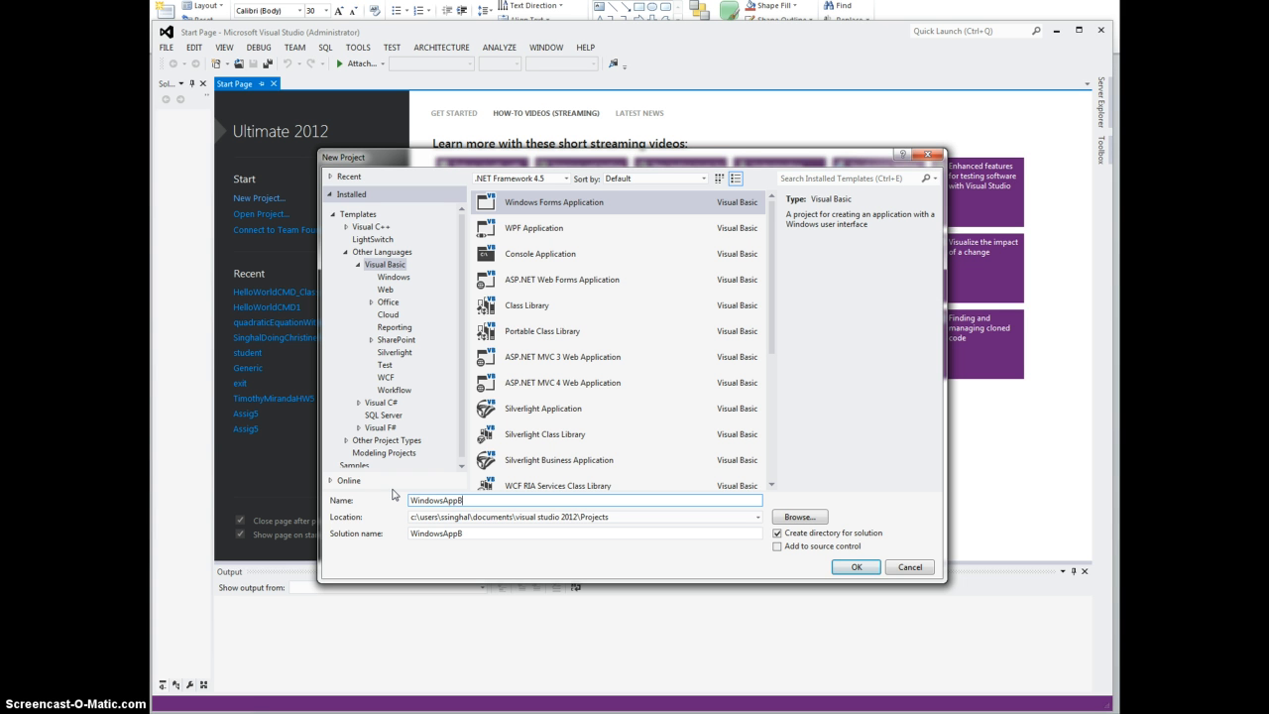
text(utton)
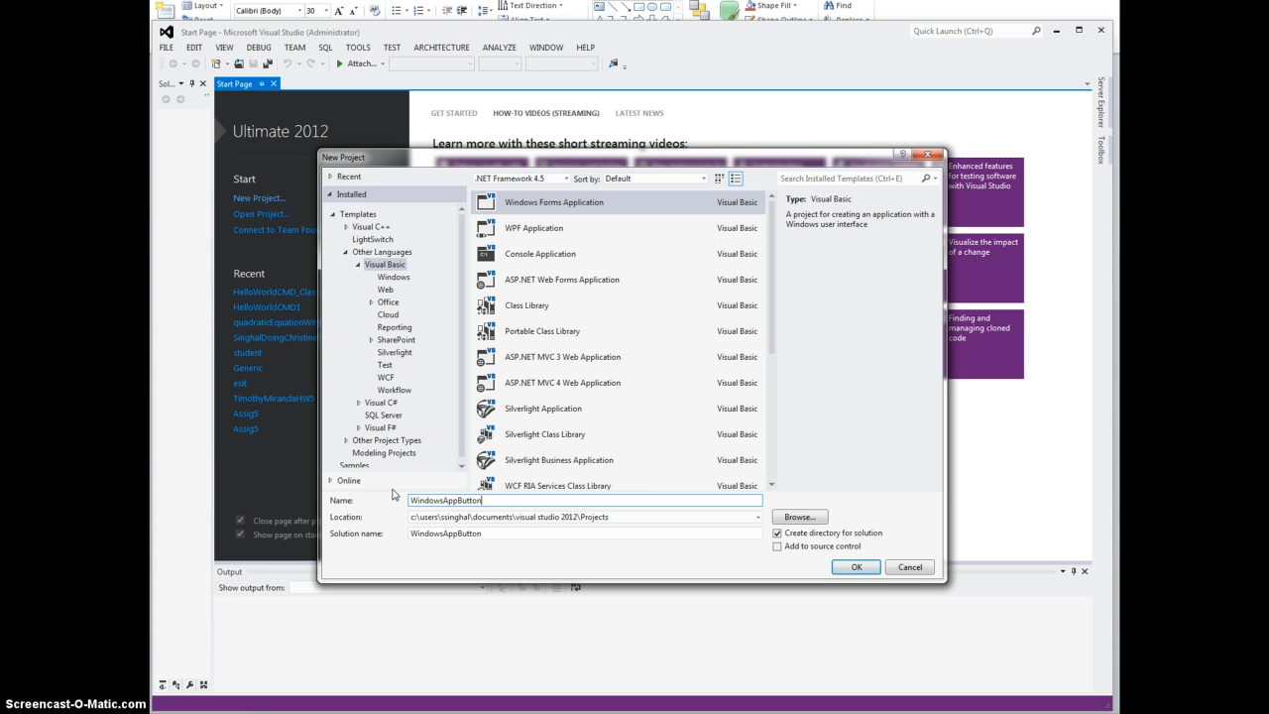
mouse_move(748, 495)
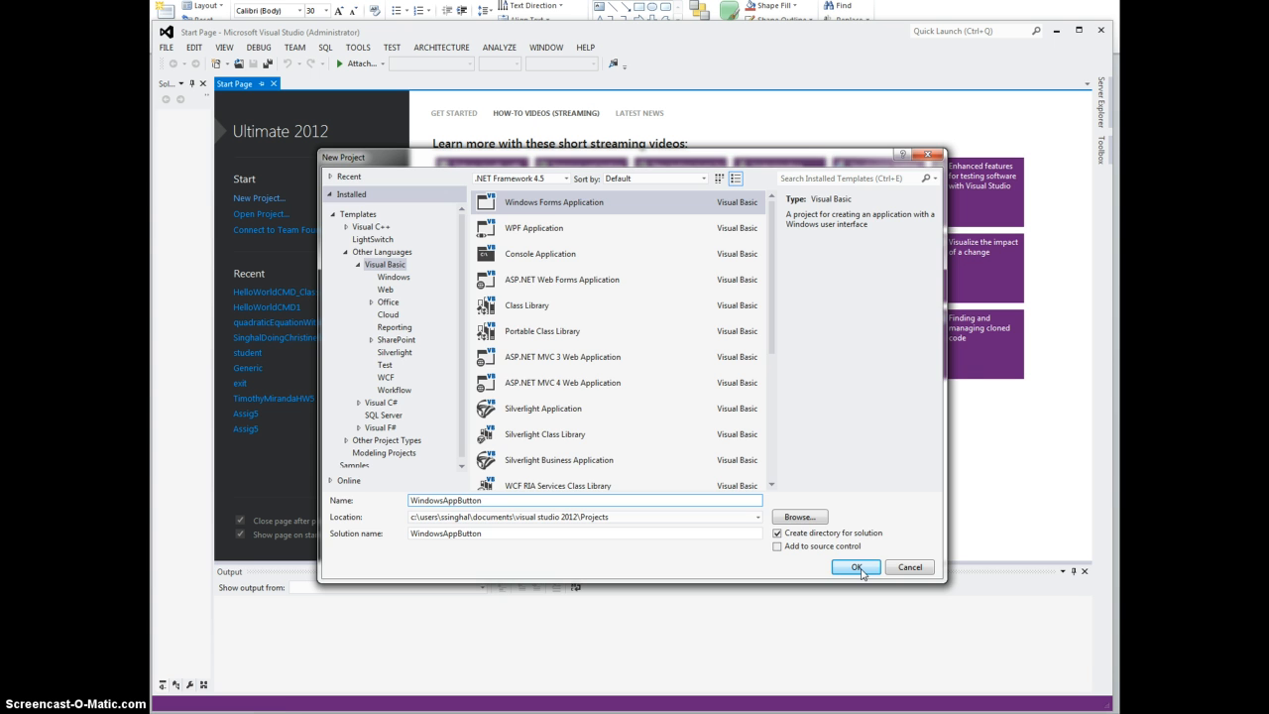
click(855, 566)
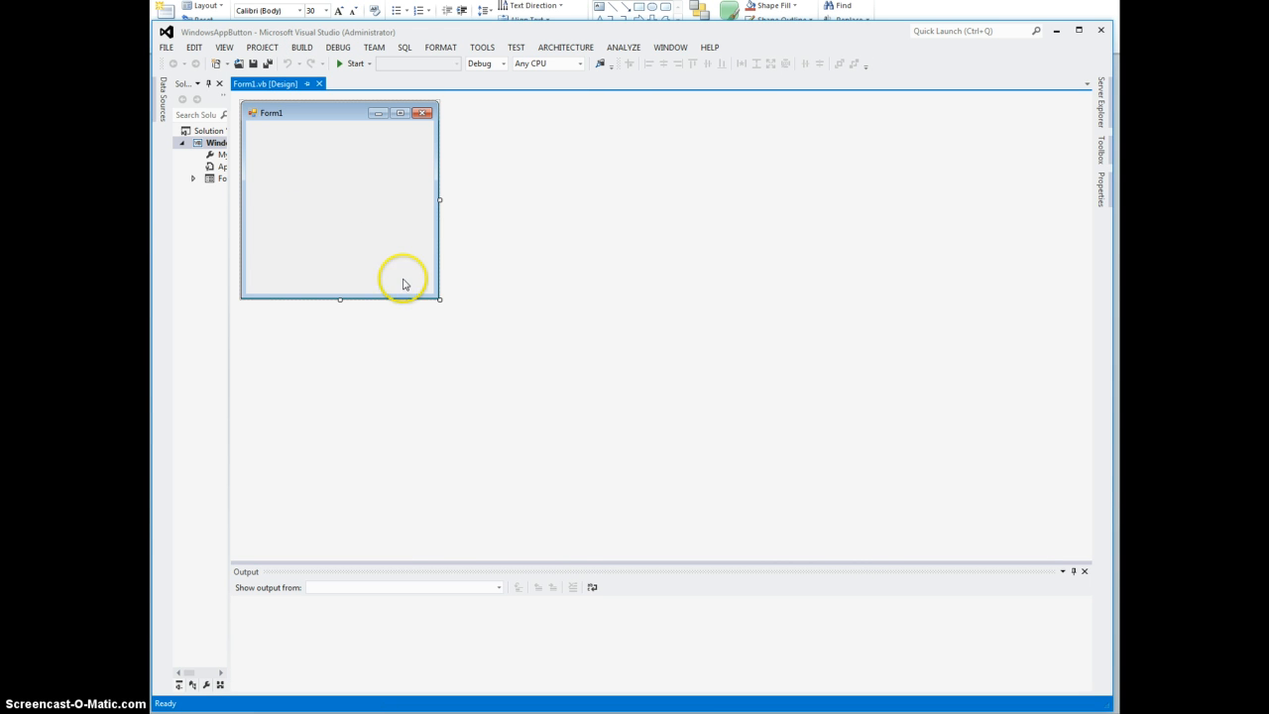
Step: Drag Form1's bottom-right corner outward until the form is about 425 by 451
drag(439, 299, 476, 343)
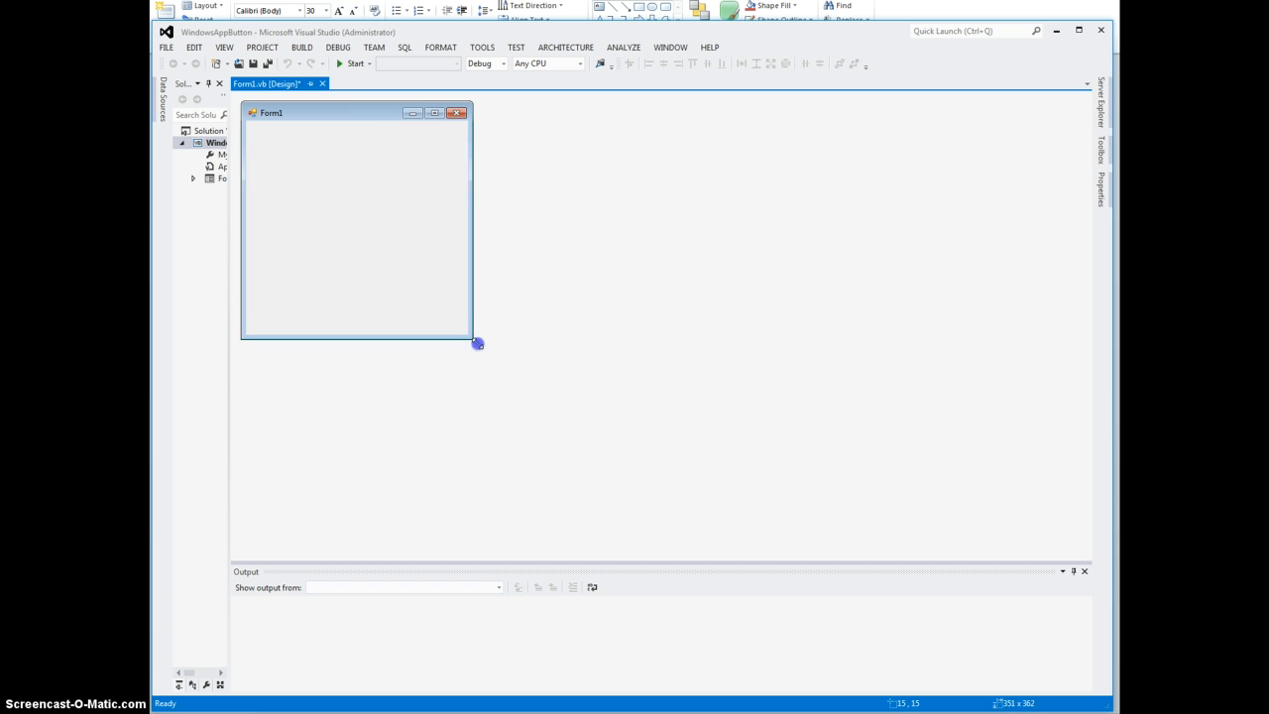
drag(478, 342, 509, 404)
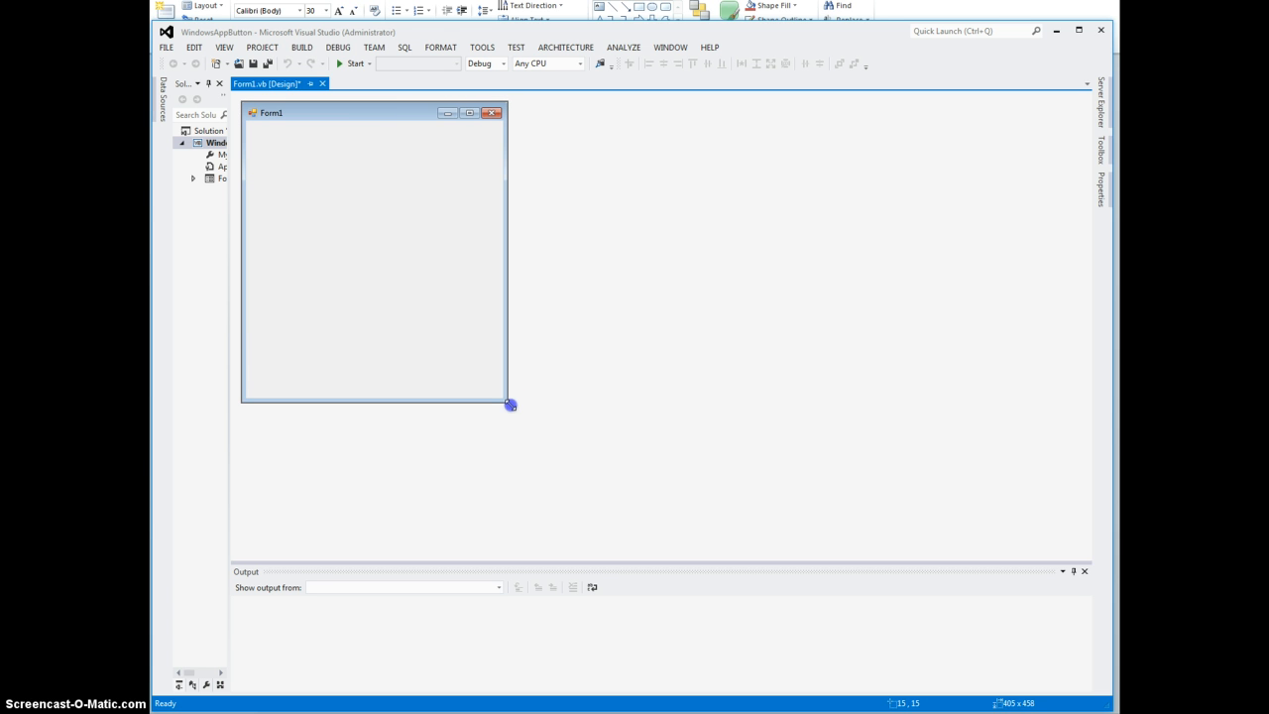
drag(511, 405, 523, 400)
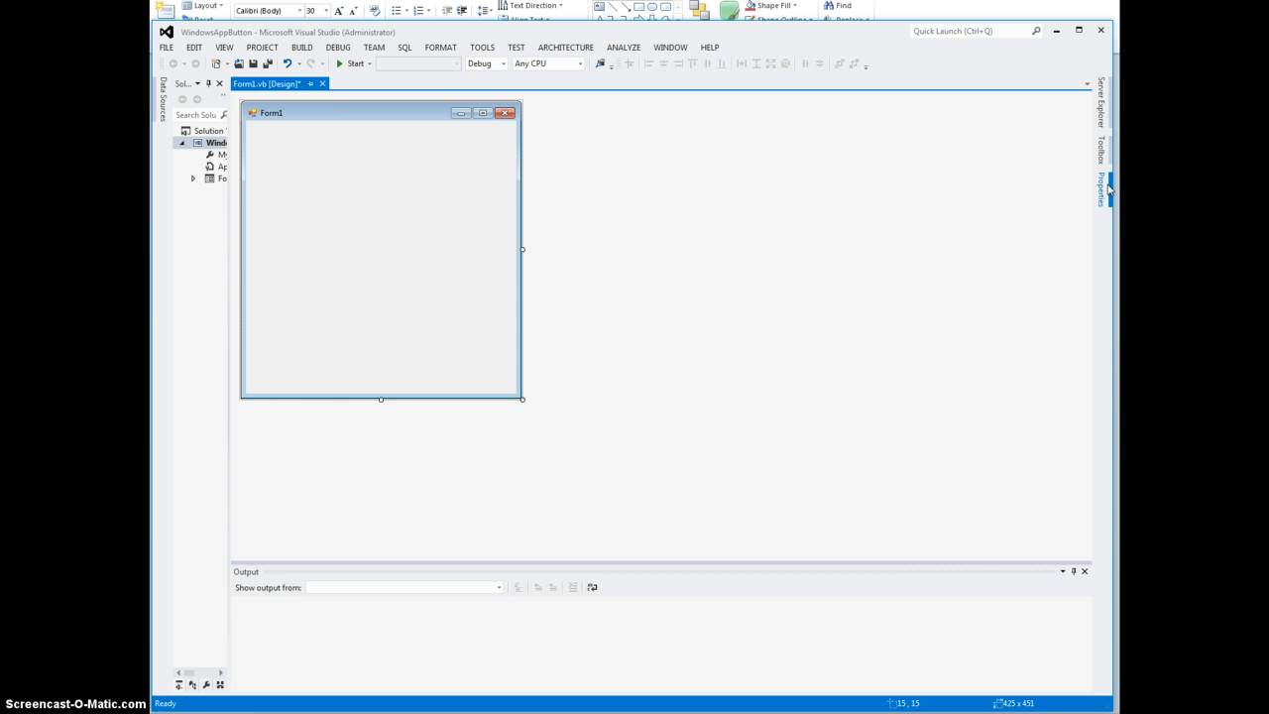
Step: Show Form1's Properties window and pin it open with Auto Hide off
click(1100, 189)
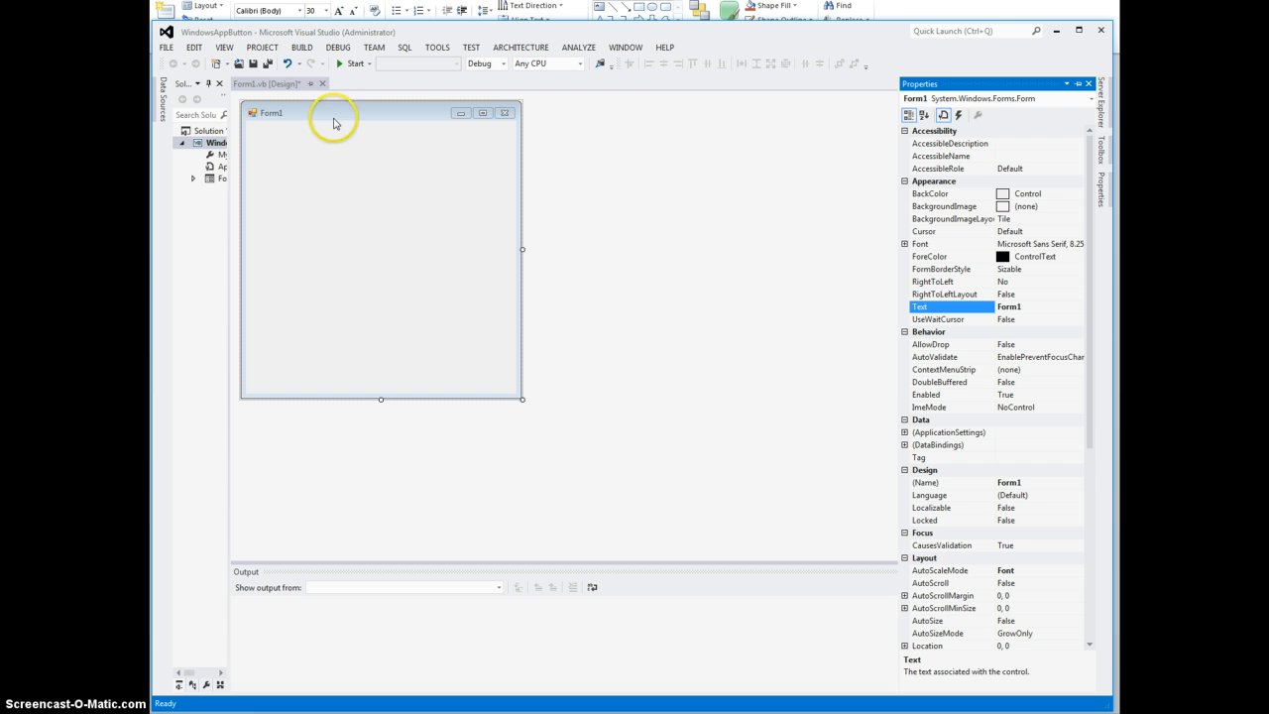
mouse_move(406, 127)
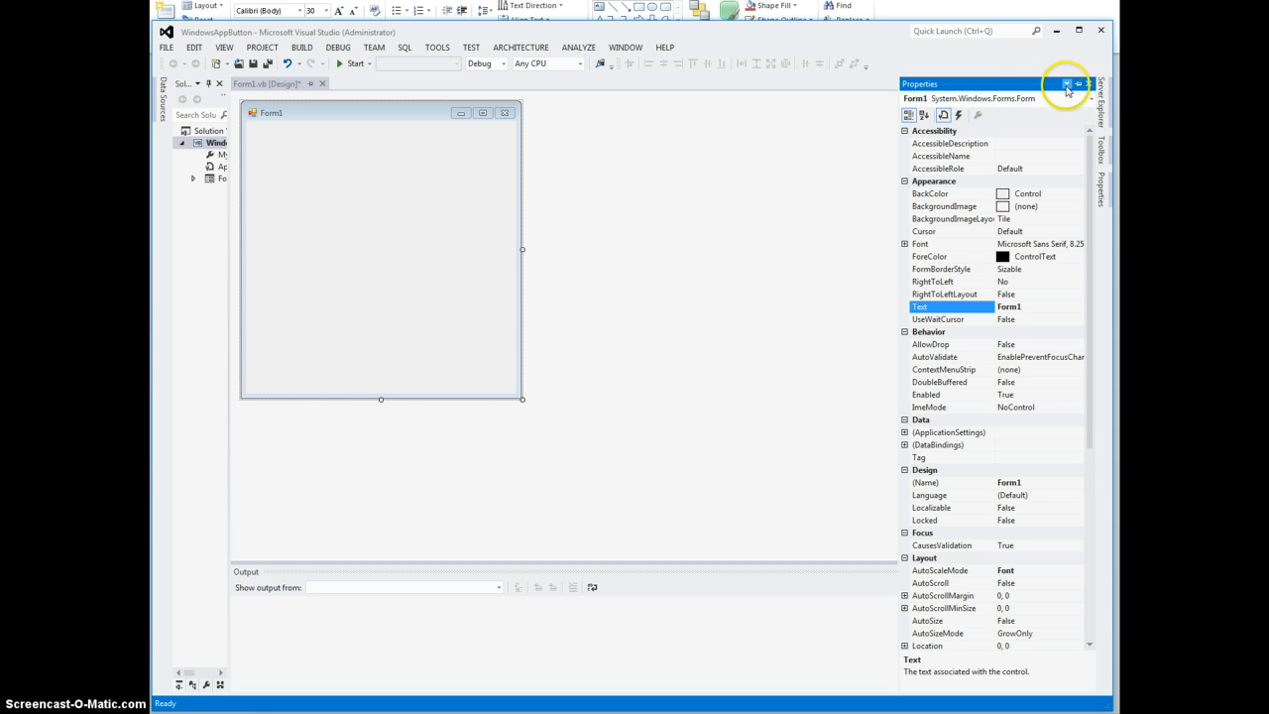
mouse_move(1066, 83)
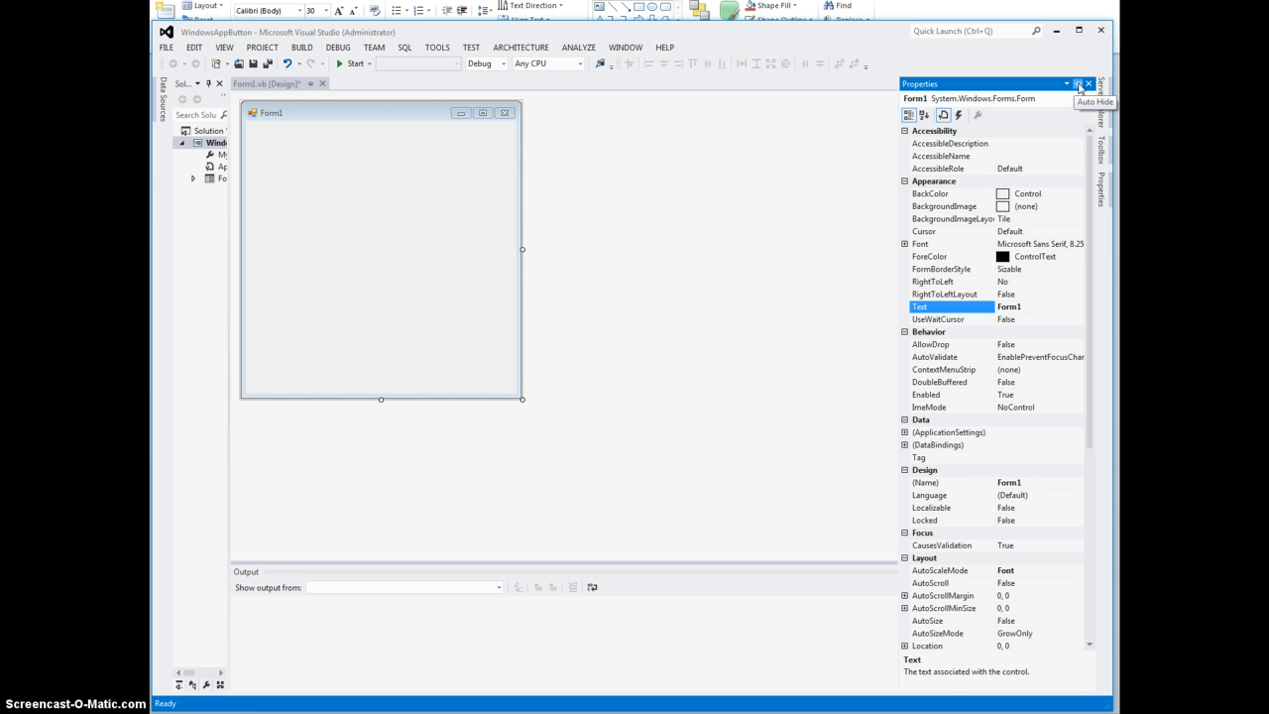
click(1077, 83)
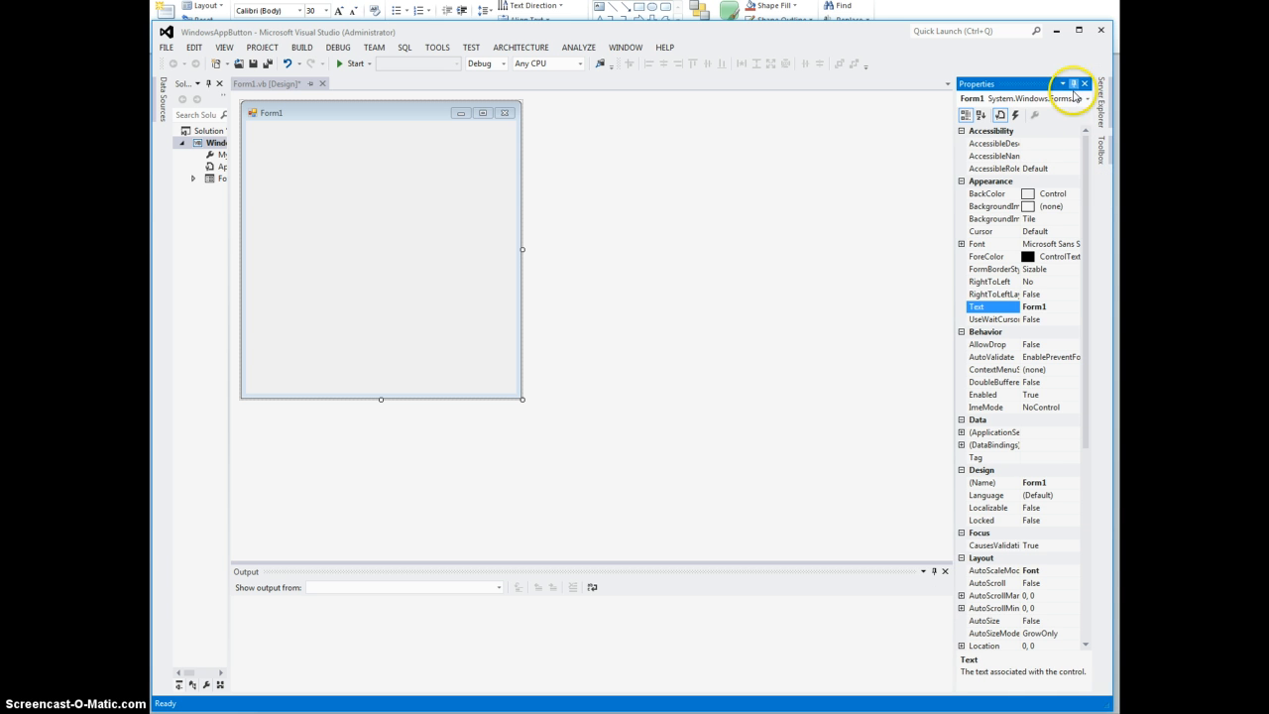
mouse_move(1097, 138)
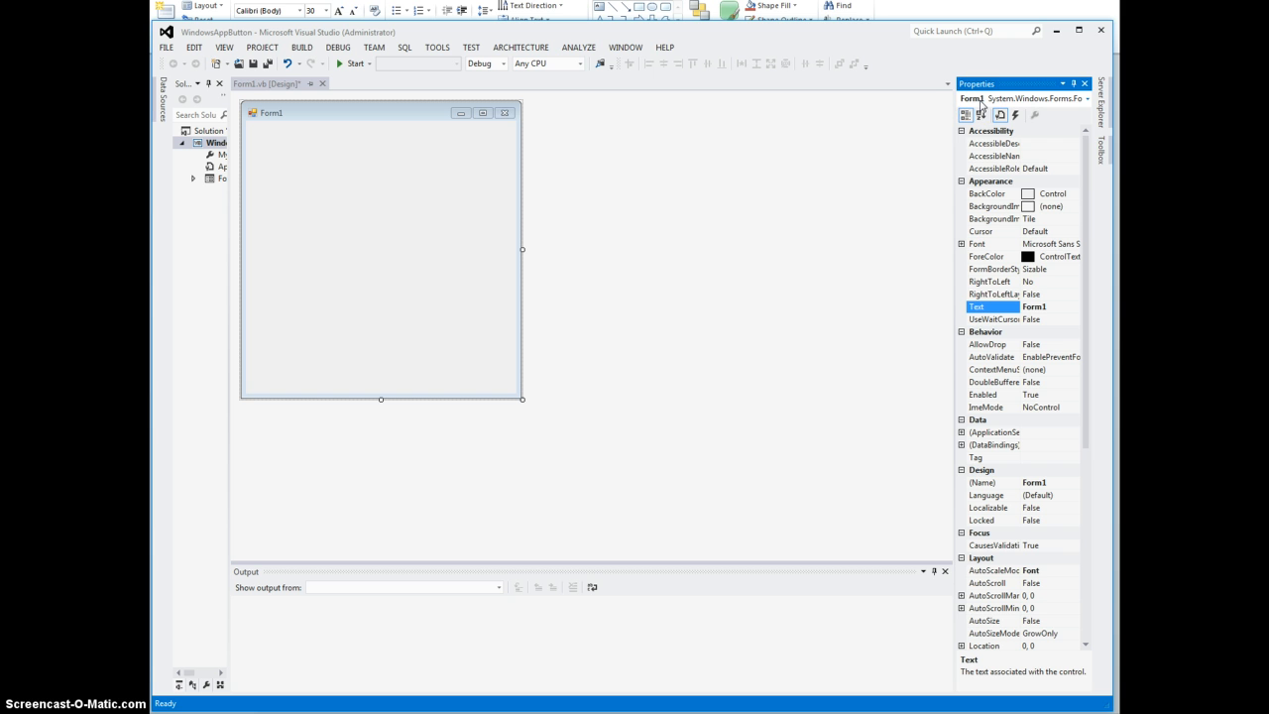
mouse_move(951, 150)
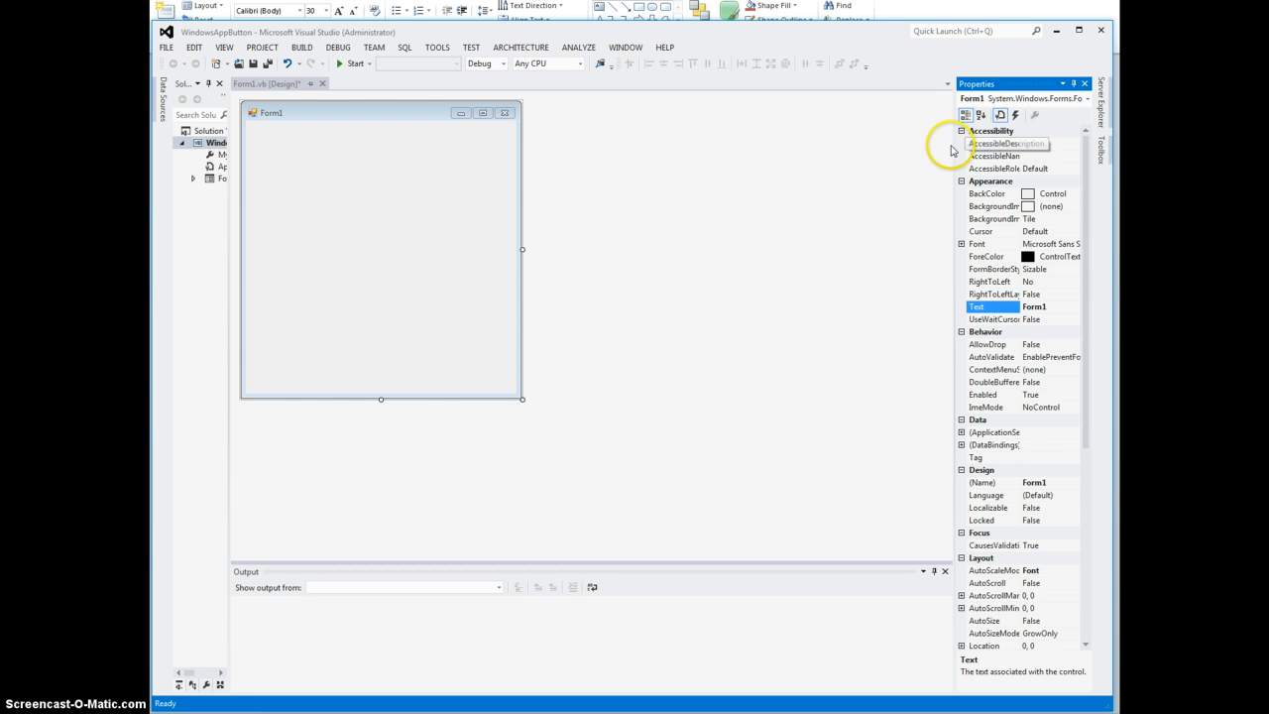
mouse_move(954, 144)
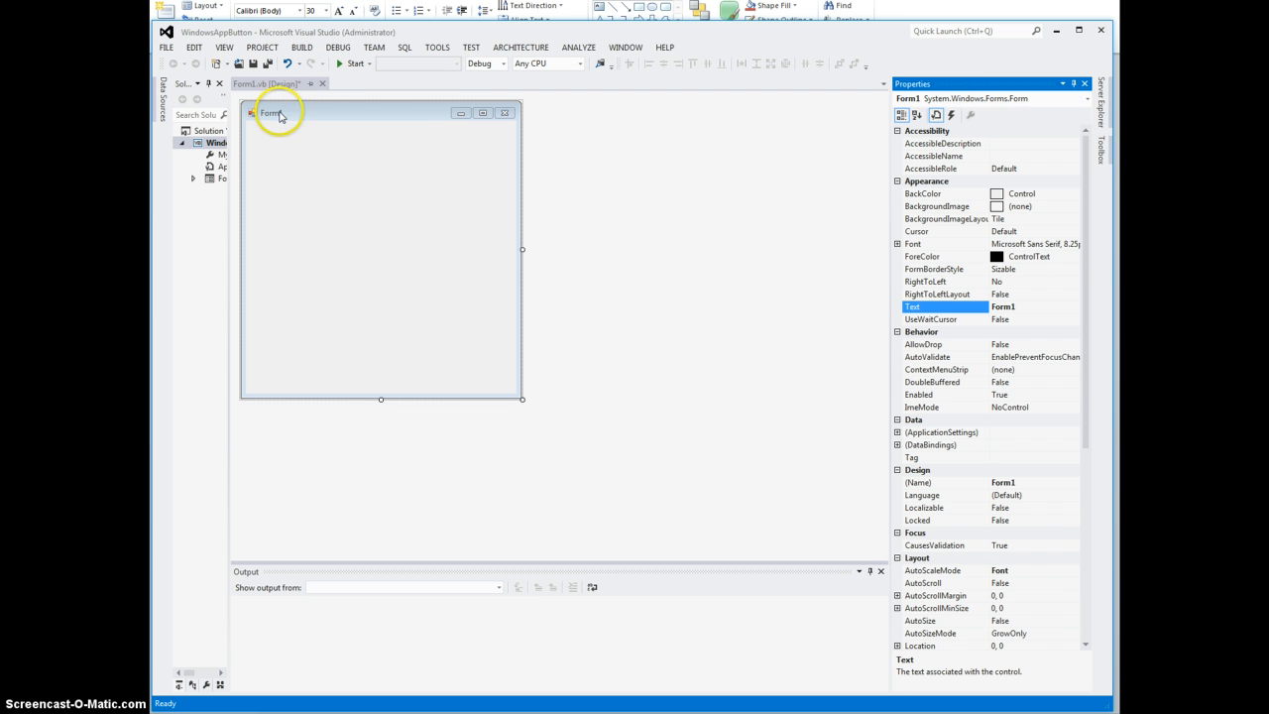
mouse_move(312, 117)
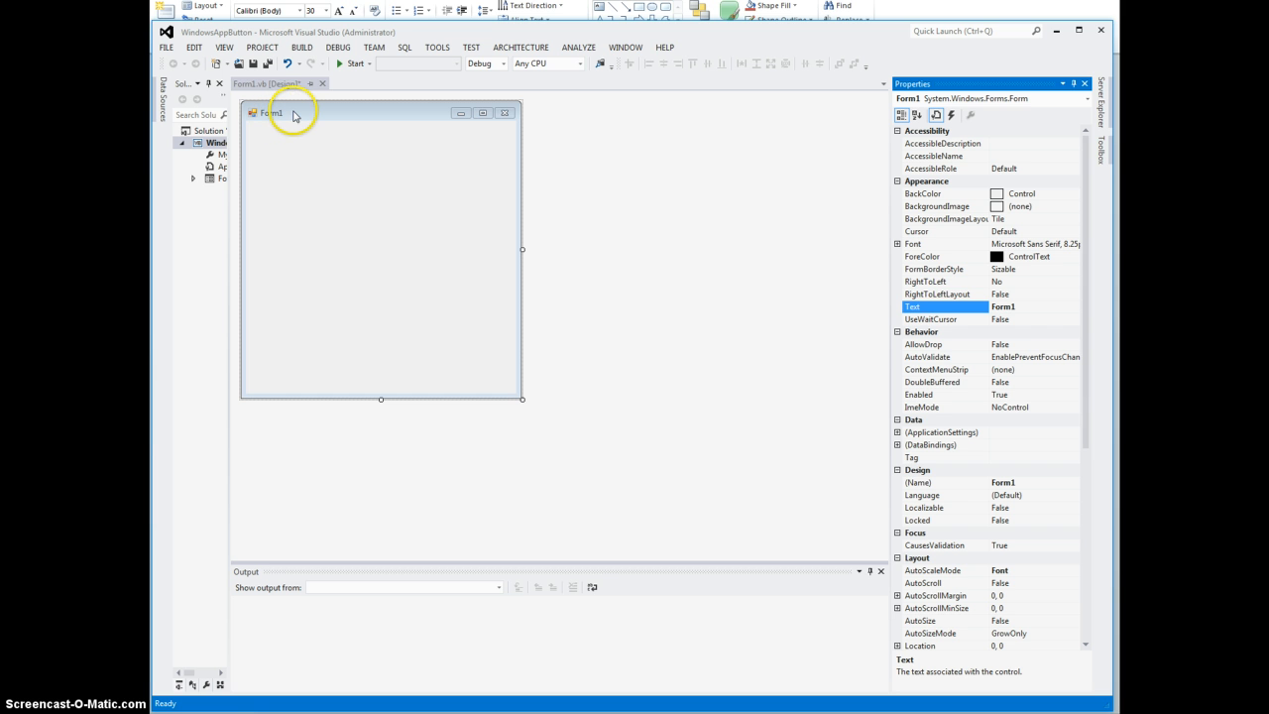
mouse_move(612, 304)
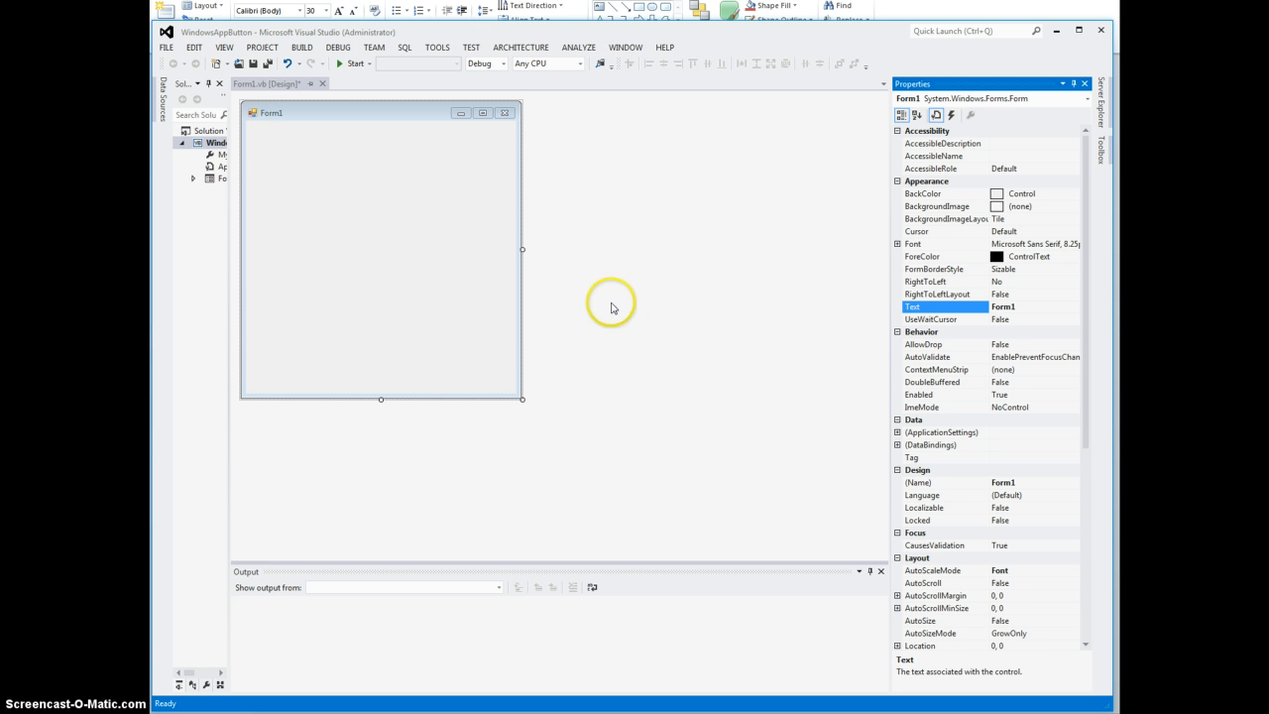
mouse_move(1087, 429)
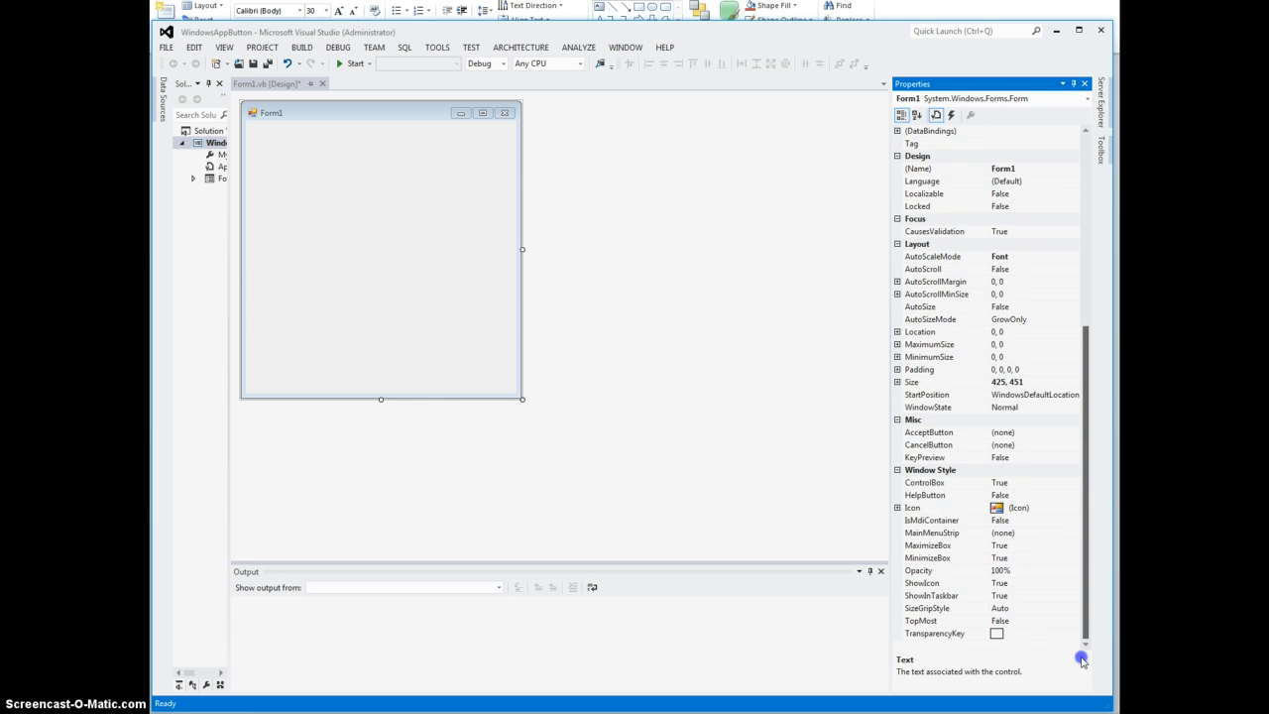
mouse_move(955, 553)
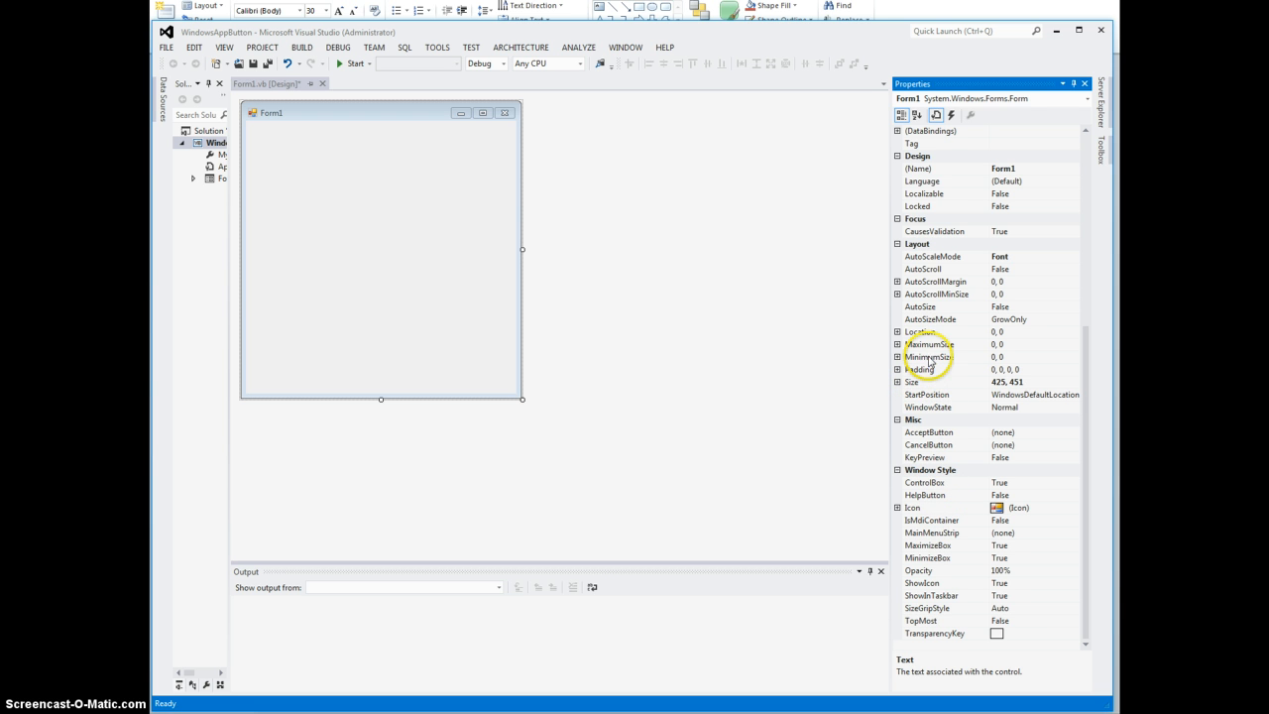
Step: Sort Properties alphabetically and set the form's Text to 'Button Saying Hello'
click(917, 114)
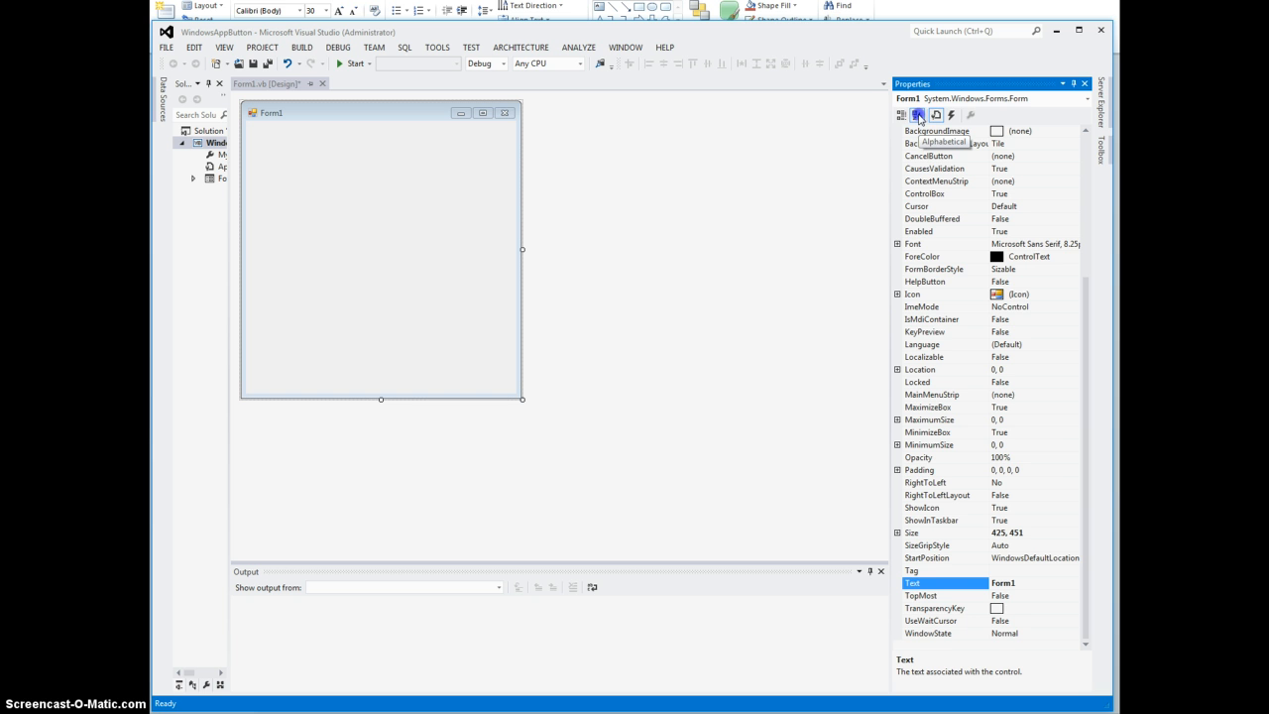
mouse_move(971, 582)
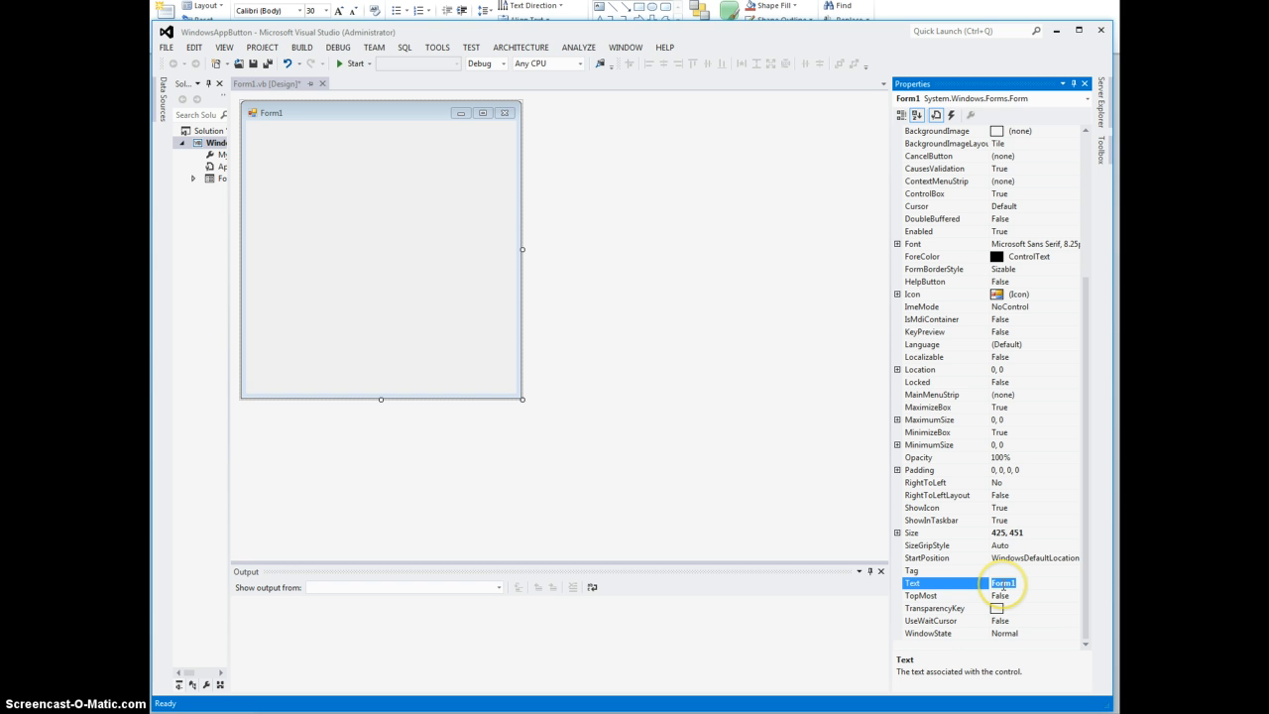
mouse_move(1065, 577)
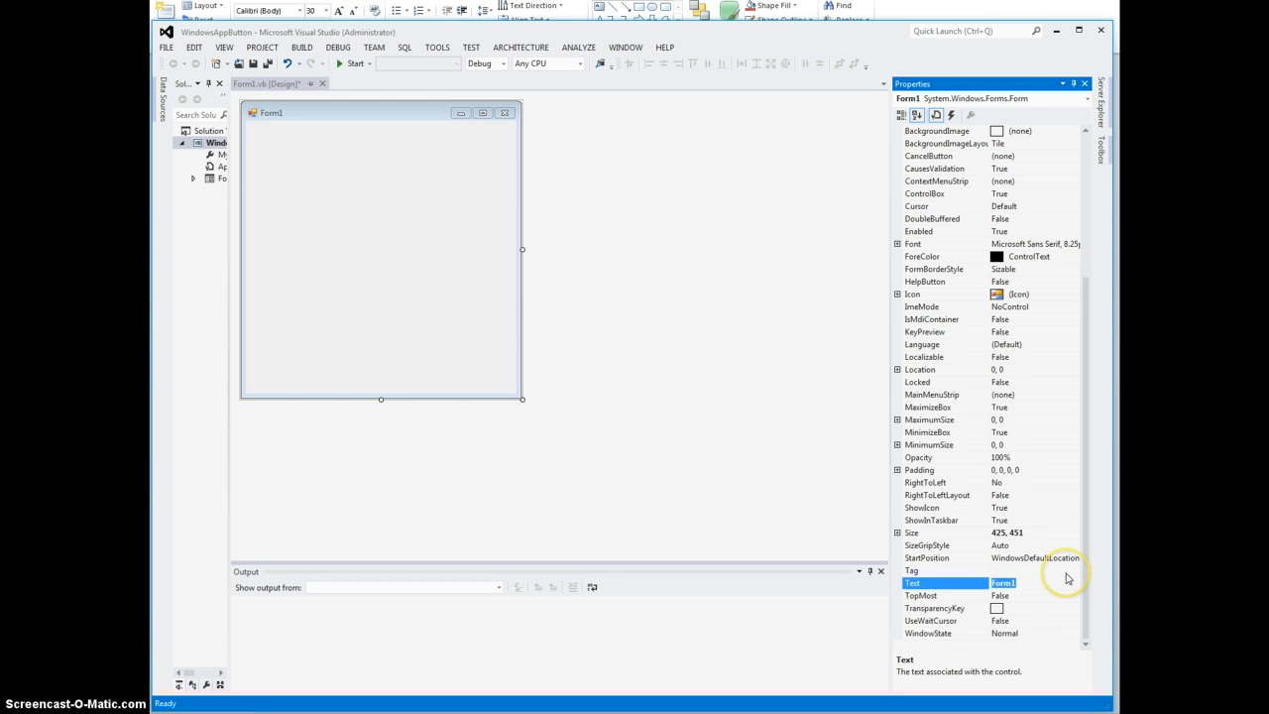
mouse_move(1065, 577)
text(Button Saying Hi)
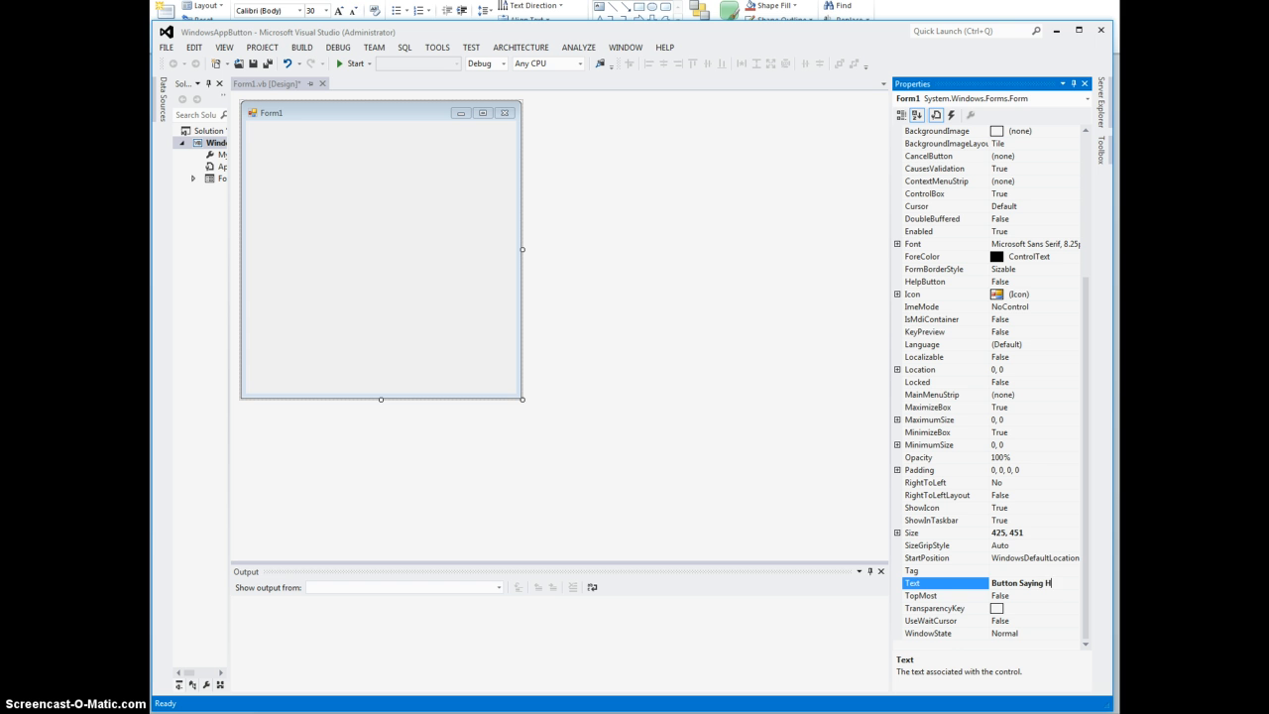
text(ello)
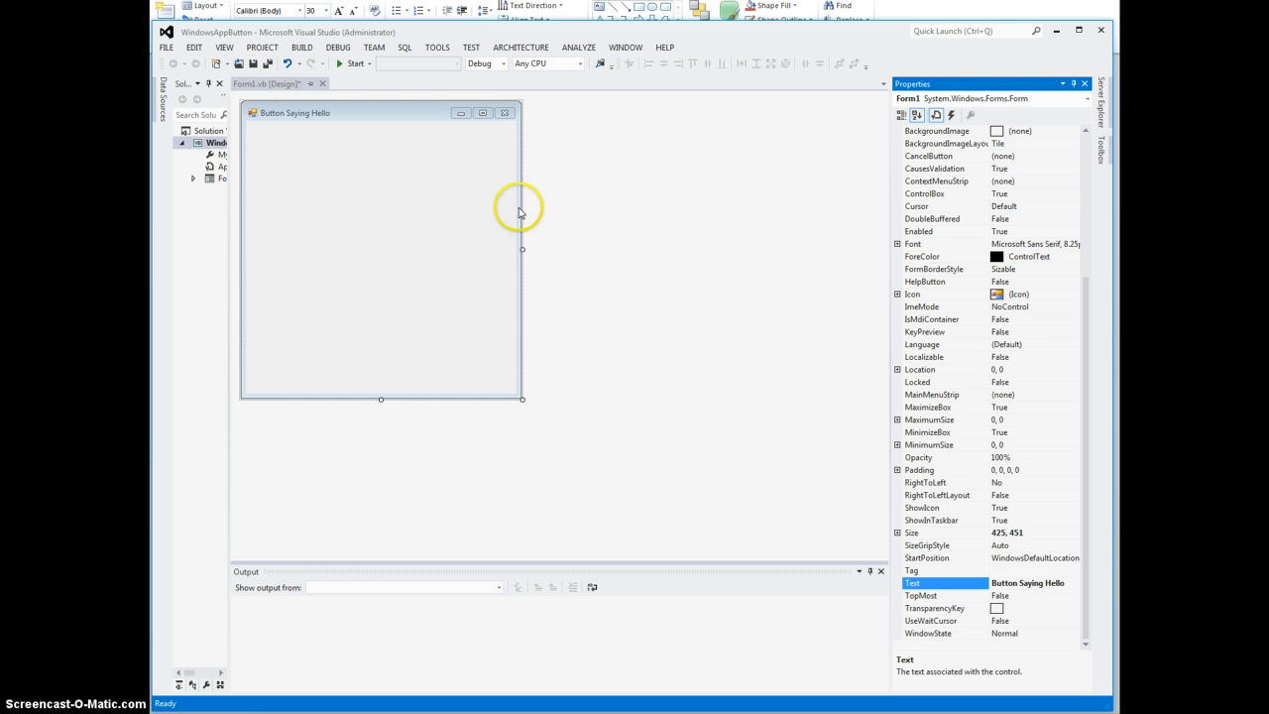
mouse_move(262, 149)
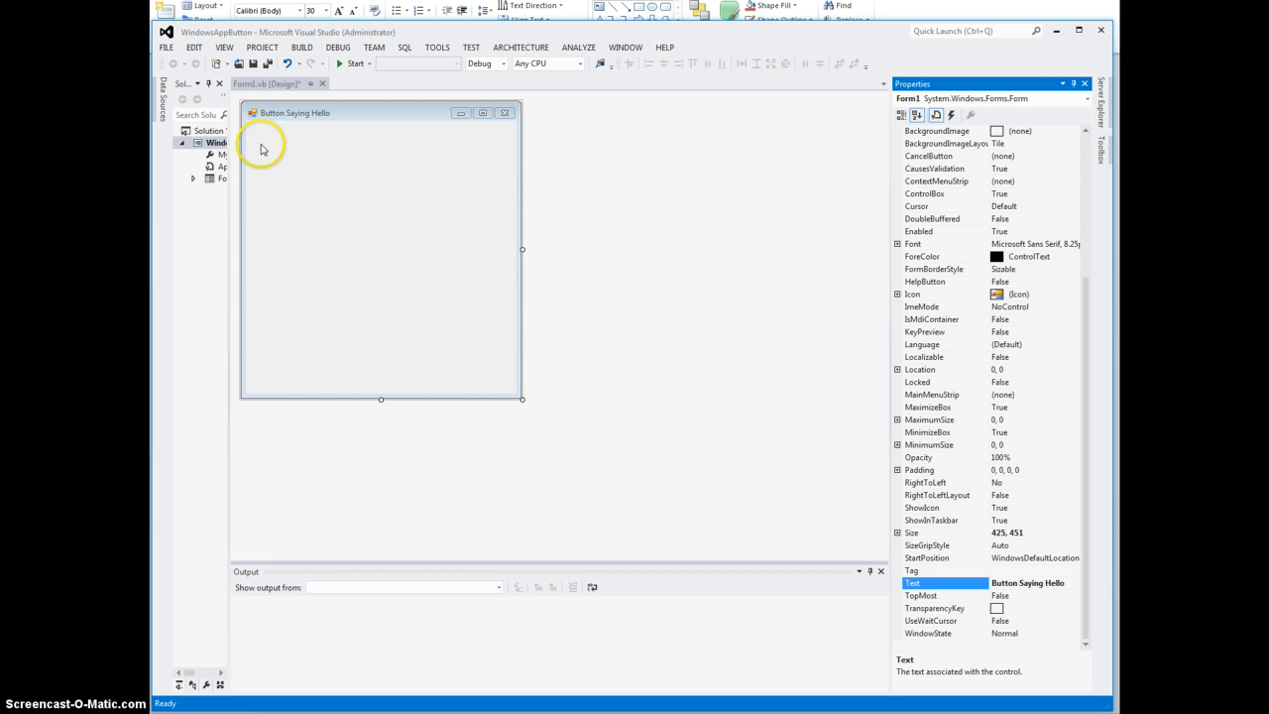
mouse_move(325, 115)
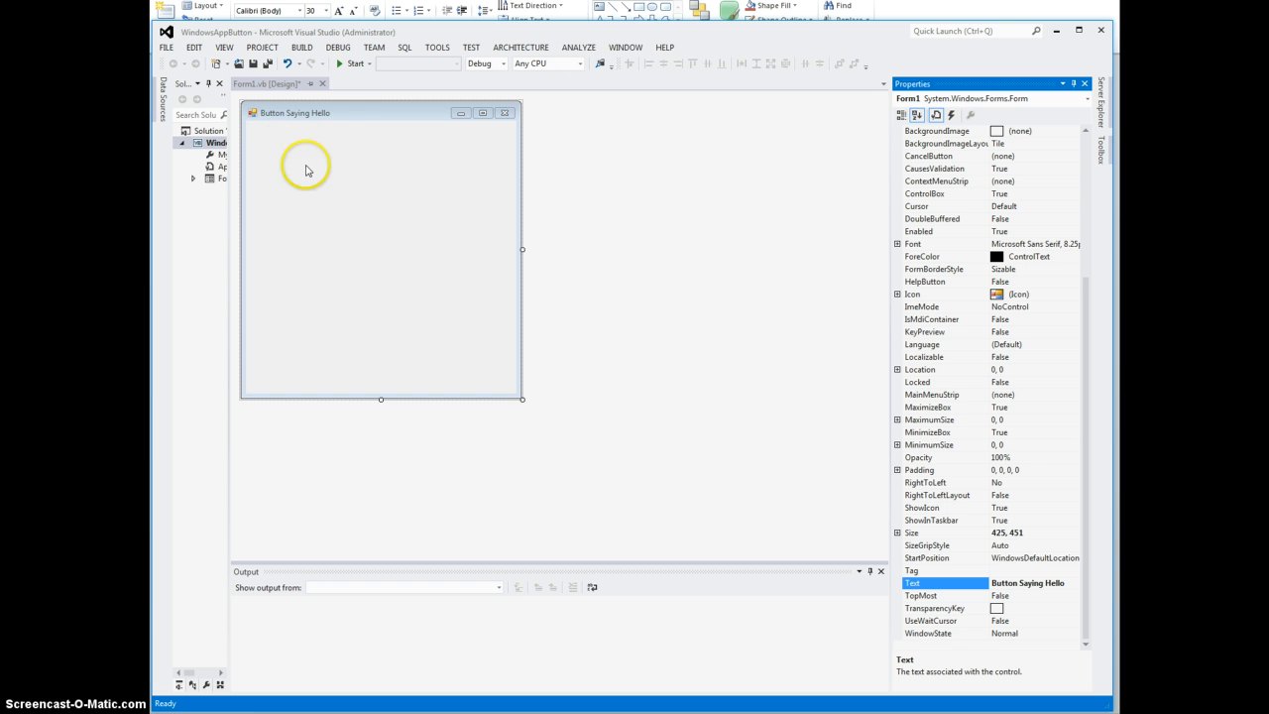
mouse_move(389, 223)
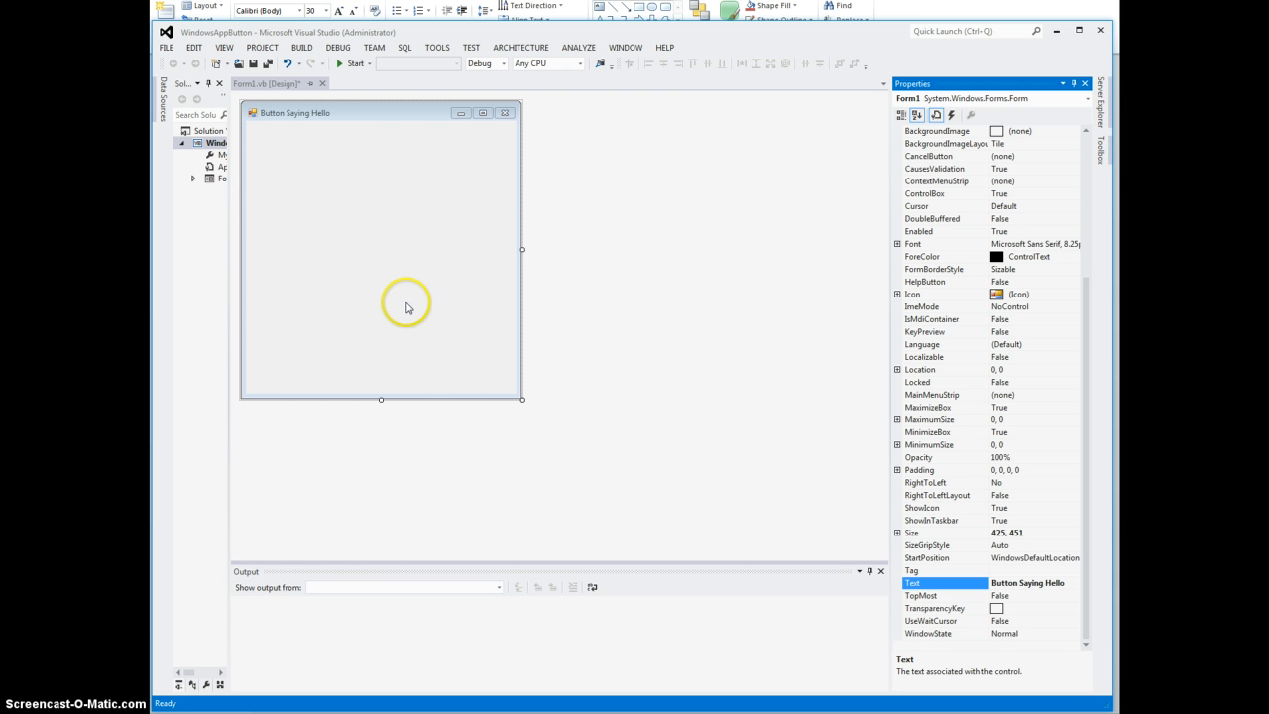
mouse_move(389, 180)
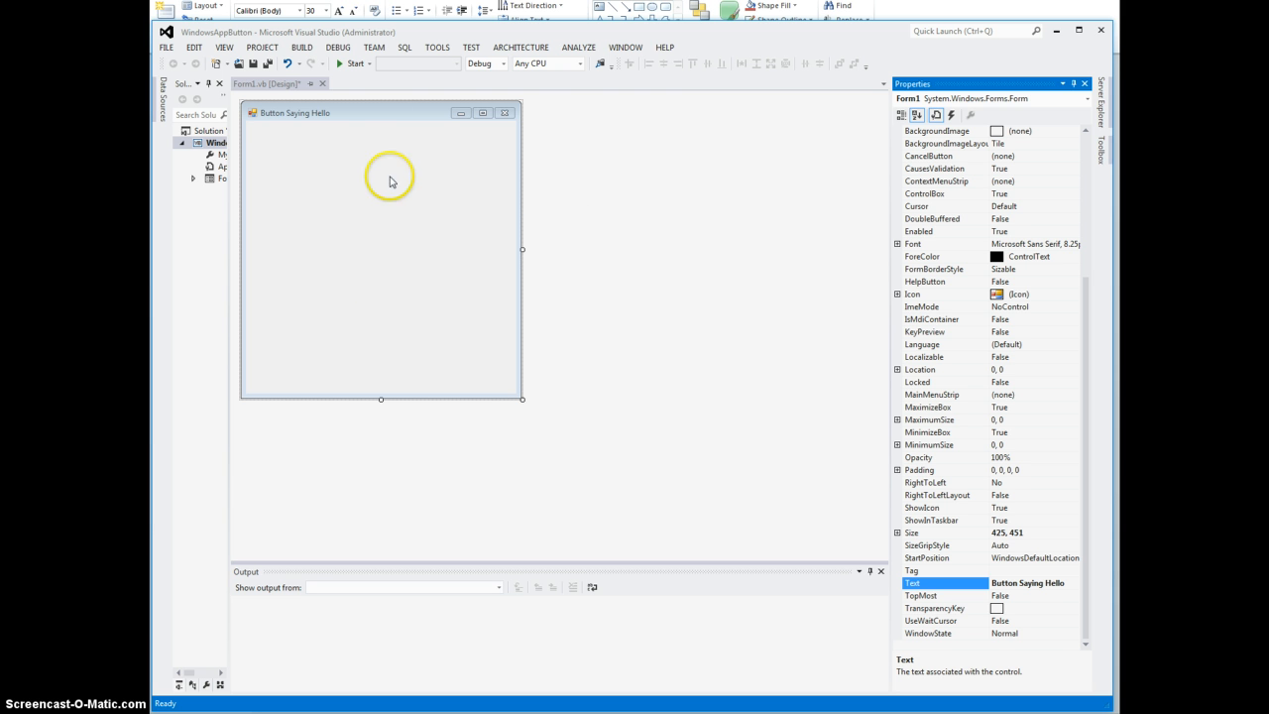
mouse_move(344, 165)
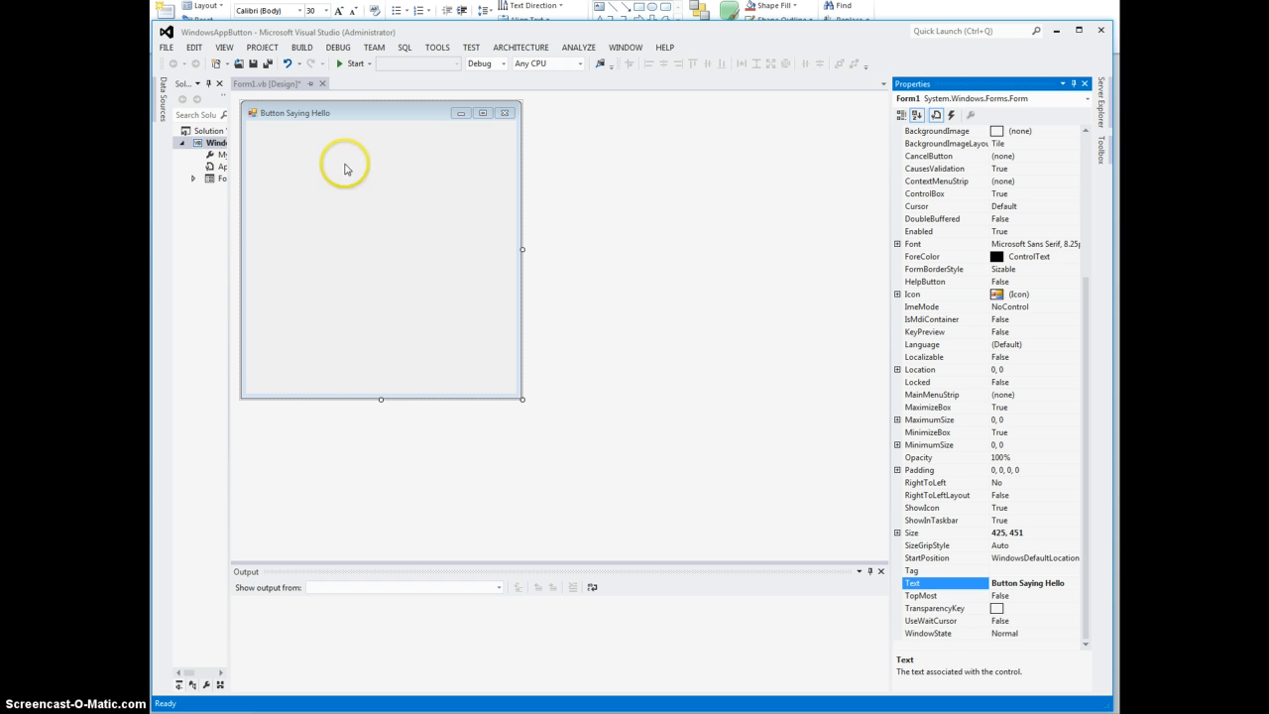
mouse_move(449, 160)
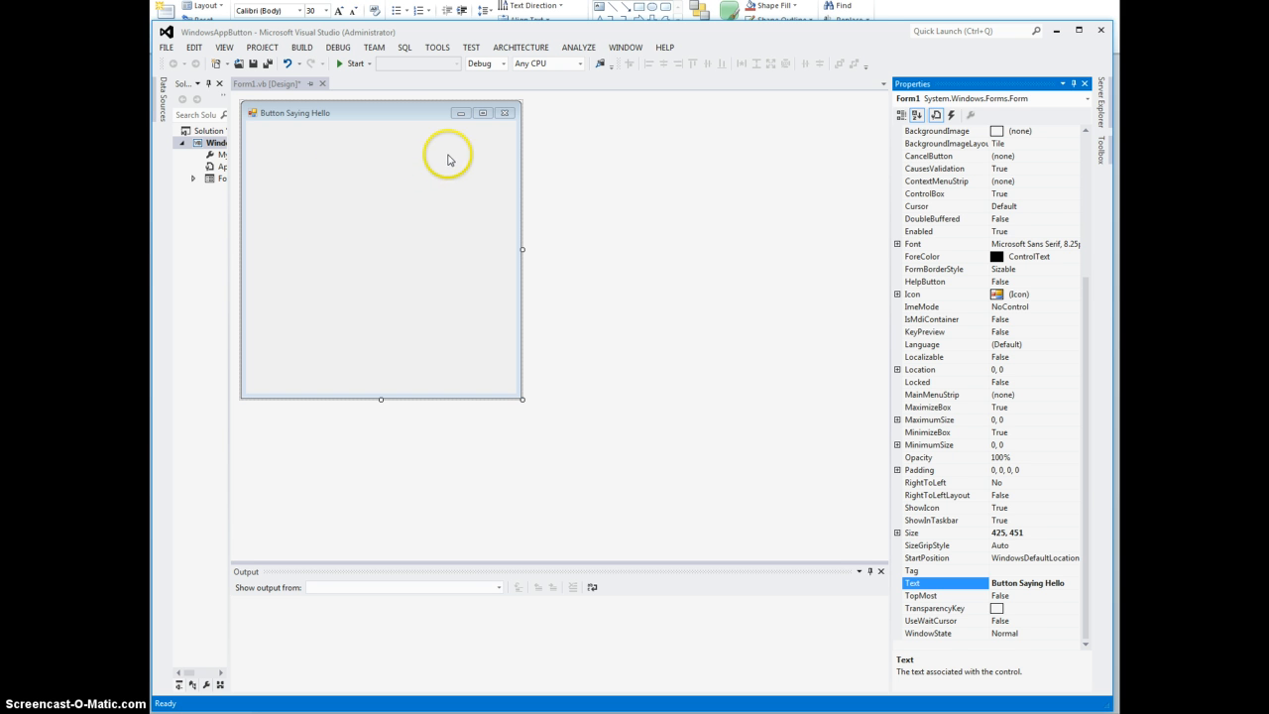
mouse_move(468, 204)
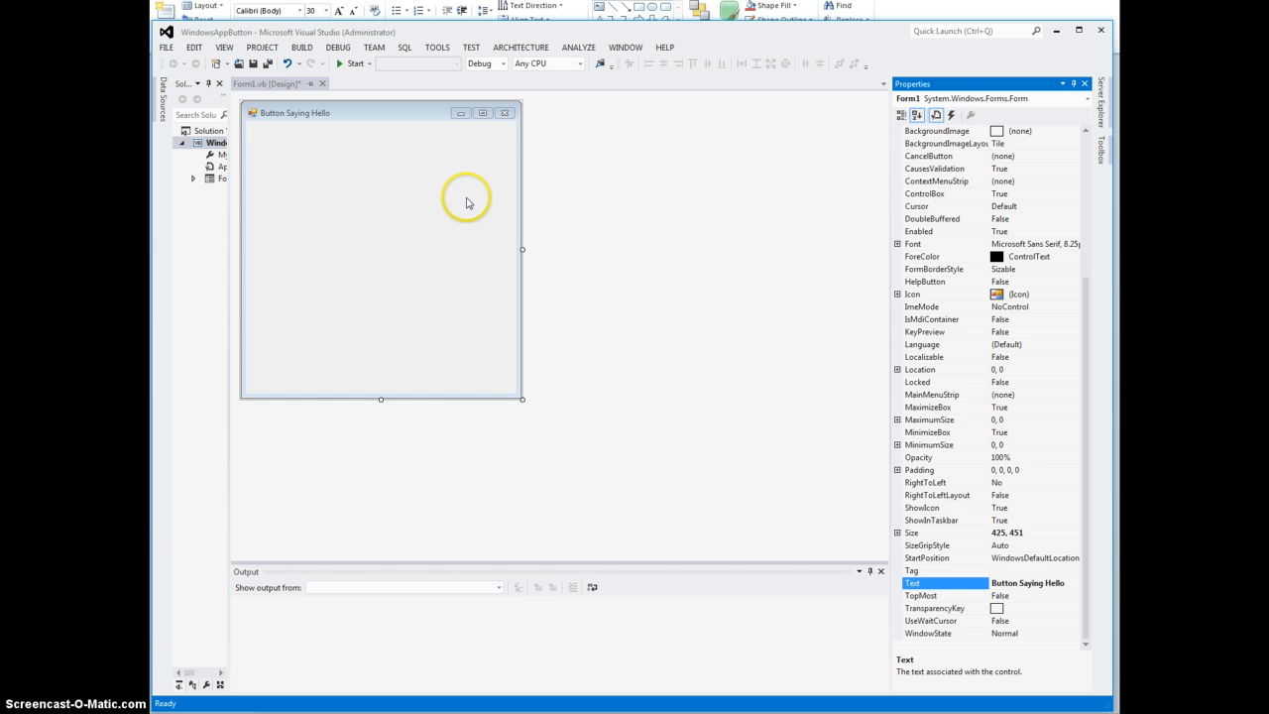
mouse_move(420, 216)
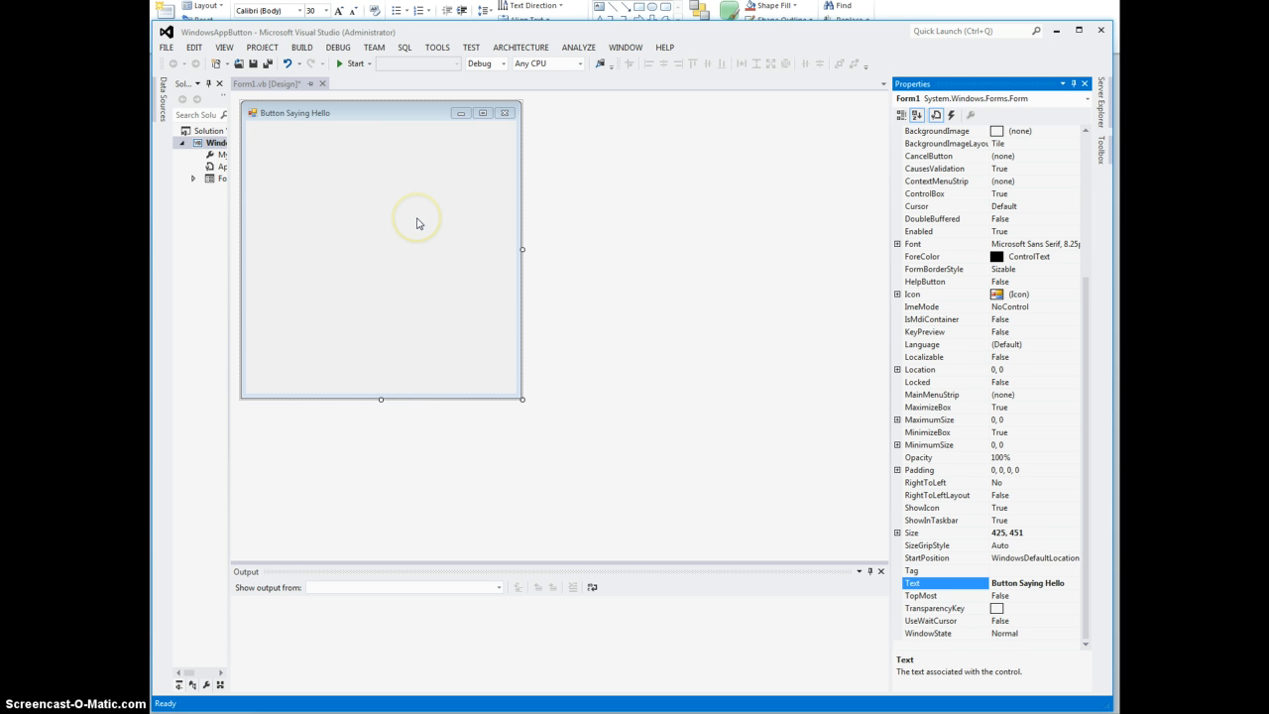
mouse_move(311, 153)
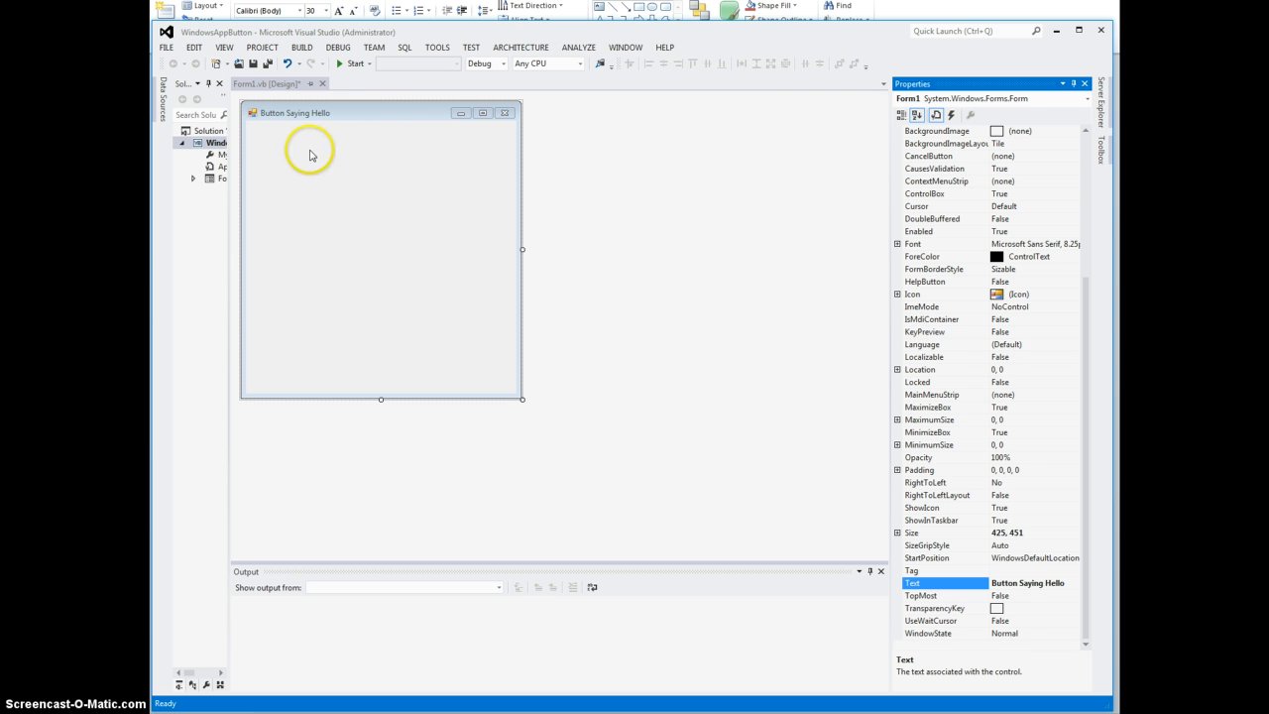
mouse_move(349, 199)
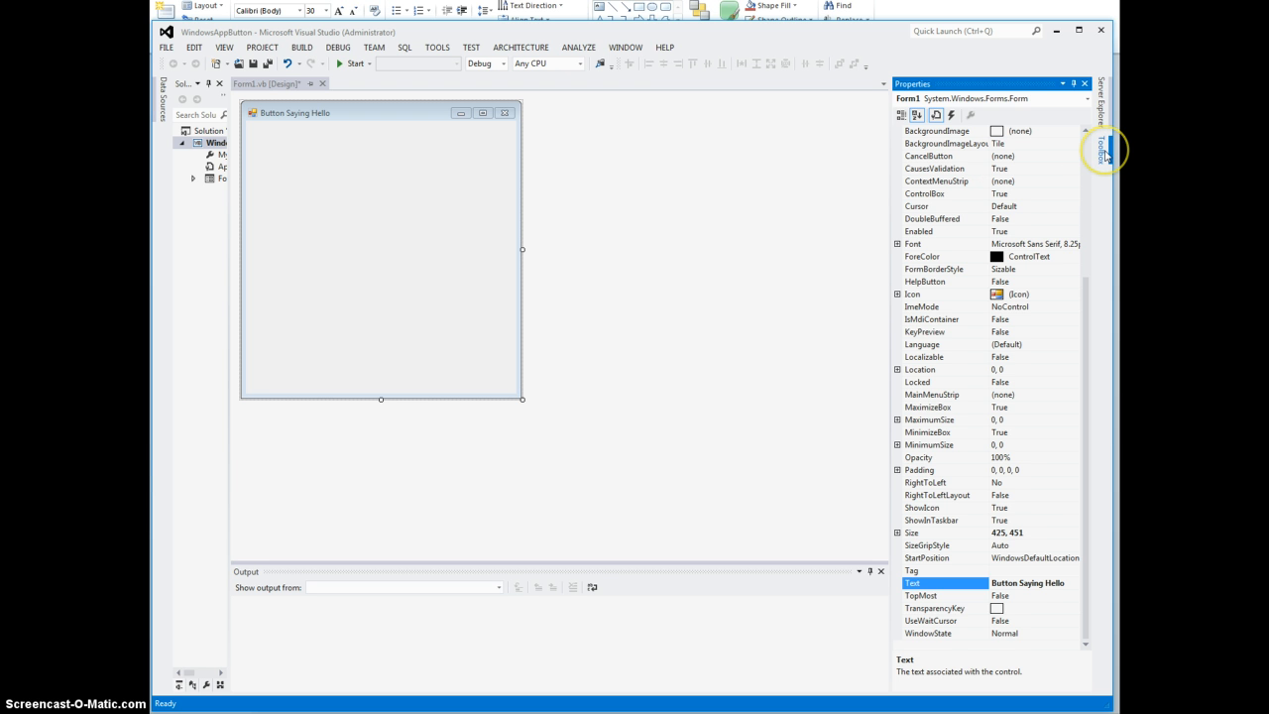
Step: Auto-hide the Properties window and pin the Toolbox open beside the designer
click(1103, 154)
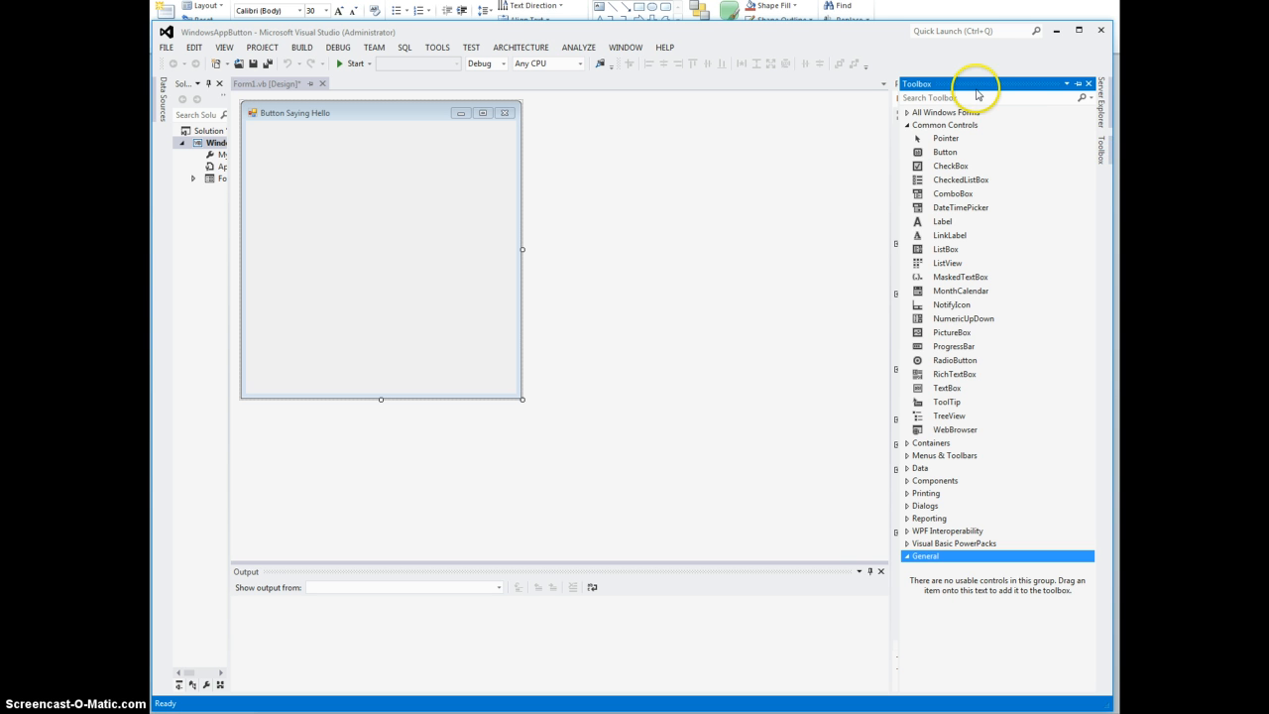
mouse_move(756, 144)
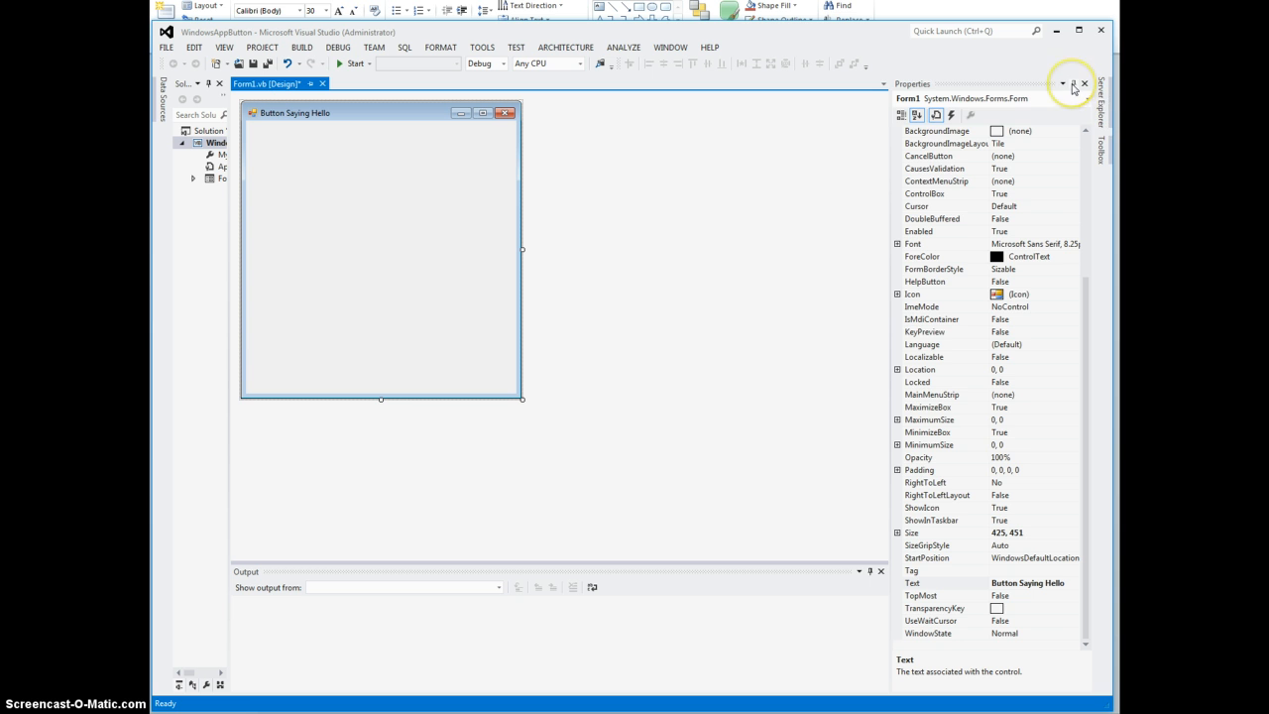
click(1074, 84)
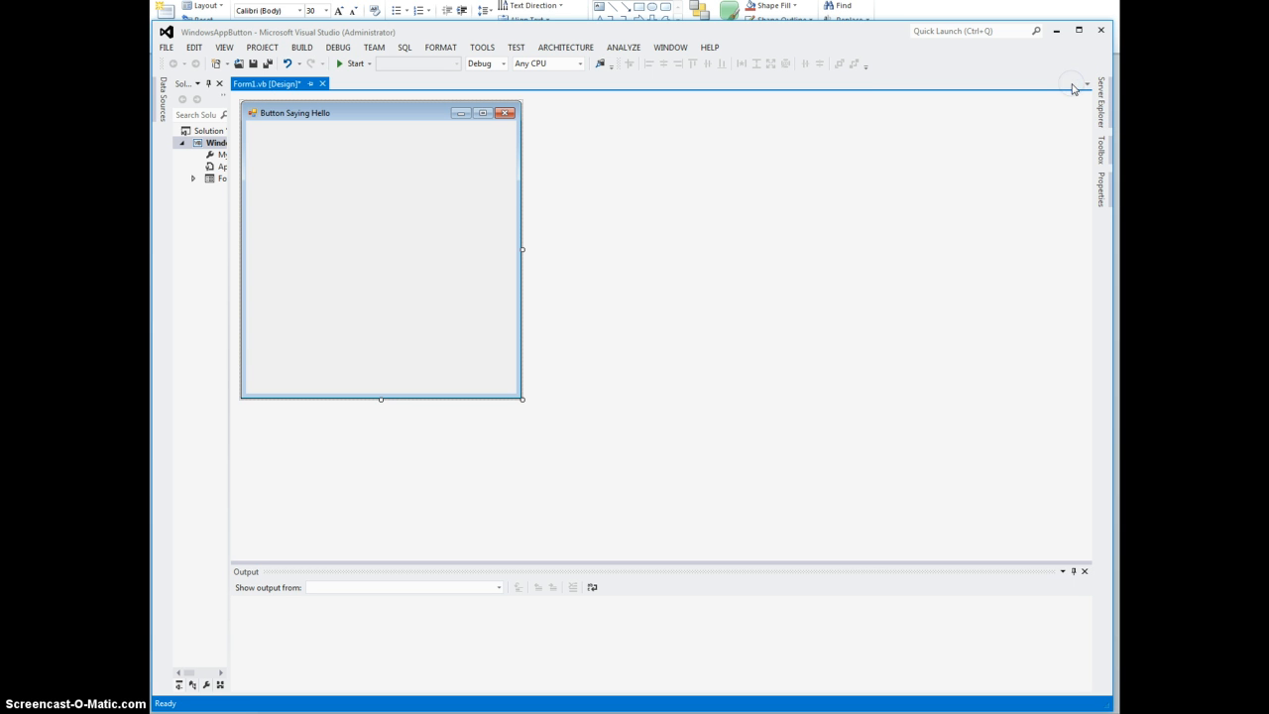
mouse_move(1101, 149)
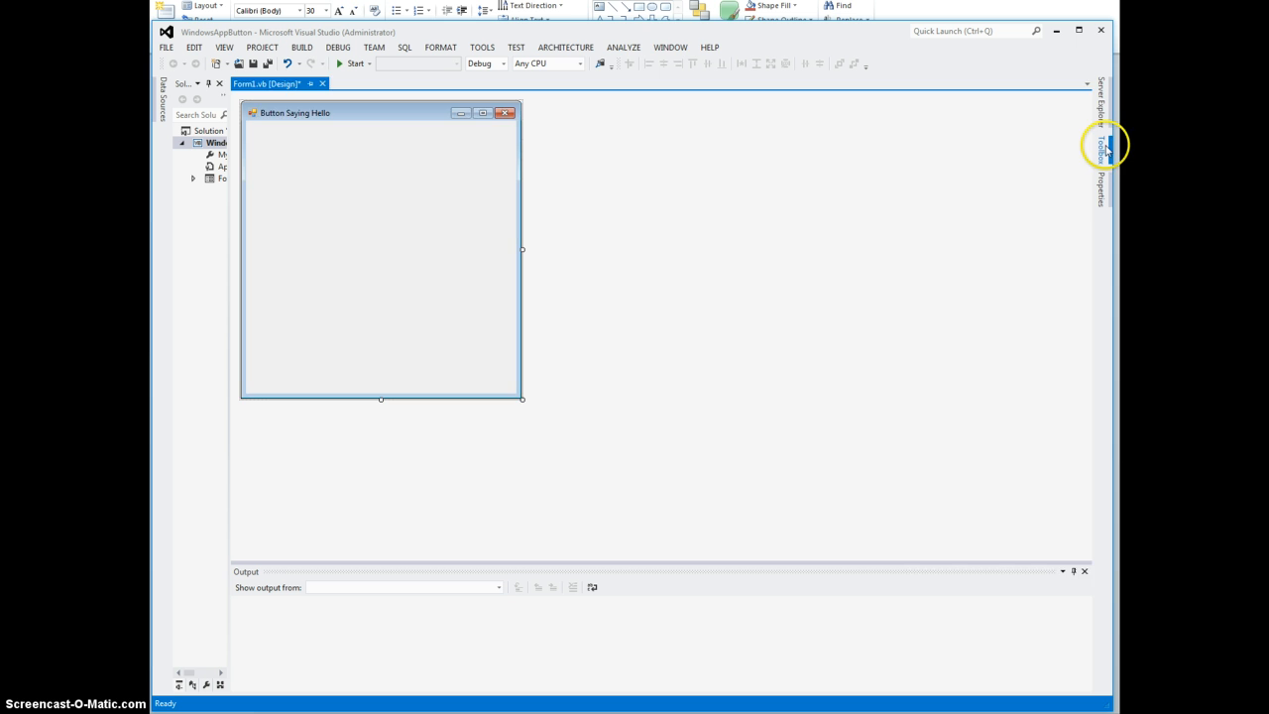
click(1101, 148)
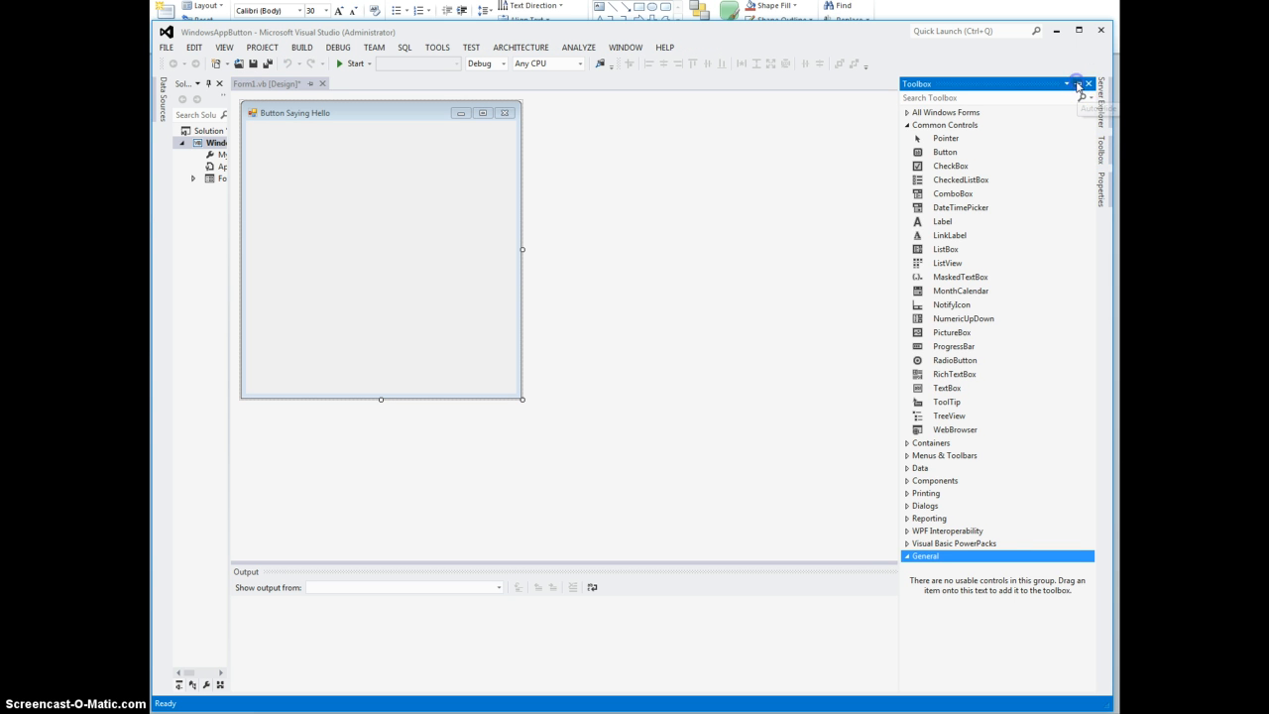
click(1074, 84)
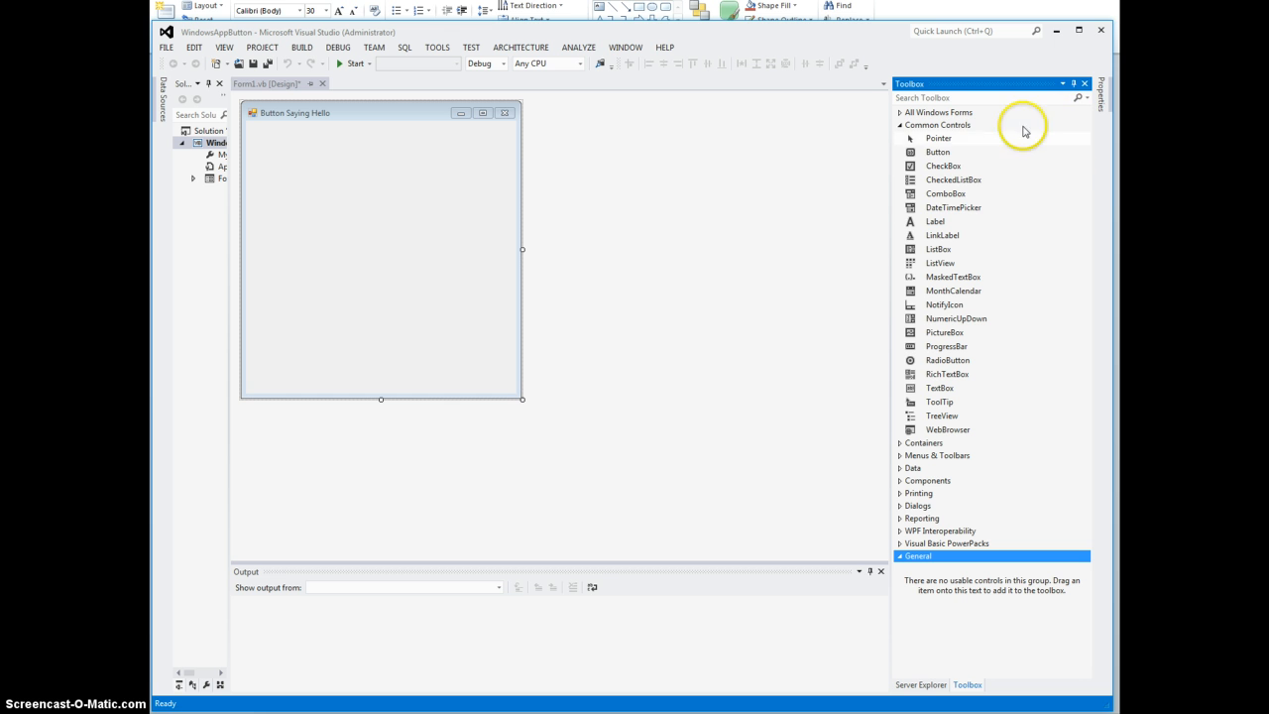
mouse_move(970, 193)
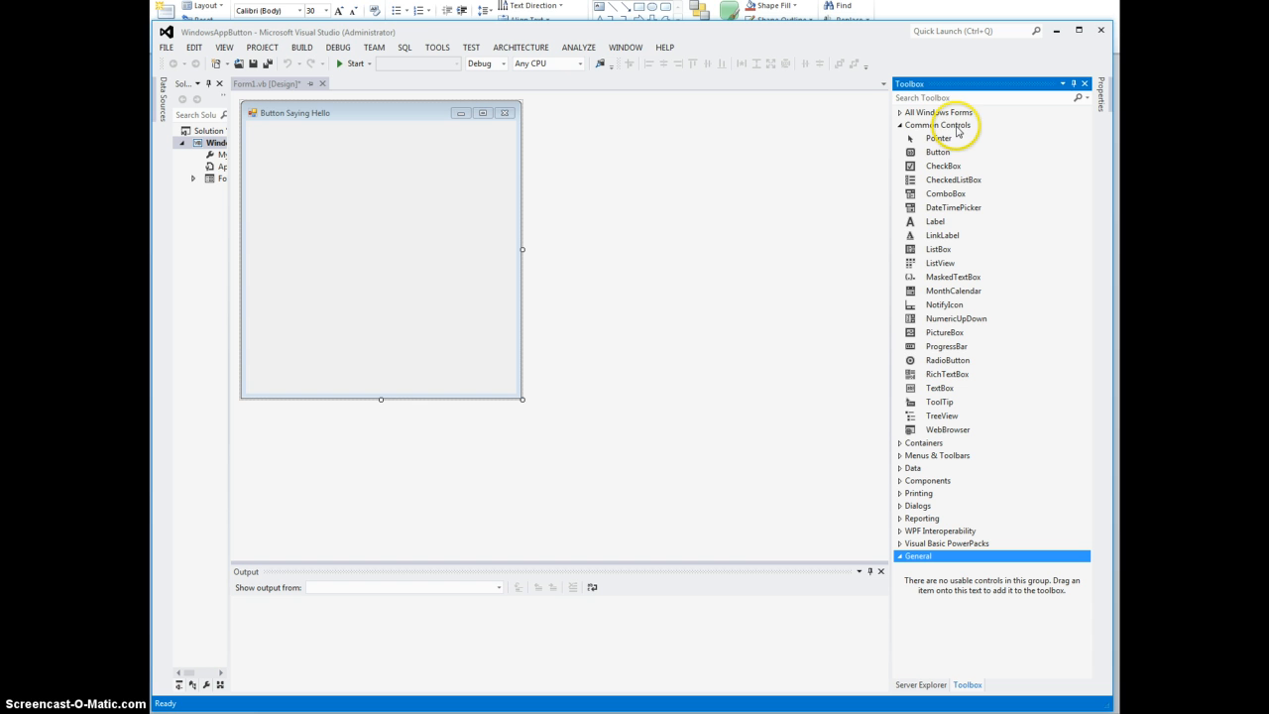
mouse_move(957, 131)
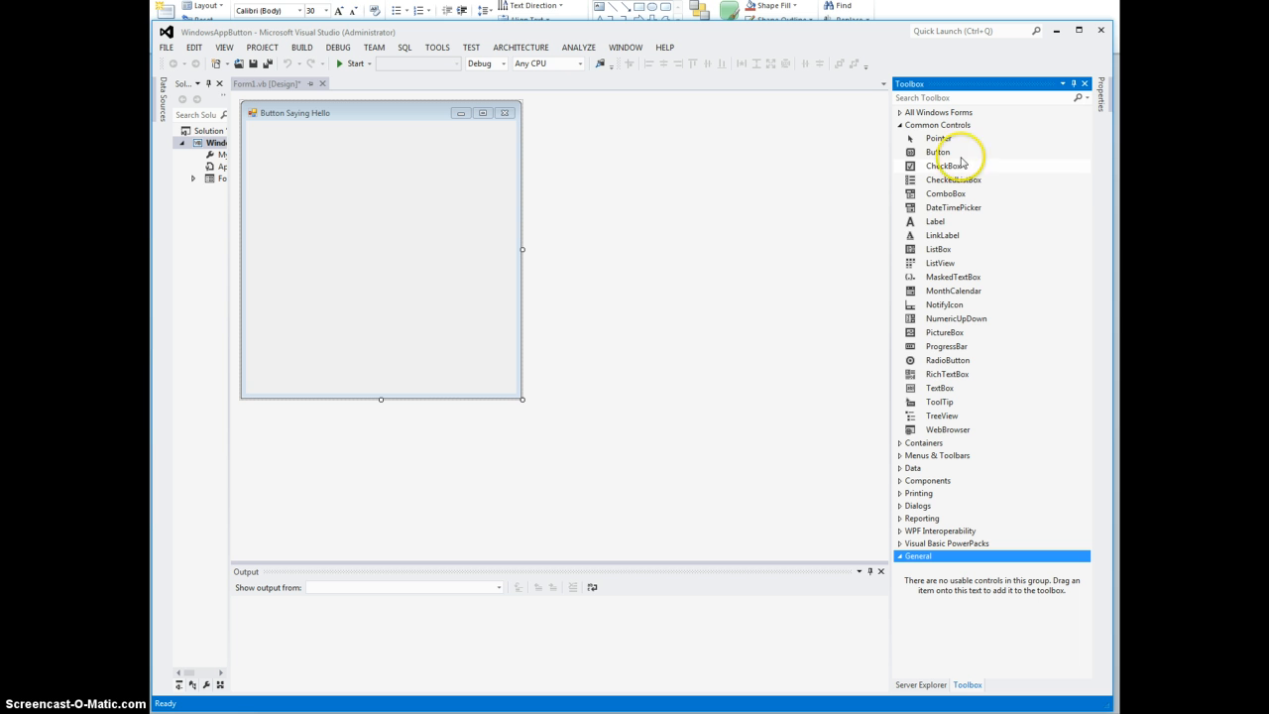
mouse_move(978, 245)
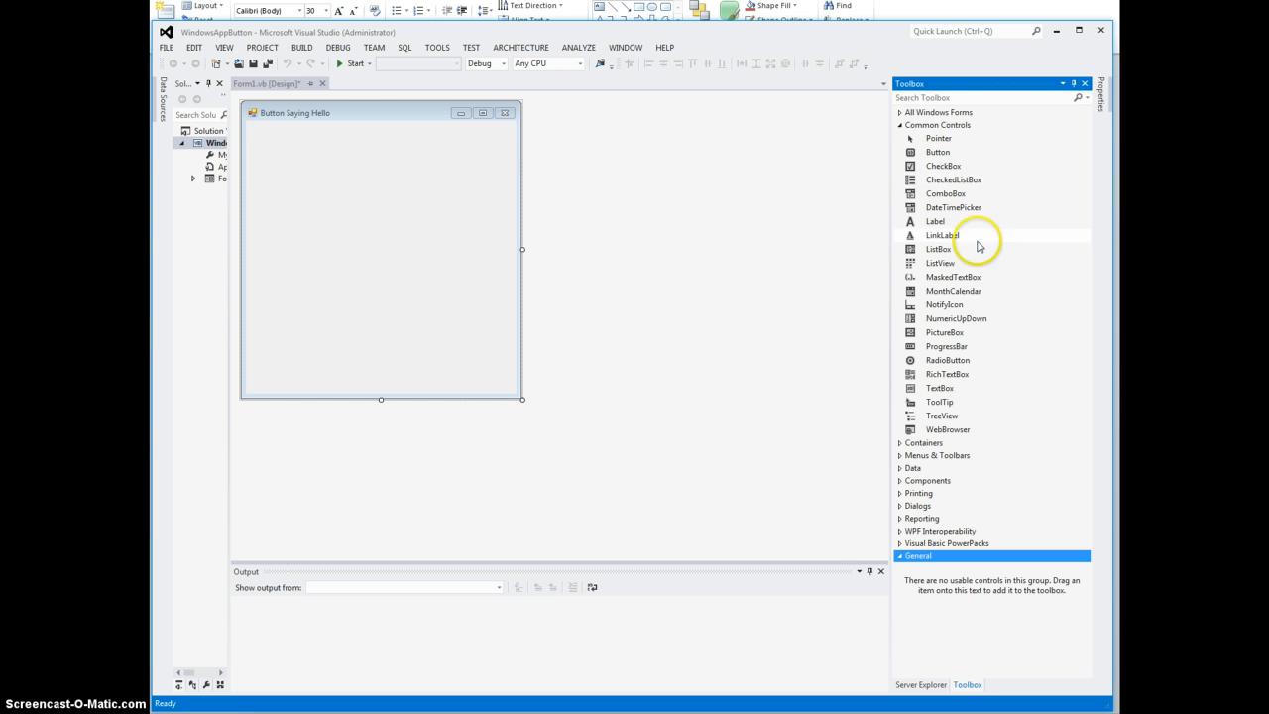
mouse_move(981, 194)
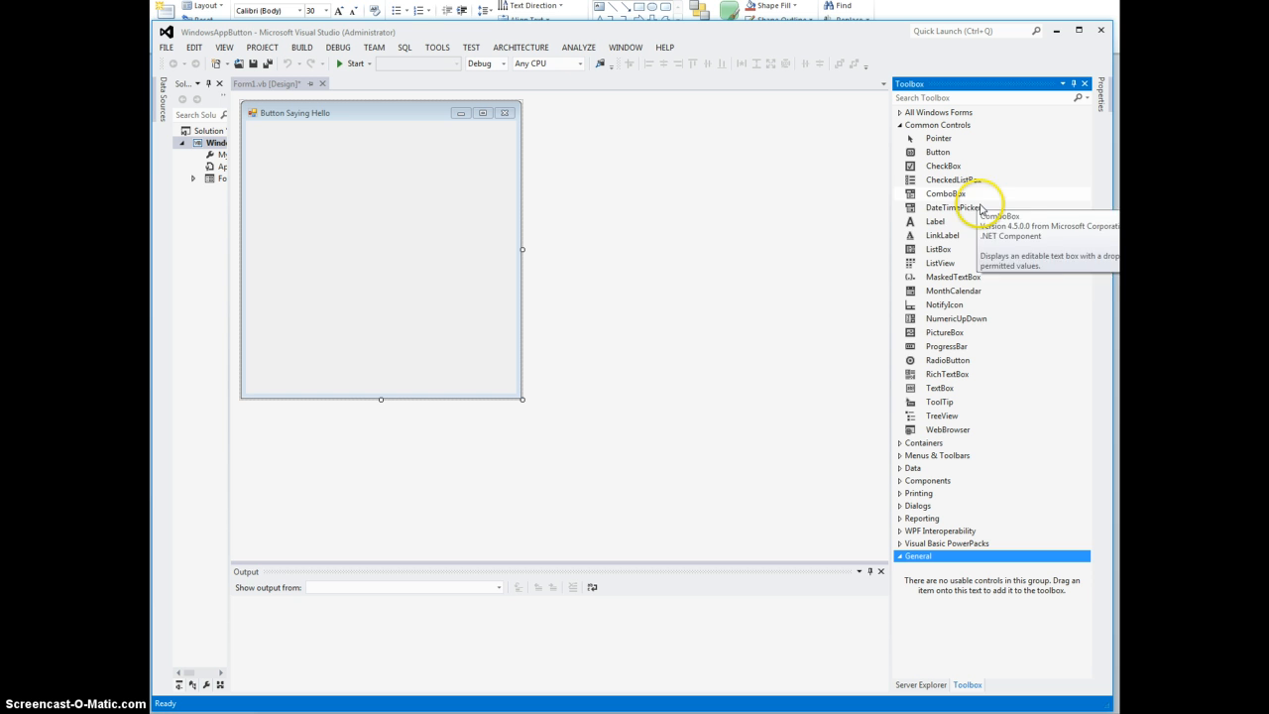
mouse_move(961, 228)
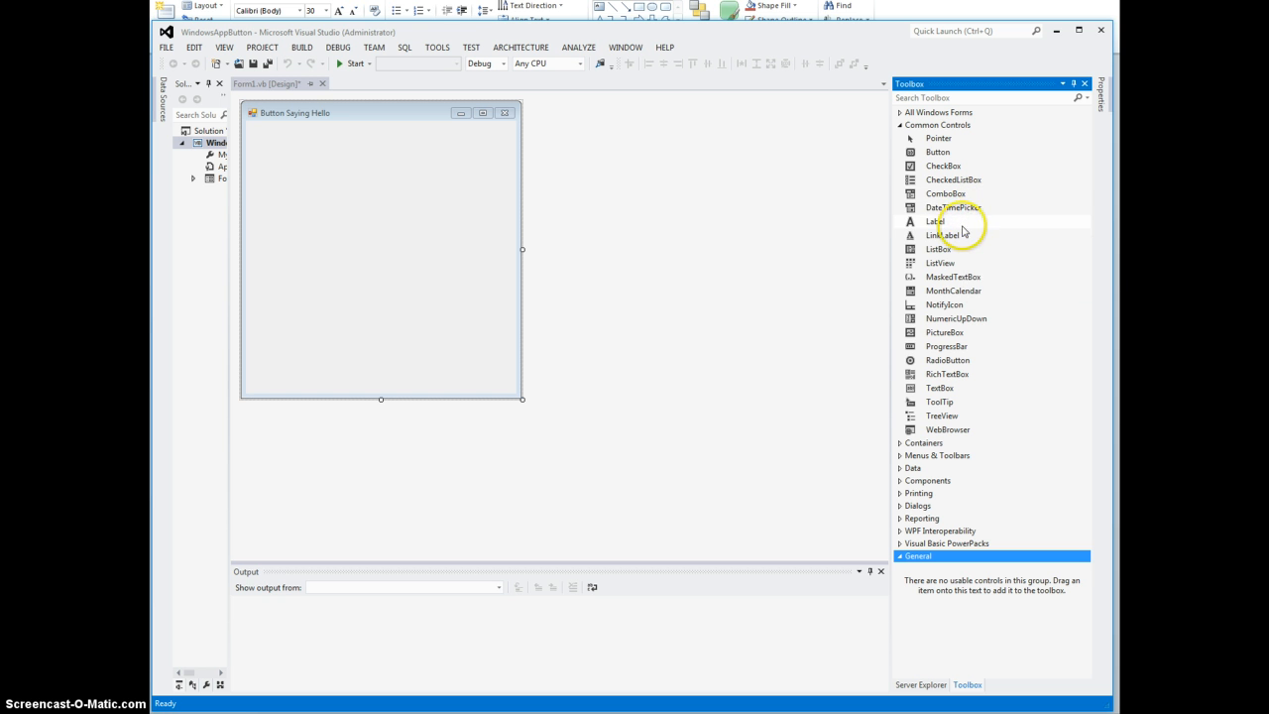
mouse_move(972, 375)
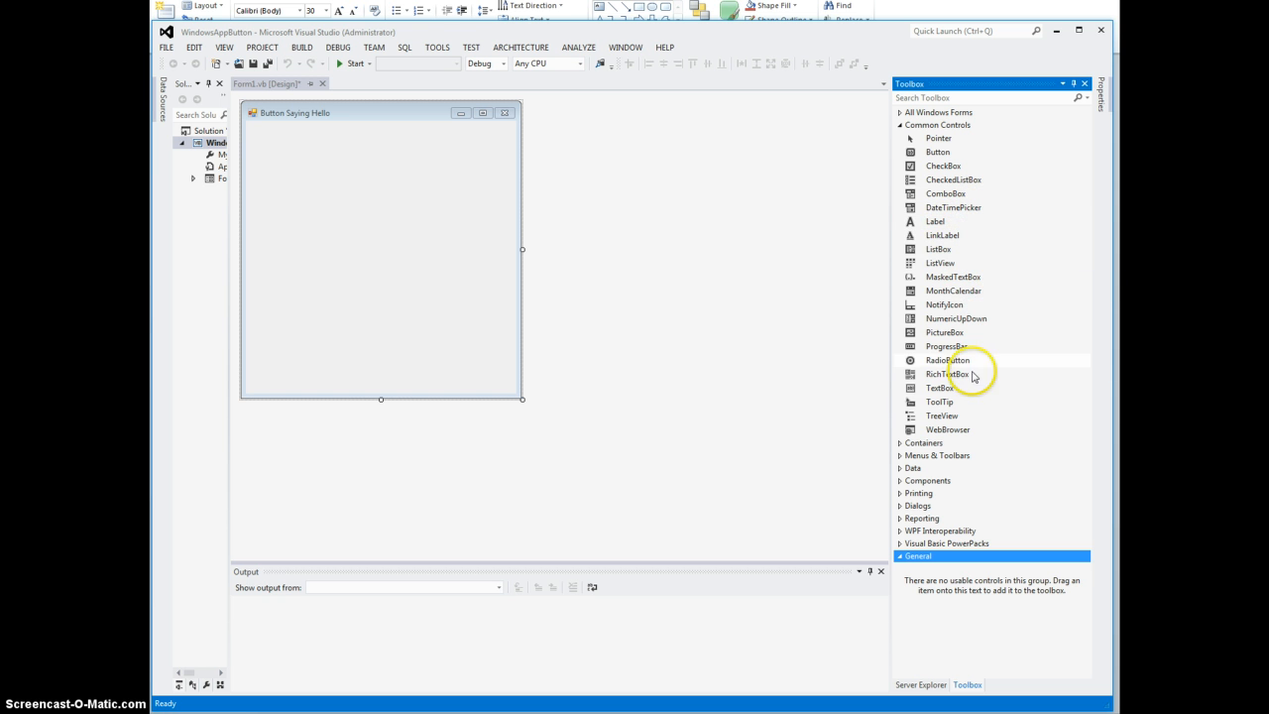
mouse_move(1099, 321)
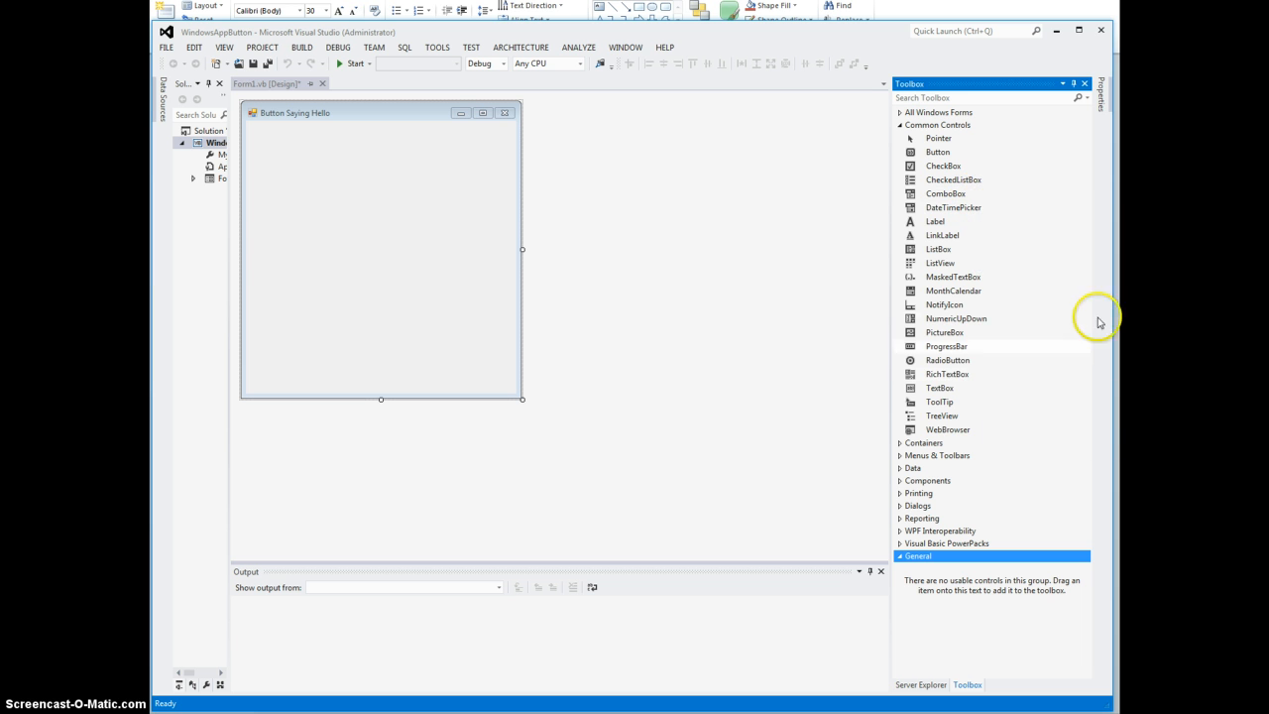
mouse_move(1033, 319)
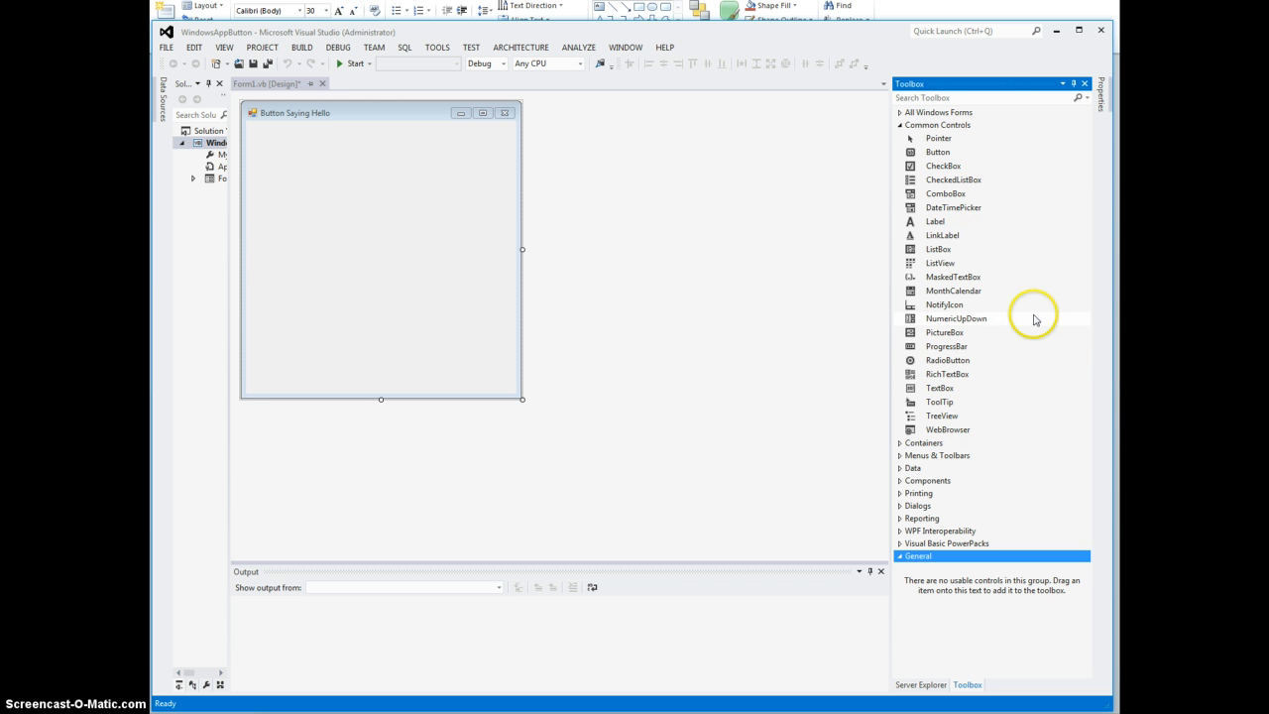
mouse_move(1020, 193)
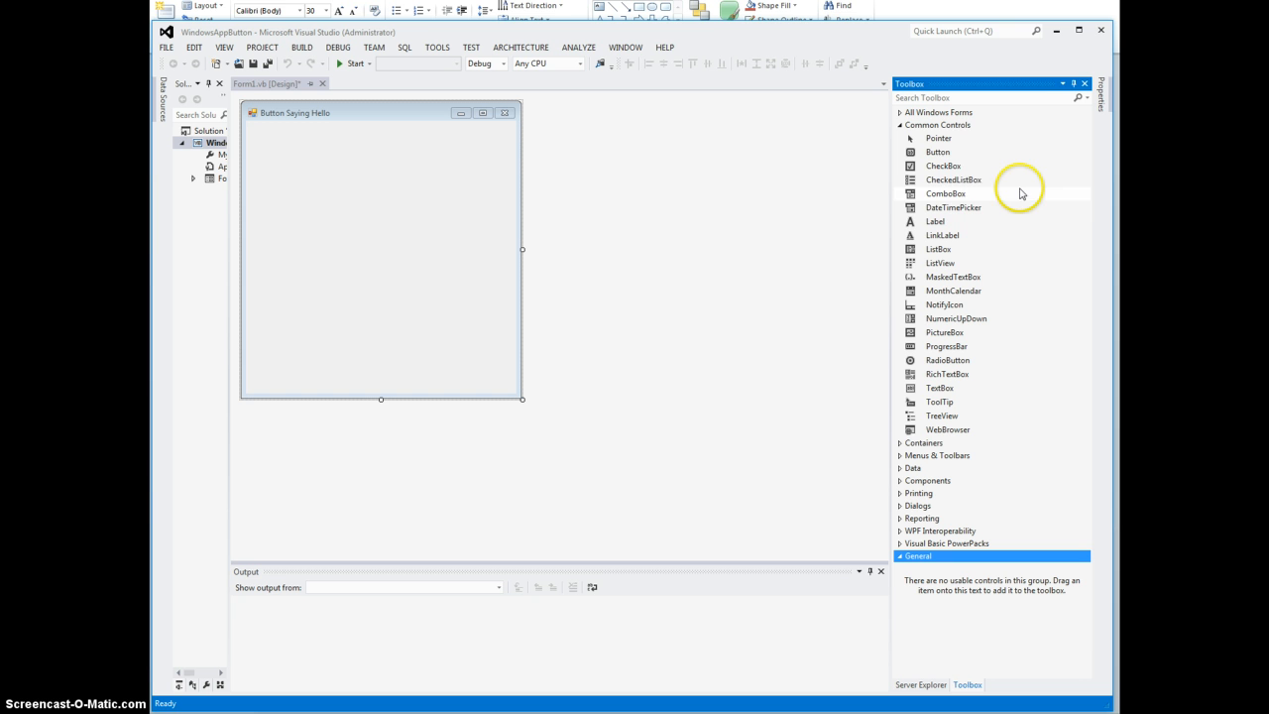
mouse_move(938, 152)
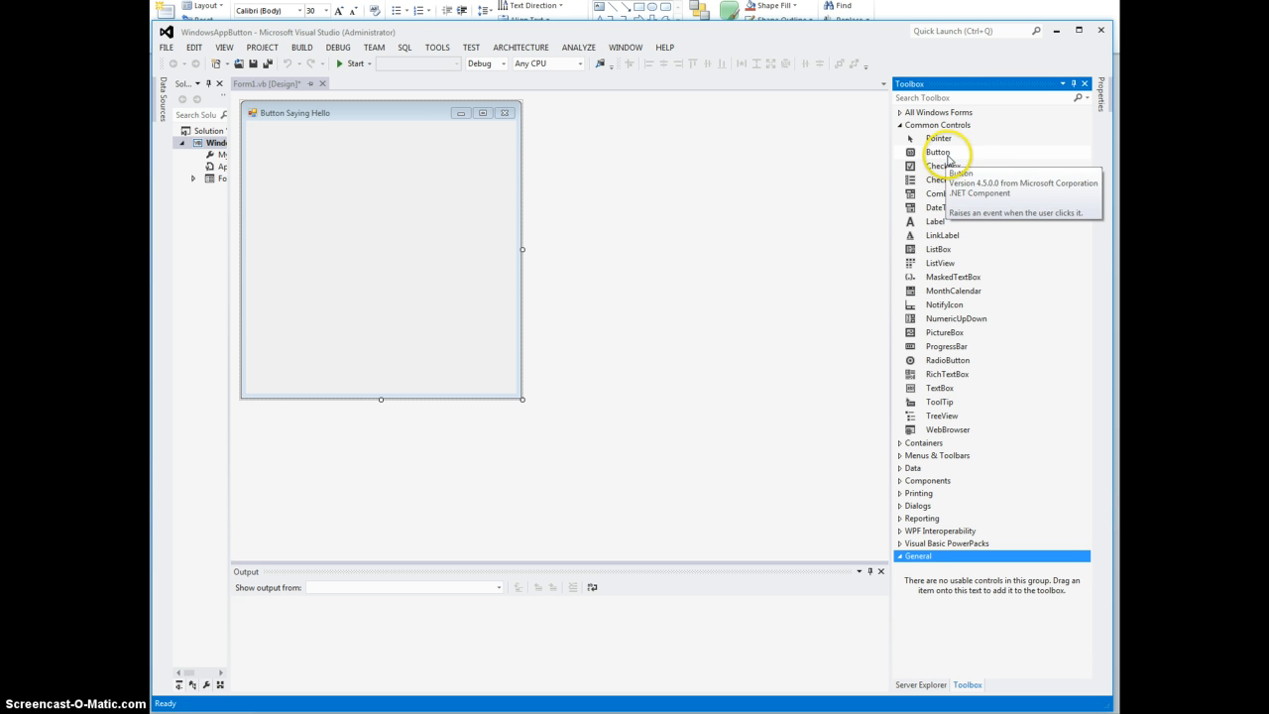
mouse_move(963, 156)
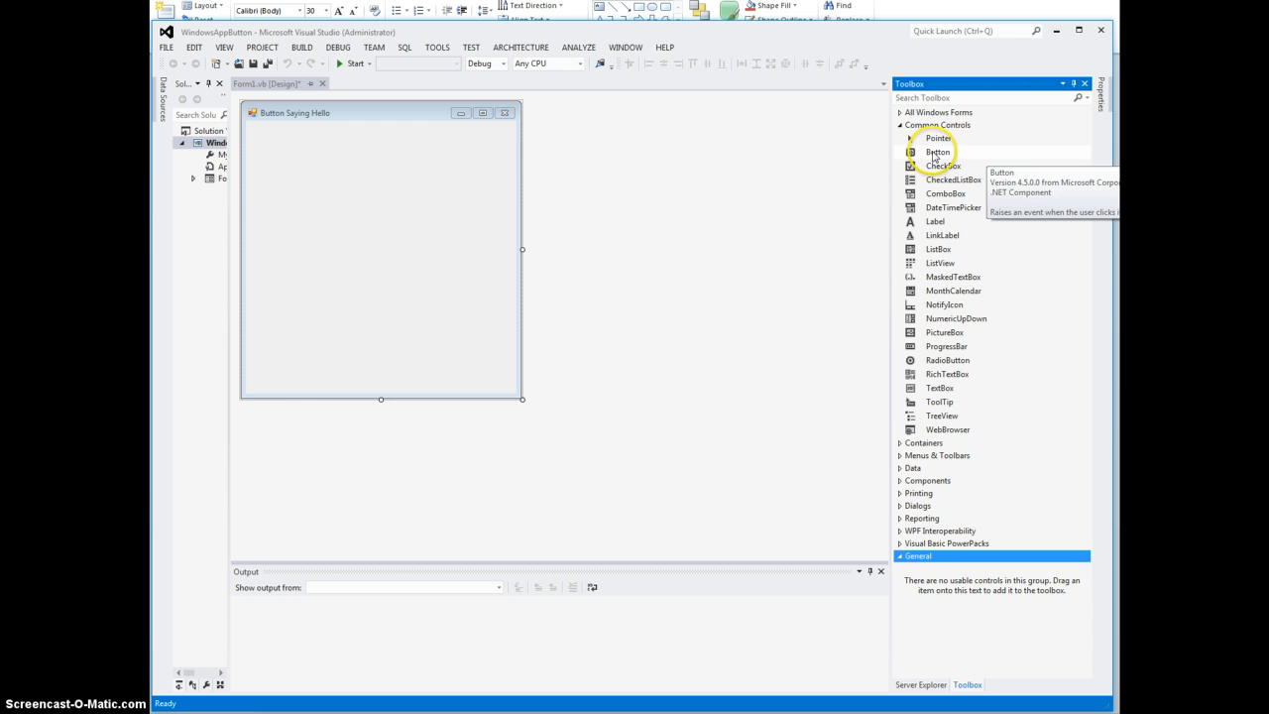
Step: Drop a Button from the Toolbox onto Form1 and drag its handles larger
drag(937, 152, 419, 196)
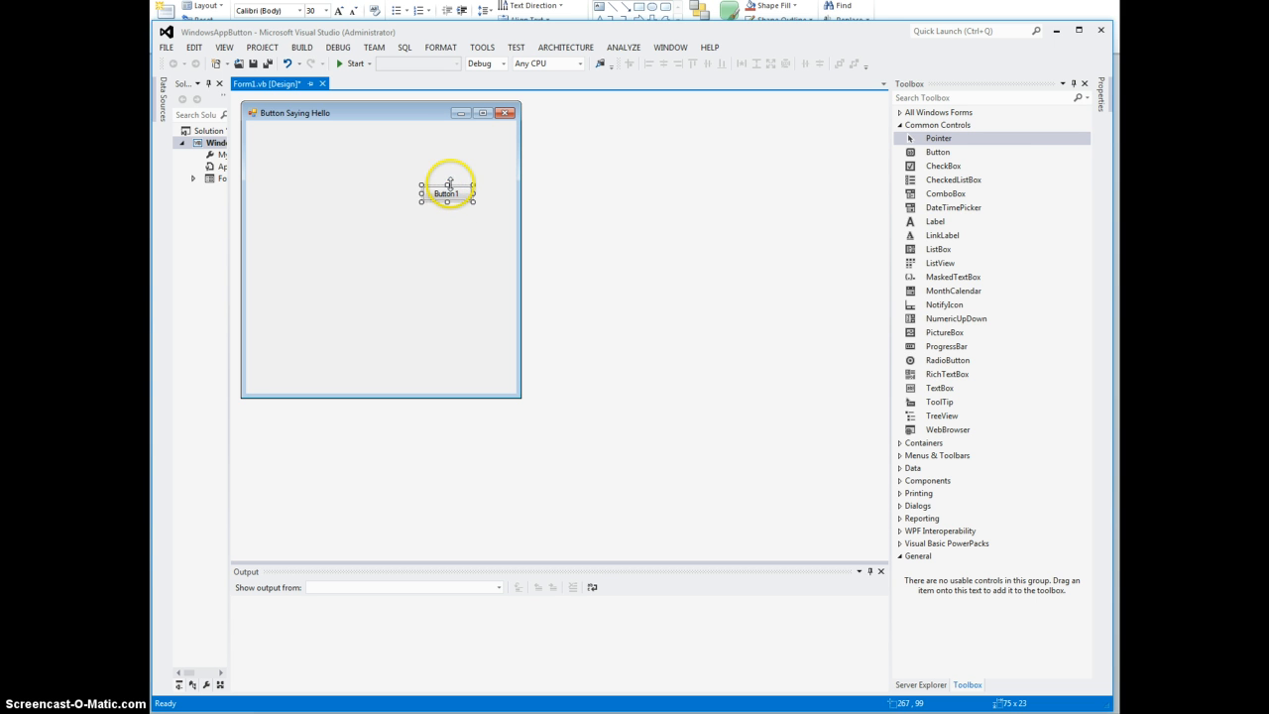
drag(447, 187, 447, 199)
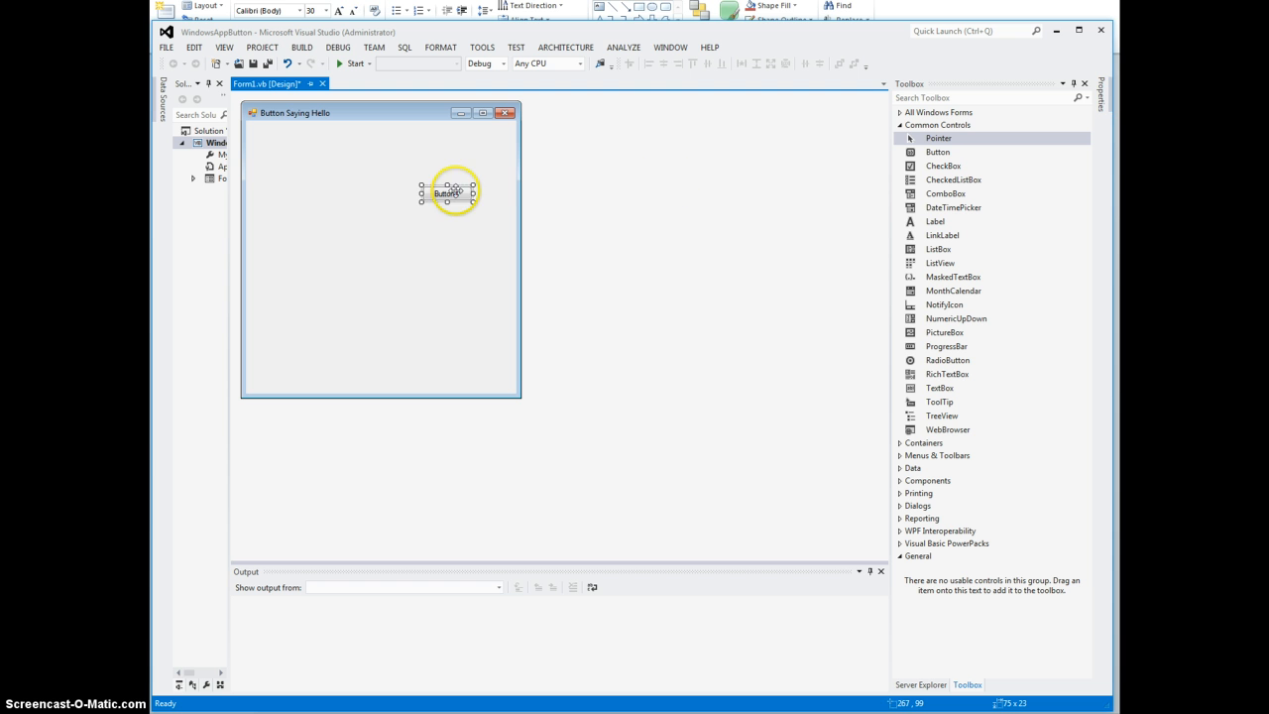
drag(453, 192, 444, 193)
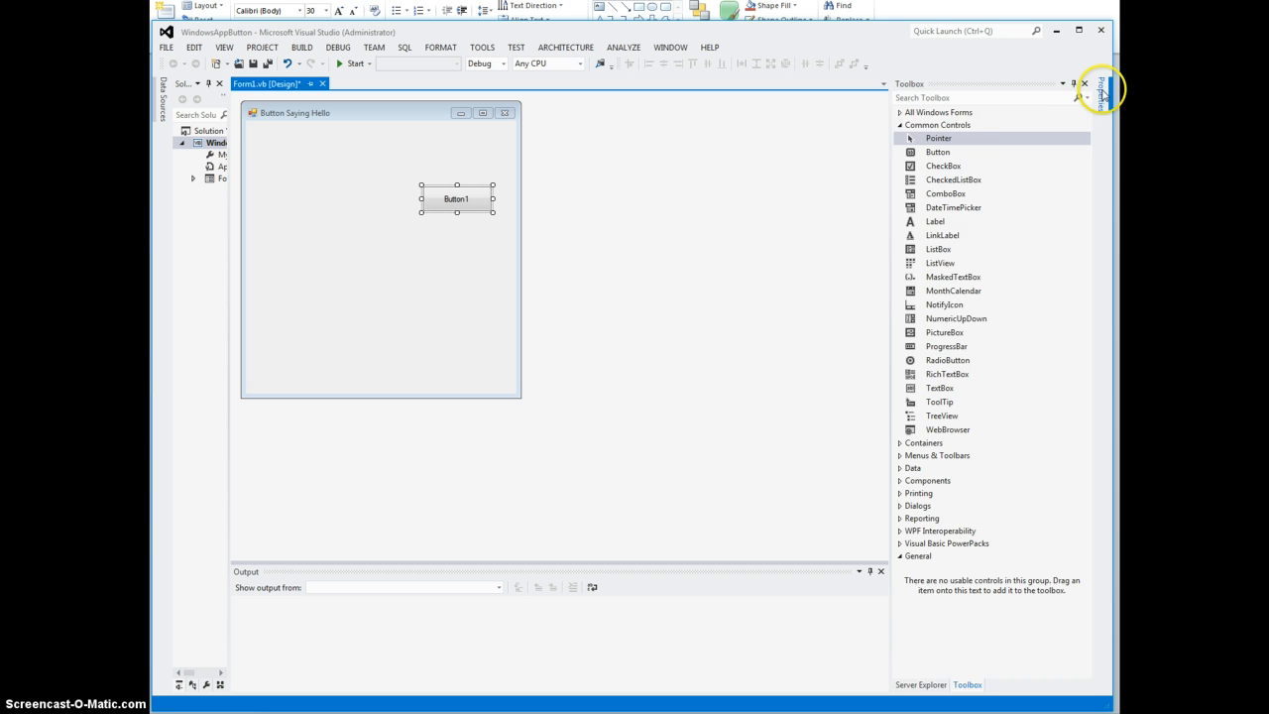
Step: Set Button1's Text property to 'Say Hello' in the Properties window
click(1100, 89)
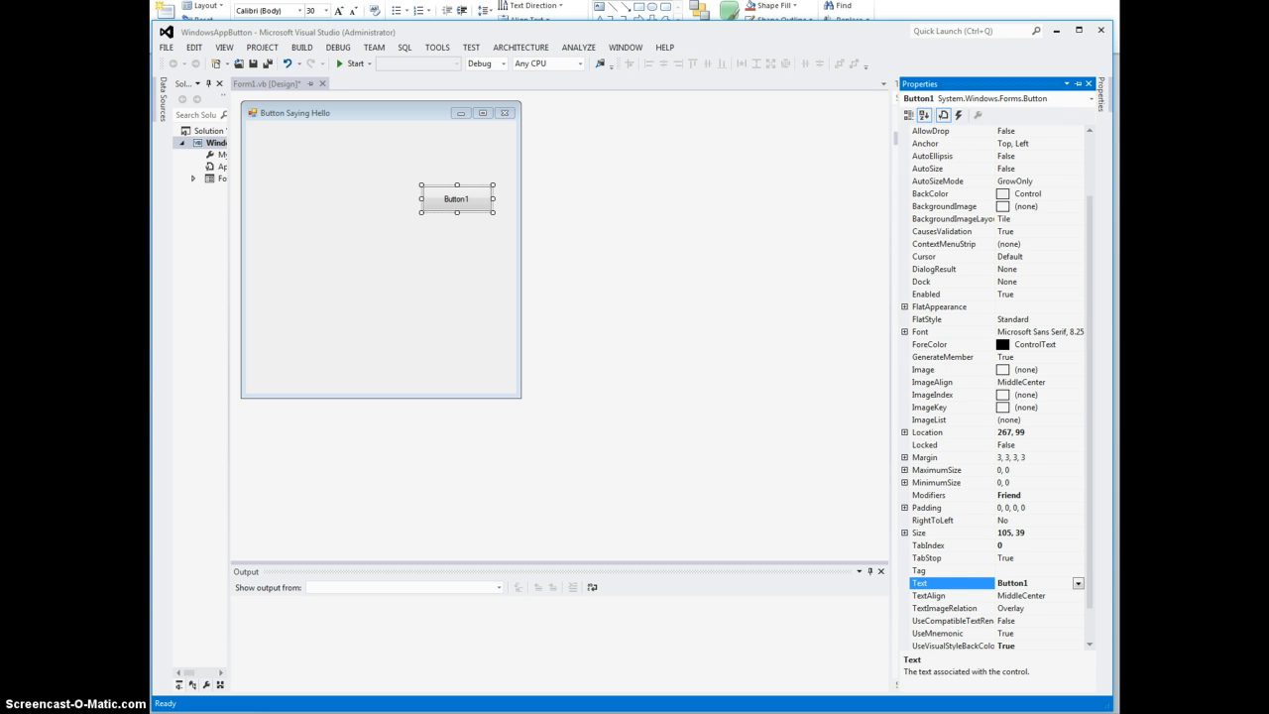
mouse_move(948, 585)
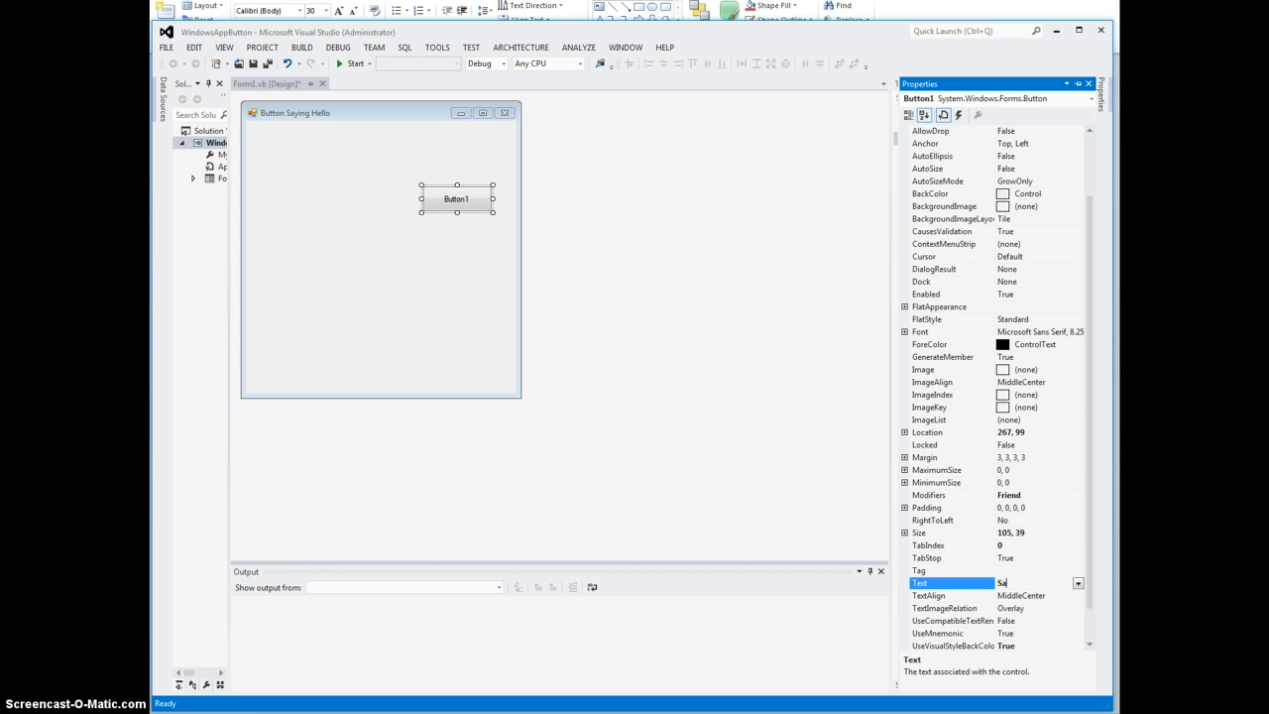
text(Say Hello)
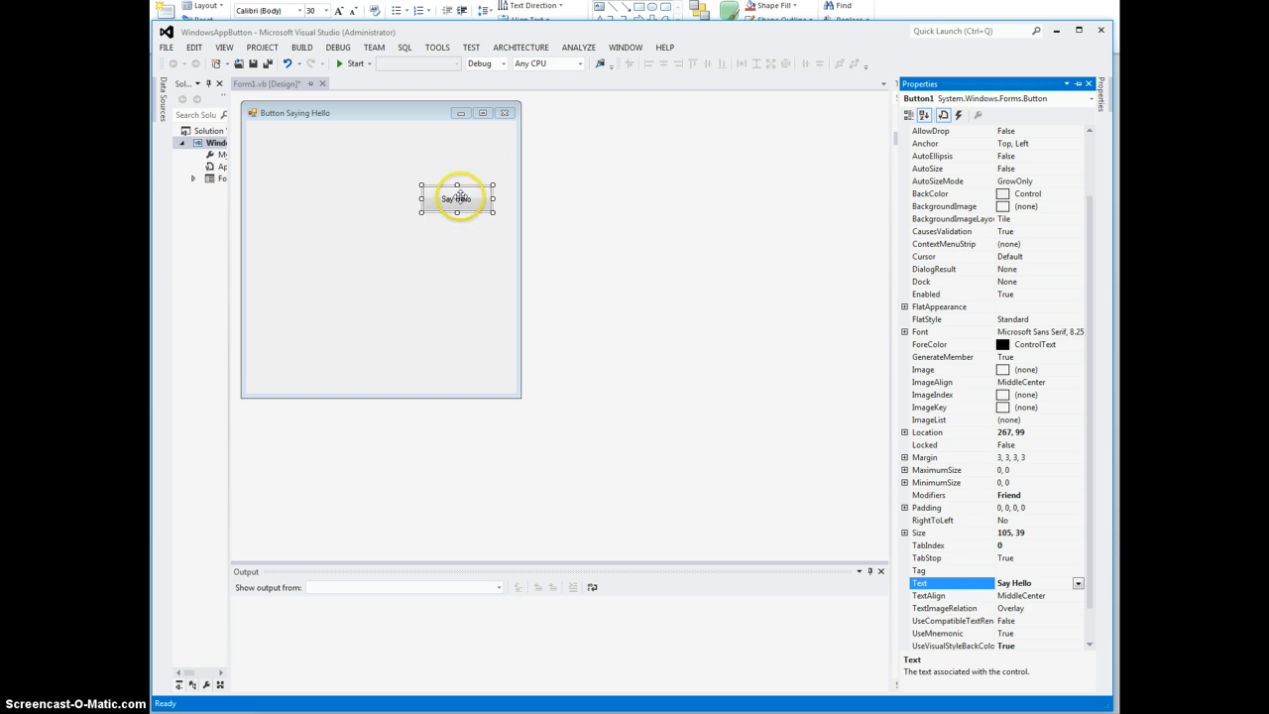
click(966, 684)
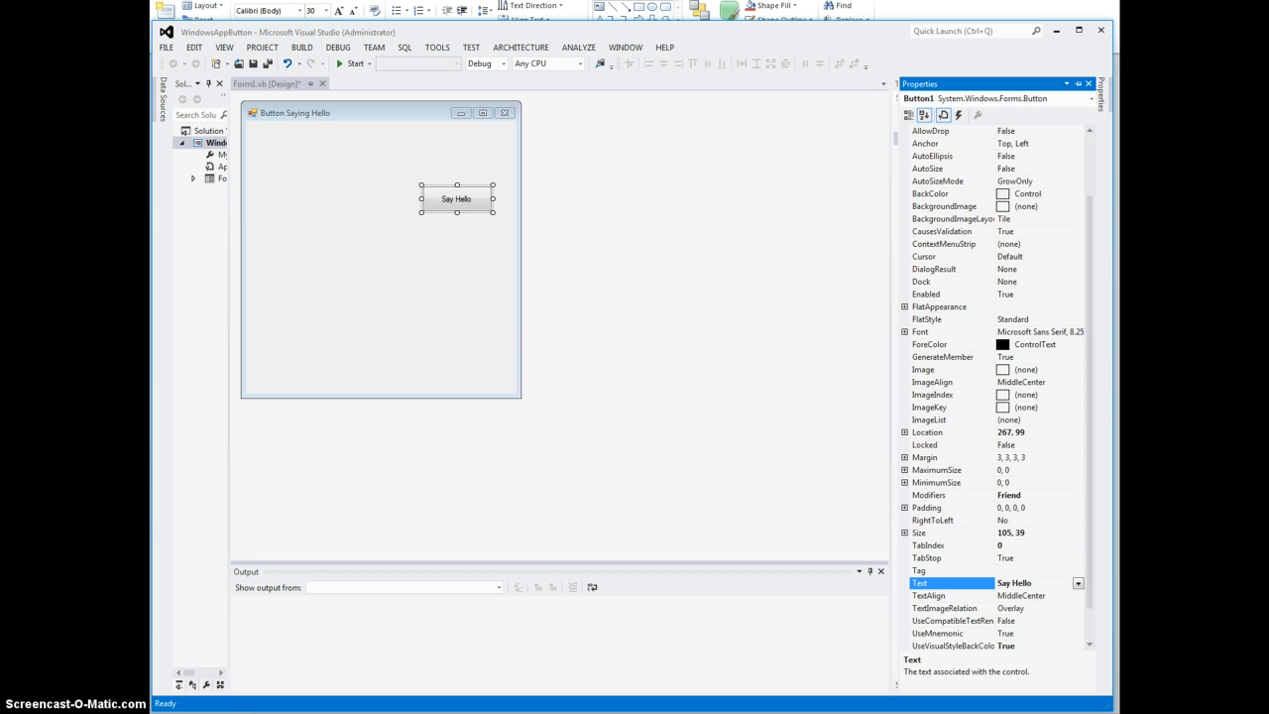
mouse_move(1020, 285)
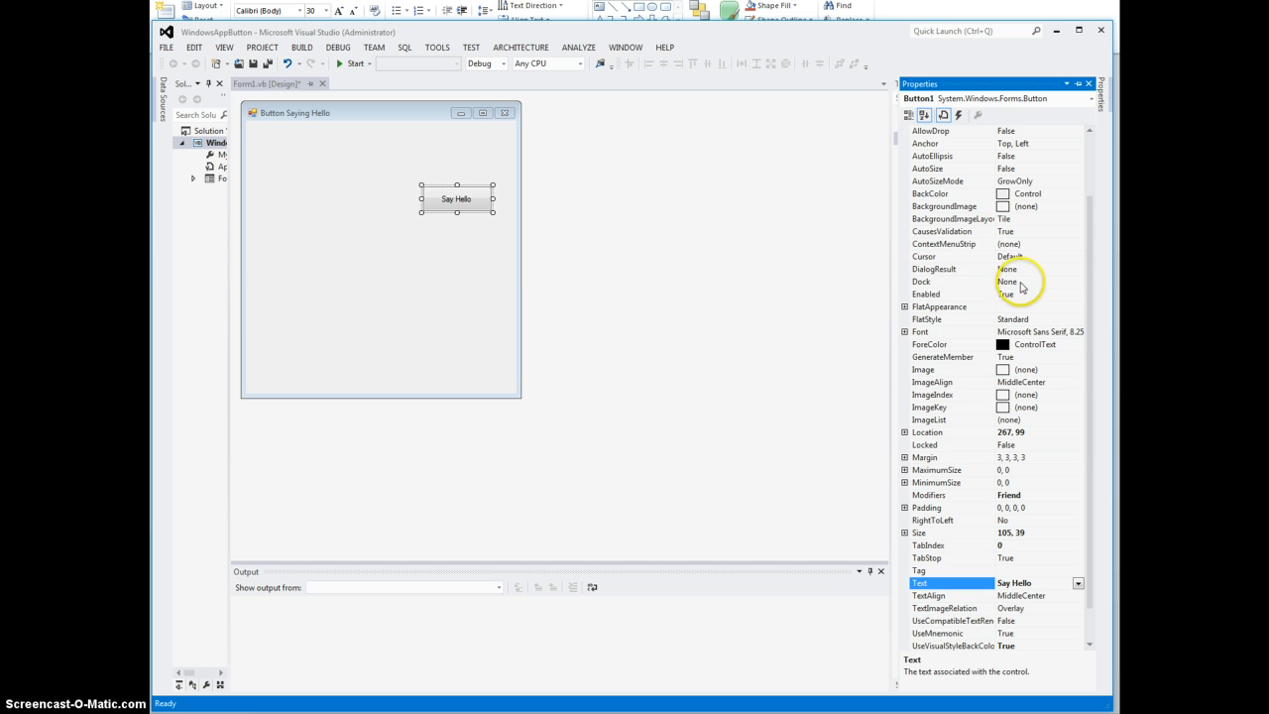
mouse_move(912, 339)
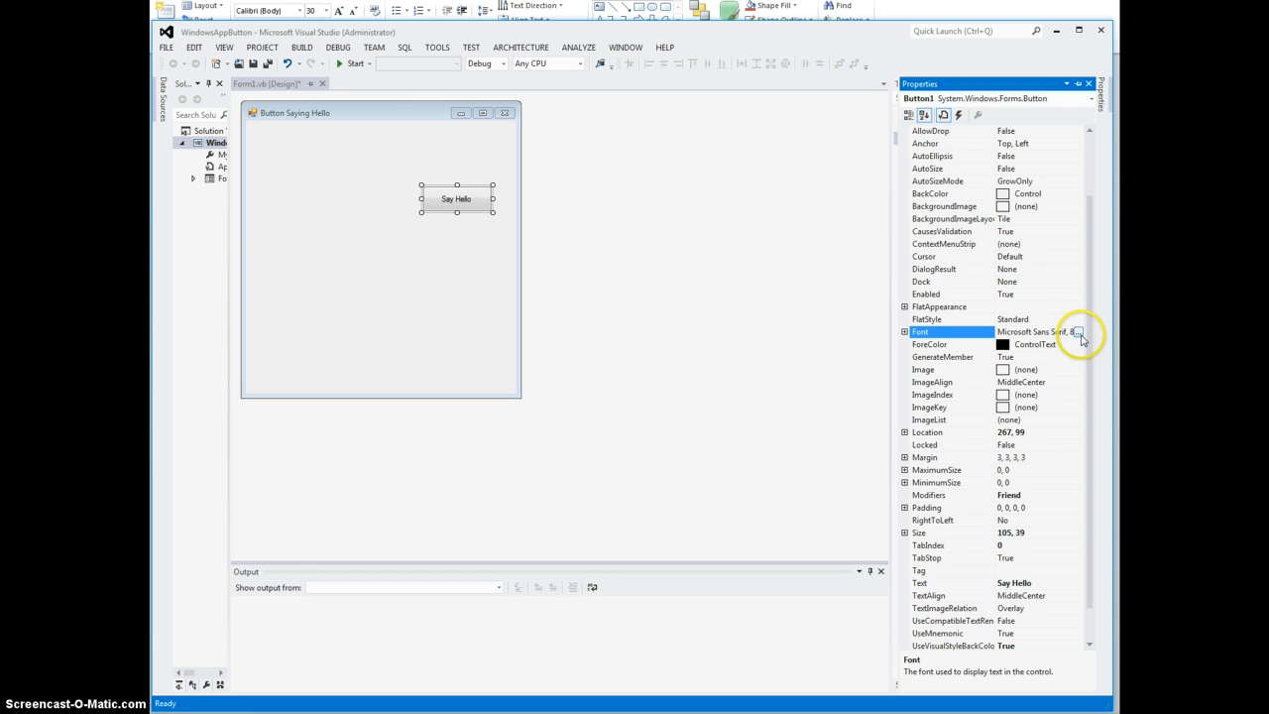
Step: Give the Say Hello button a bold size-10 font
click(1080, 332)
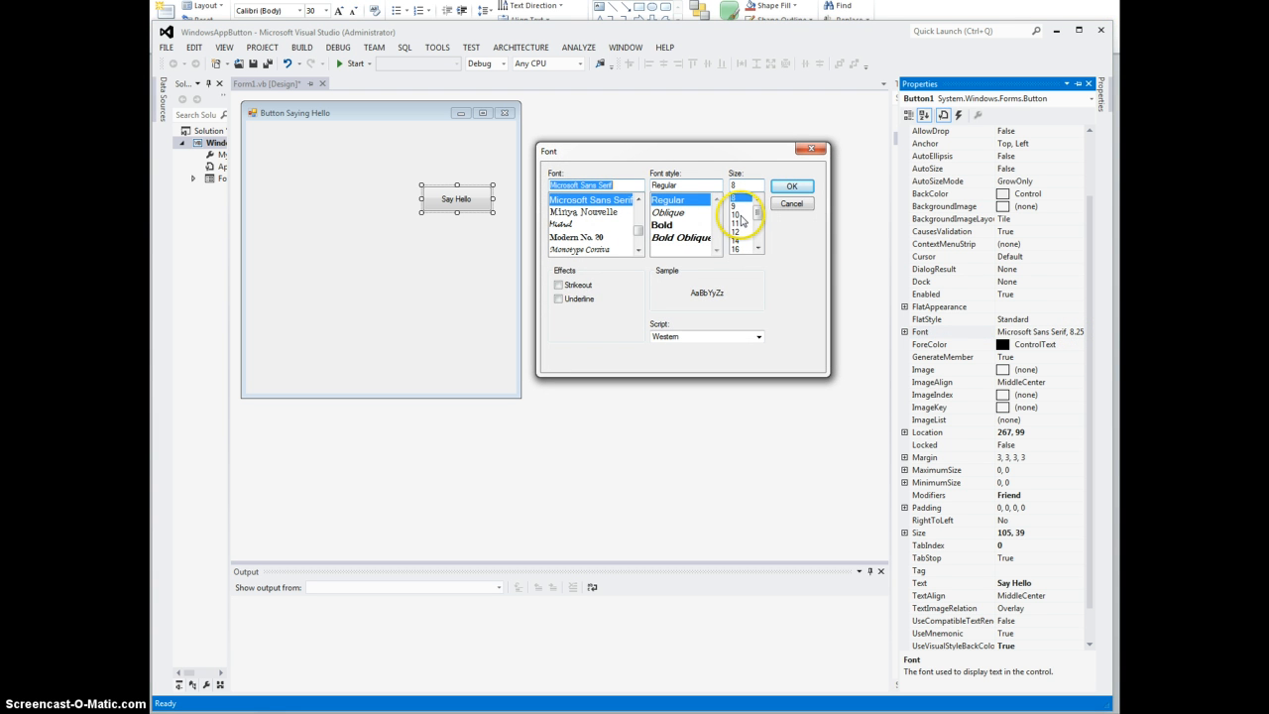
click(661, 224)
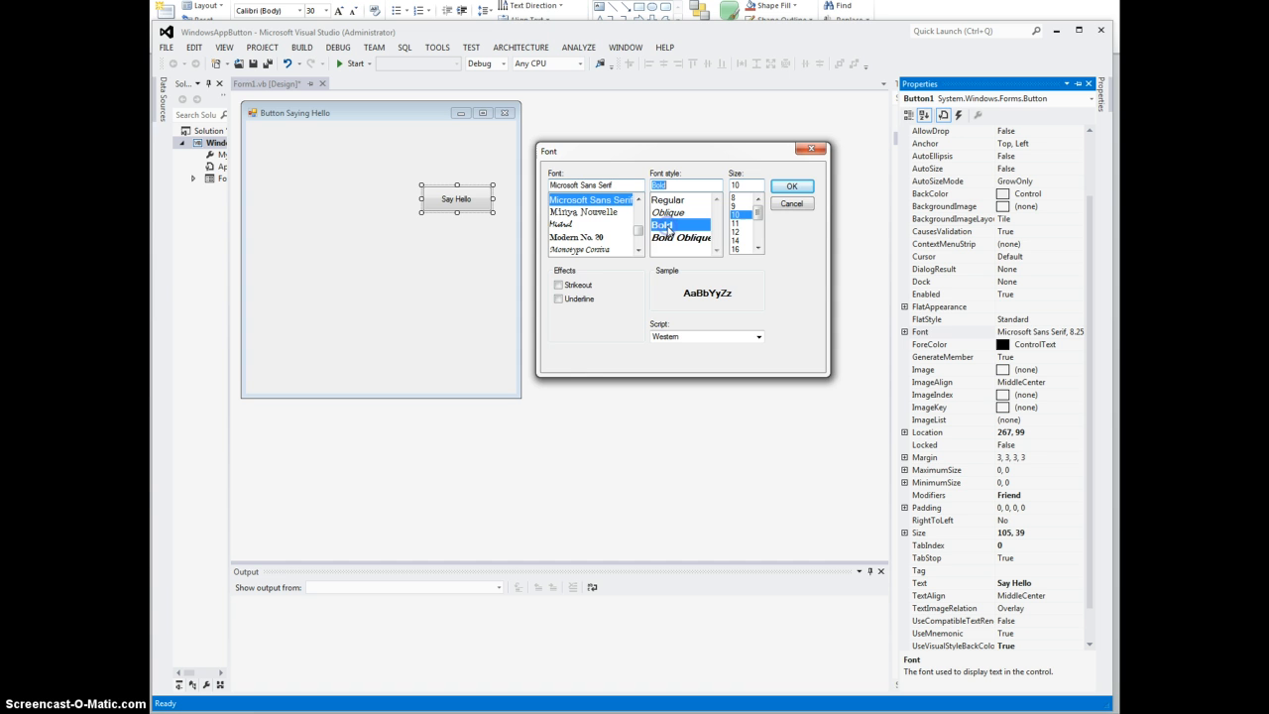
click(791, 186)
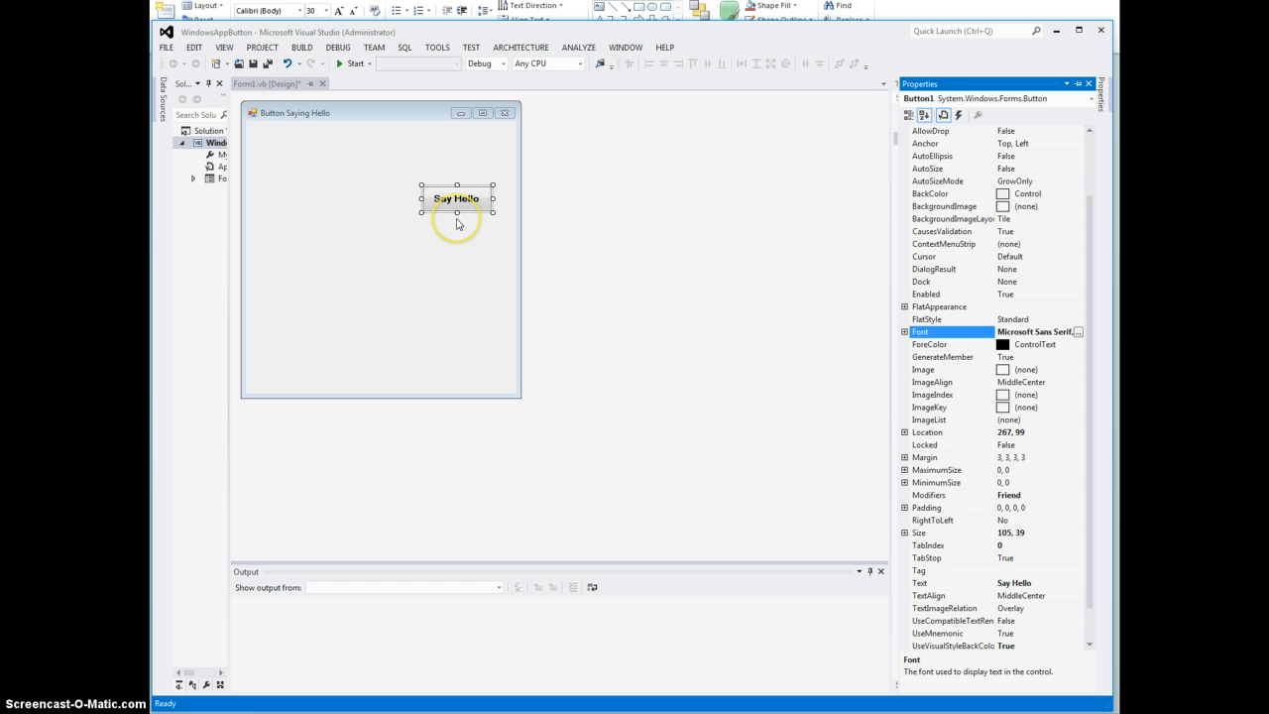
mouse_move(473, 263)
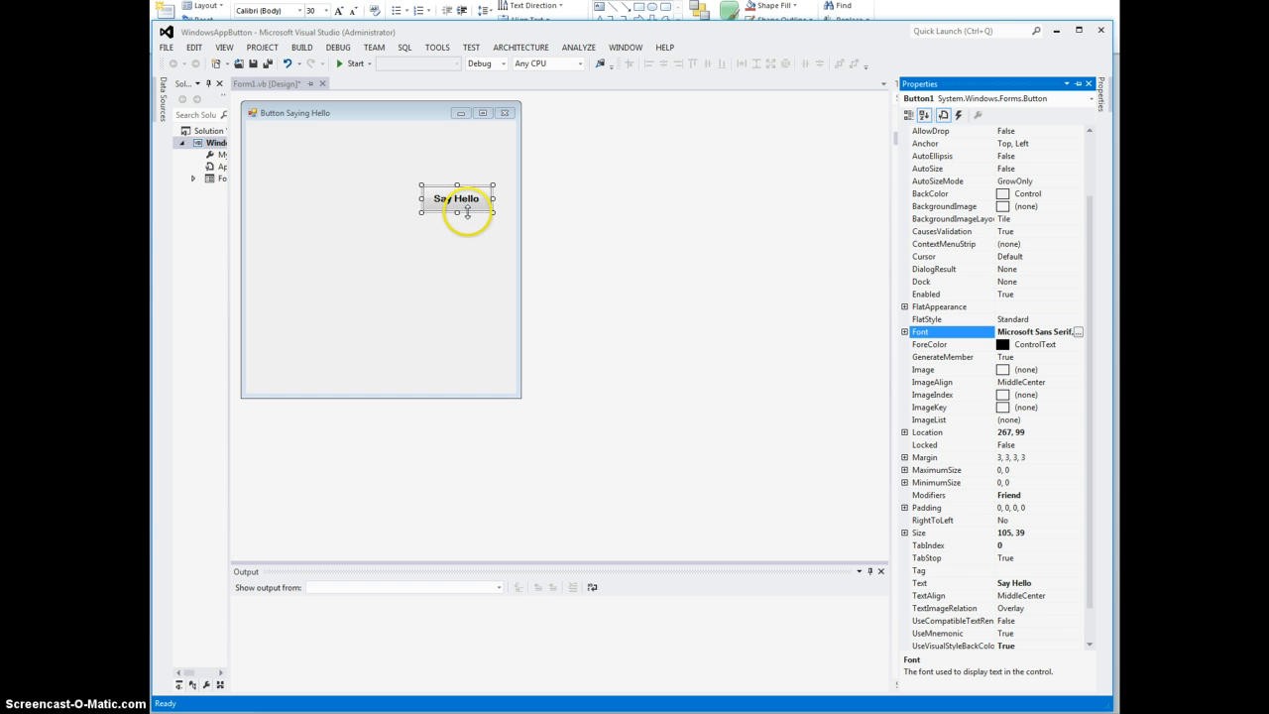
mouse_move(468, 220)
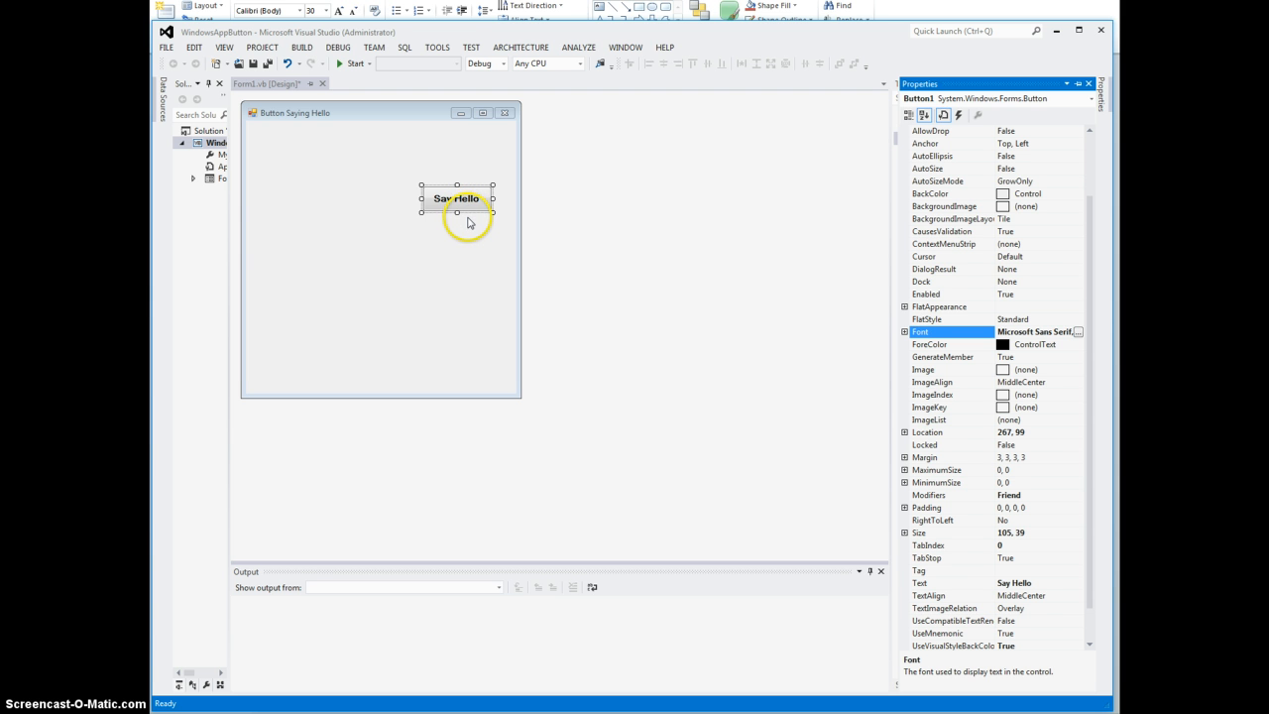
mouse_move(436, 210)
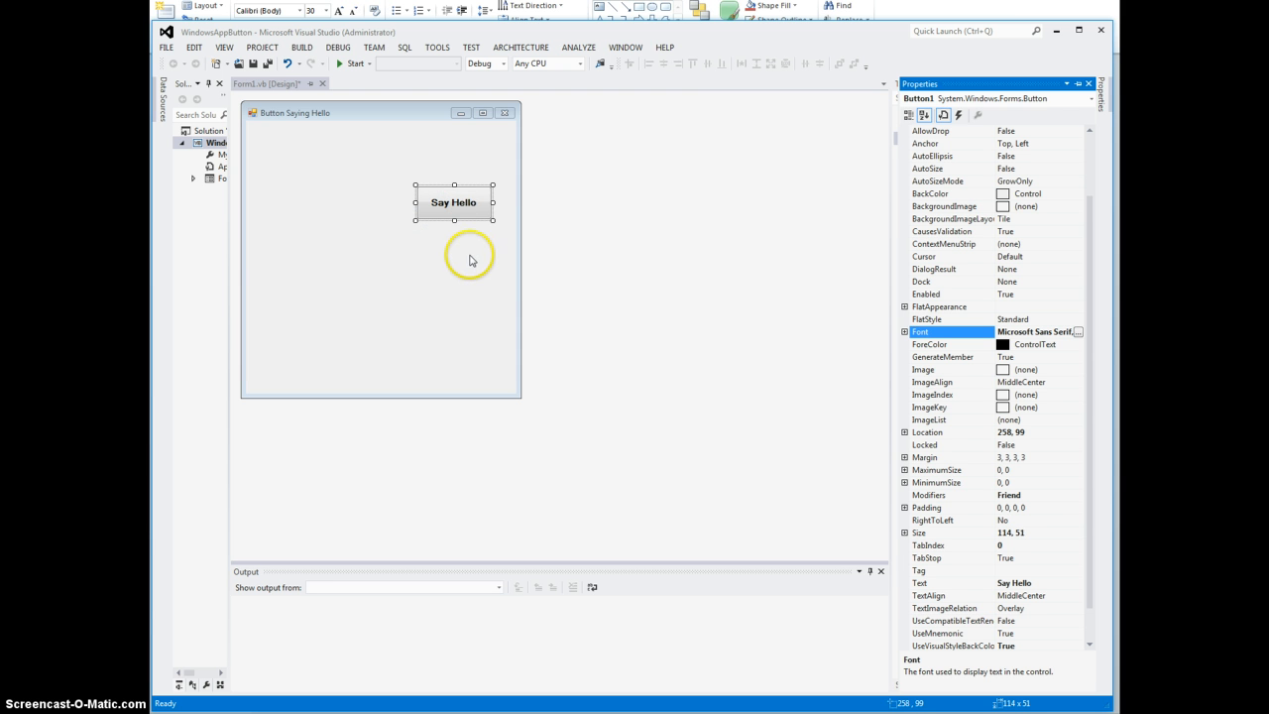
mouse_move(471, 268)
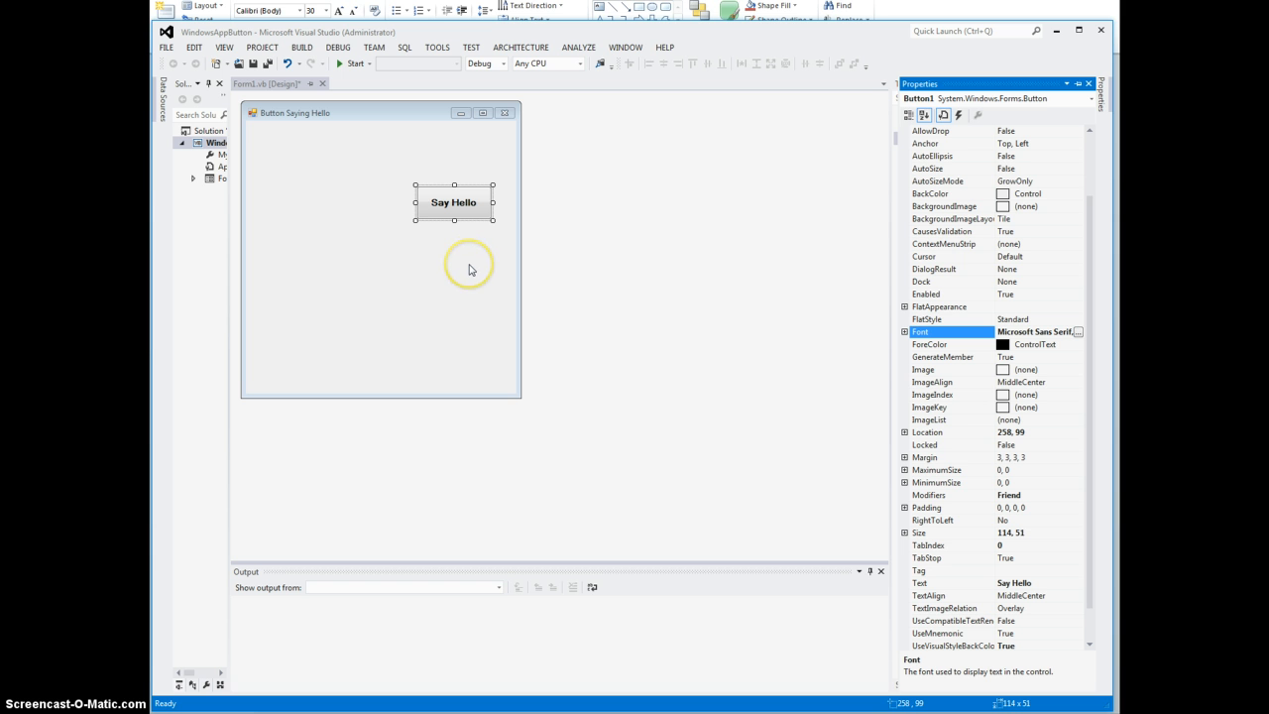
mouse_move(474, 248)
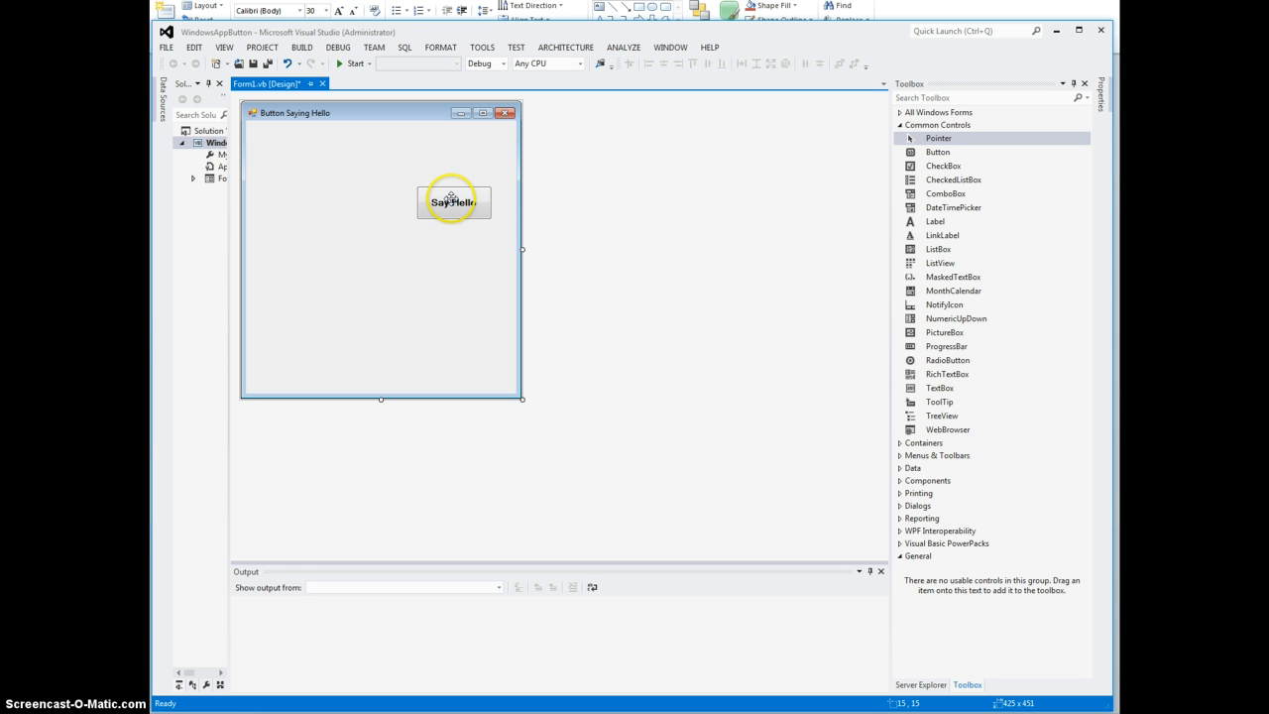
mouse_move(439, 287)
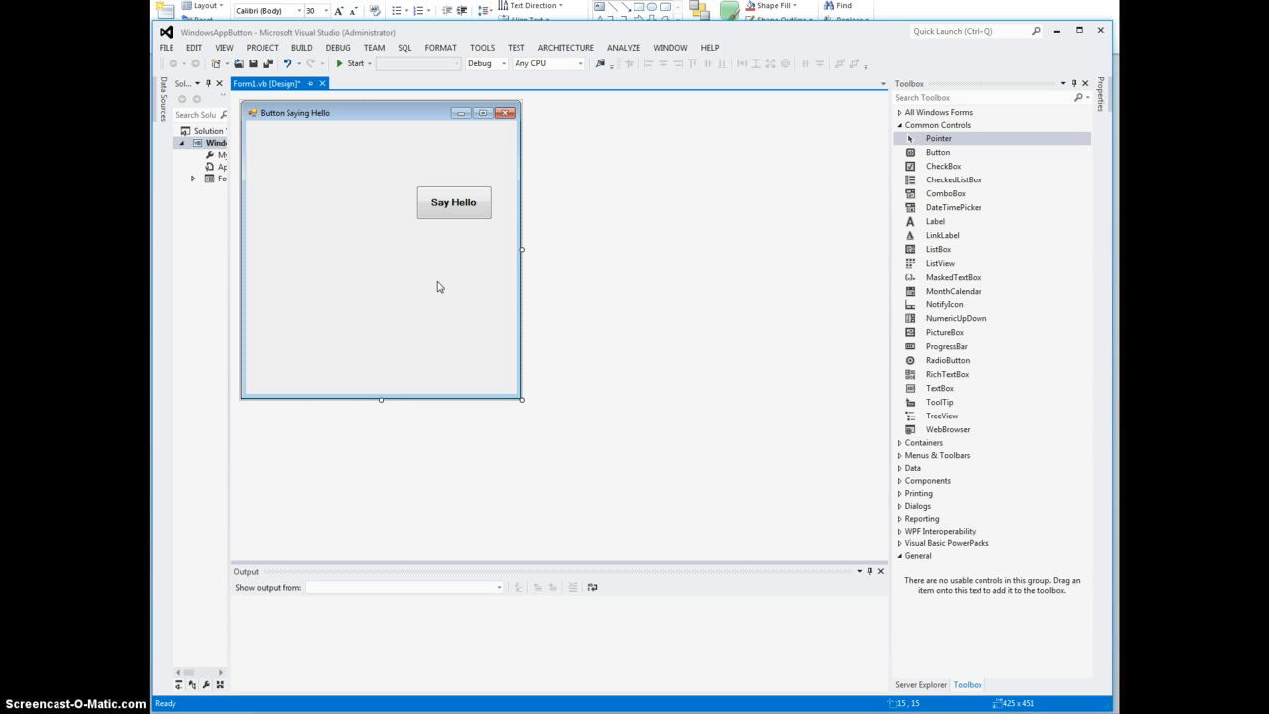
mouse_move(348, 29)
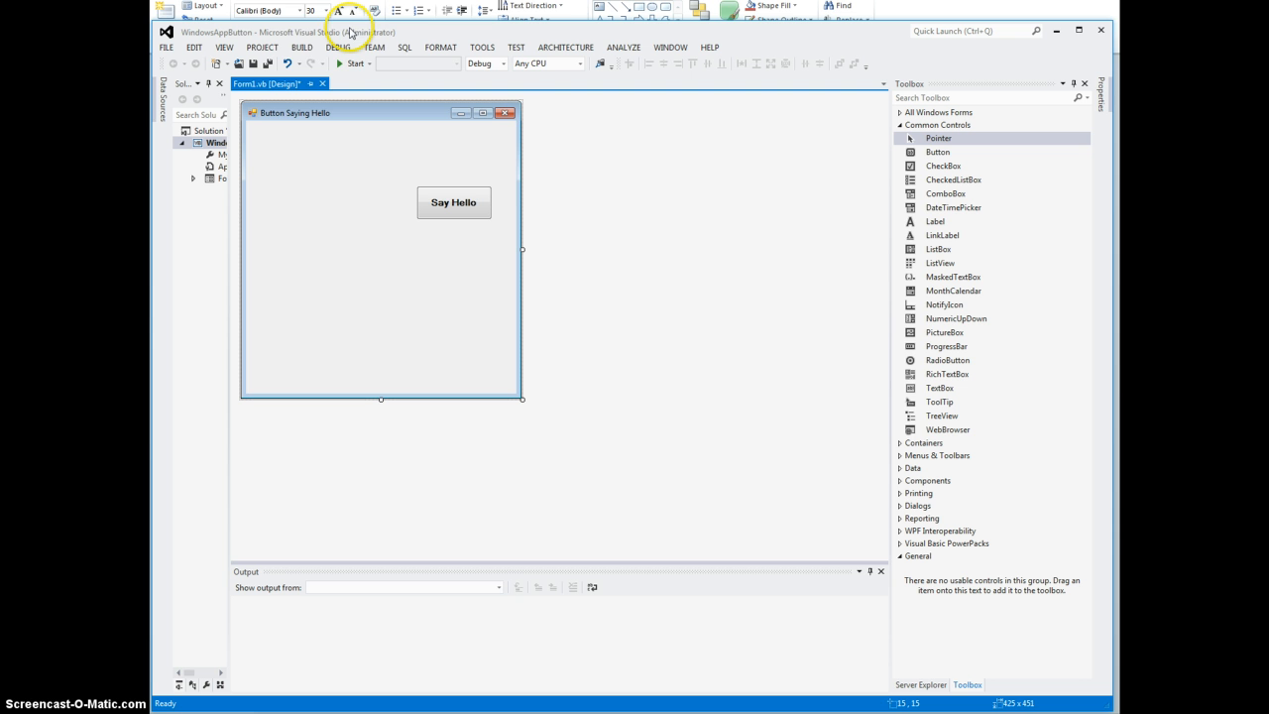
Step: Build the WindowsAppButton solution and run the Button Saying Hello form
click(301, 47)
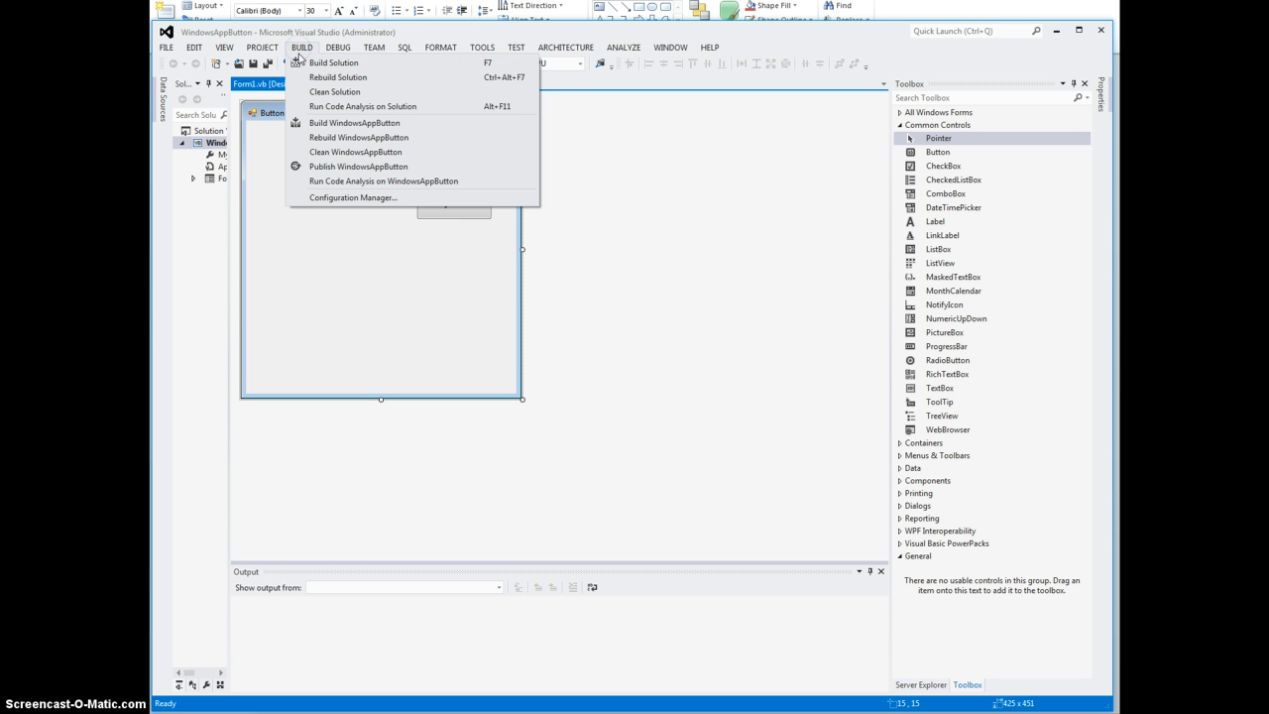
click(334, 61)
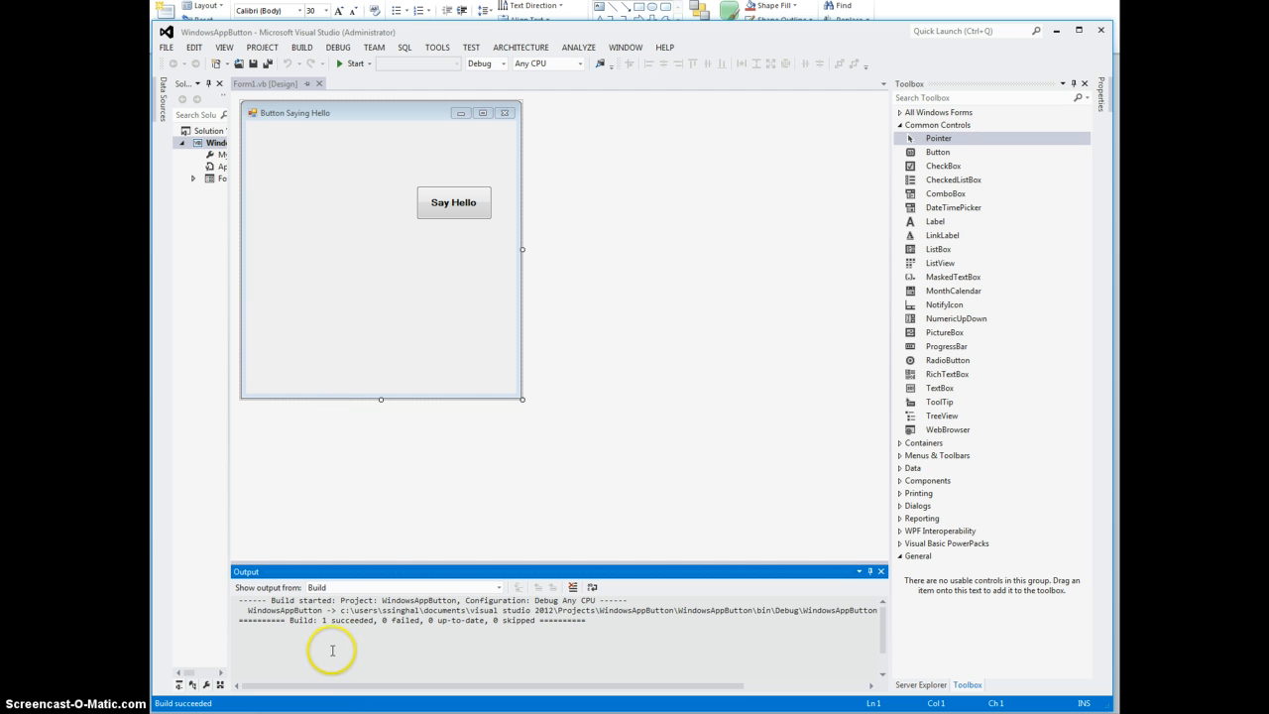
mouse_move(448, 81)
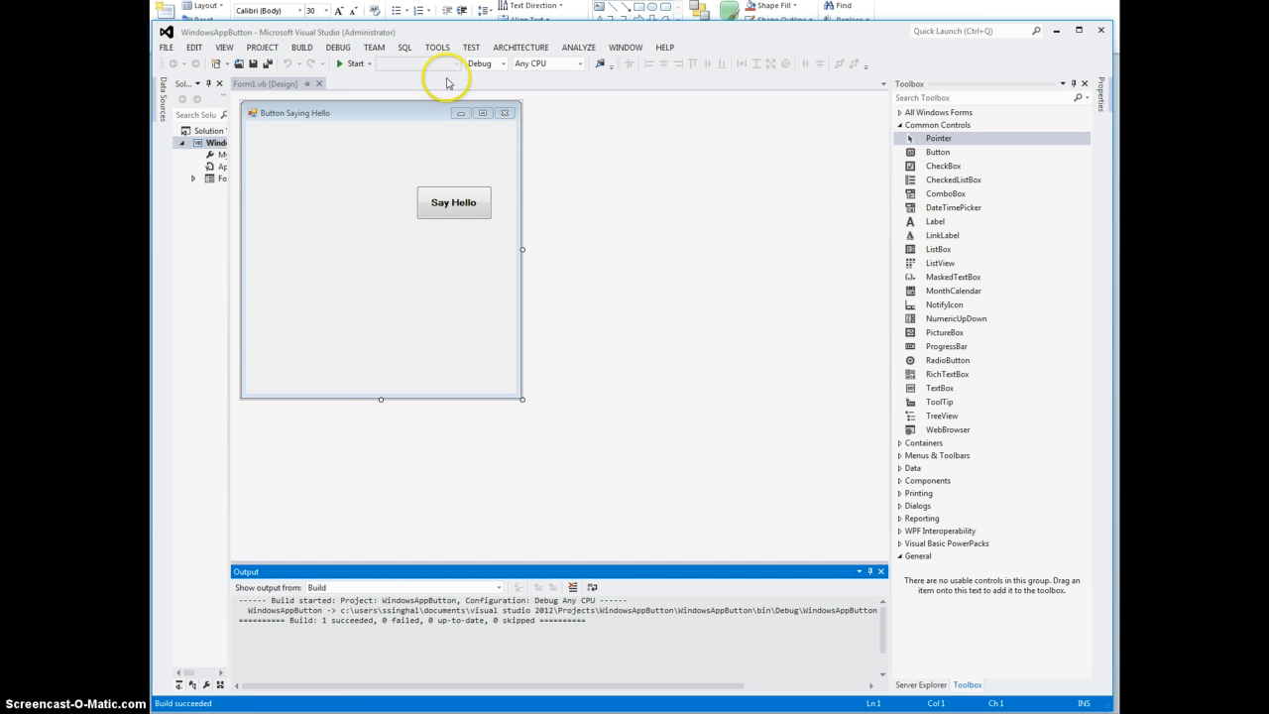
click(338, 47)
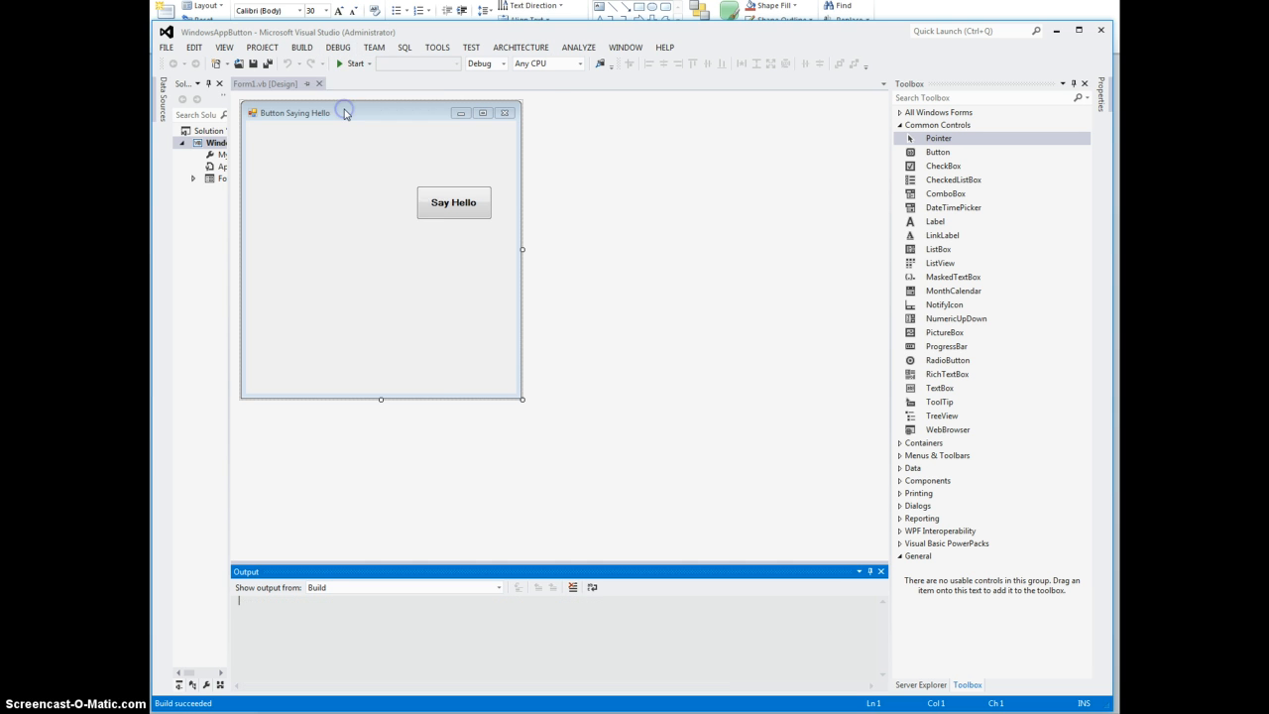
click(354, 63)
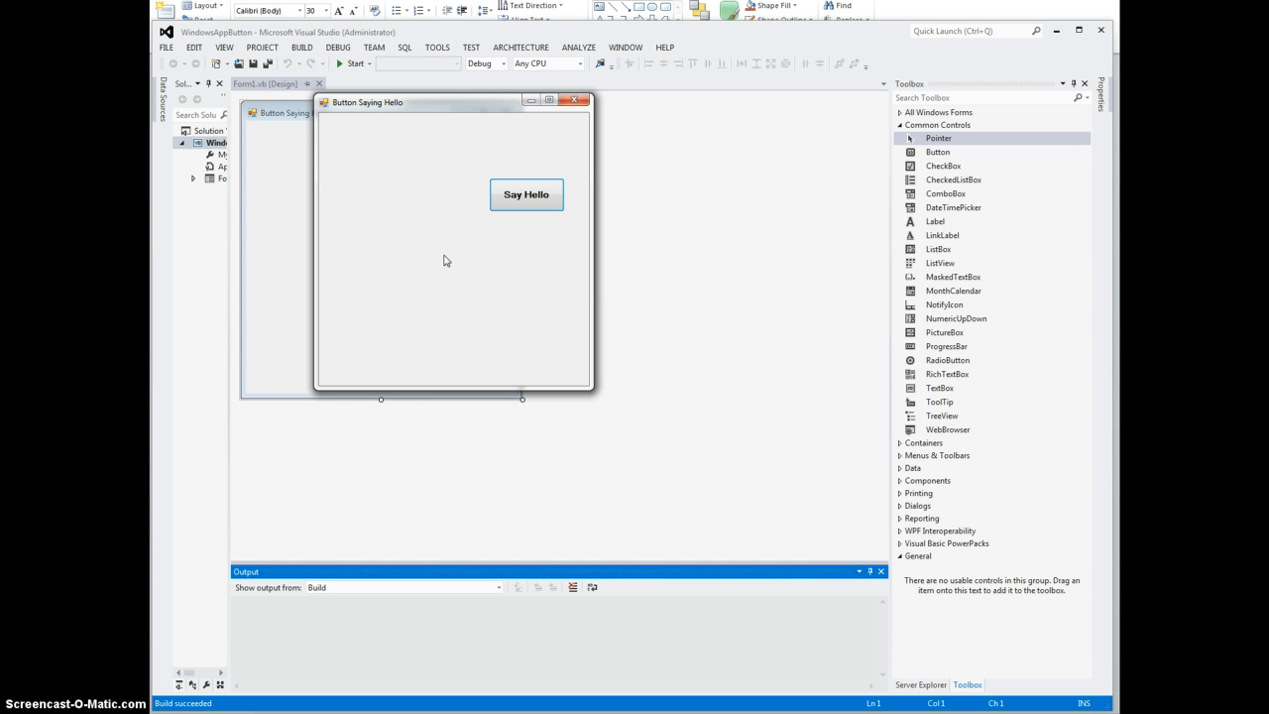
mouse_move(441, 267)
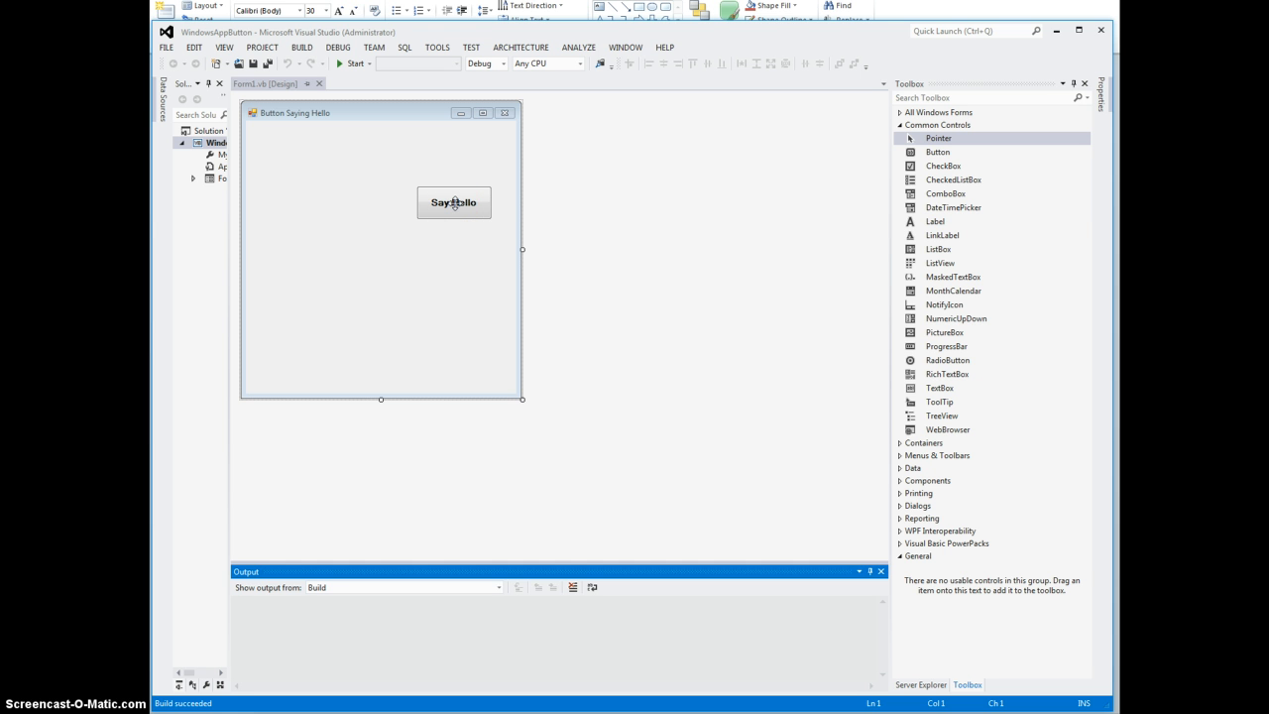
Step: Add MessageBox.Show("Hello from VB.NET") to Button1_Click in Form1.vb
double_click(453, 202)
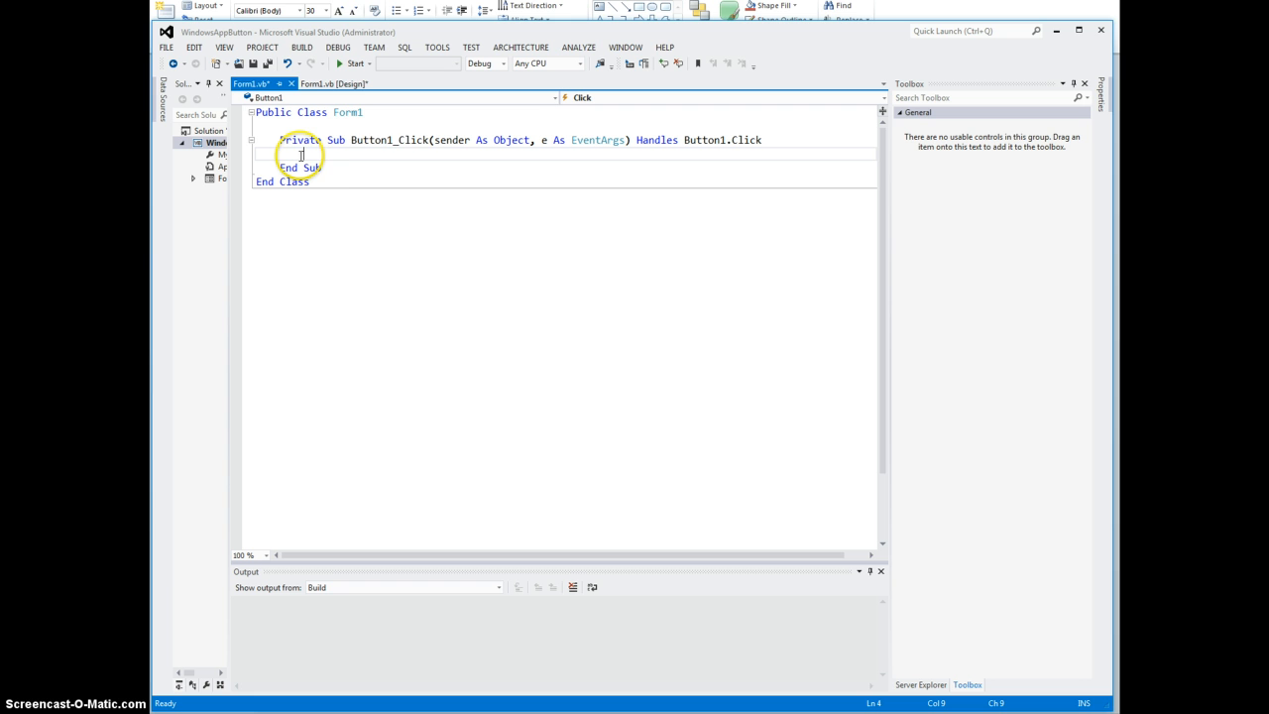
mouse_move(402, 162)
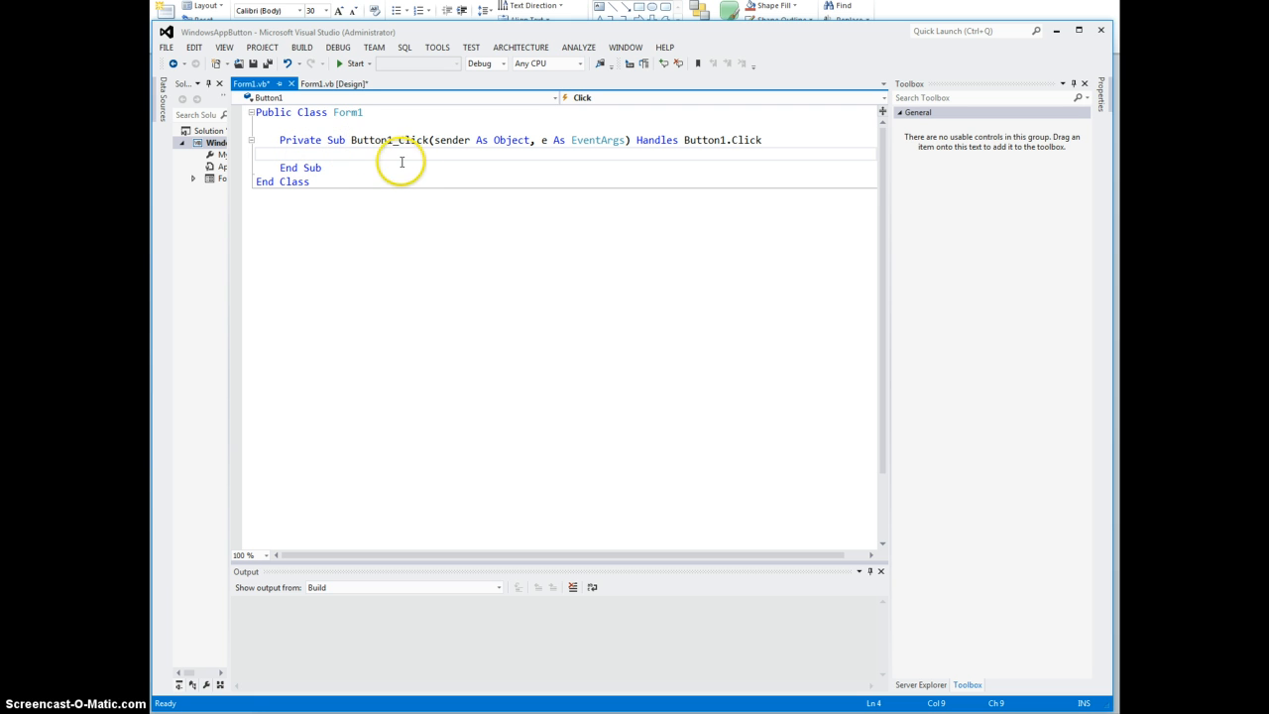
mouse_move(446, 156)
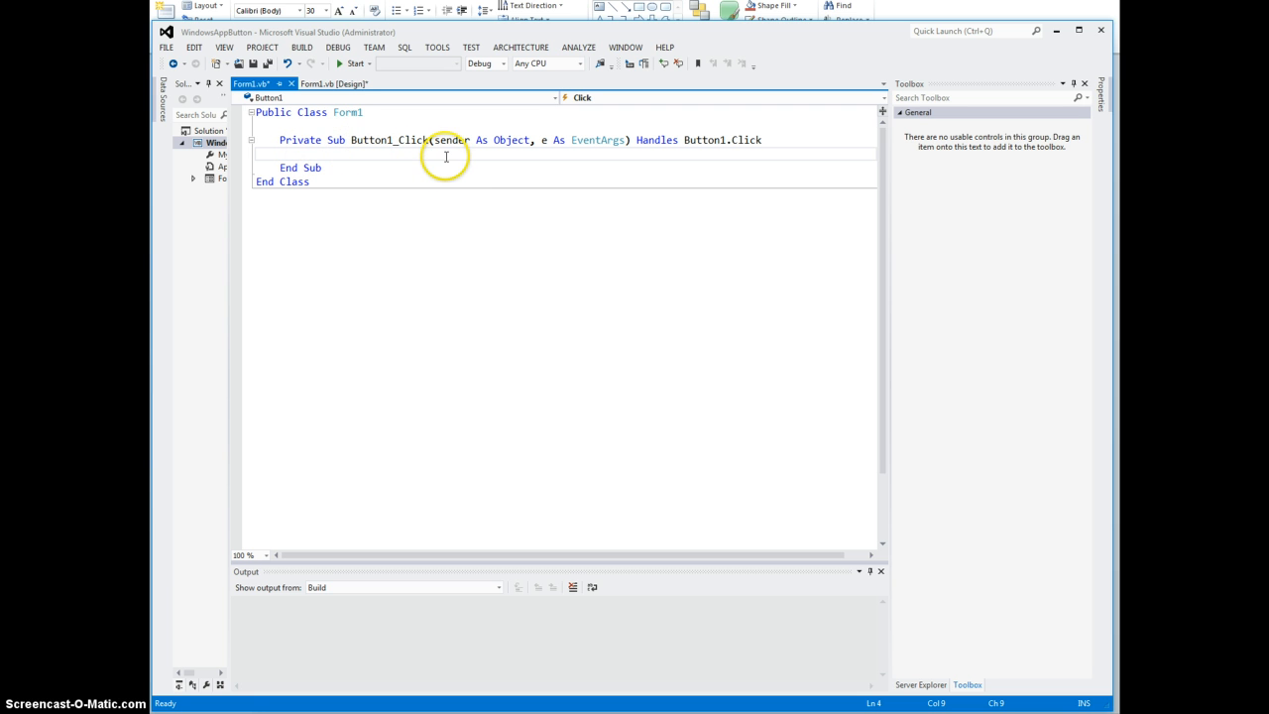
mouse_move(437, 166)
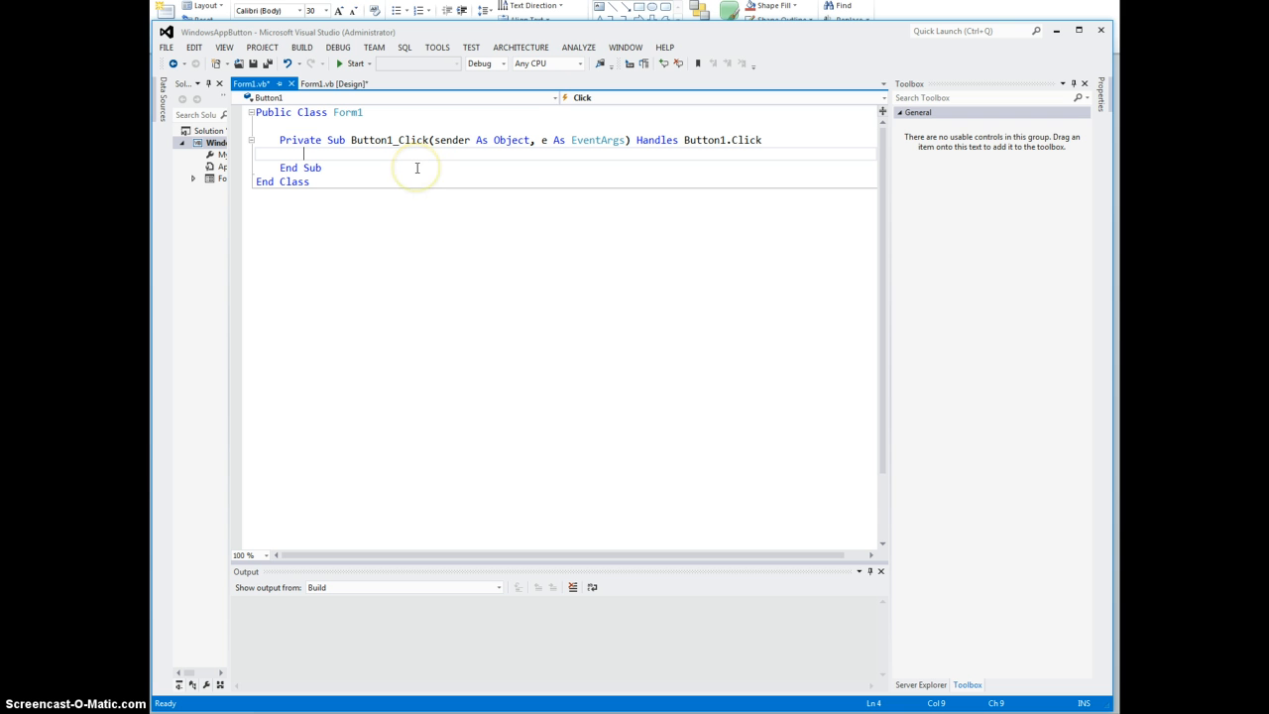
mouse_move(413, 167)
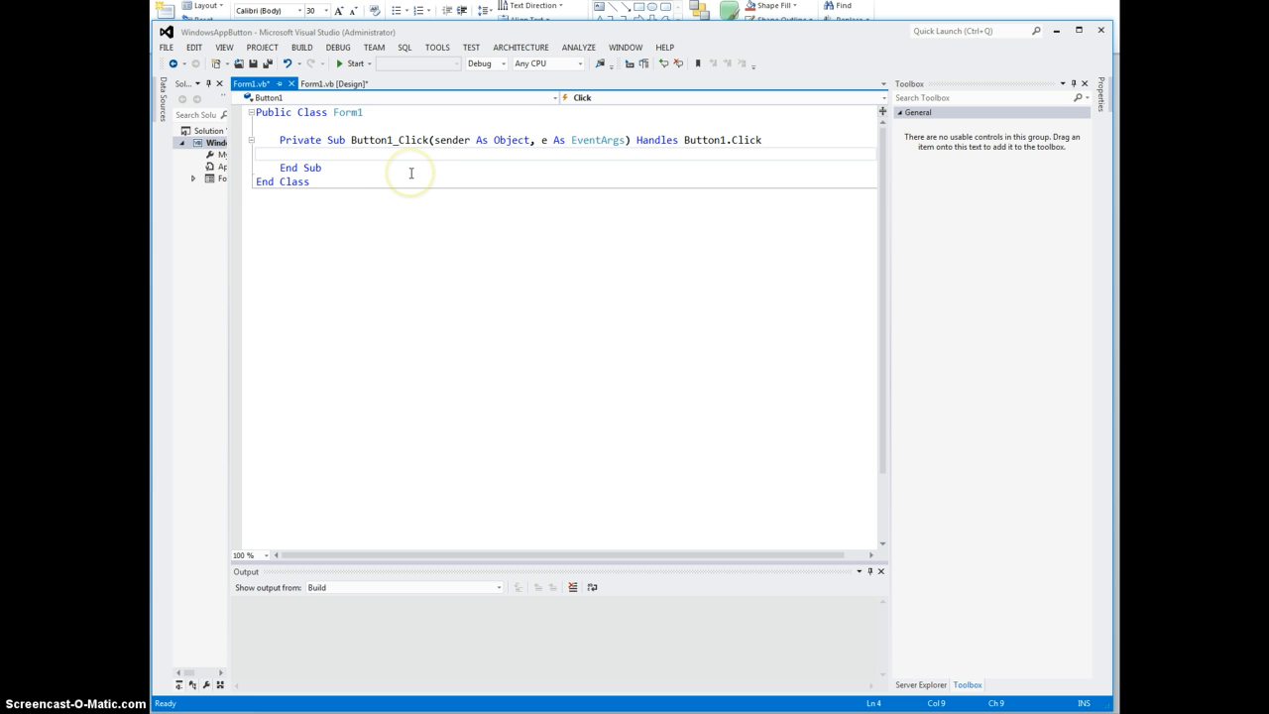
mouse_move(411, 169)
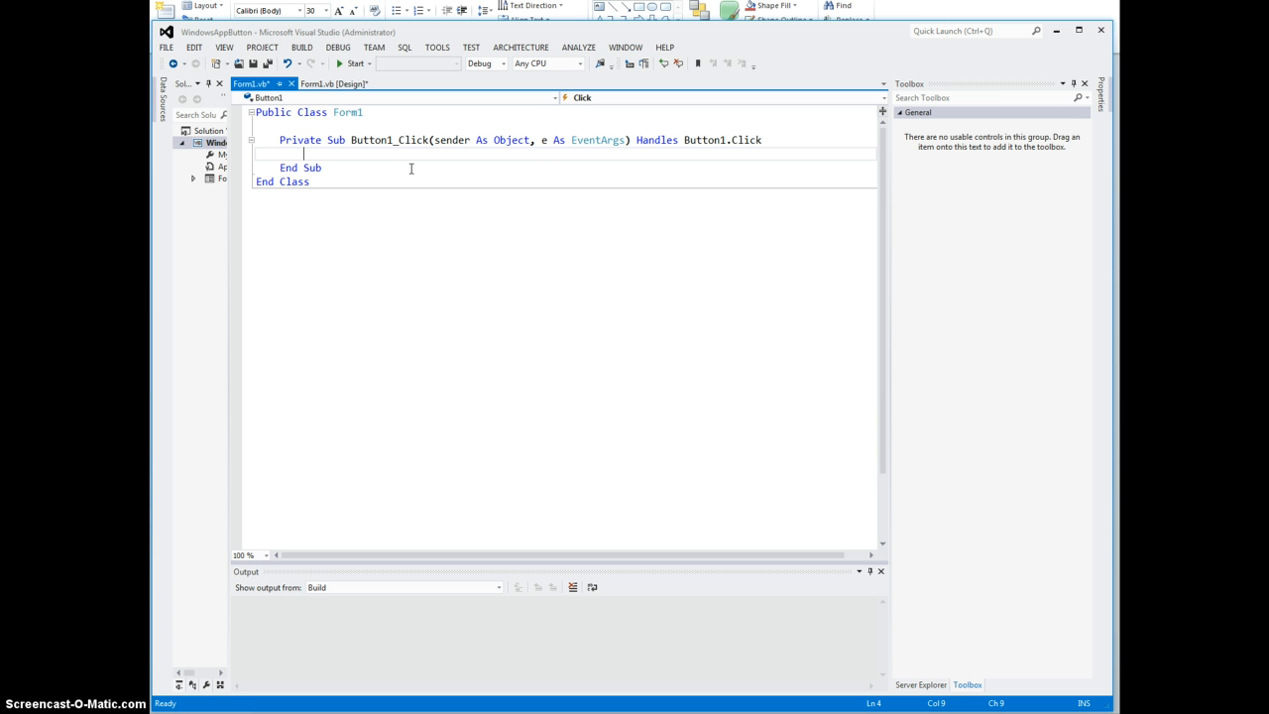
text(Me)
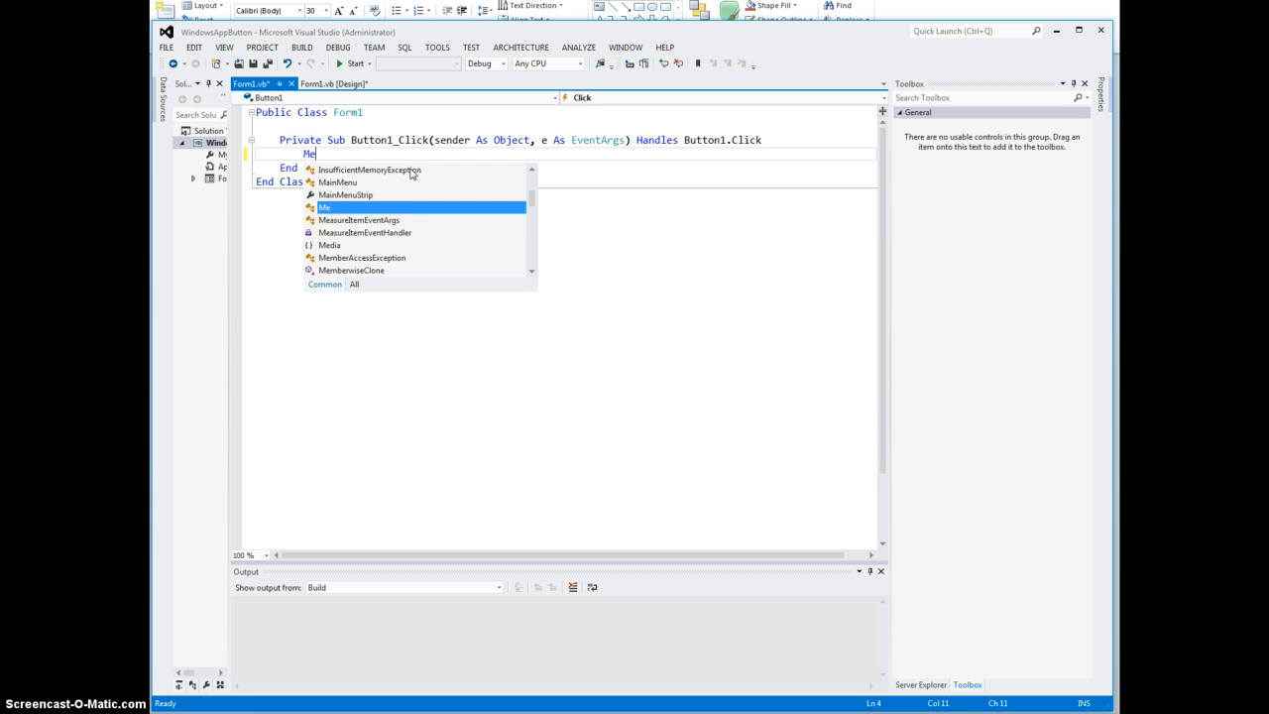
text(ssageBox)
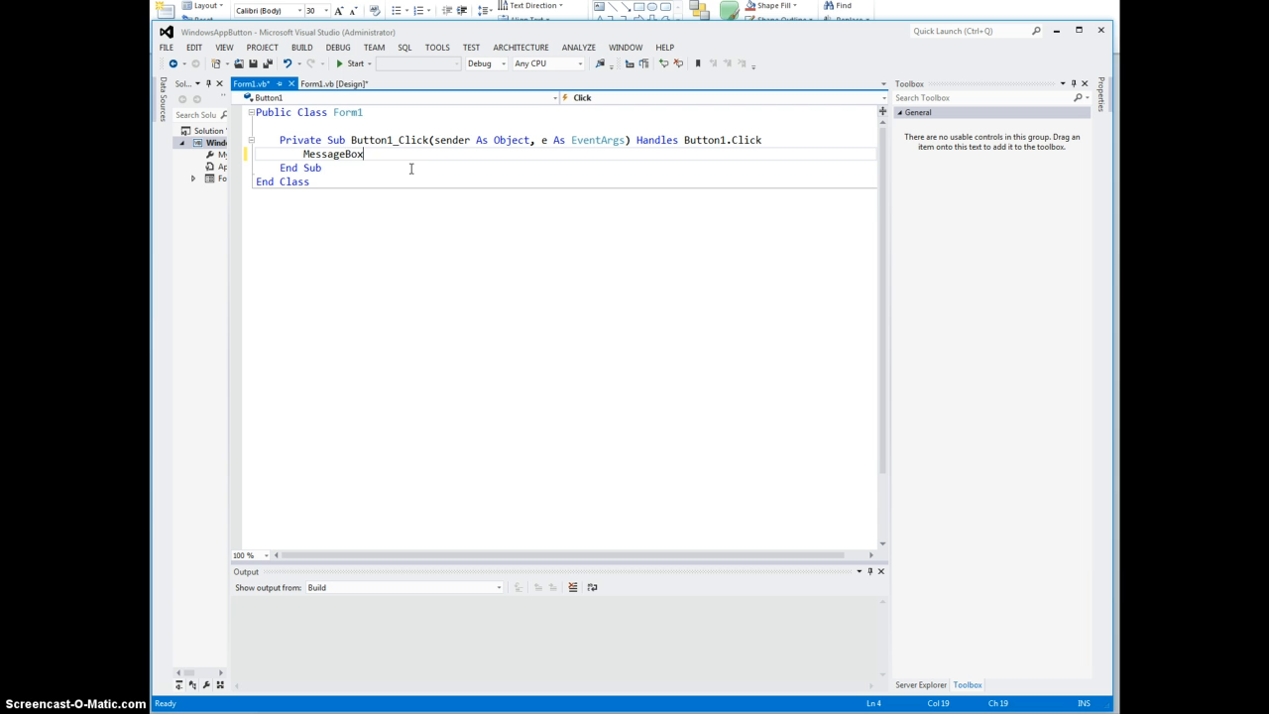
text(.Show)
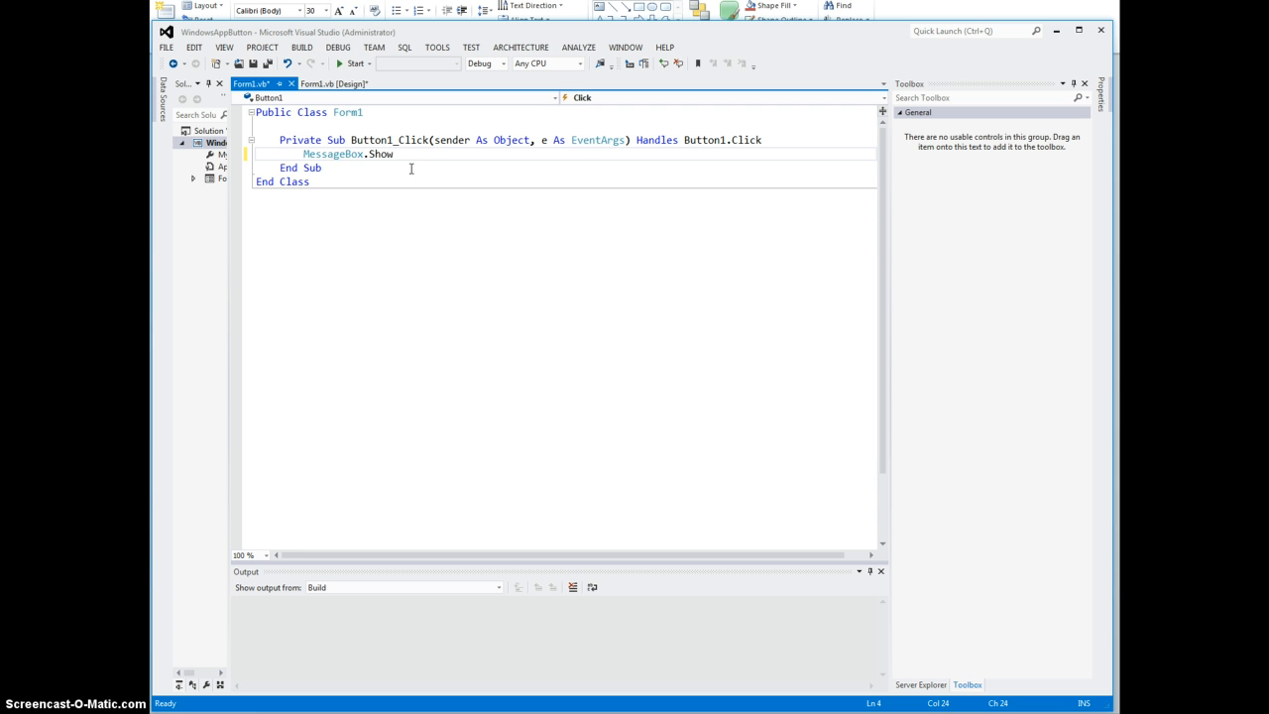
text(()
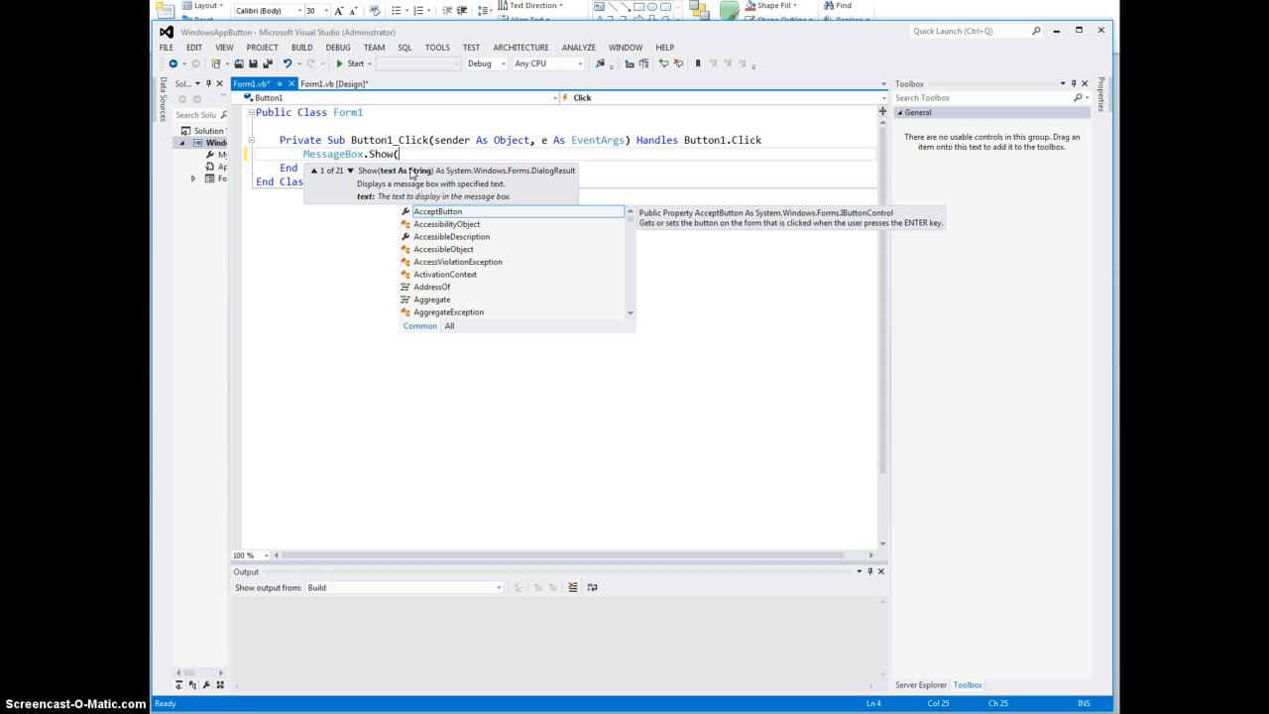
text("Hello)
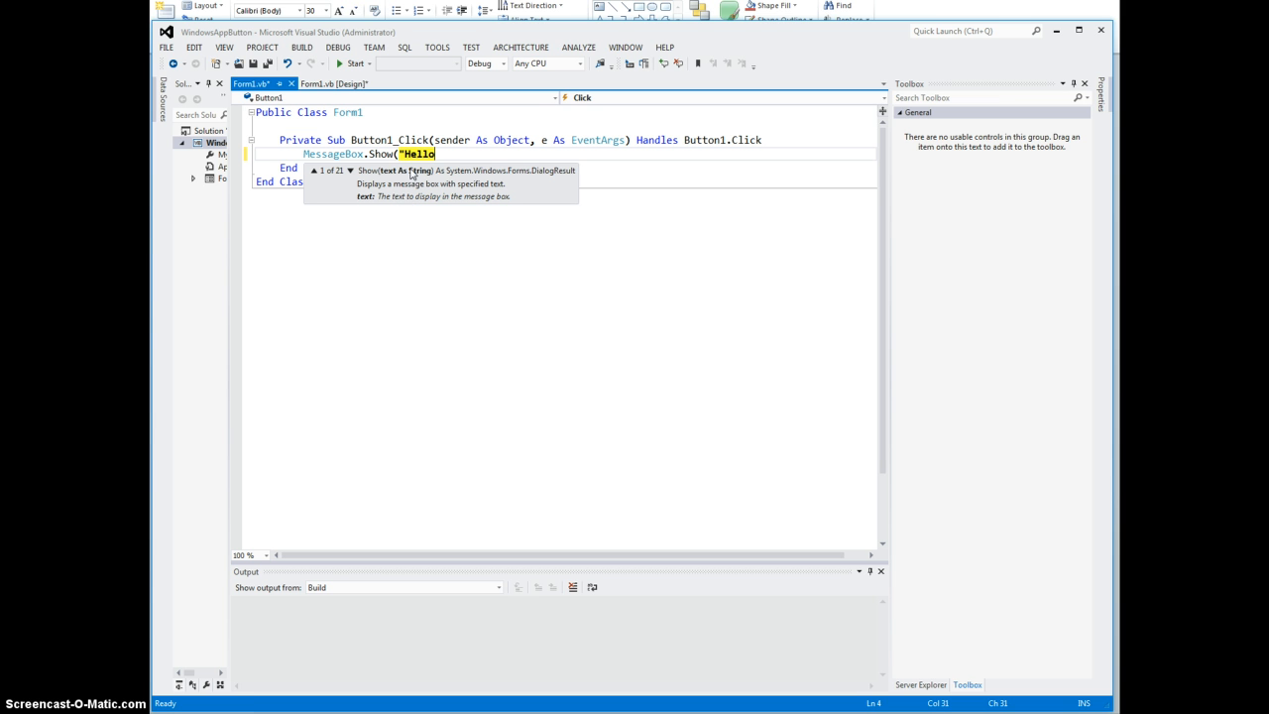
text(from)
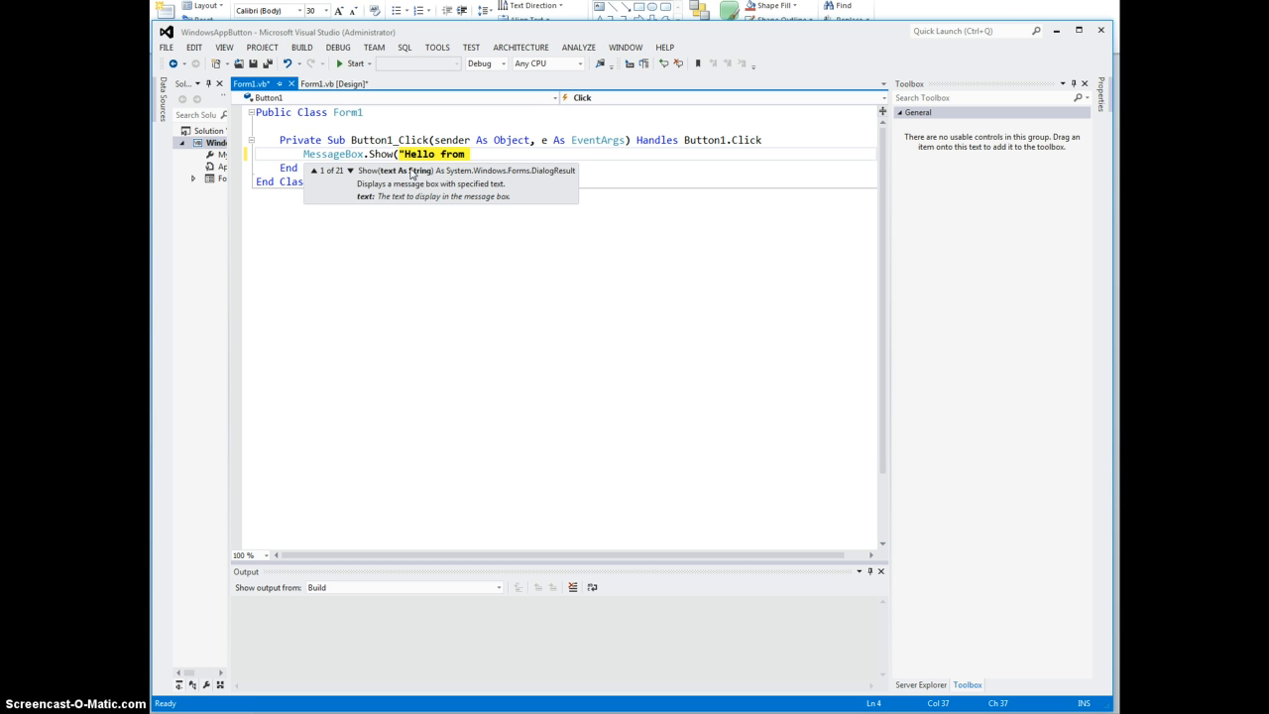
text(VB.N)
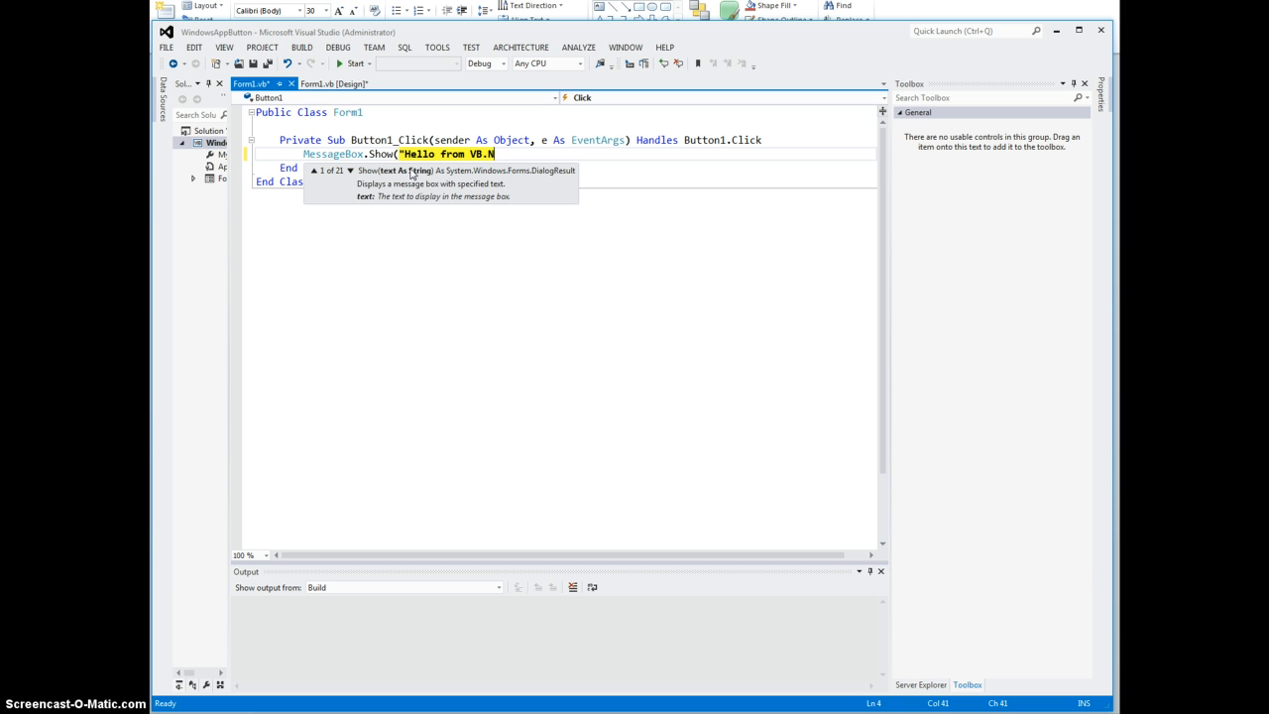
text(ET))
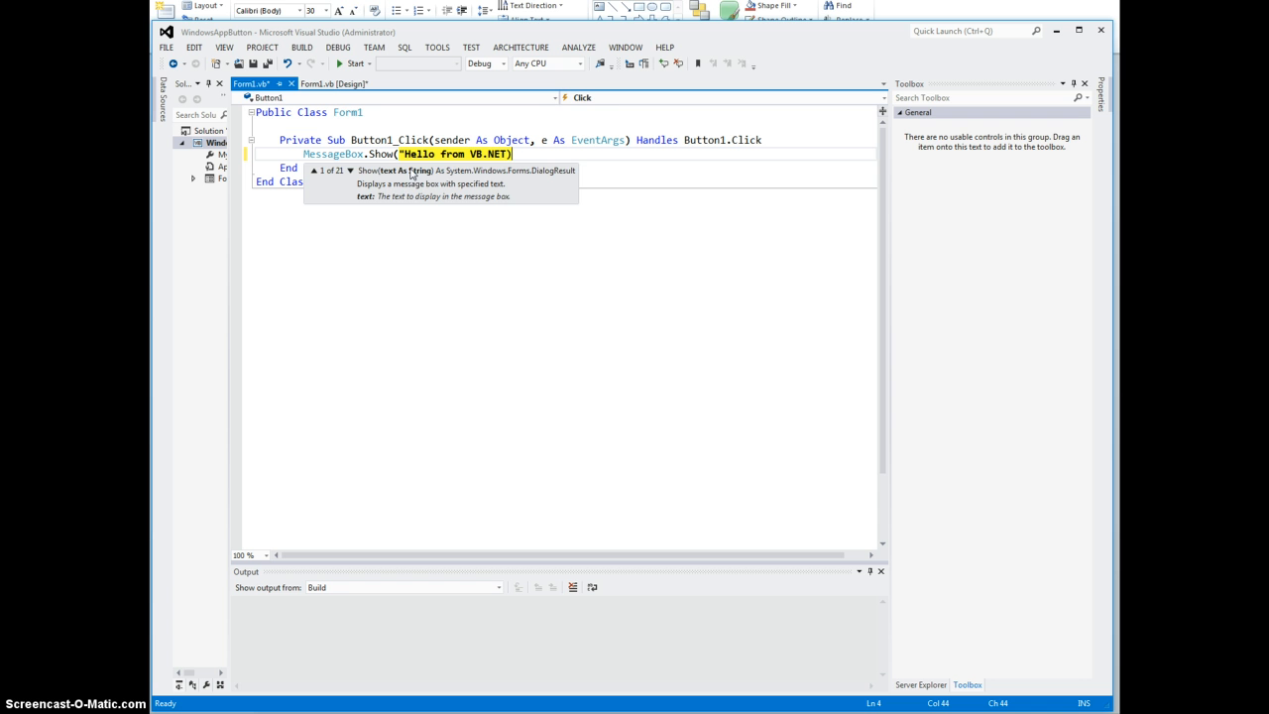
click(369, 120)
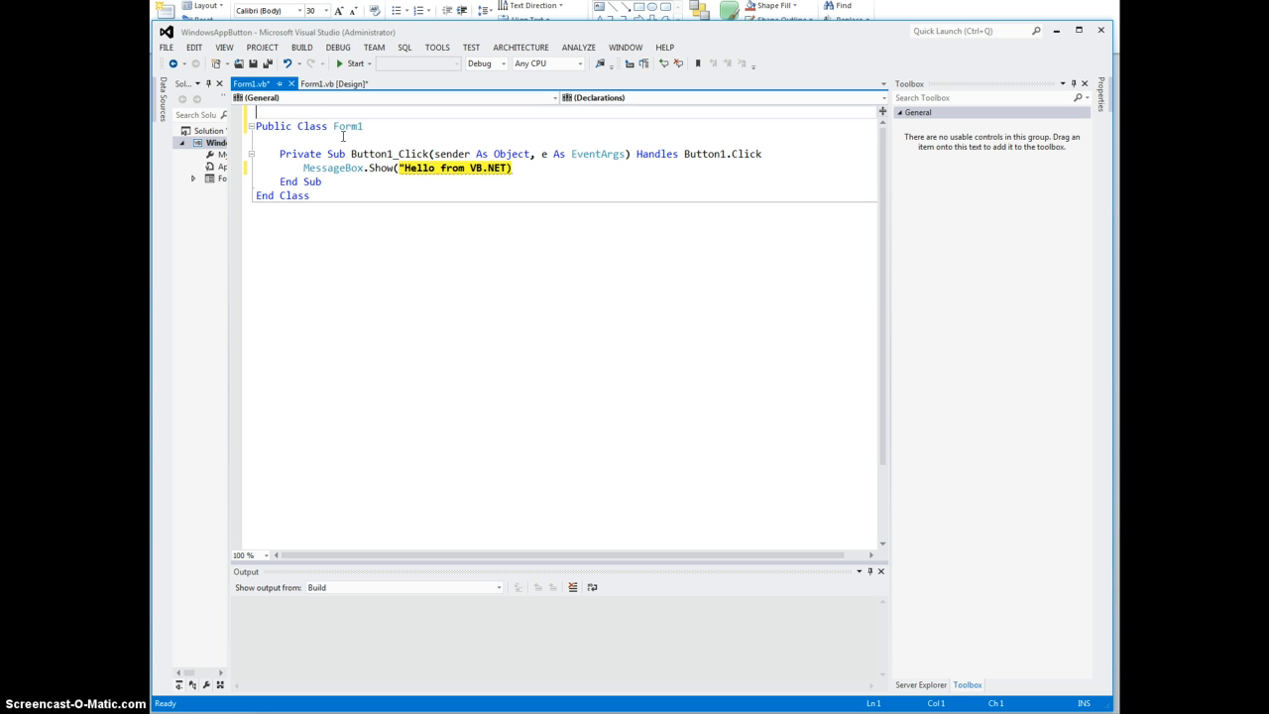
click(248, 84)
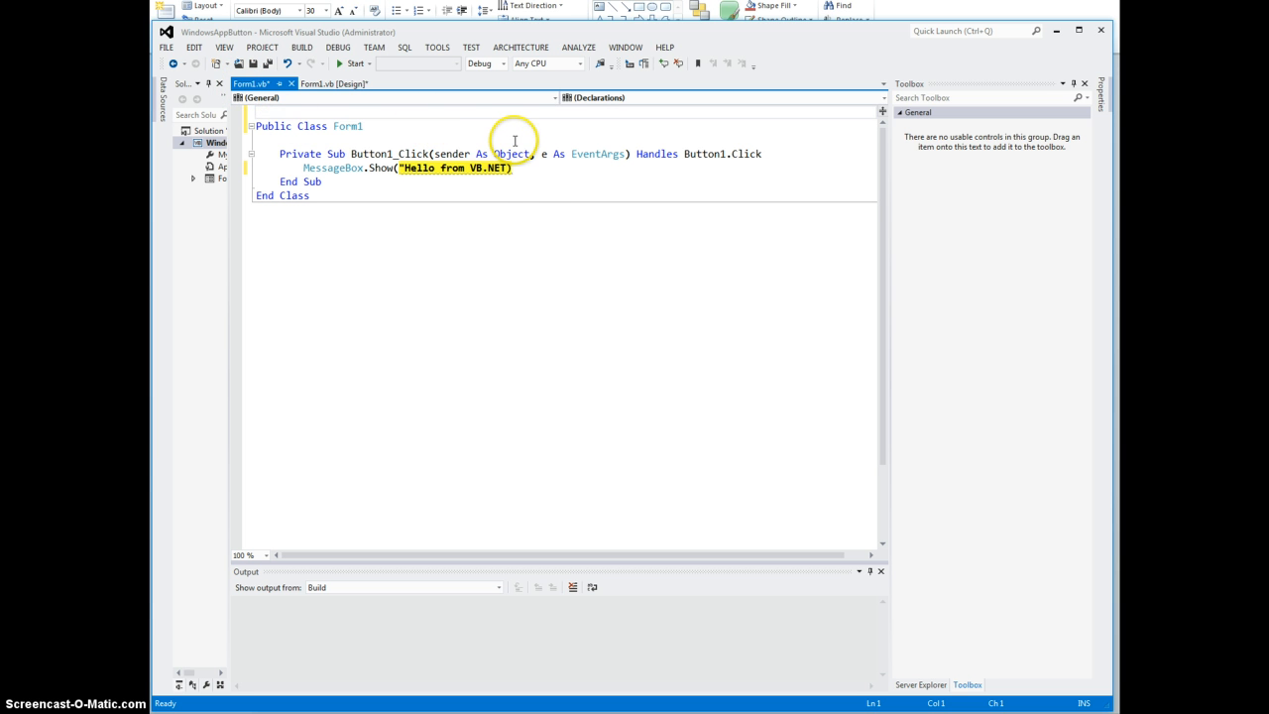
mouse_move(511, 154)
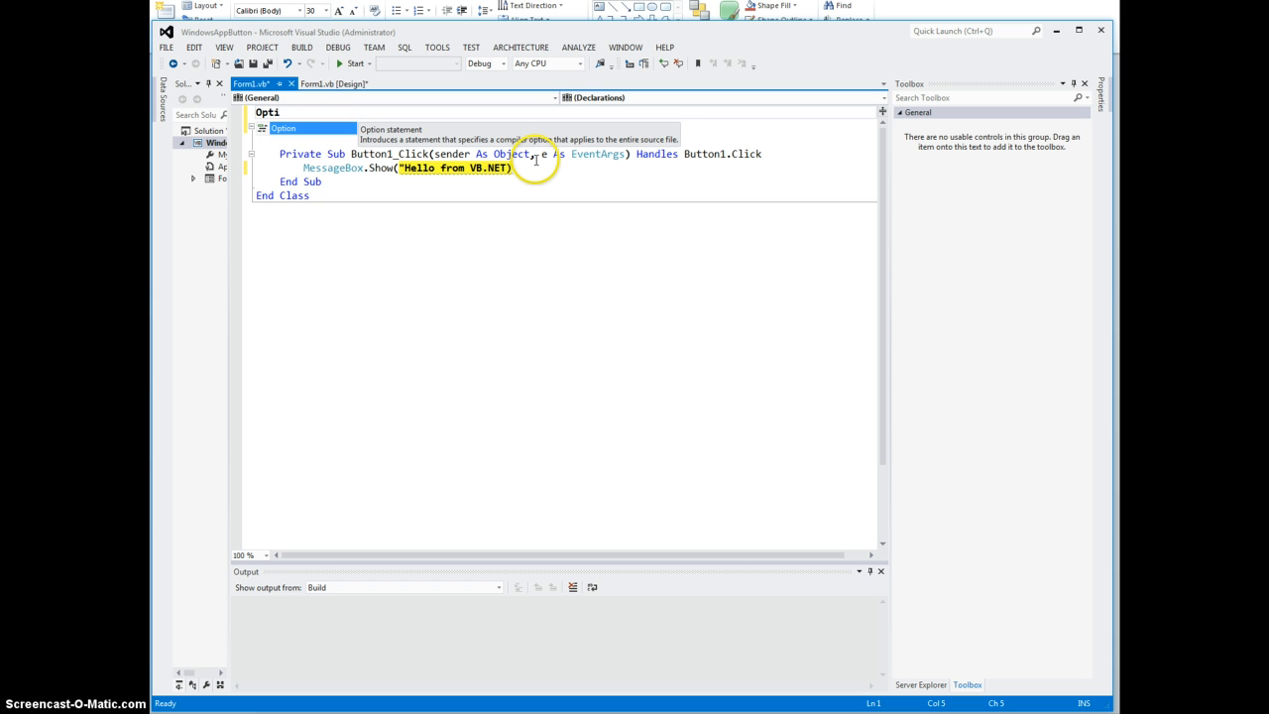
Step: Add 'Option Strict On' and 'Option Explicit On' above Public Class Form1
text(Option strict)
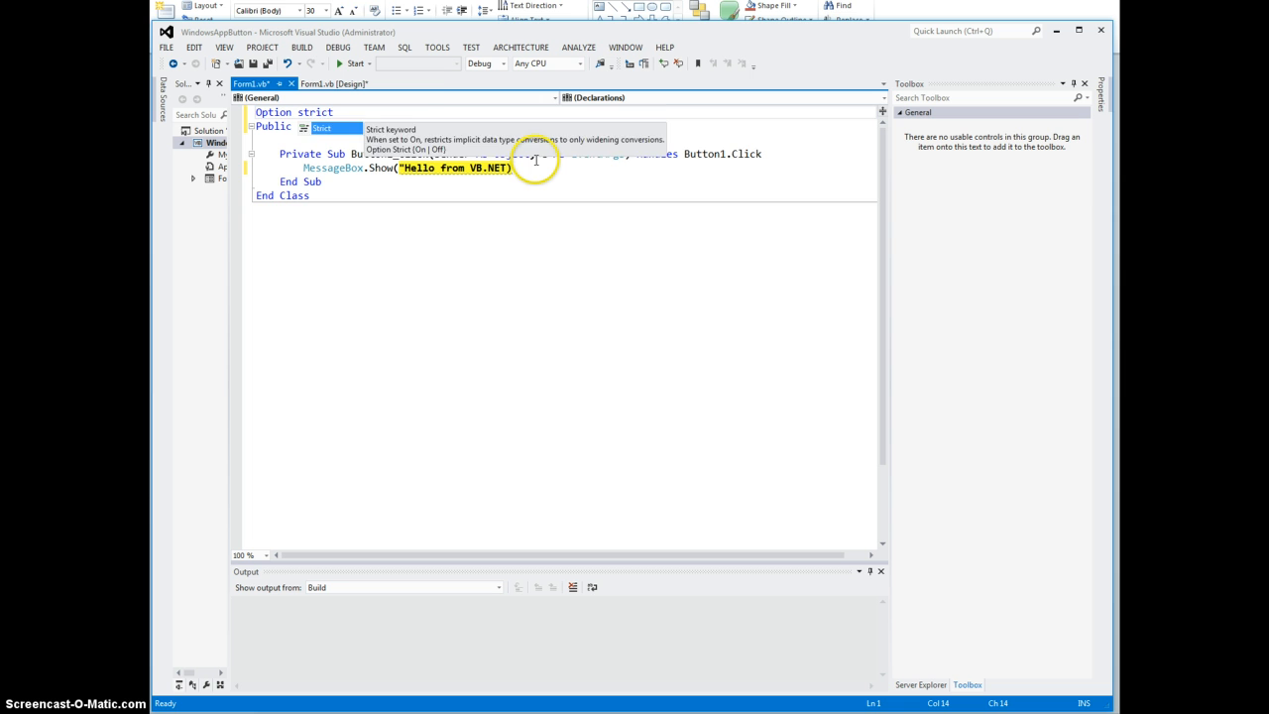
text(on)
text(Option)
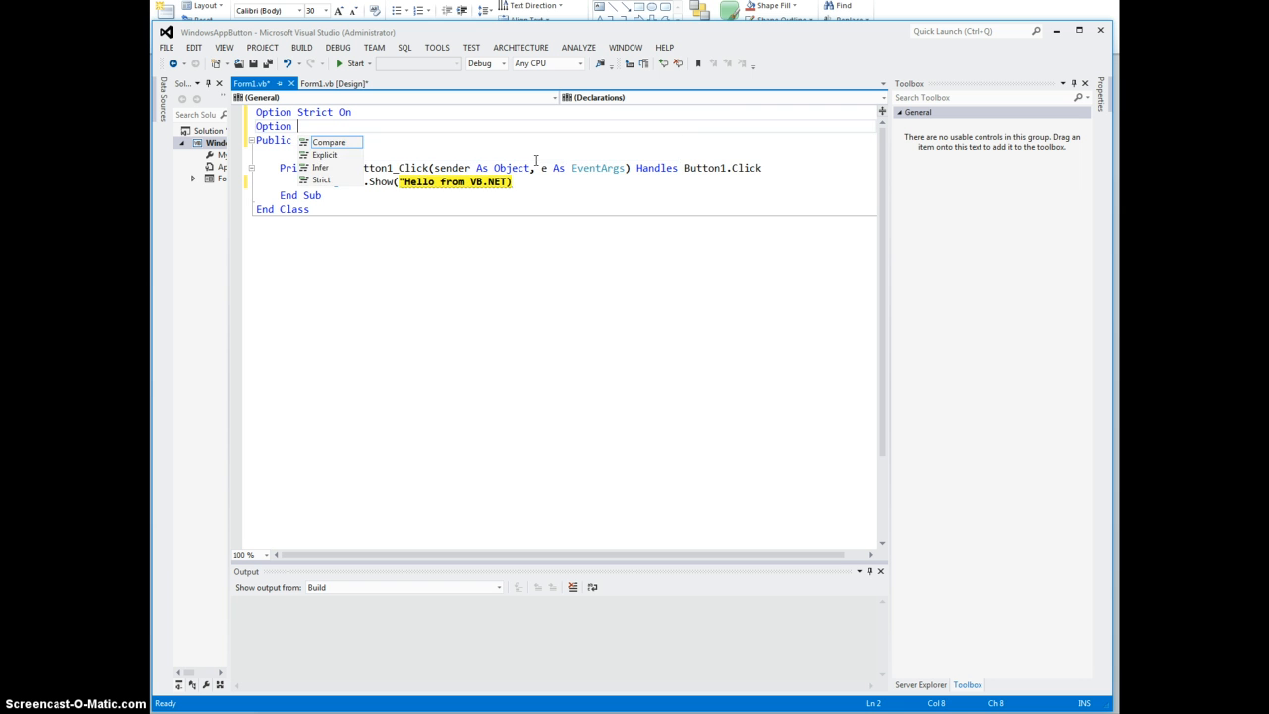
text(explicit on)
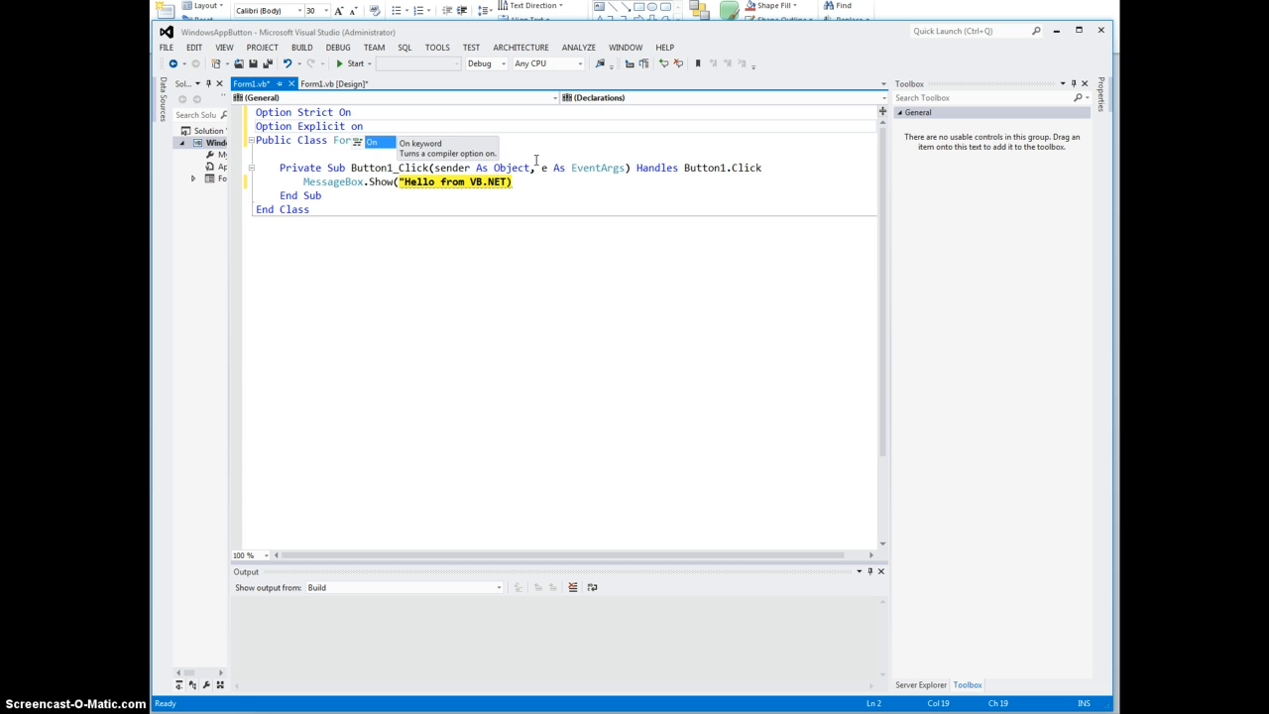
key(enter)
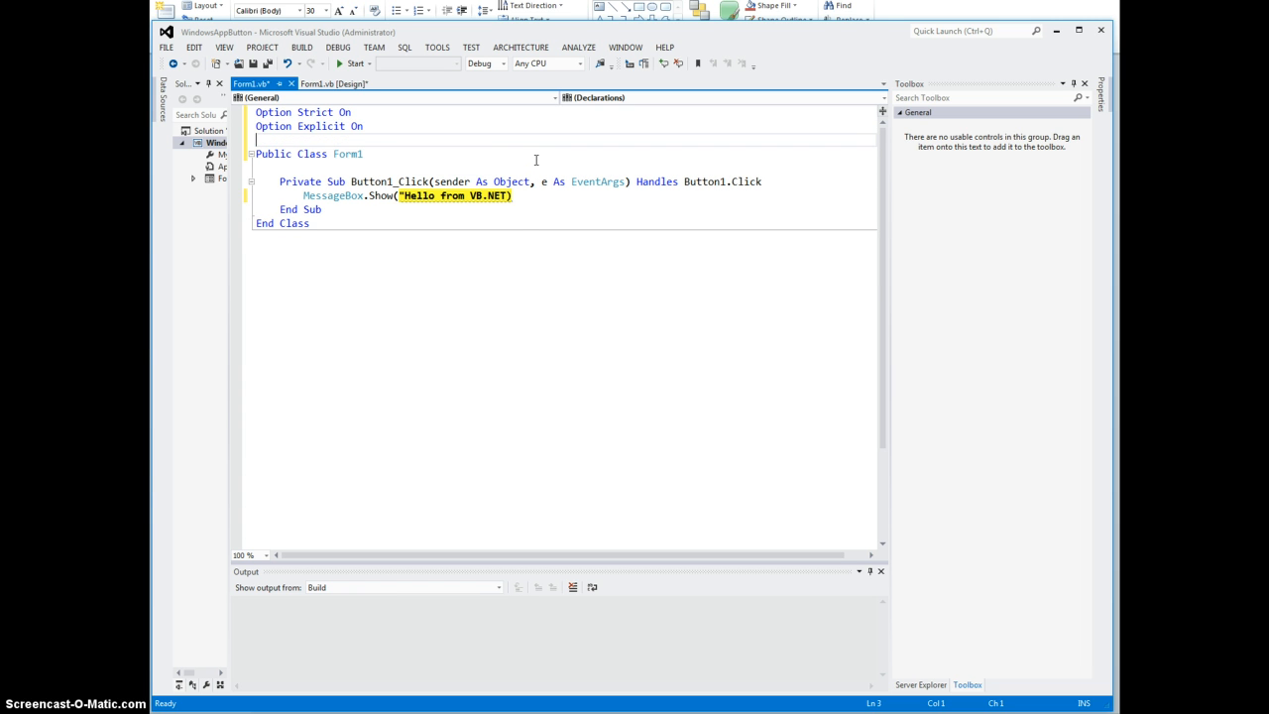
mouse_move(517, 196)
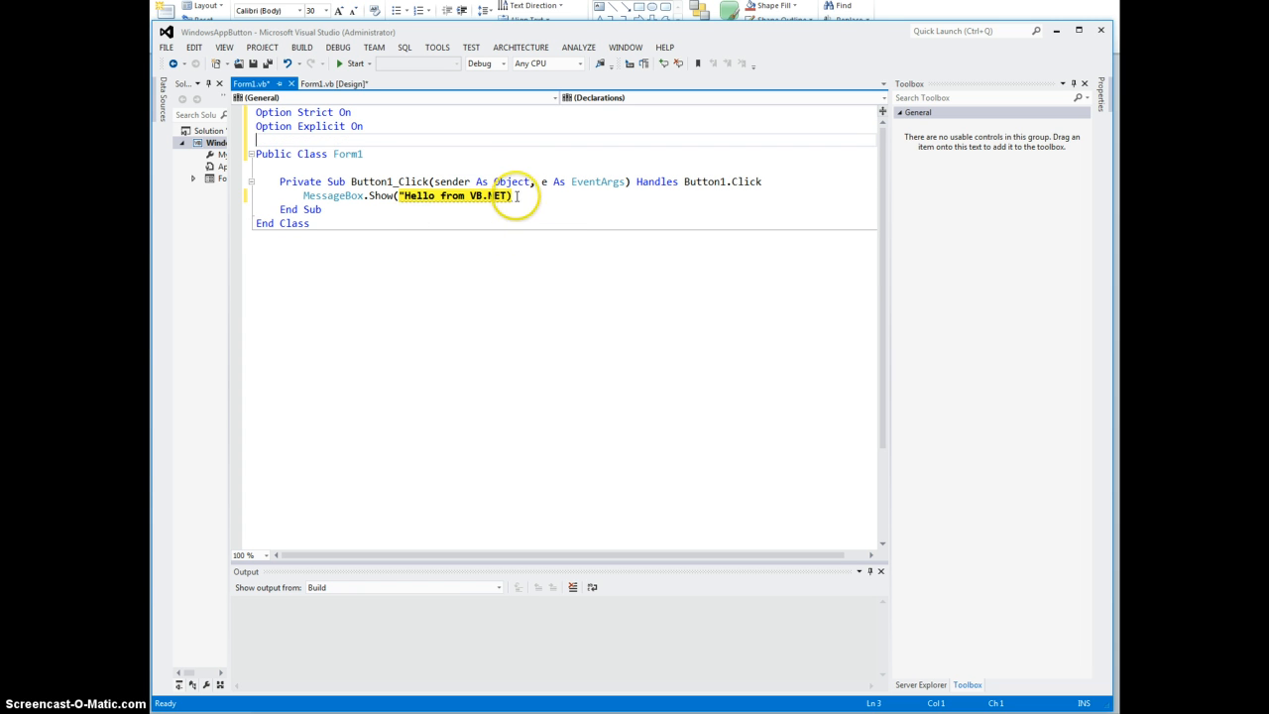
mouse_move(391, 106)
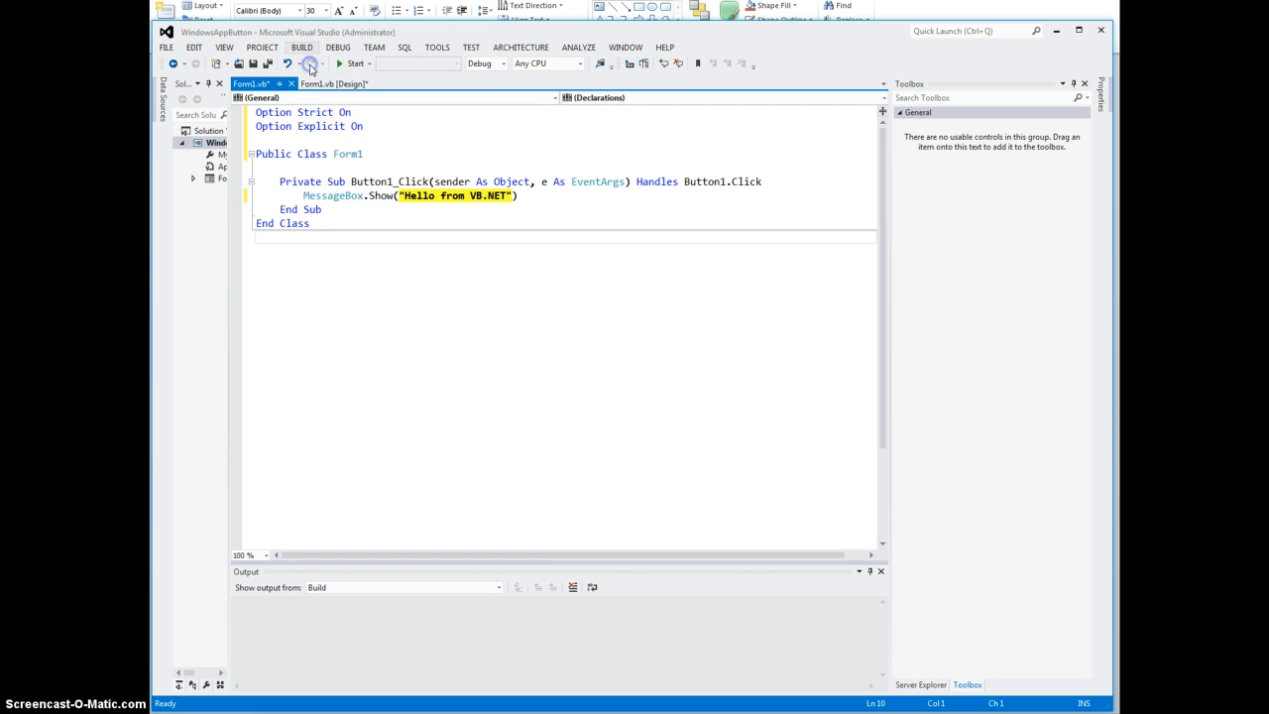
Step: Build the WindowsAppButton solution and launch the Button Saying Hello form again
click(311, 63)
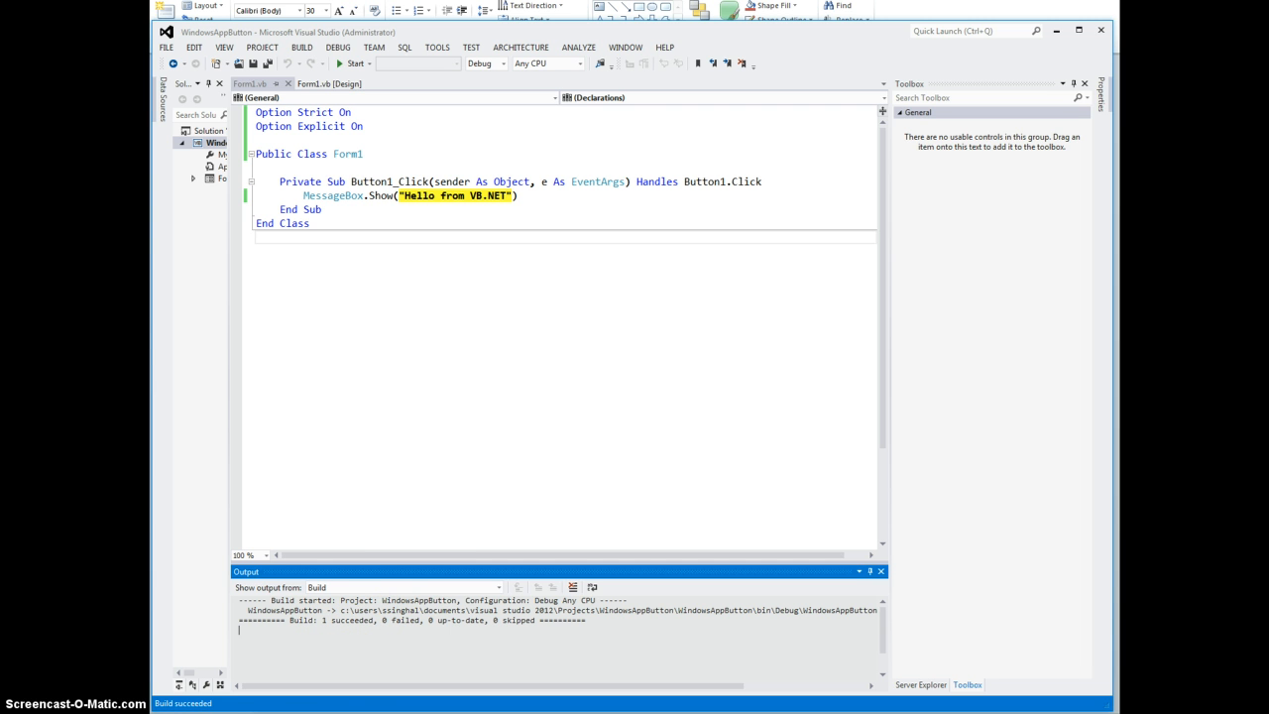
click(338, 47)
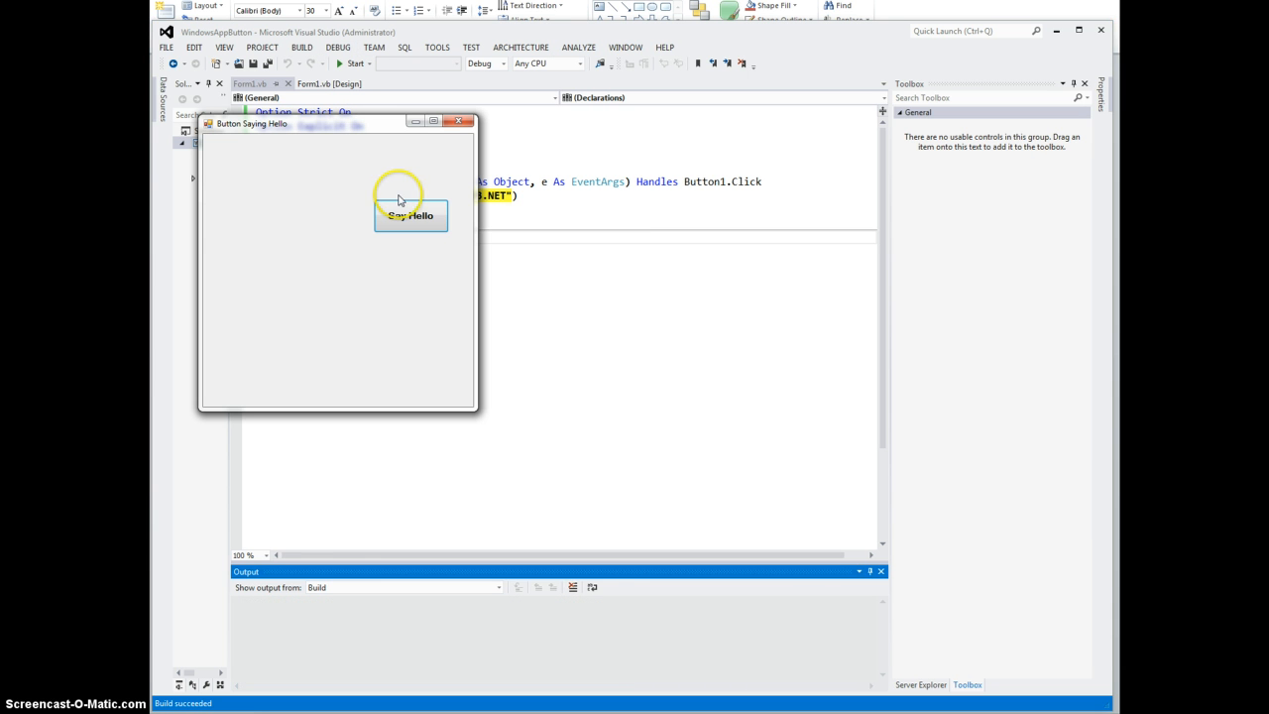
mouse_move(353, 142)
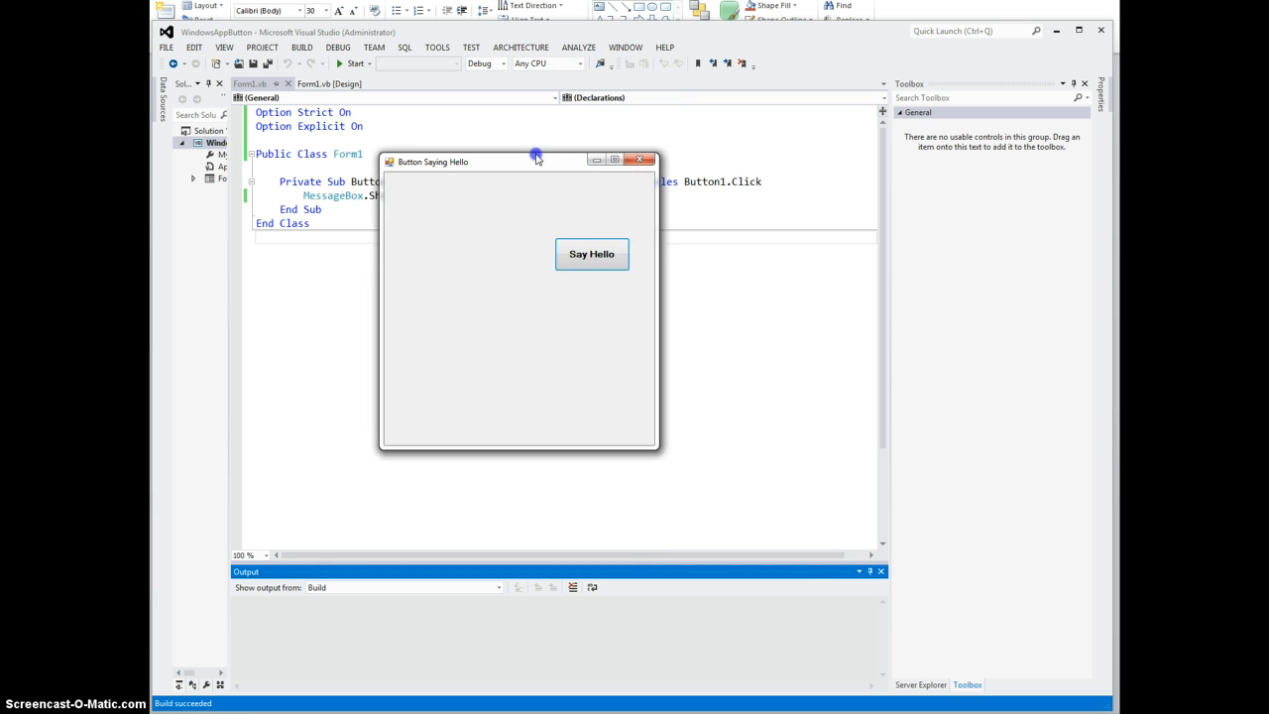
Step: Show the 'Hello from VB.NET' greeting twice, dismissing it each time, then close the form
drag(535, 160, 535, 136)
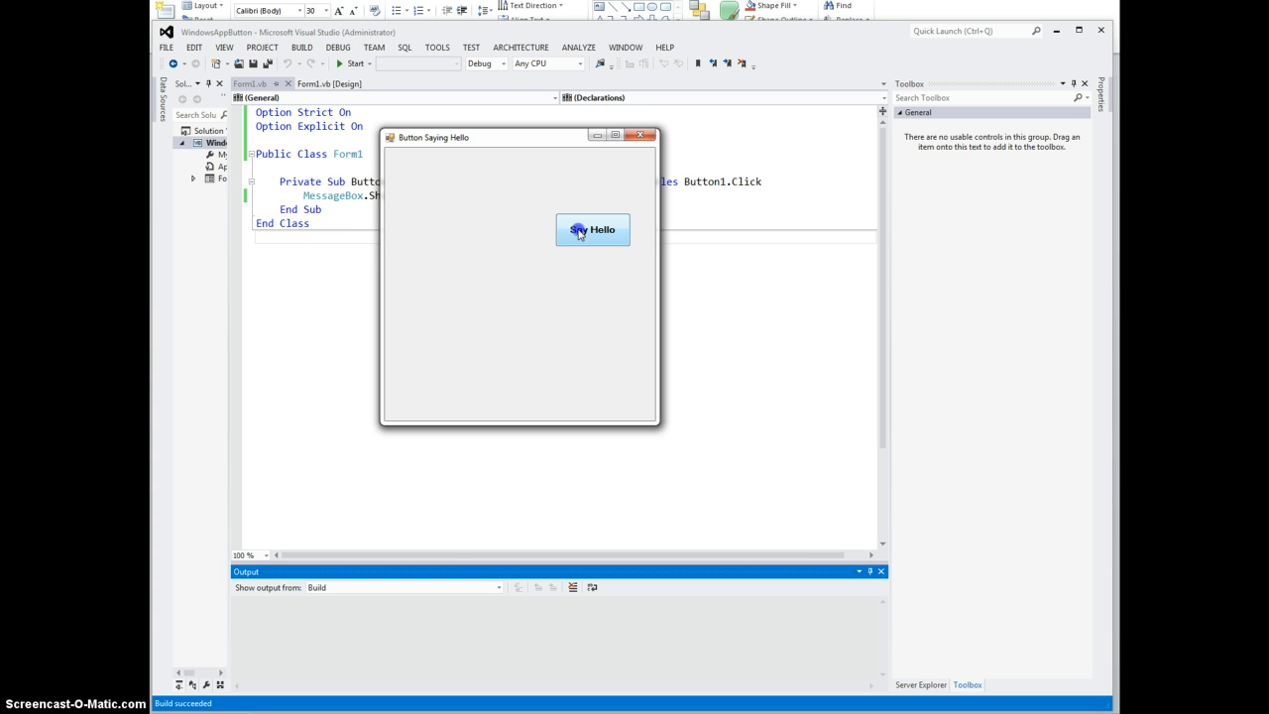
click(591, 229)
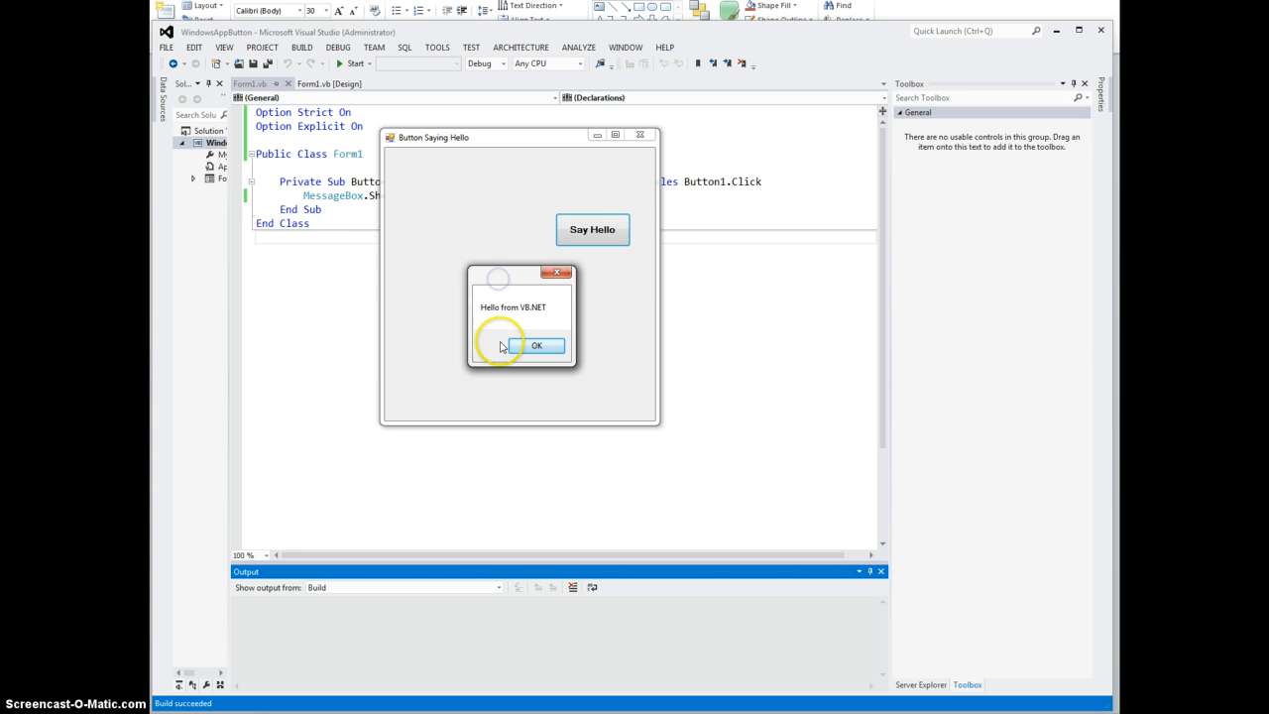
click(536, 344)
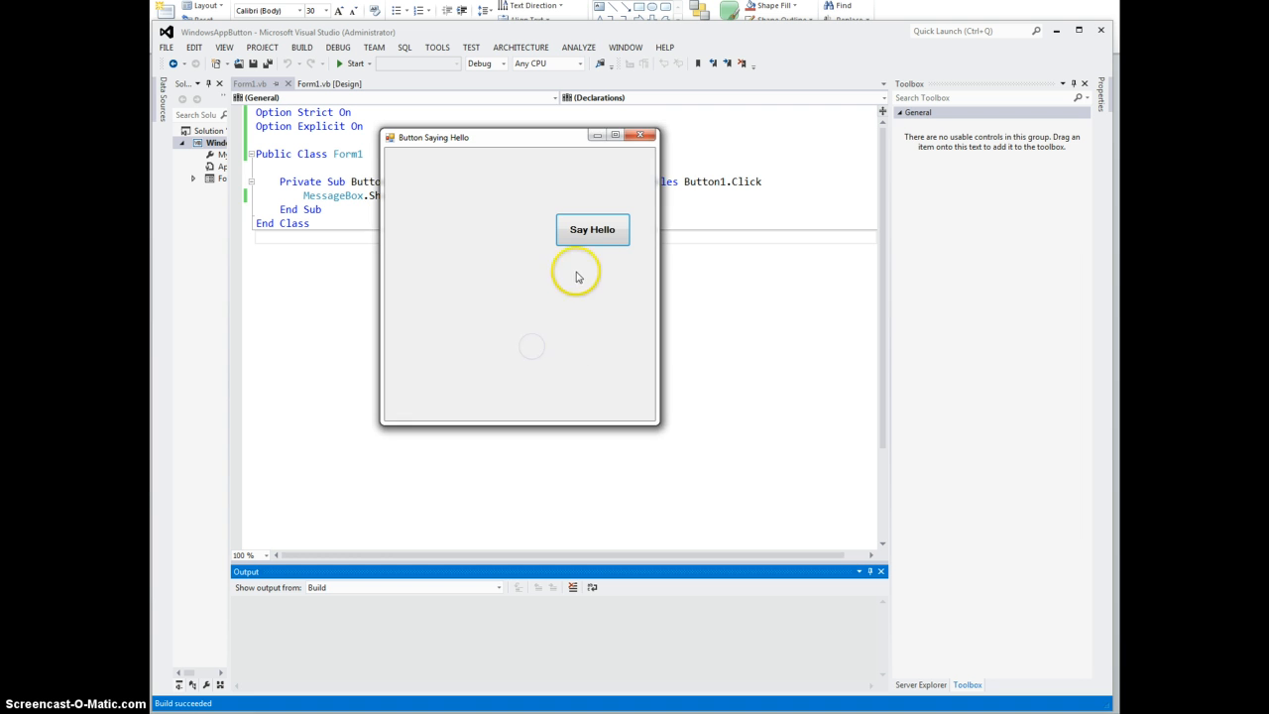
click(592, 229)
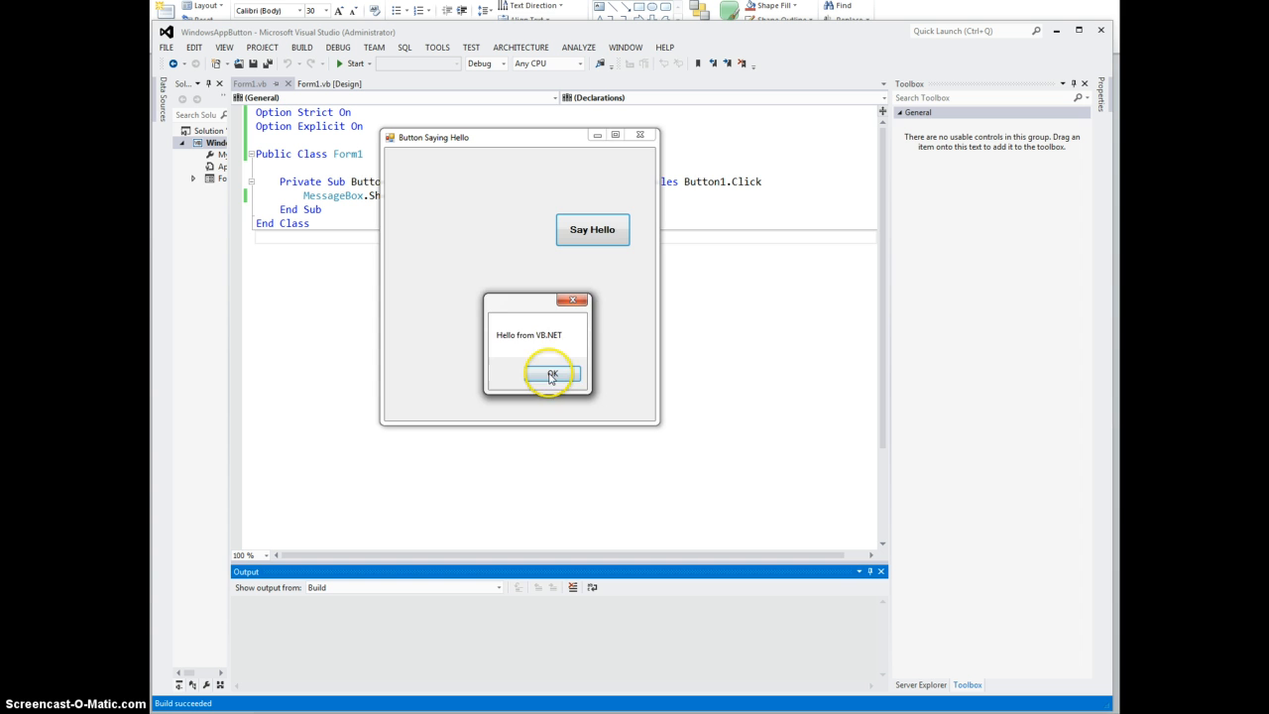
click(552, 373)
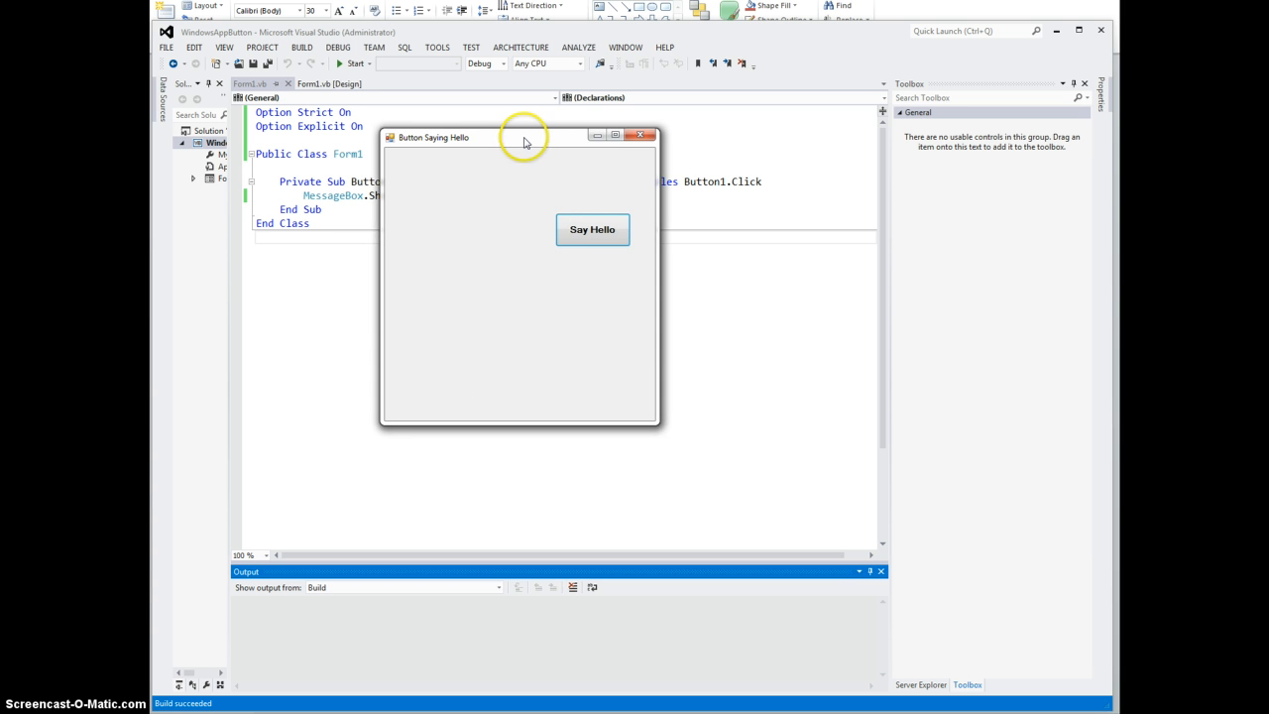
drag(520, 136, 476, 153)
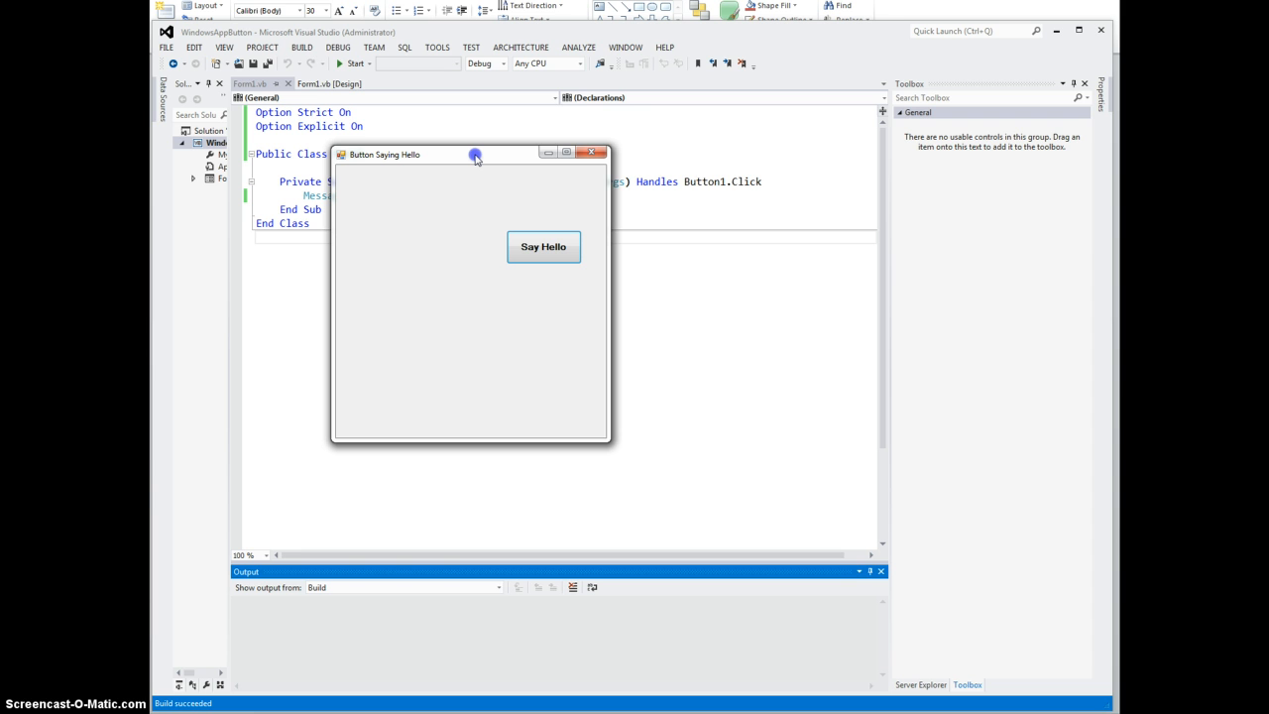
mouse_move(414, 196)
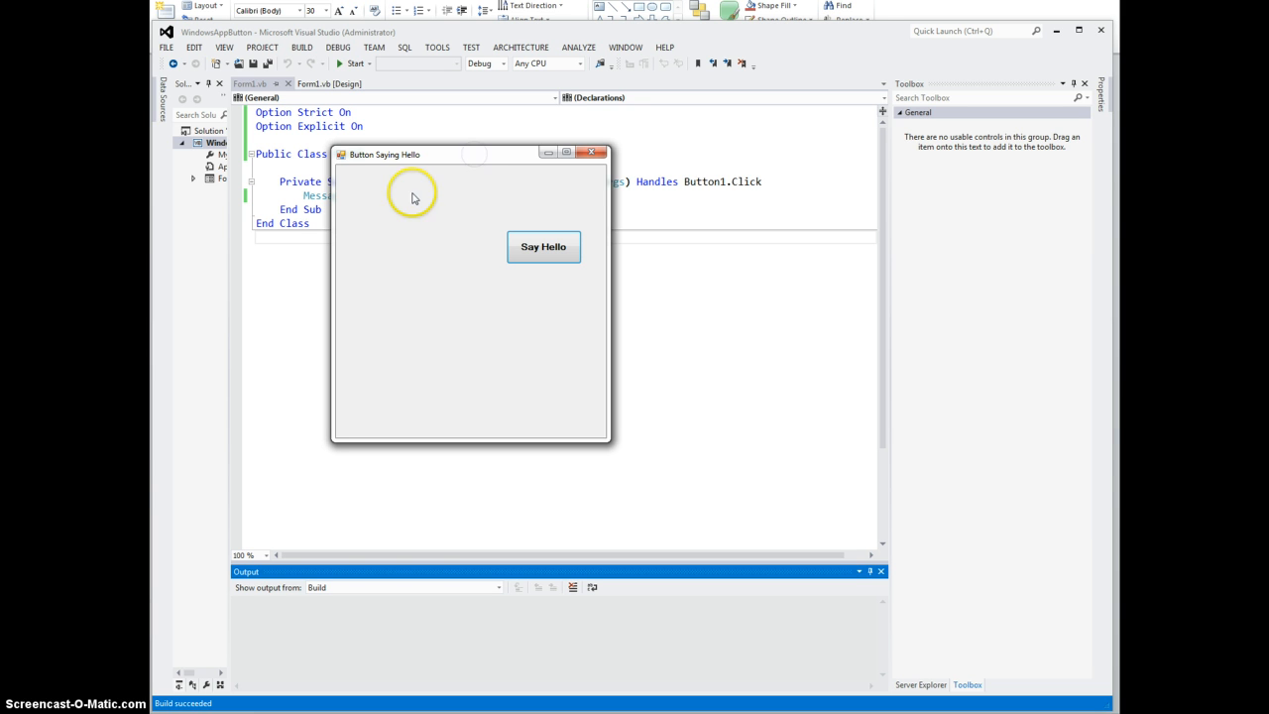
mouse_move(382, 176)
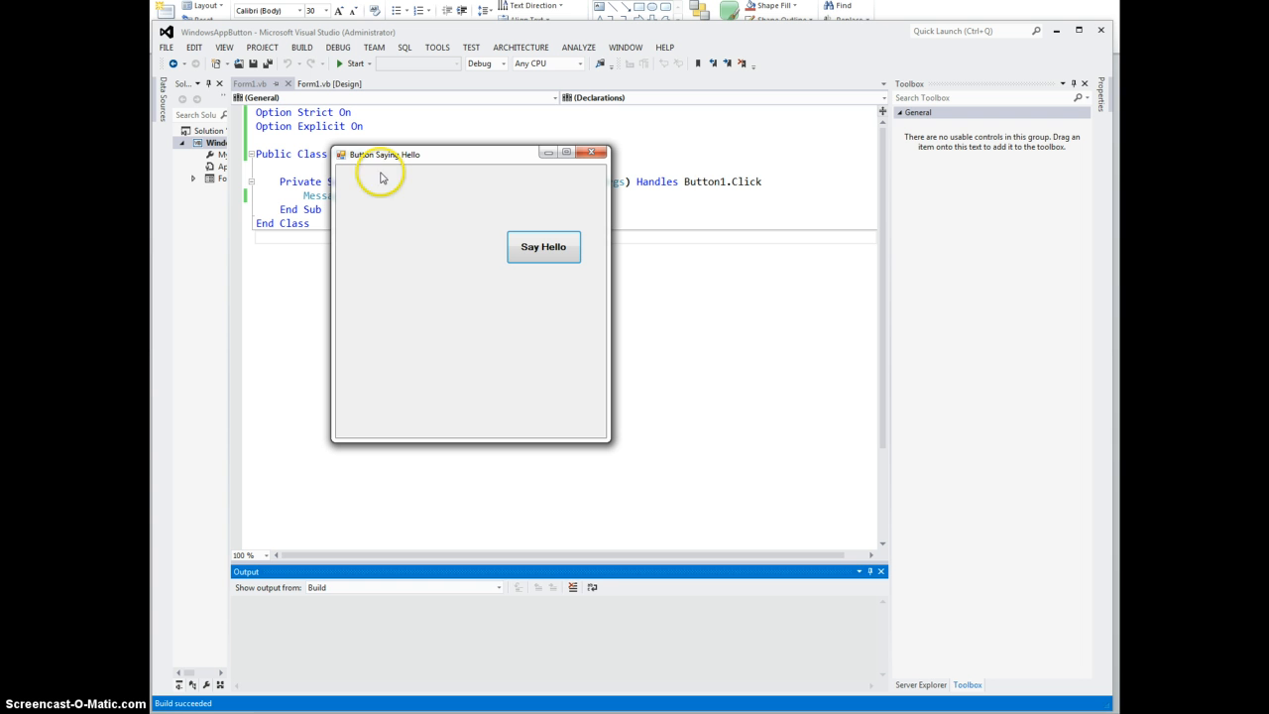
mouse_move(377, 354)
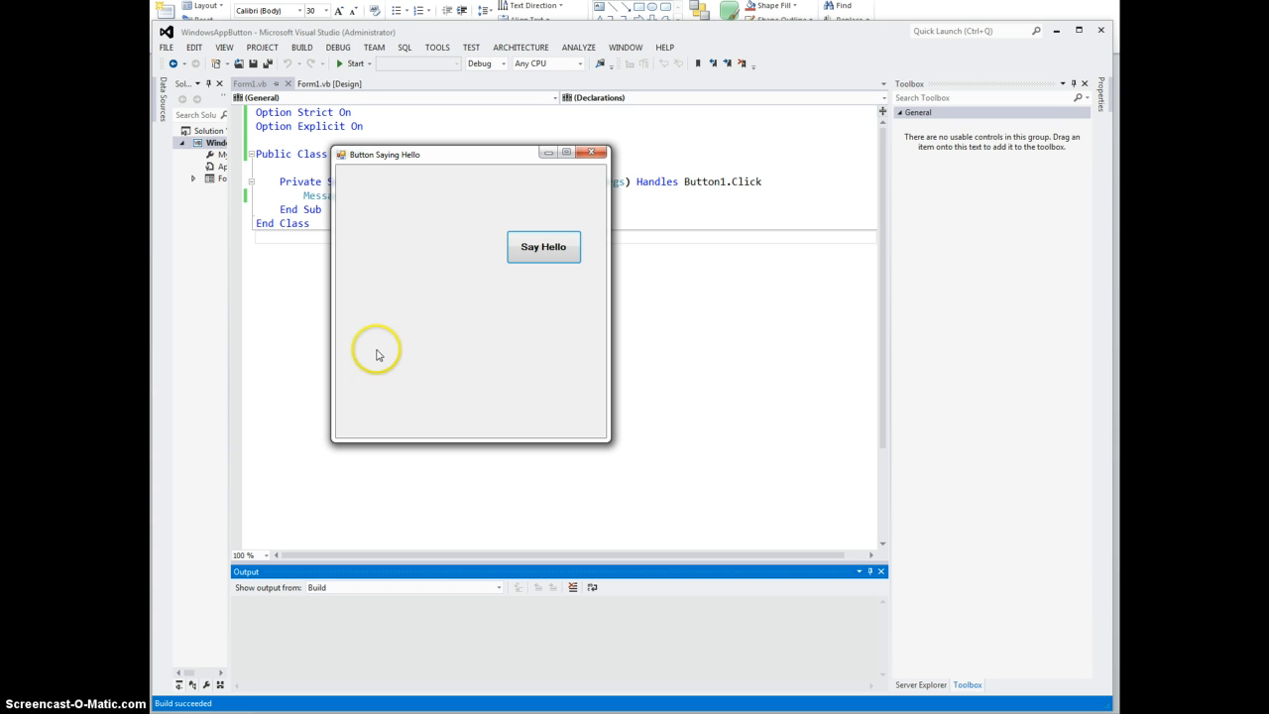
mouse_move(403, 209)
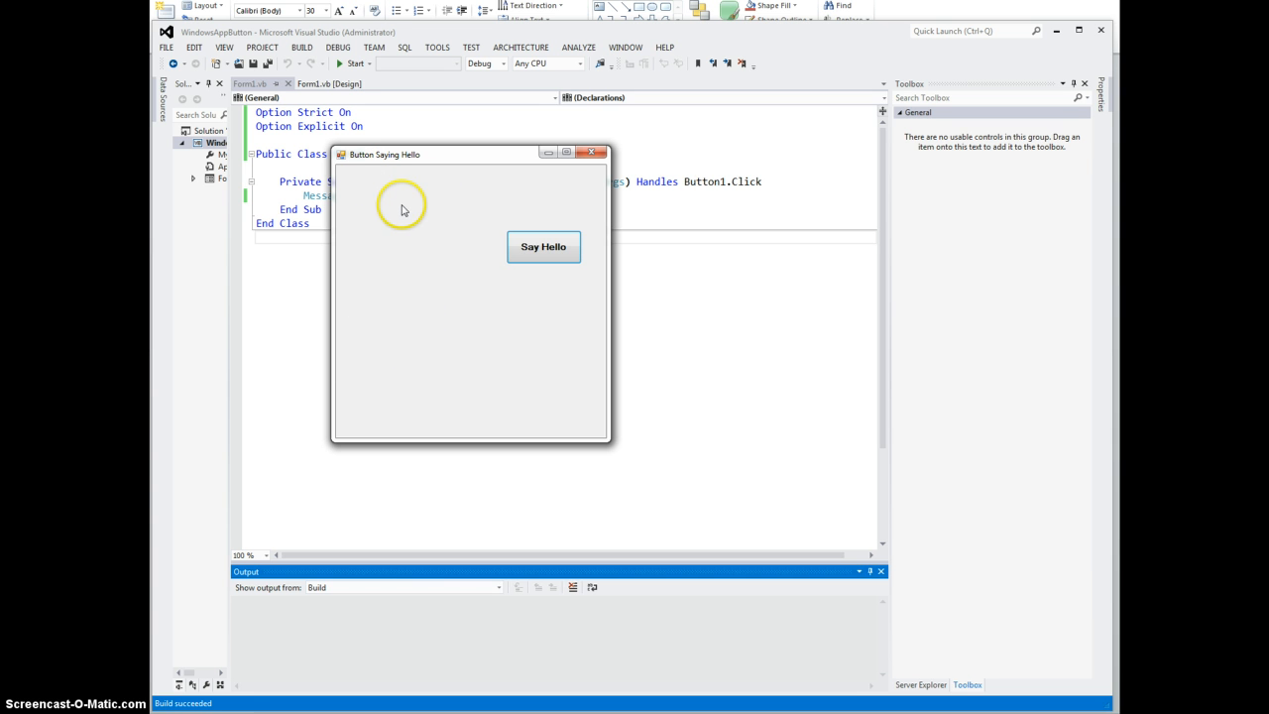
mouse_move(486, 344)
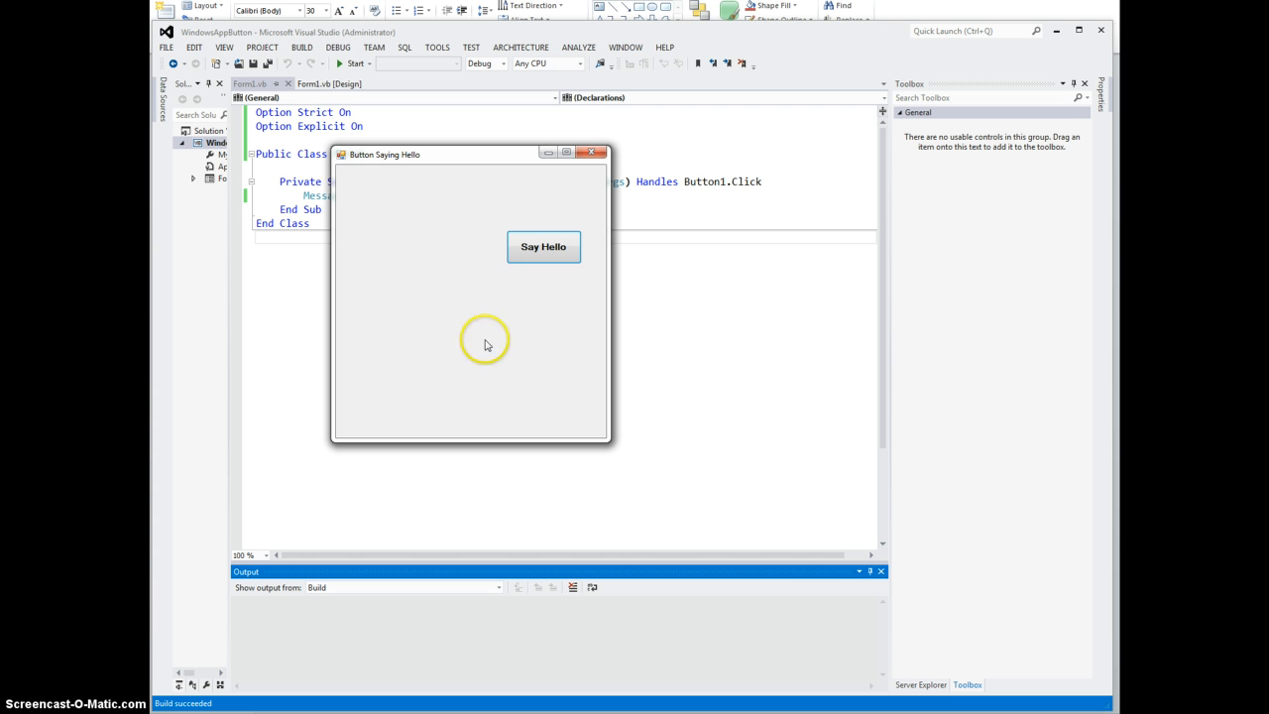
mouse_move(444, 211)
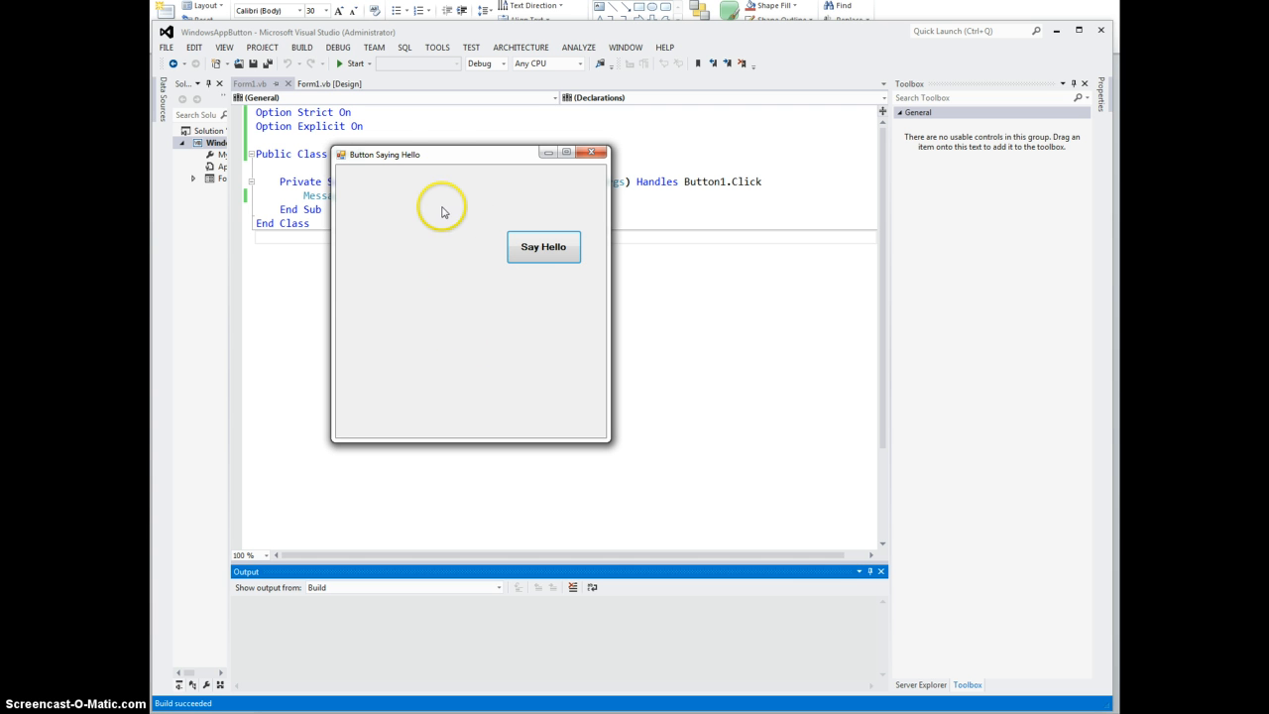
mouse_move(592, 152)
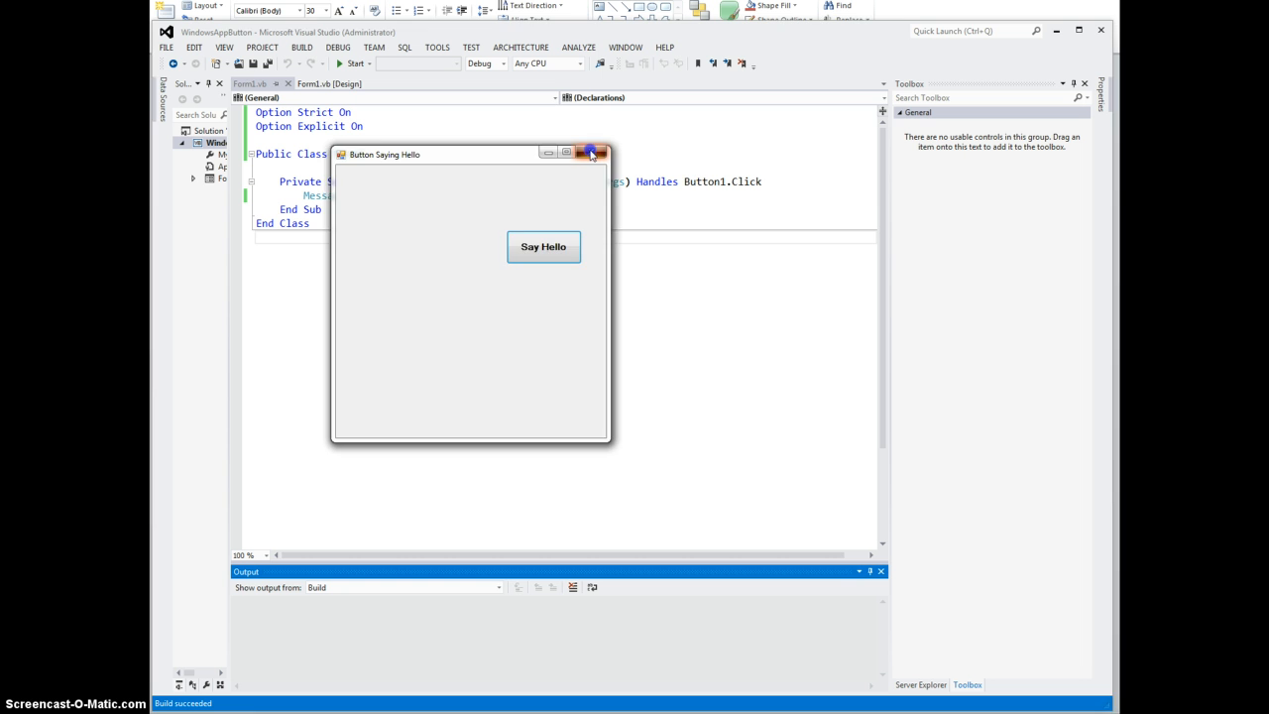
click(598, 152)
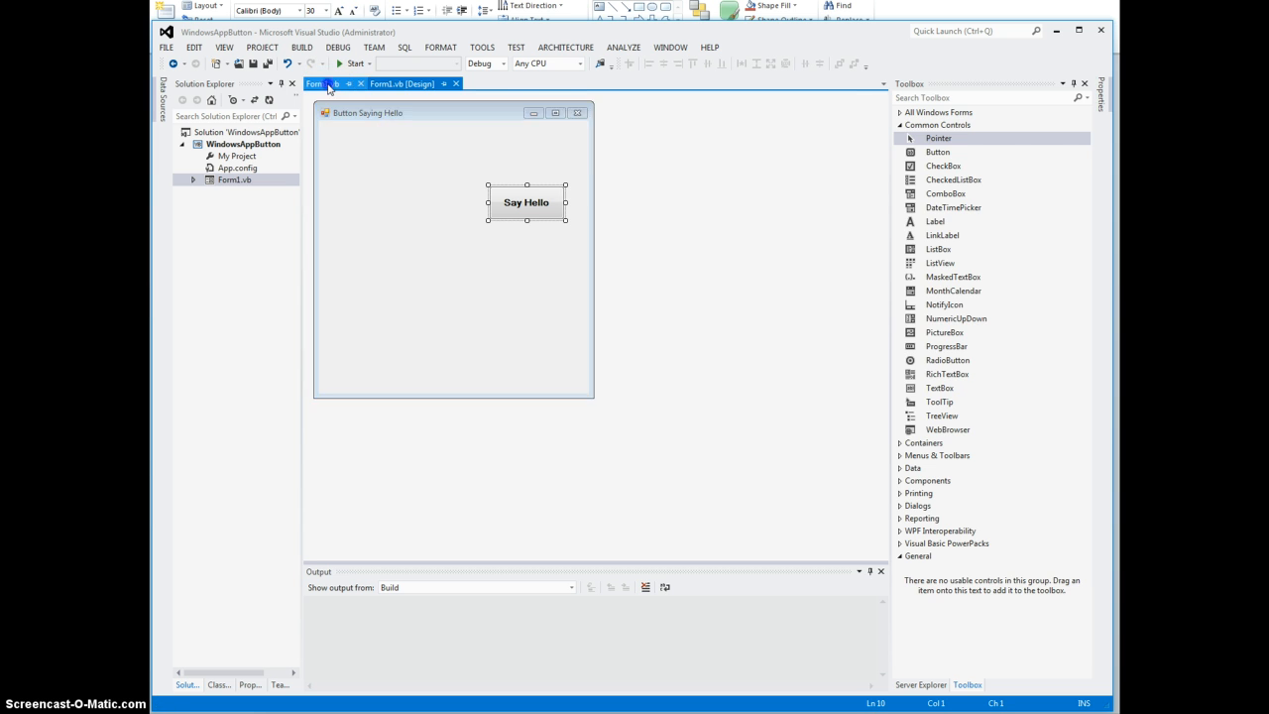
click(318, 84)
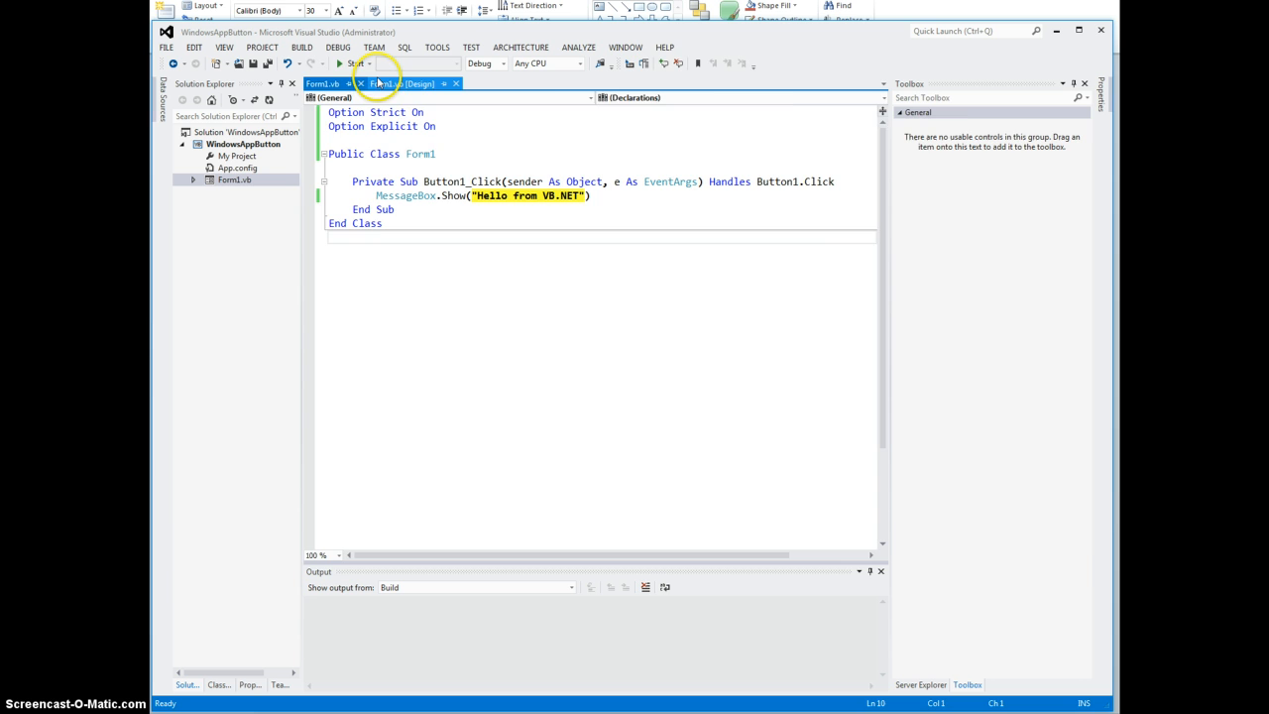
click(406, 84)
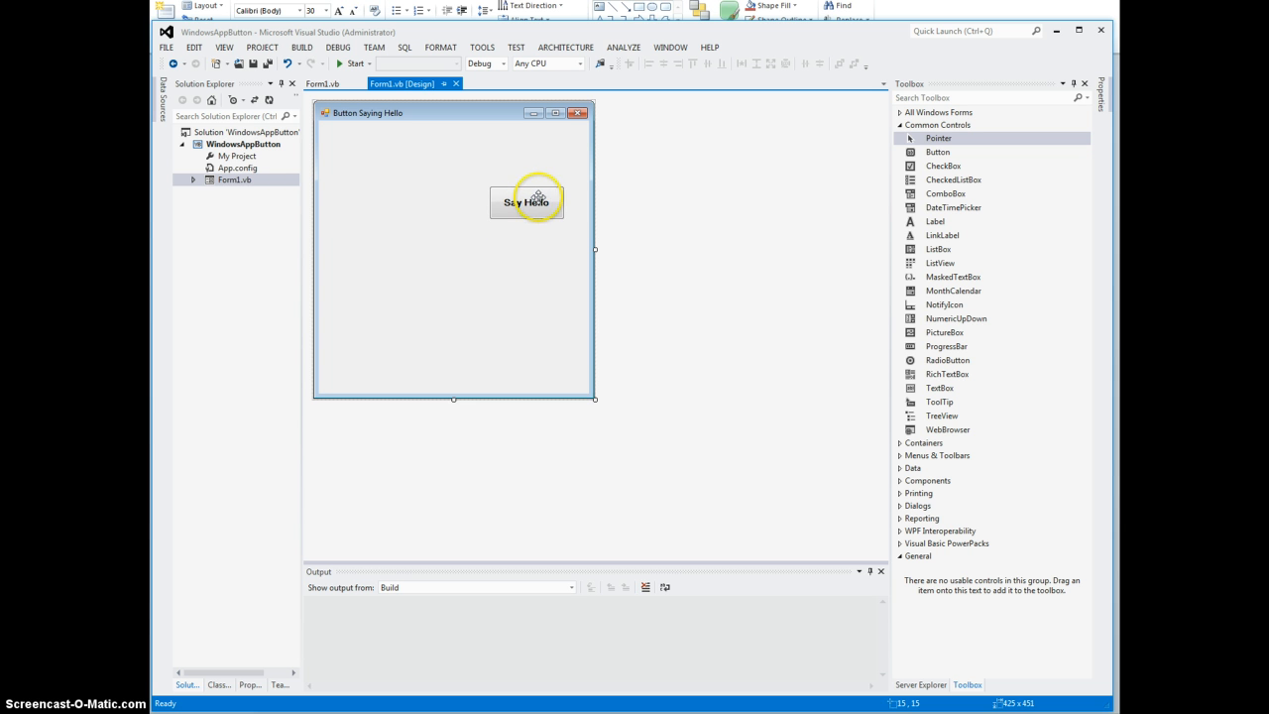
mouse_move(538, 249)
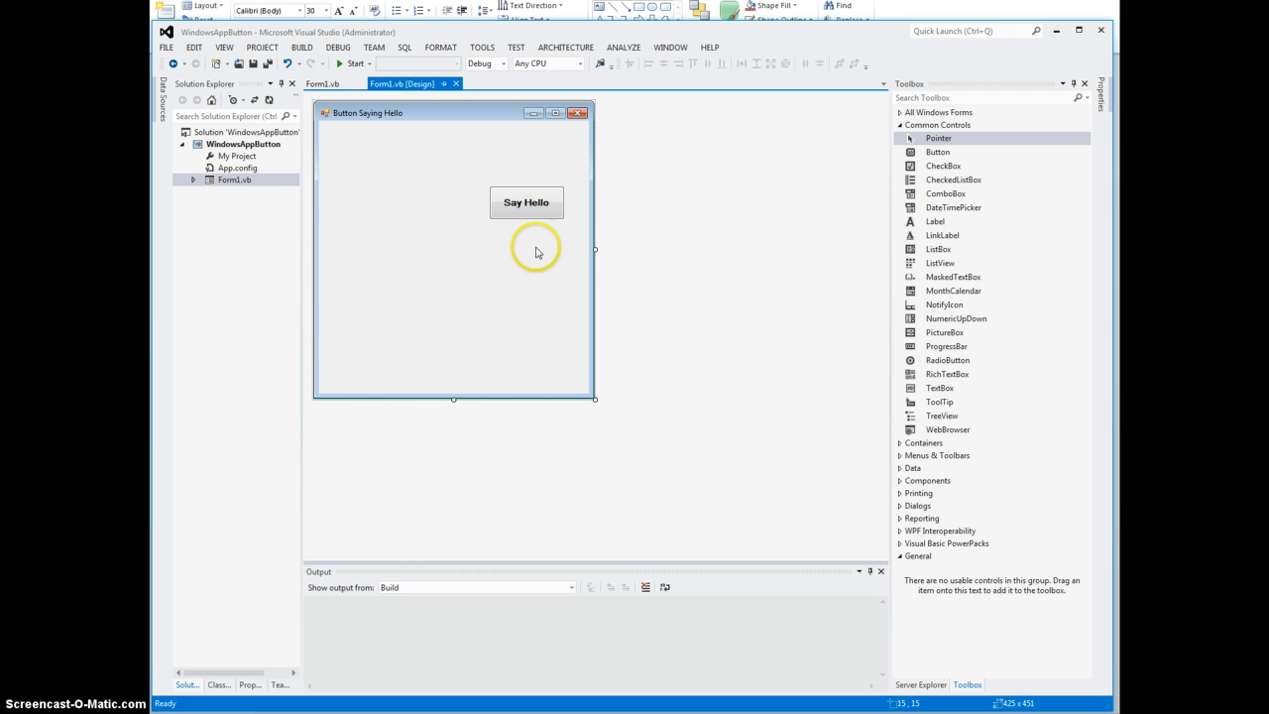
mouse_move(536, 253)
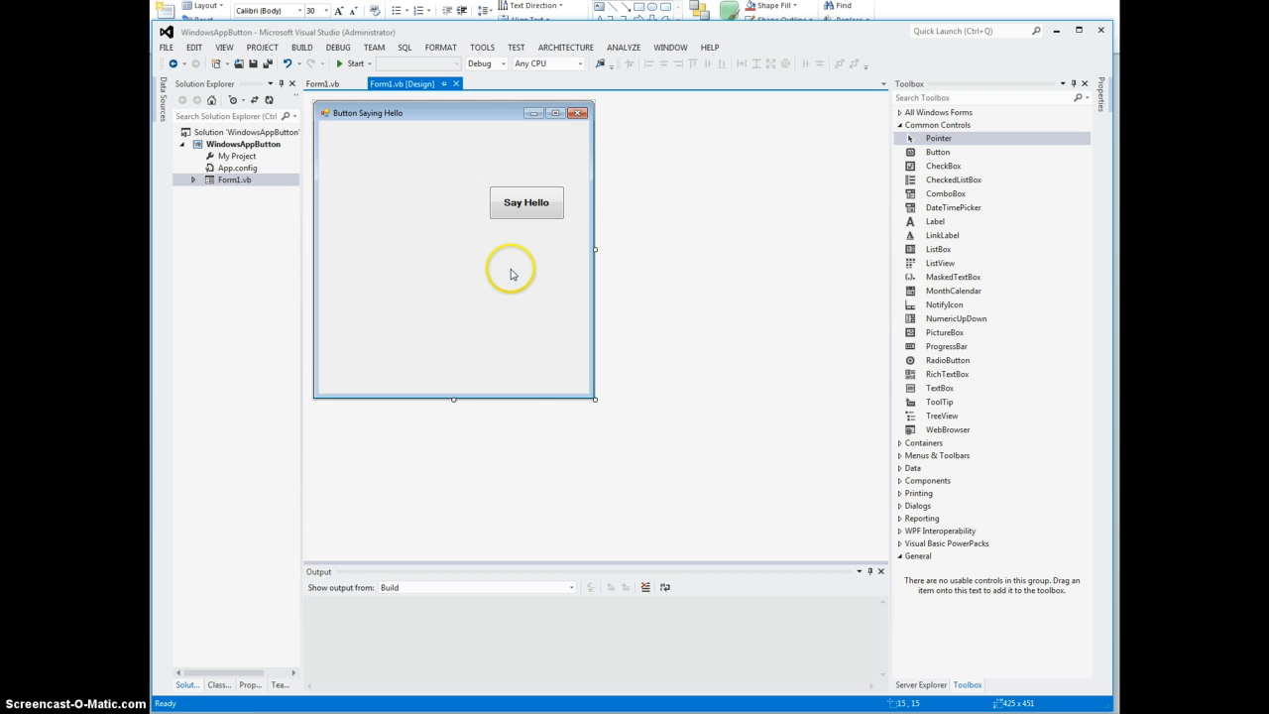
mouse_move(517, 274)
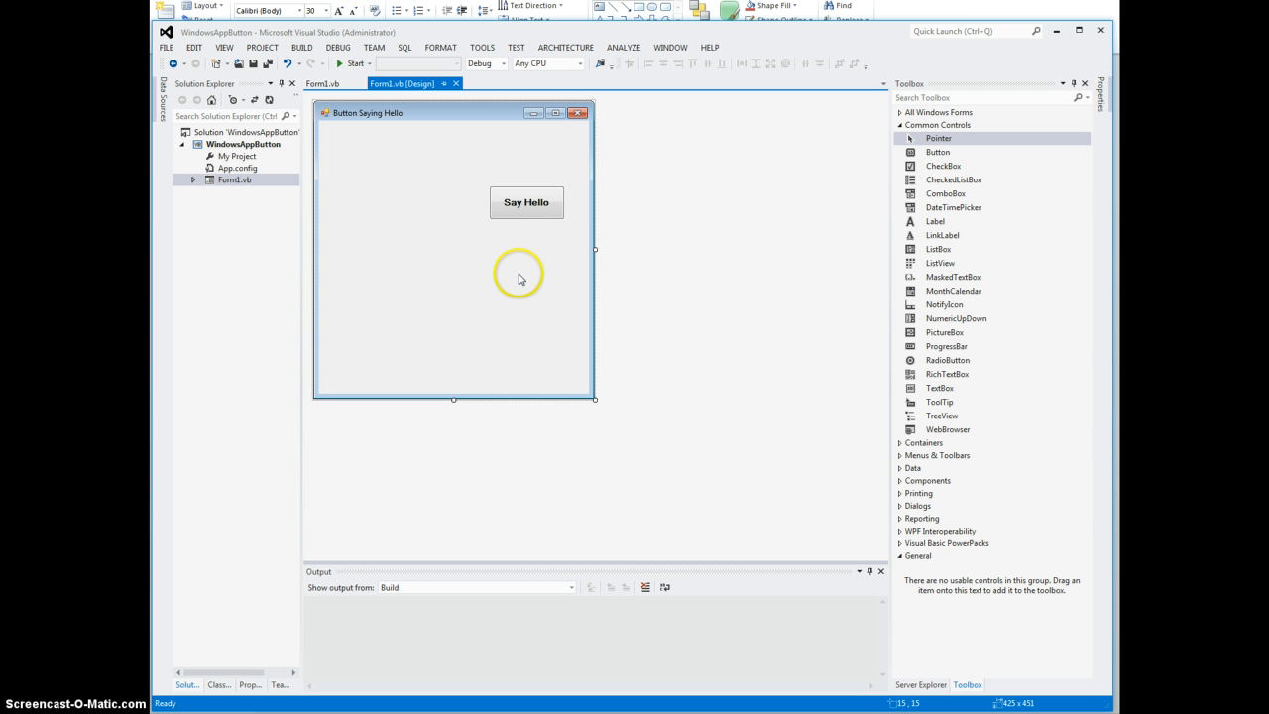
mouse_move(515, 287)
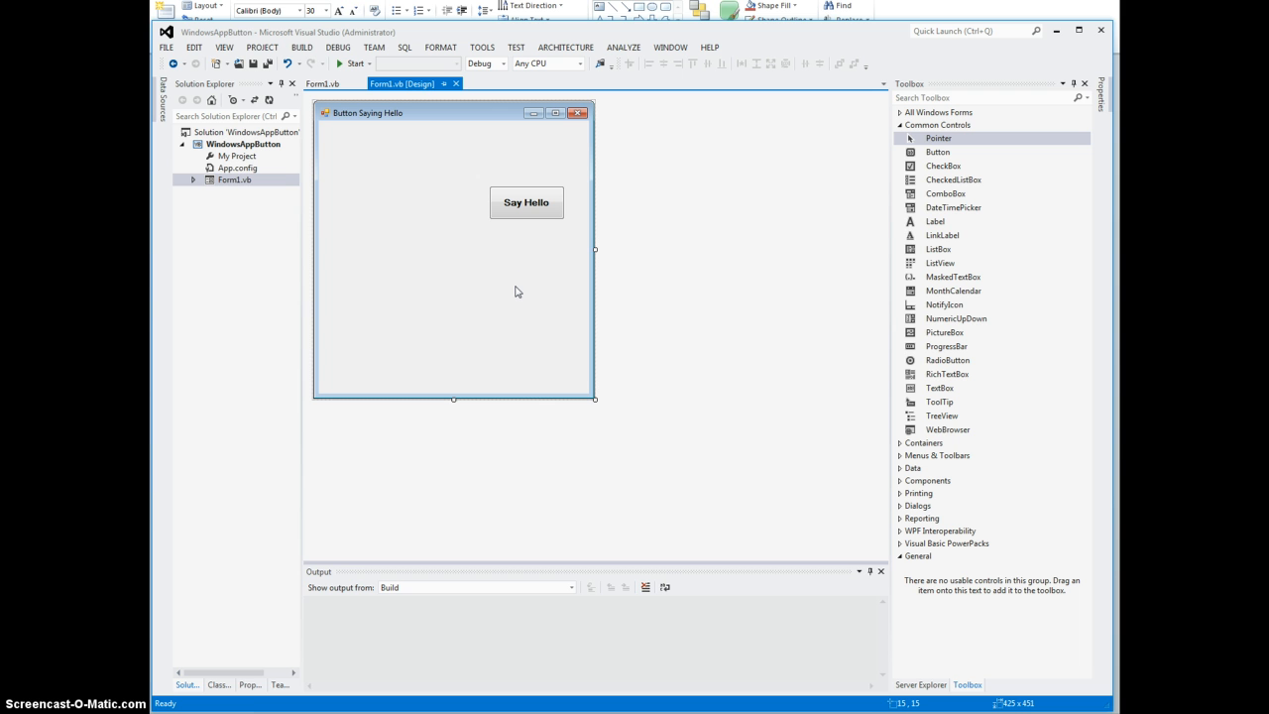
click(514, 294)
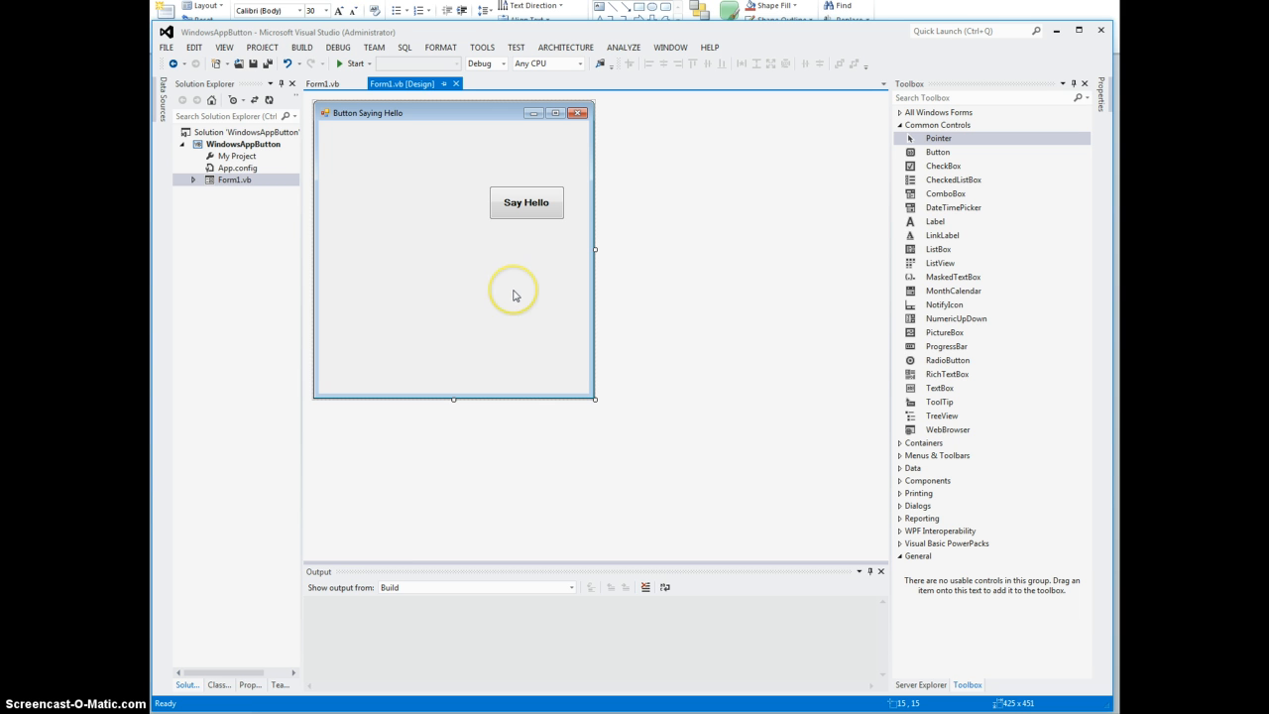
mouse_move(515, 278)
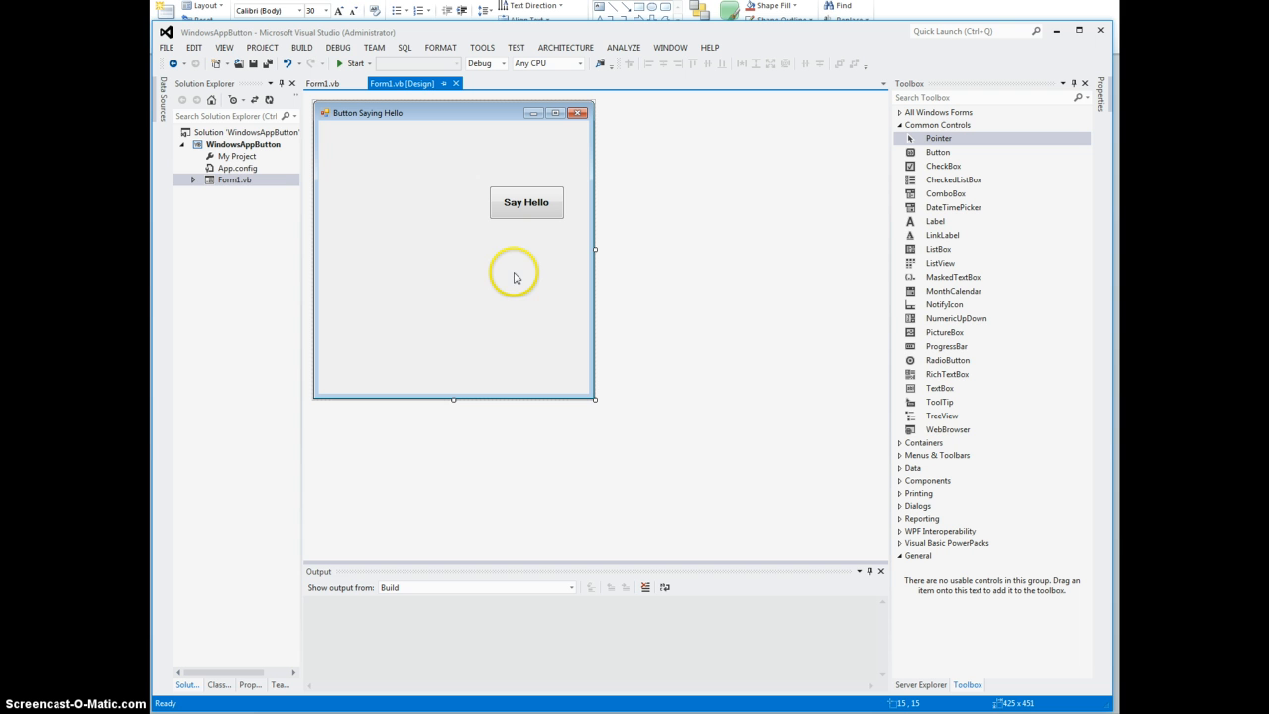
mouse_move(493, 266)
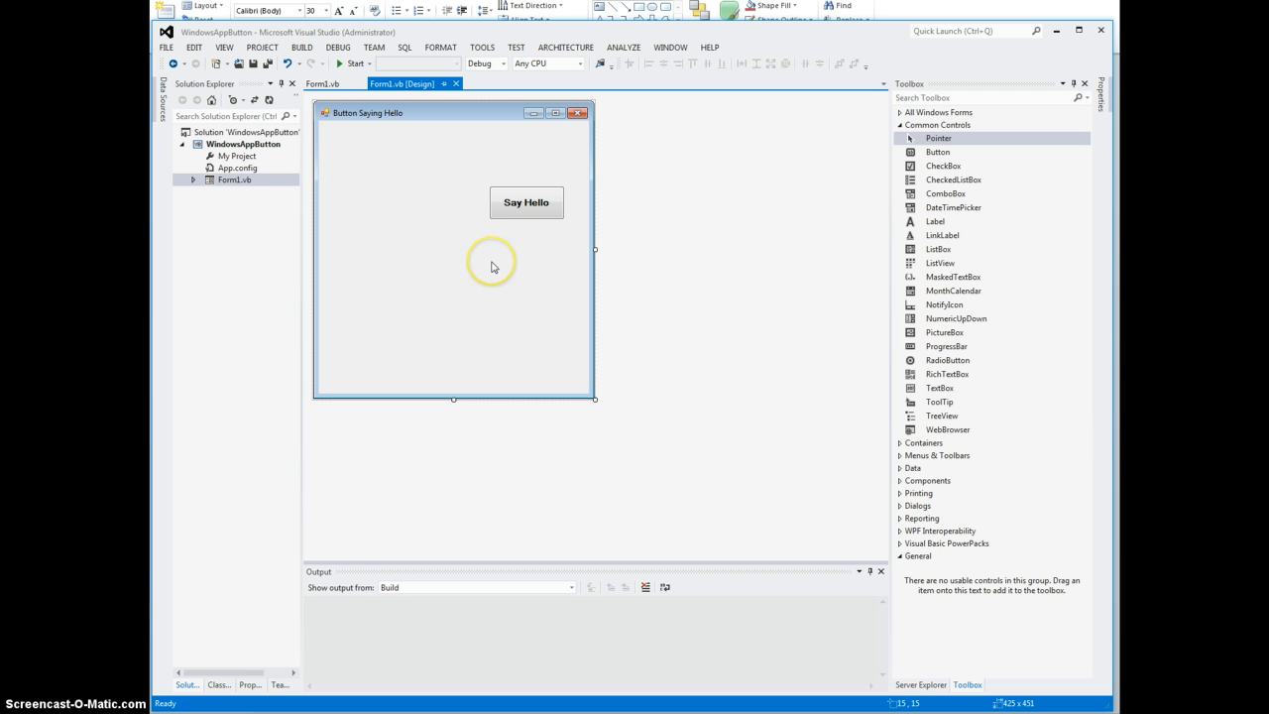
mouse_move(534, 264)
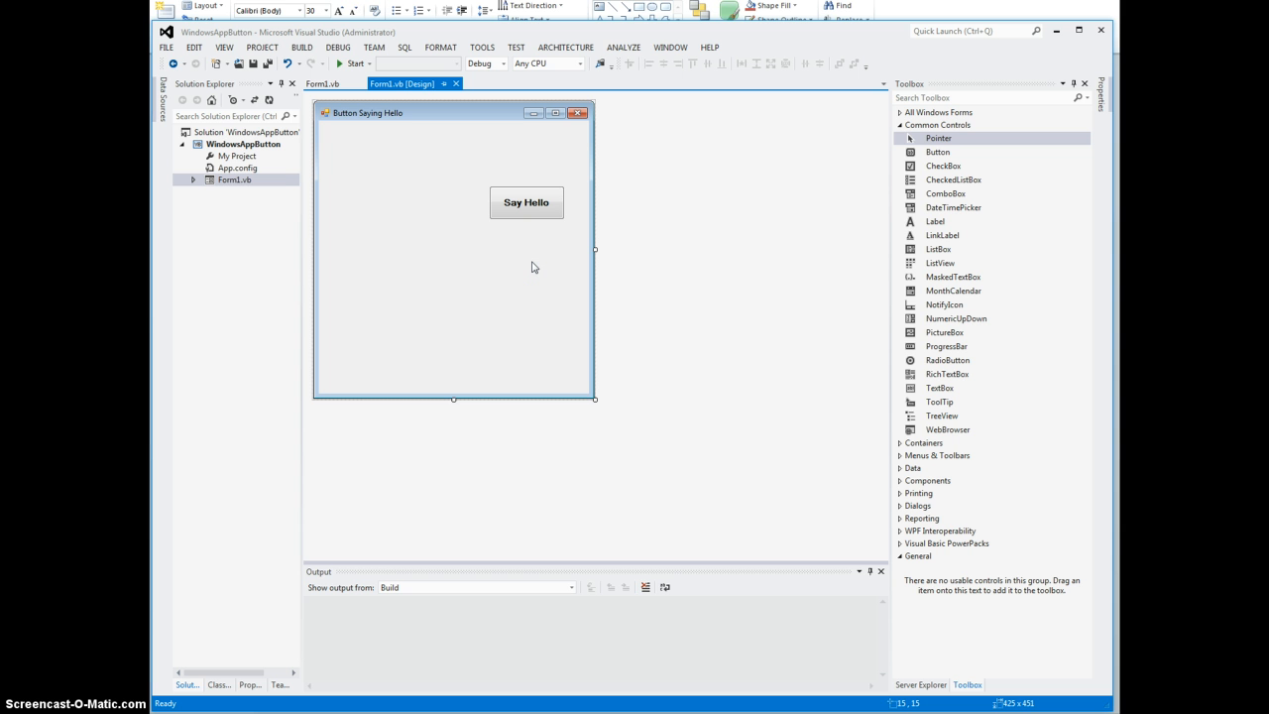
mouse_move(373, 434)
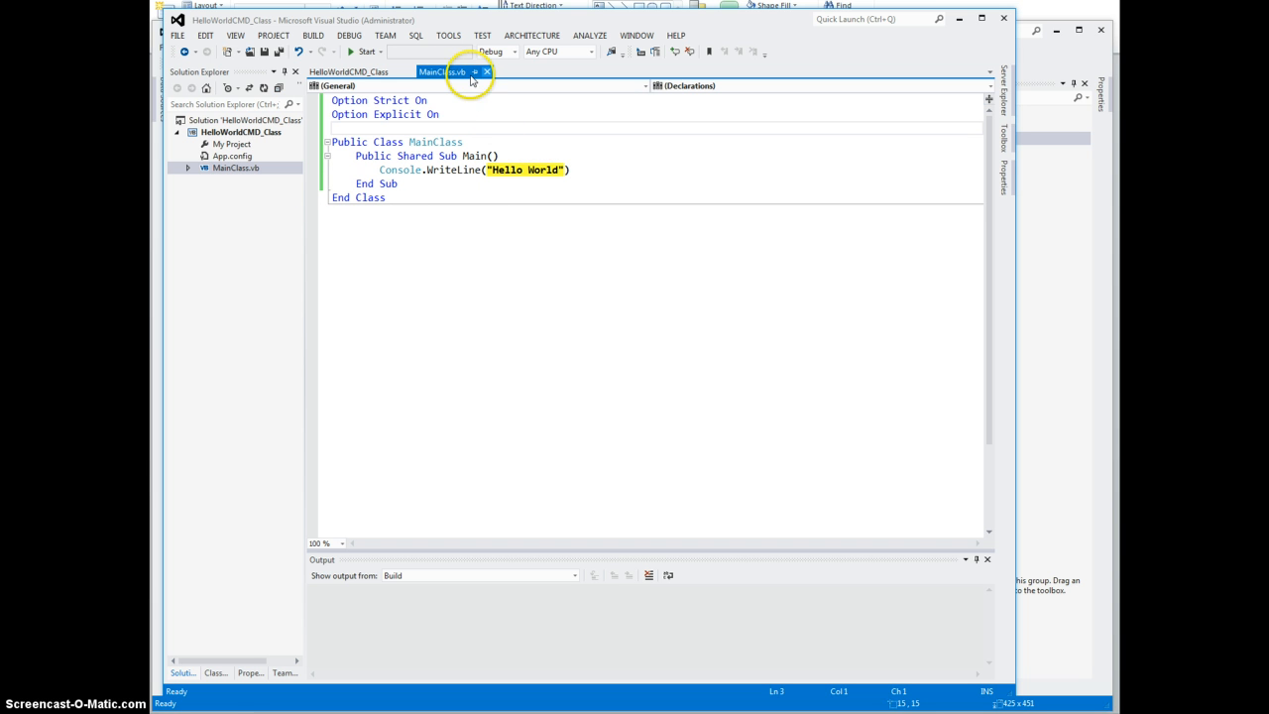
mouse_move(450, 71)
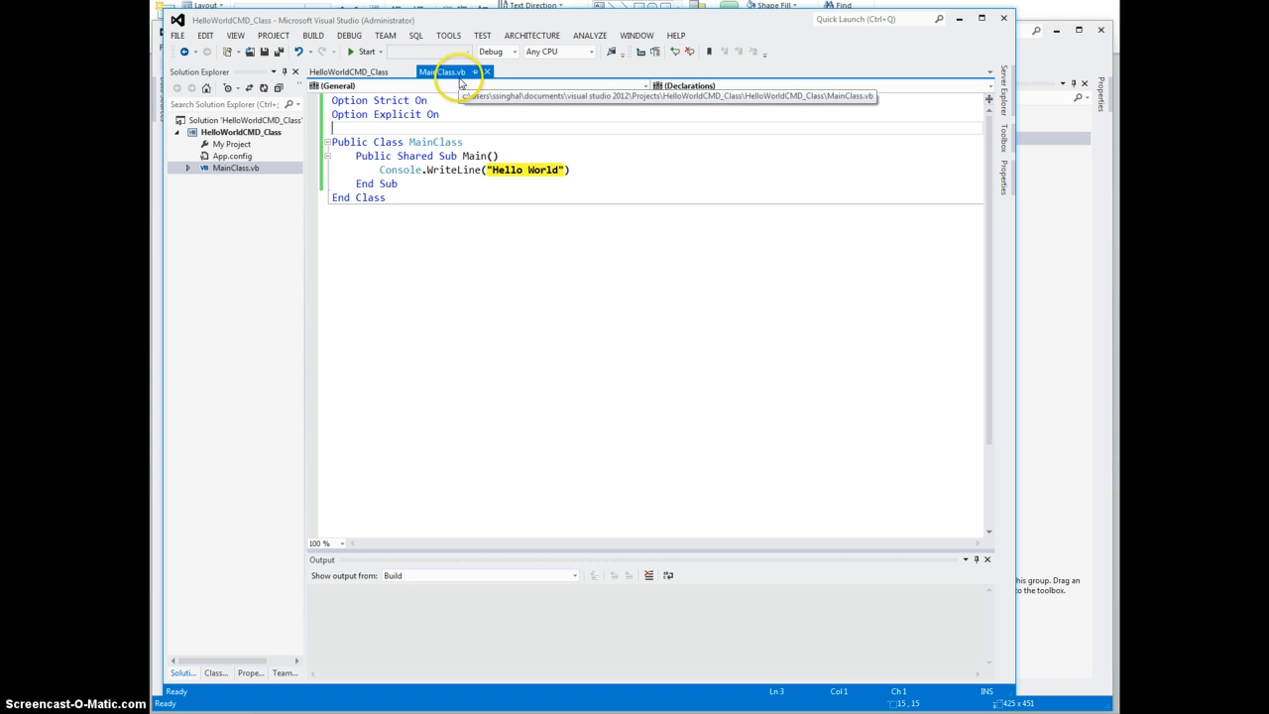
mouse_move(451, 71)
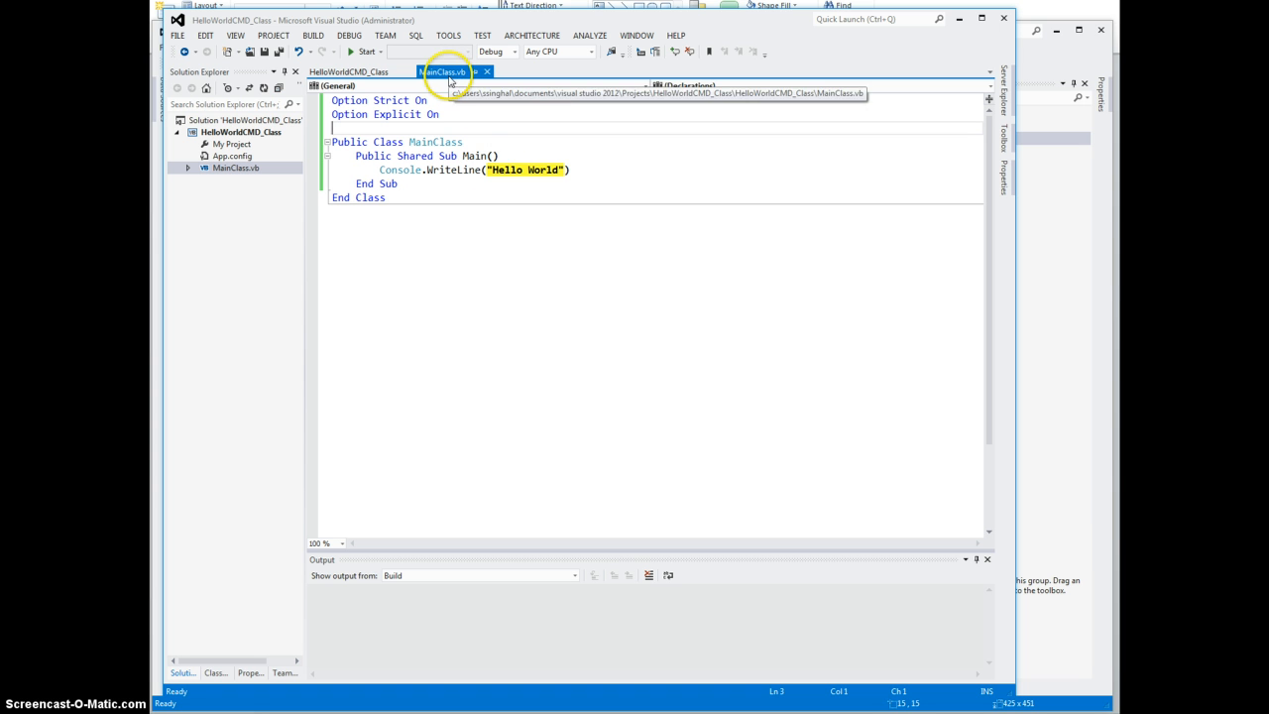
mouse_move(487, 96)
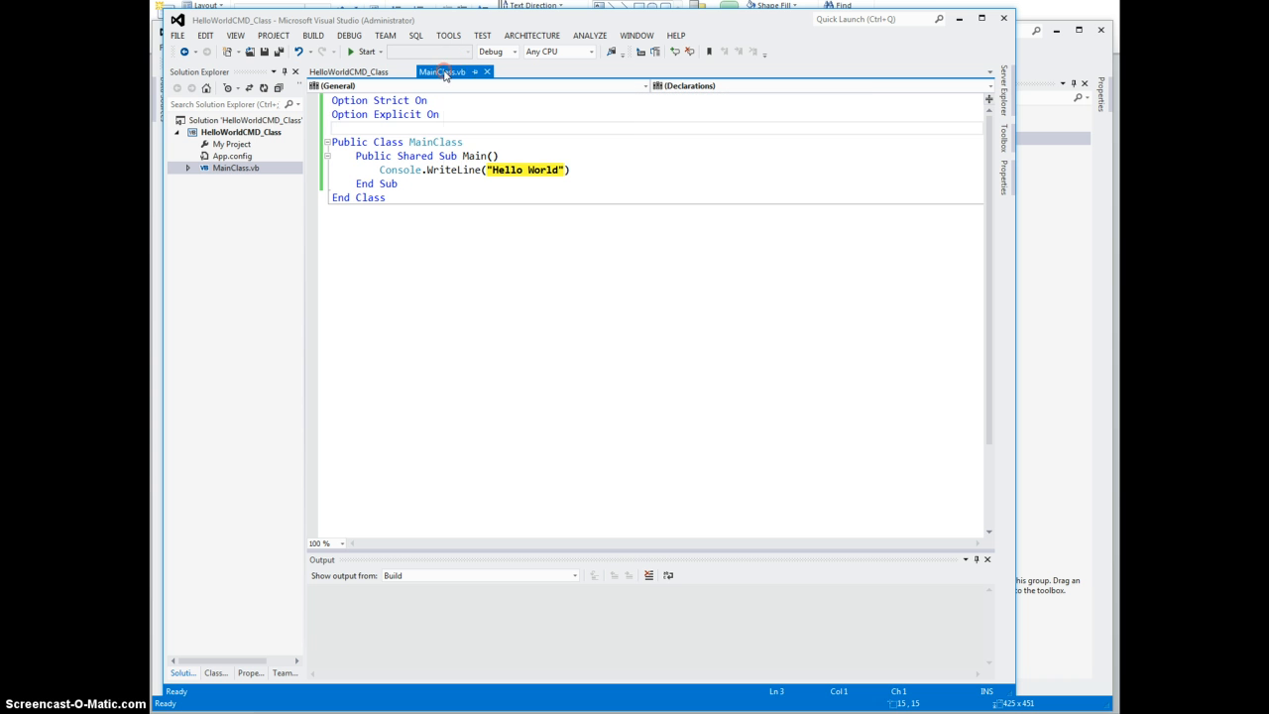
Step: Open MainClass.vb's containing folder in File Explorer from its document tab
right_click(441, 71)
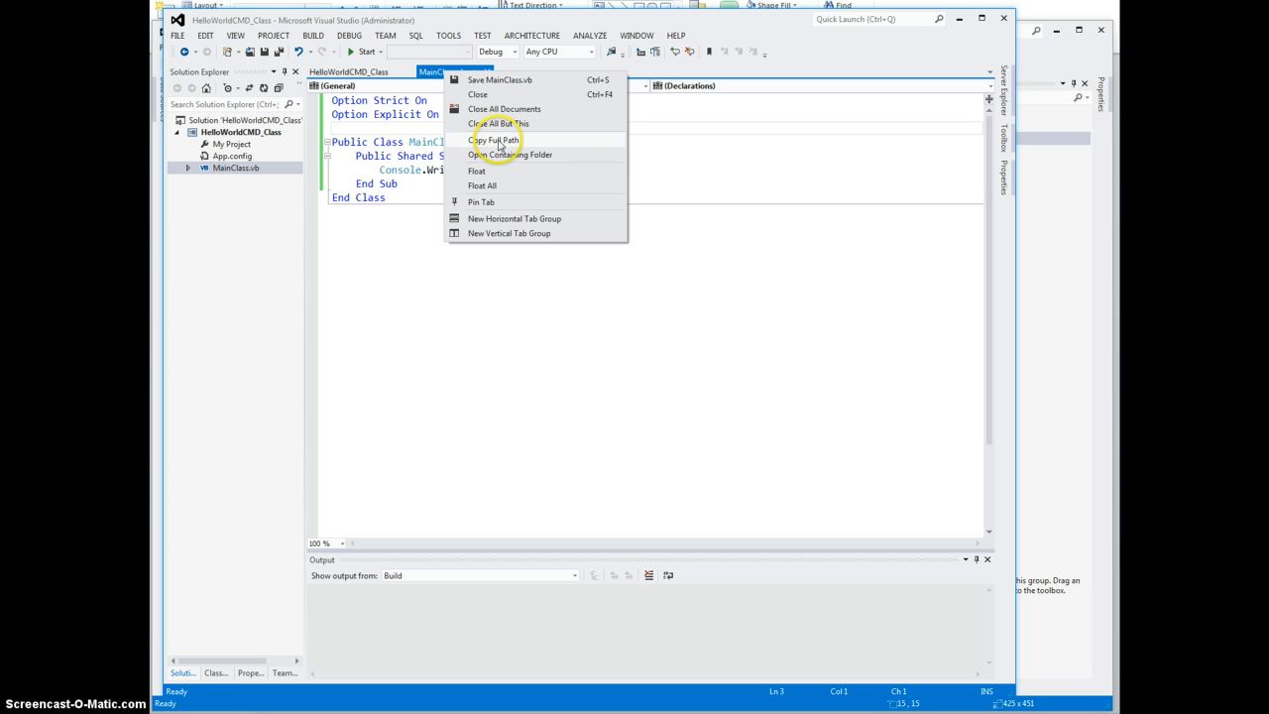
mouse_move(511, 155)
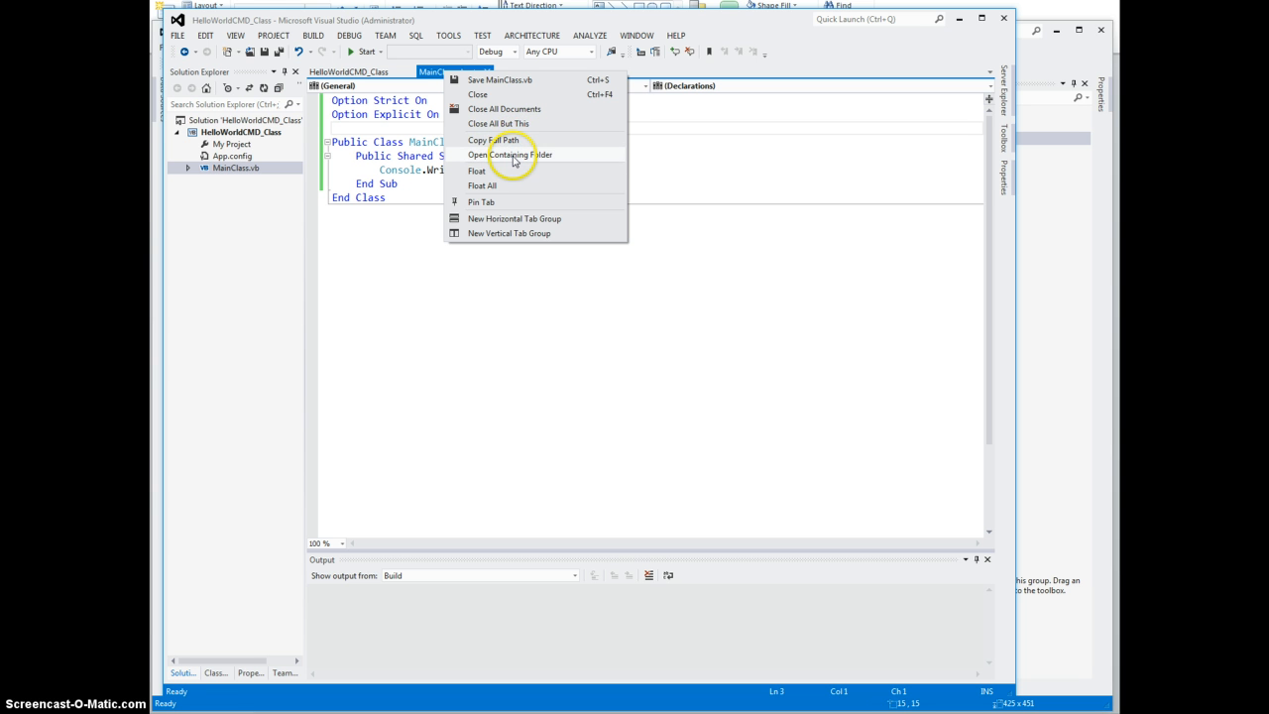
click(511, 155)
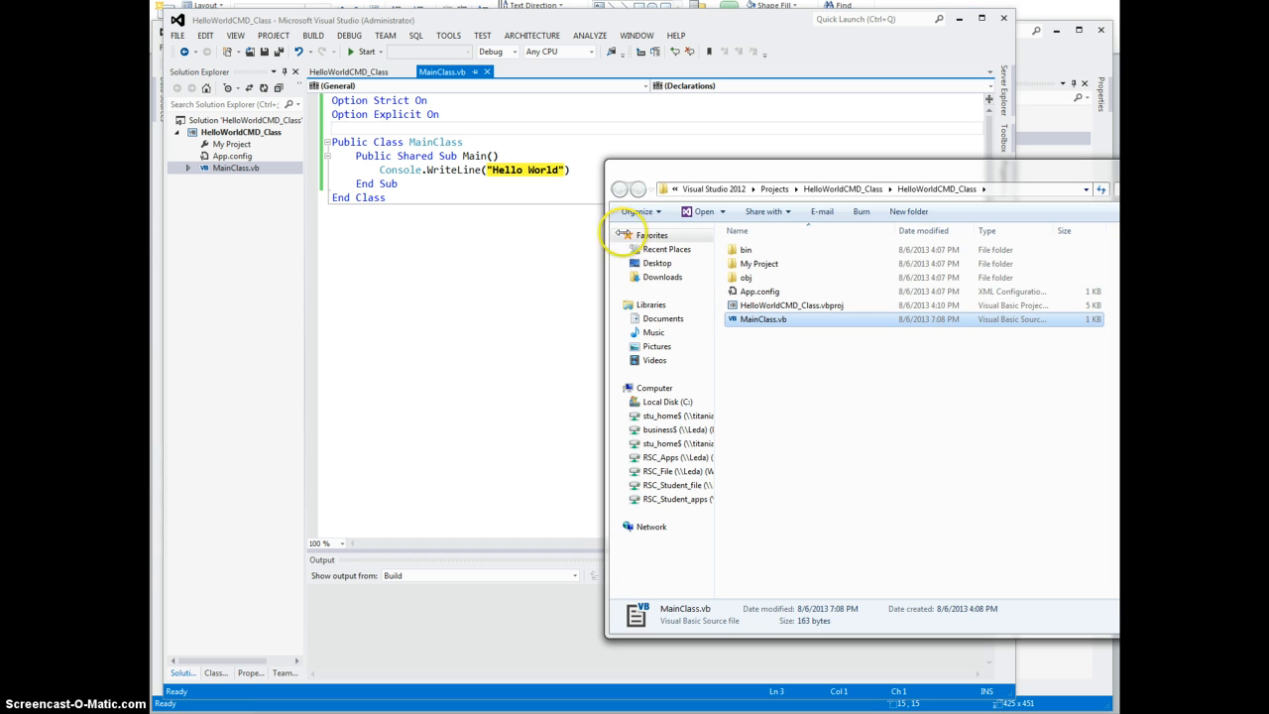
mouse_move(851, 190)
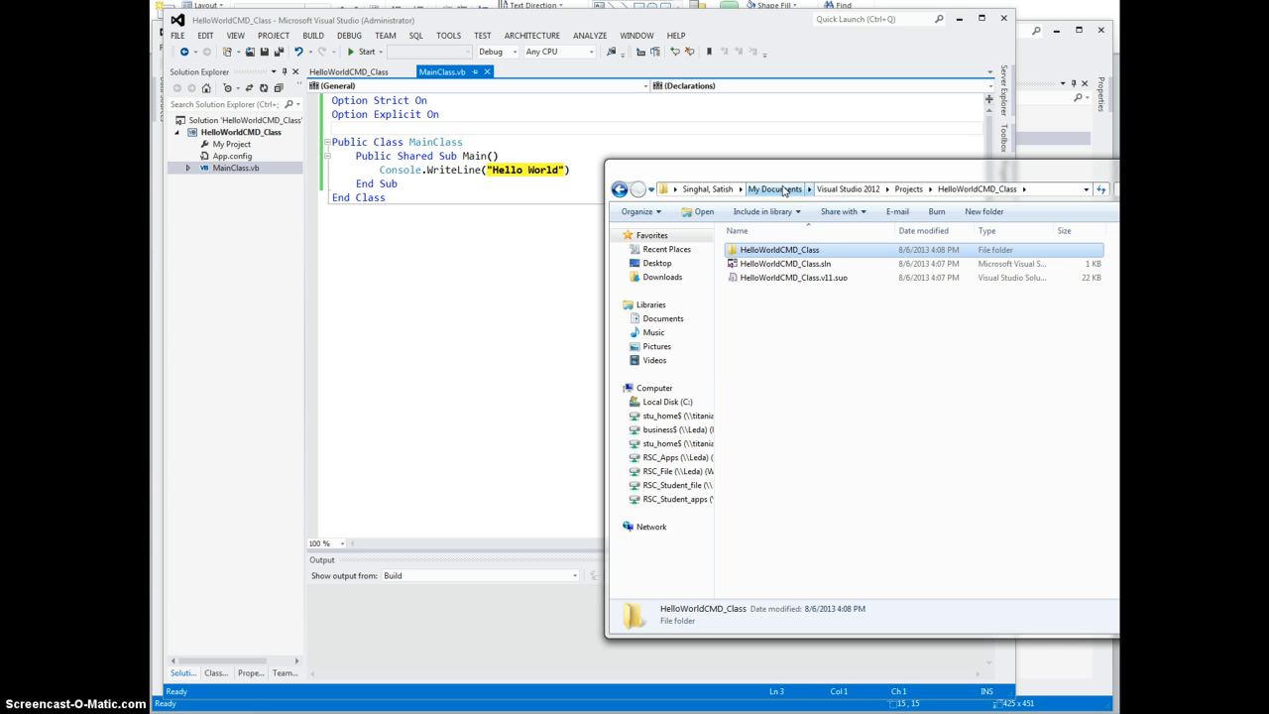
Step: Zip HelloWorldCMD_Class into HelloWorldCMD_Class.zip in Projects, then return to WindowsAppButton
click(907, 189)
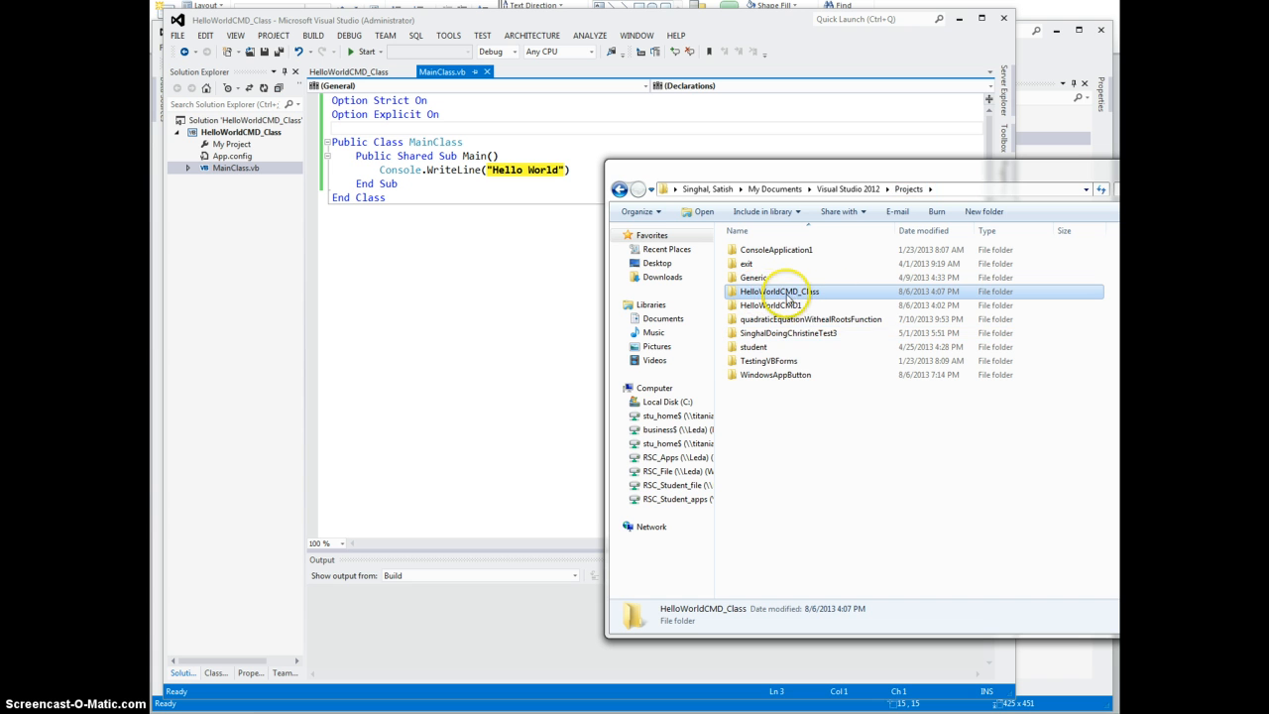
mouse_move(783, 292)
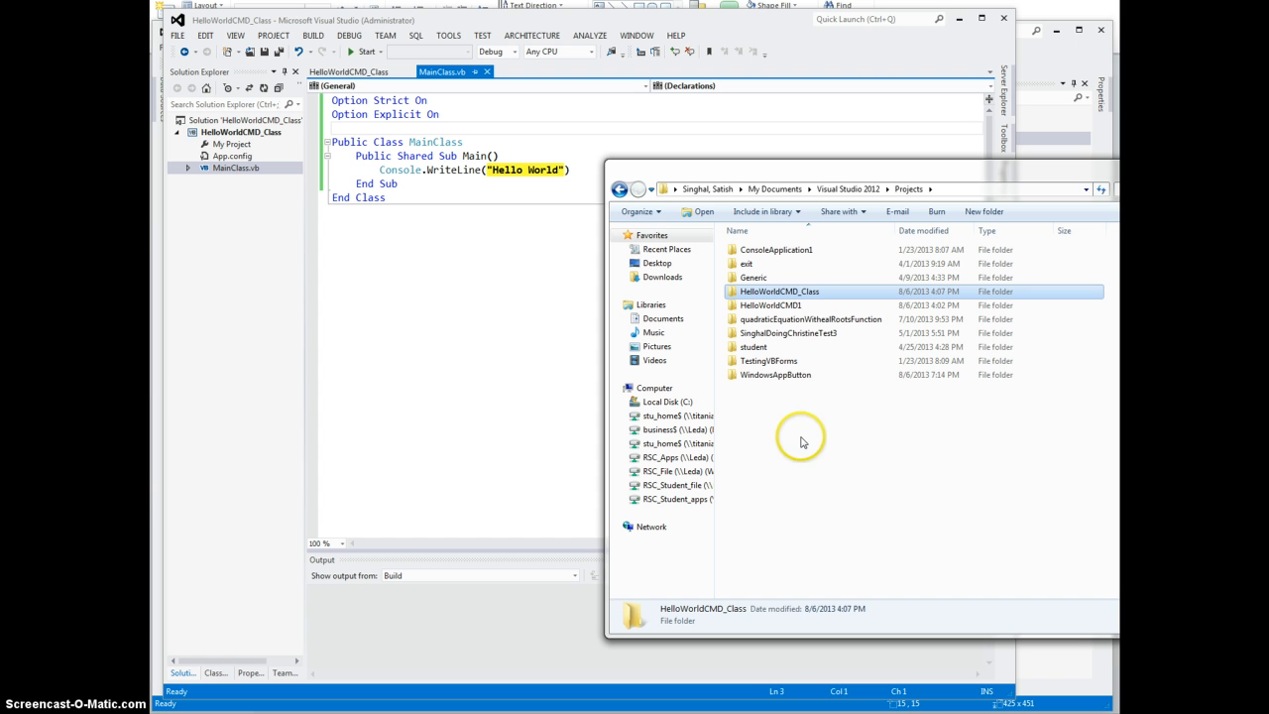
mouse_move(815, 439)
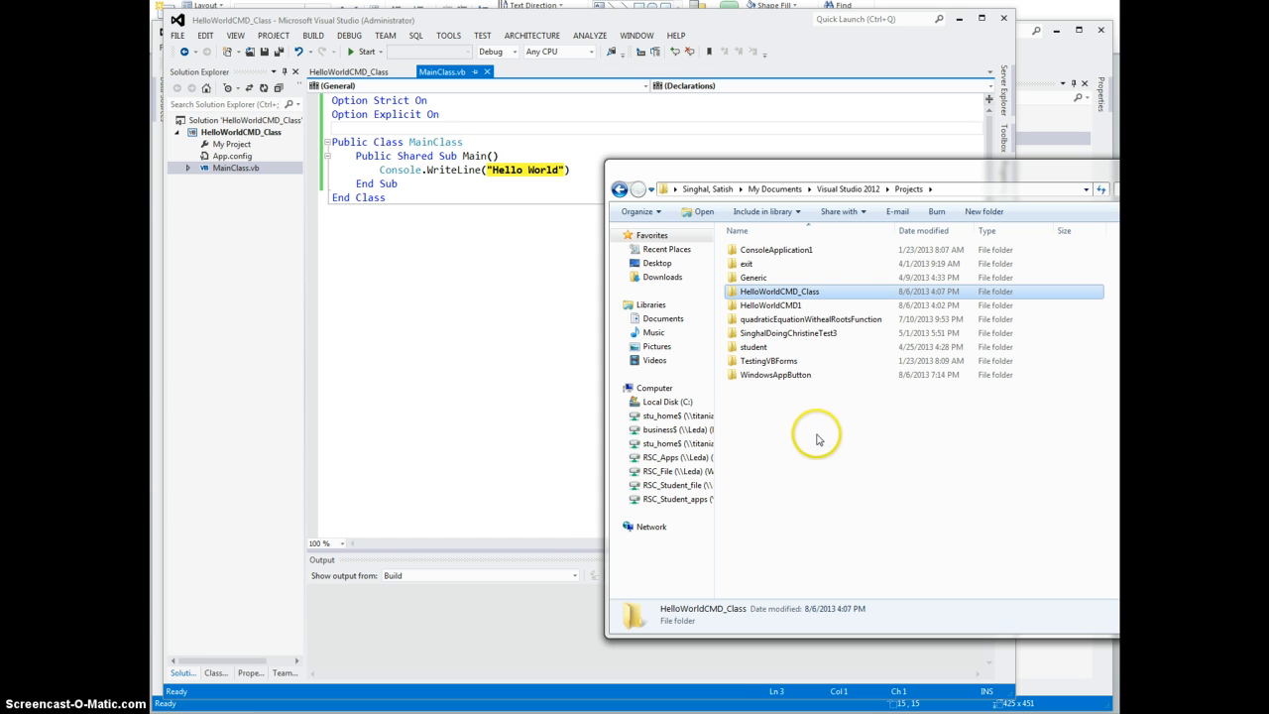
mouse_move(778, 291)
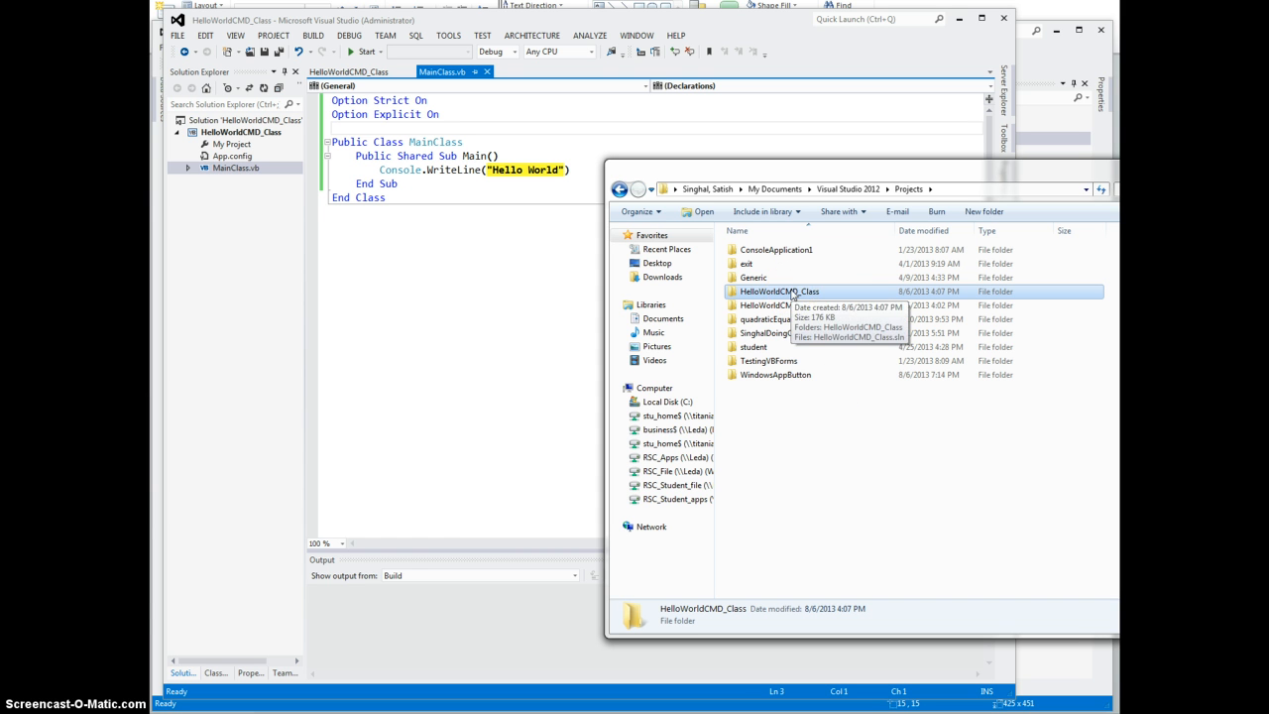
right_click(778, 290)
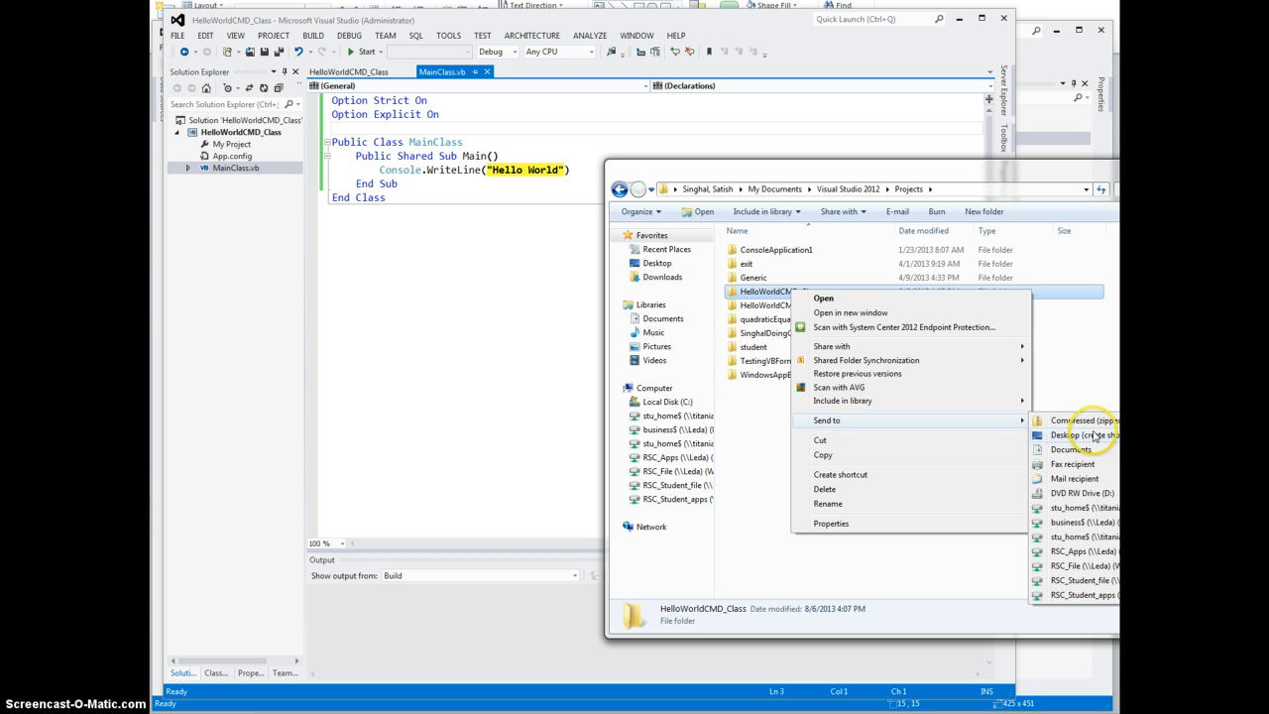
click(1070, 421)
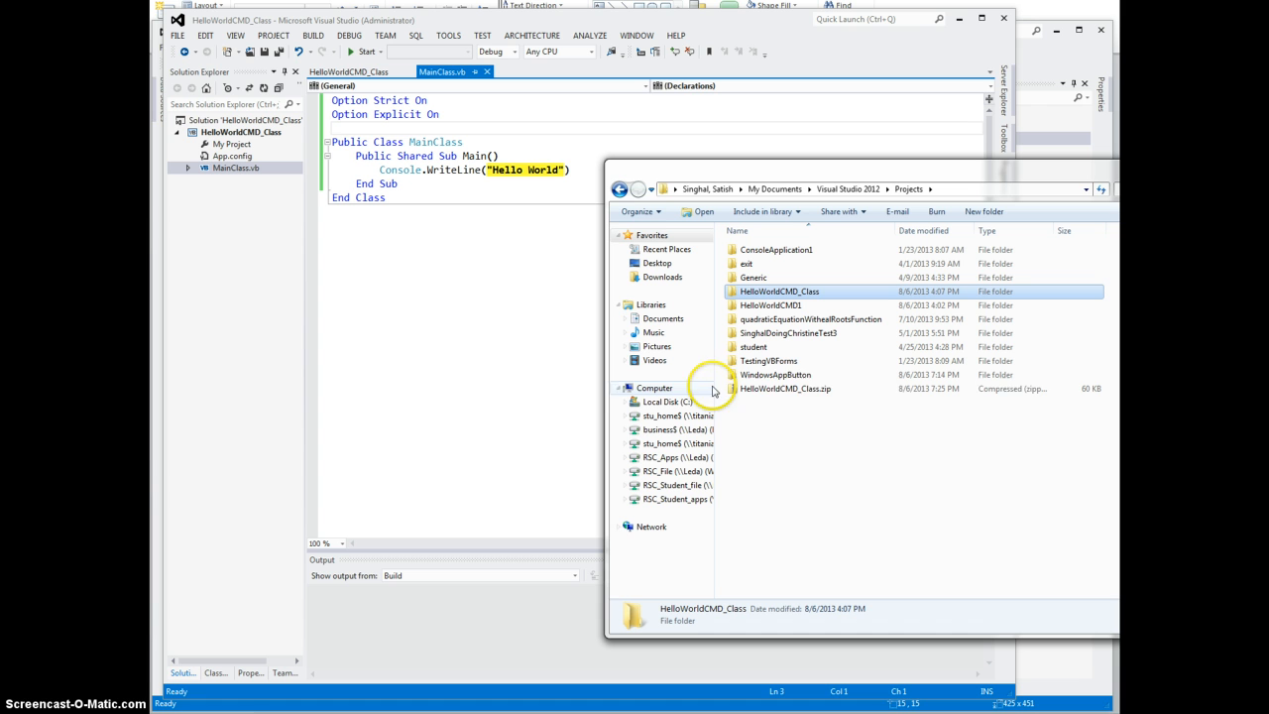
mouse_move(815, 388)
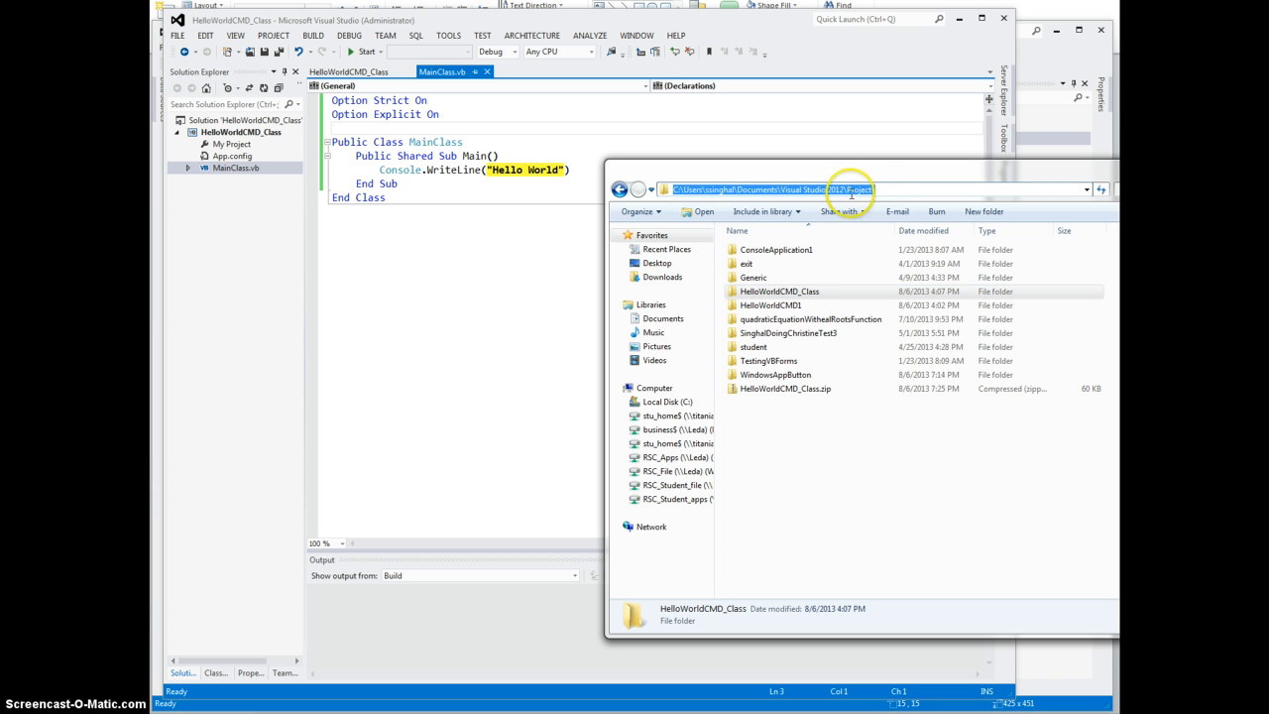
click(880, 190)
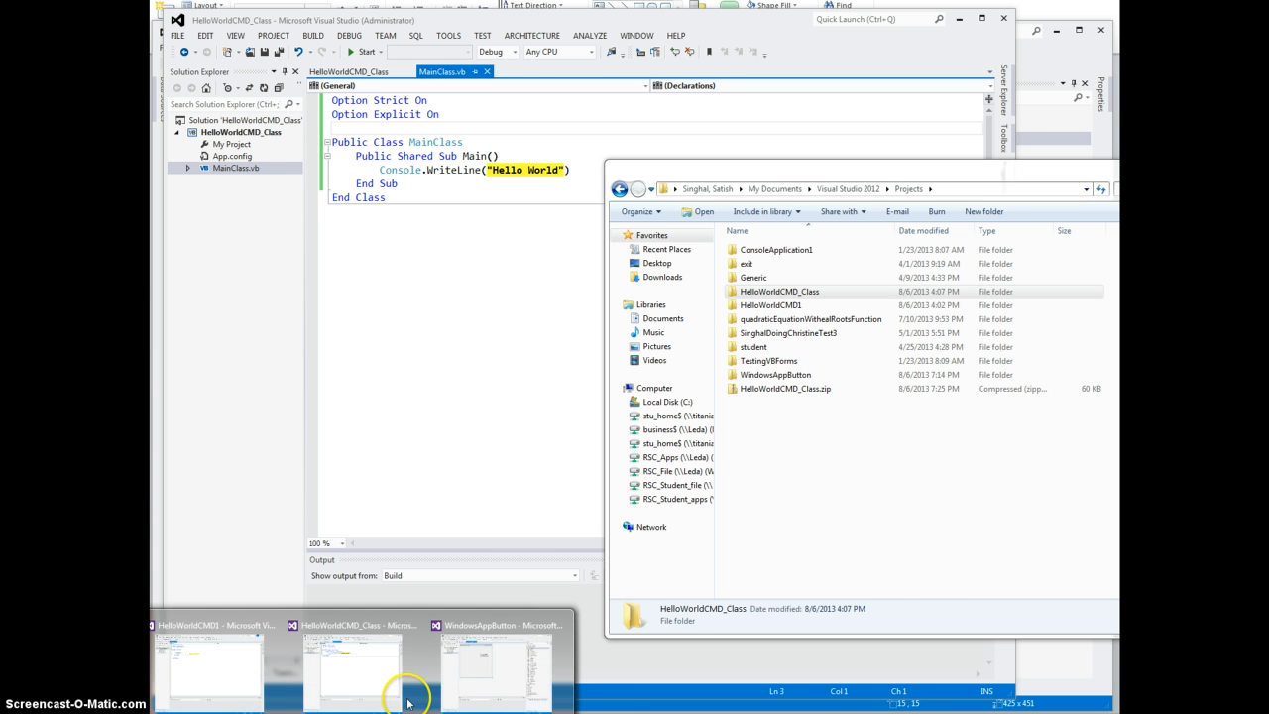
click(496, 659)
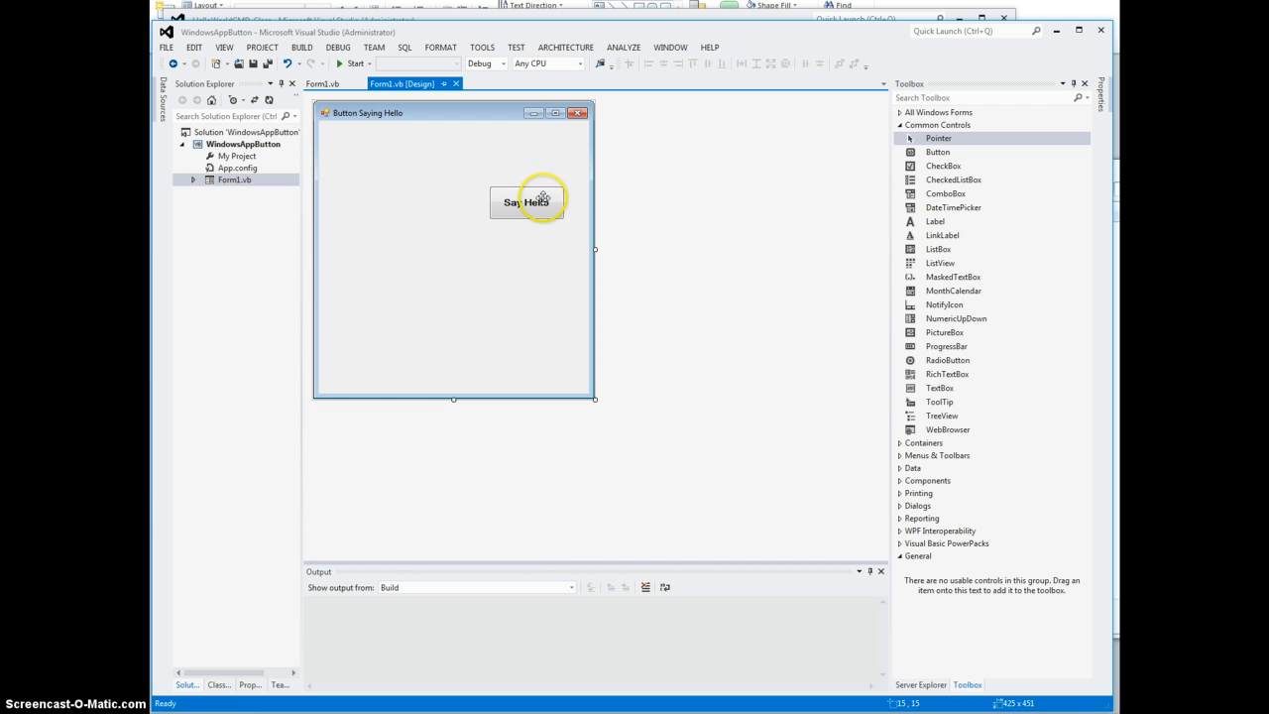